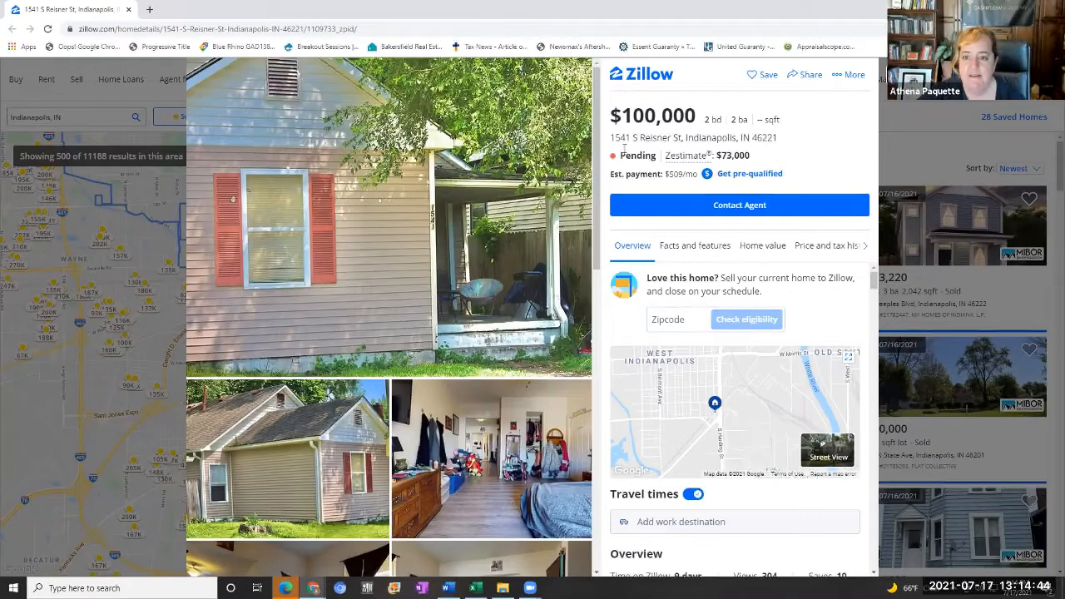
{"action": "mouse_move", "coordinate": [774, 133]}
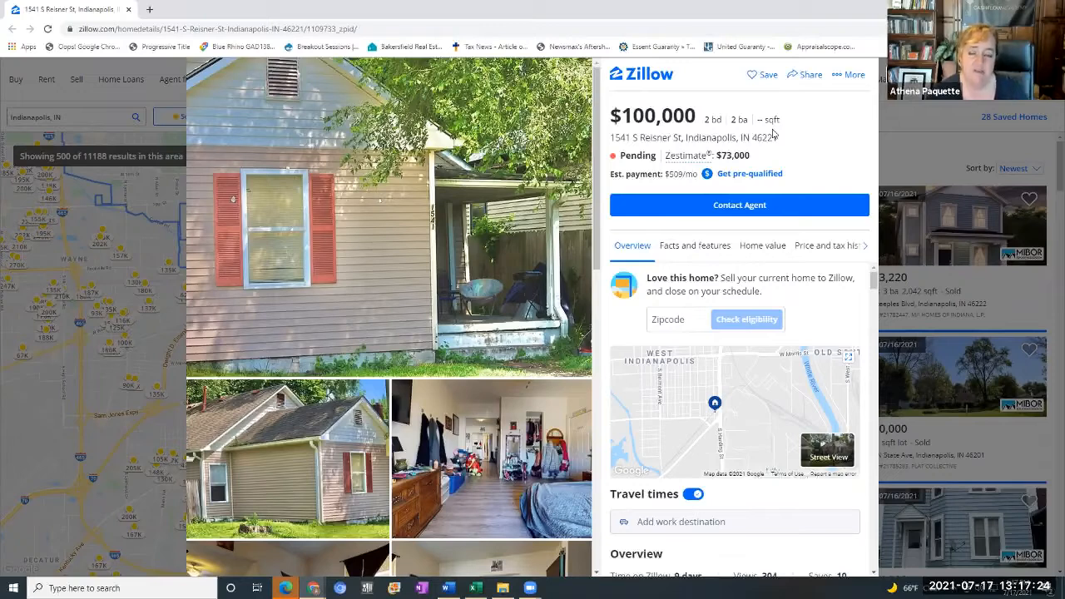
{"action": "mouse_move", "coordinate": [794, 123]}
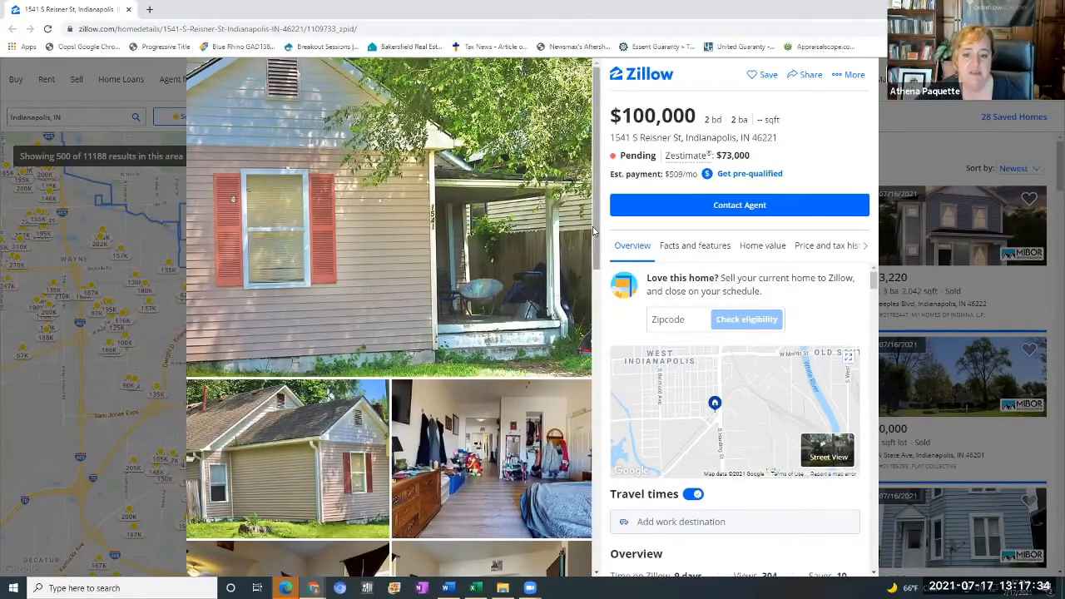
{"action": "scroll", "scroll_direction": "down", "scroll_amount": 3}
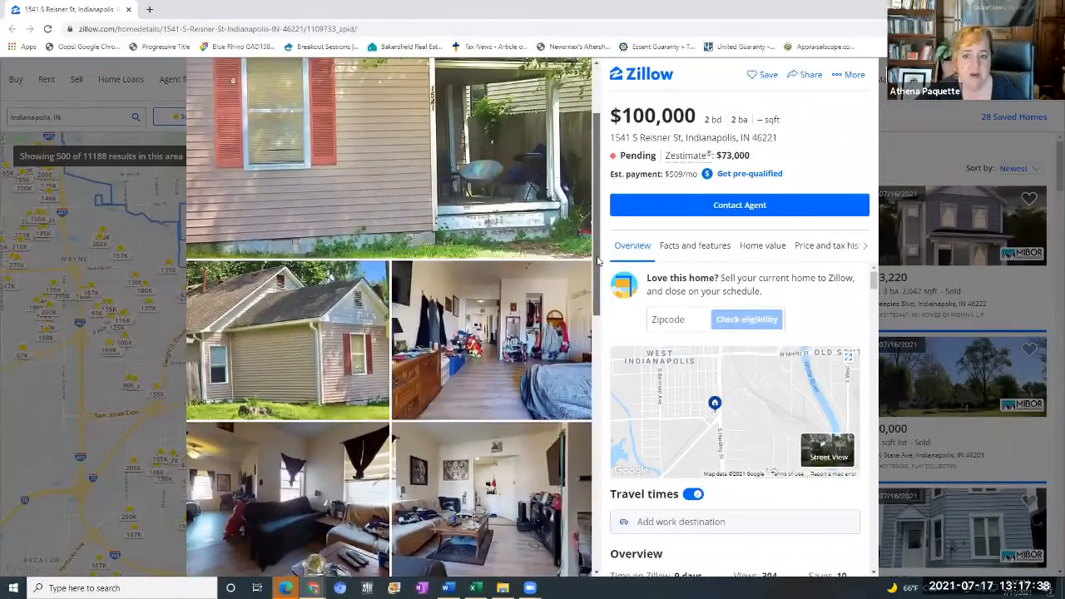
{"action": "scroll", "scroll_direction": "down", "scroll_amount": 3}
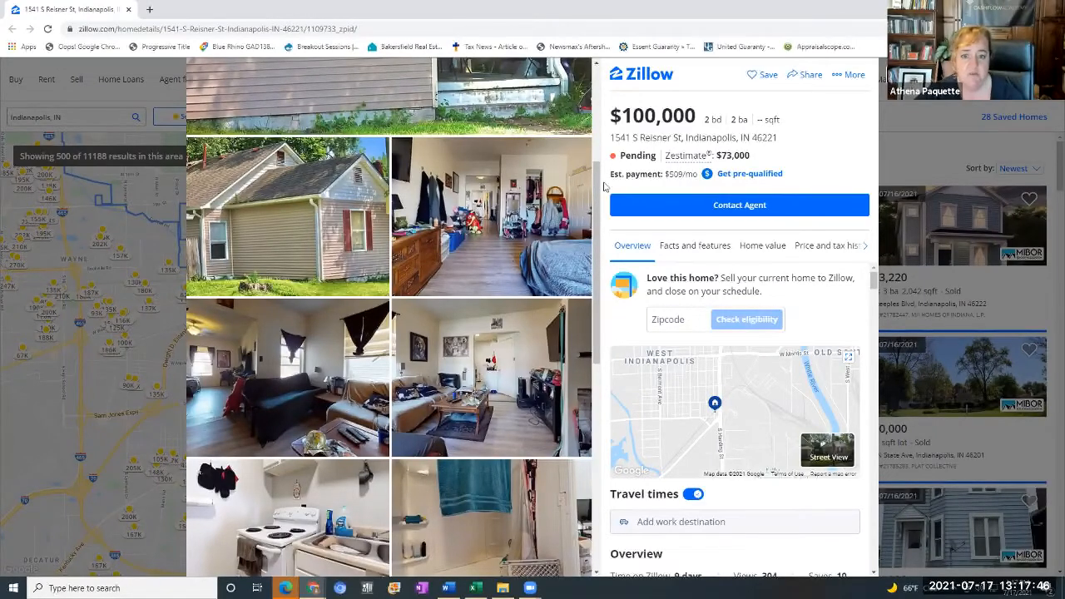
{"action": "scroll", "scroll_direction": "up", "scroll_amount": 3}
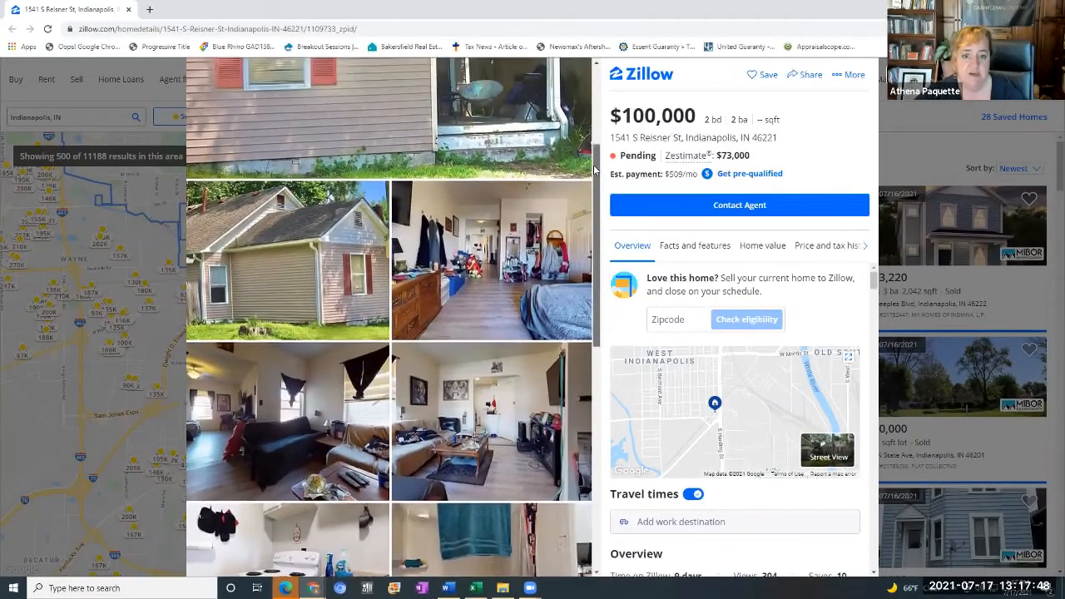
{"action": "scroll", "scroll_direction": "down", "scroll_amount": 3}
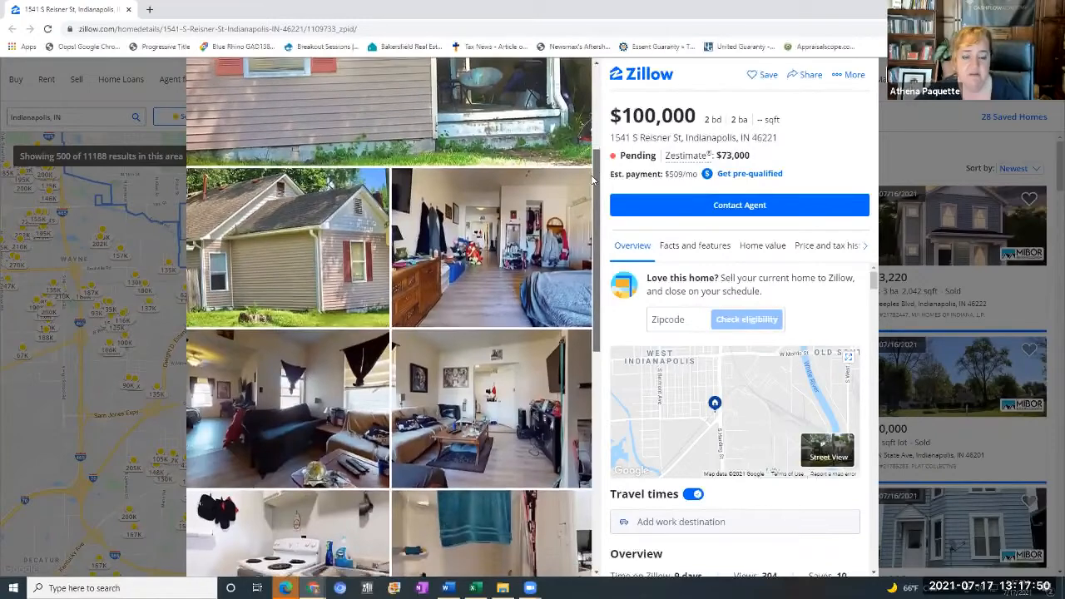
{"action": "scroll", "scroll_direction": "down", "scroll_amount": 3}
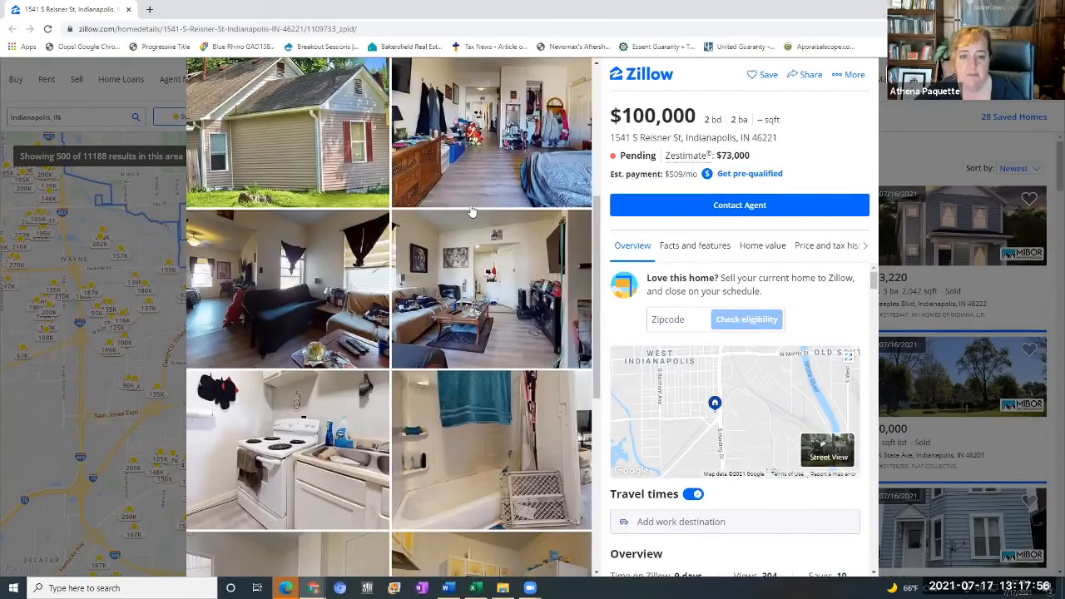
{"action": "mouse_move", "coordinate": [267, 491]}
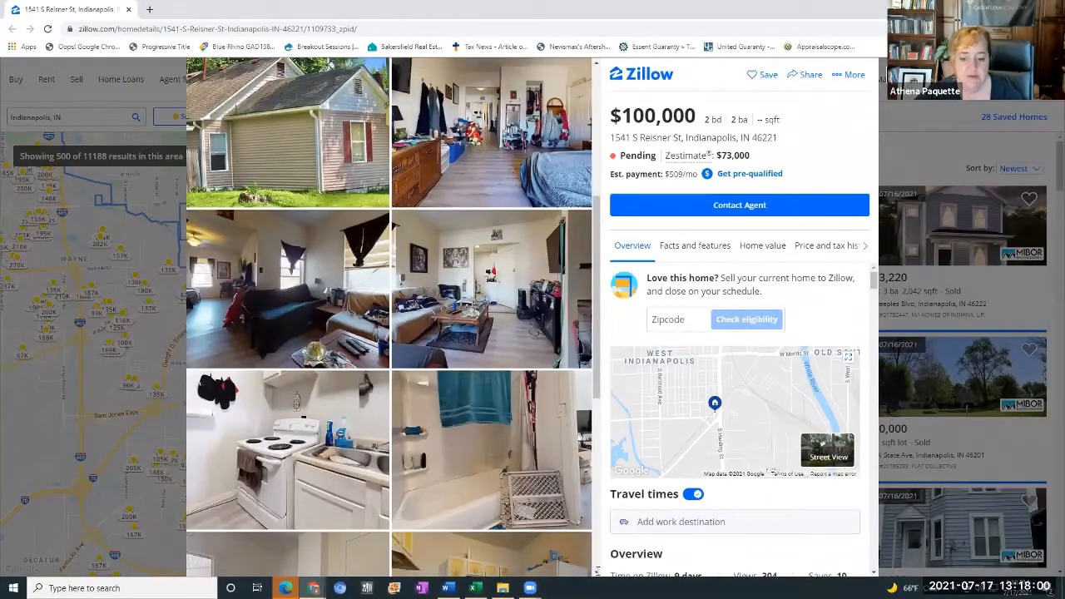
{"action": "scroll", "scroll_direction": "down", "scroll_amount": 3}
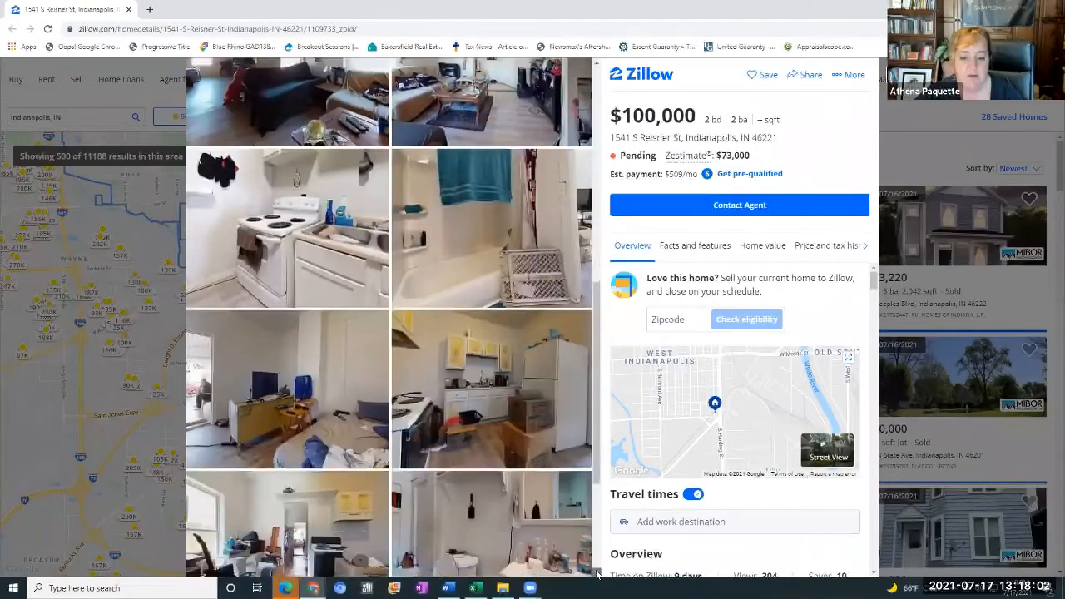
{"action": "scroll", "scroll_direction": "down", "scroll_amount": 3}
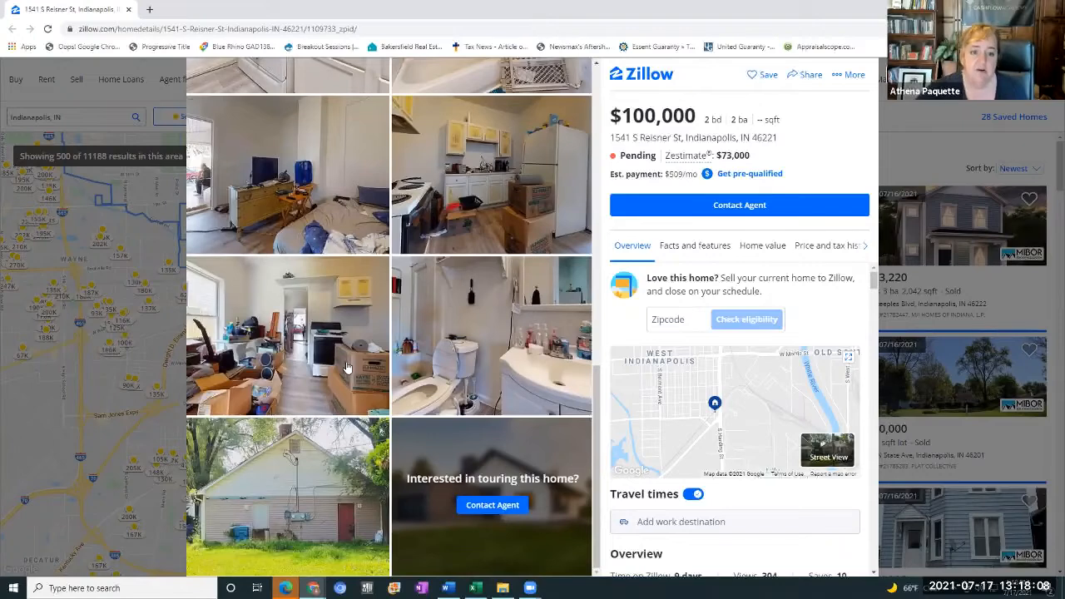
{"action": "mouse_move", "coordinate": [306, 325]}
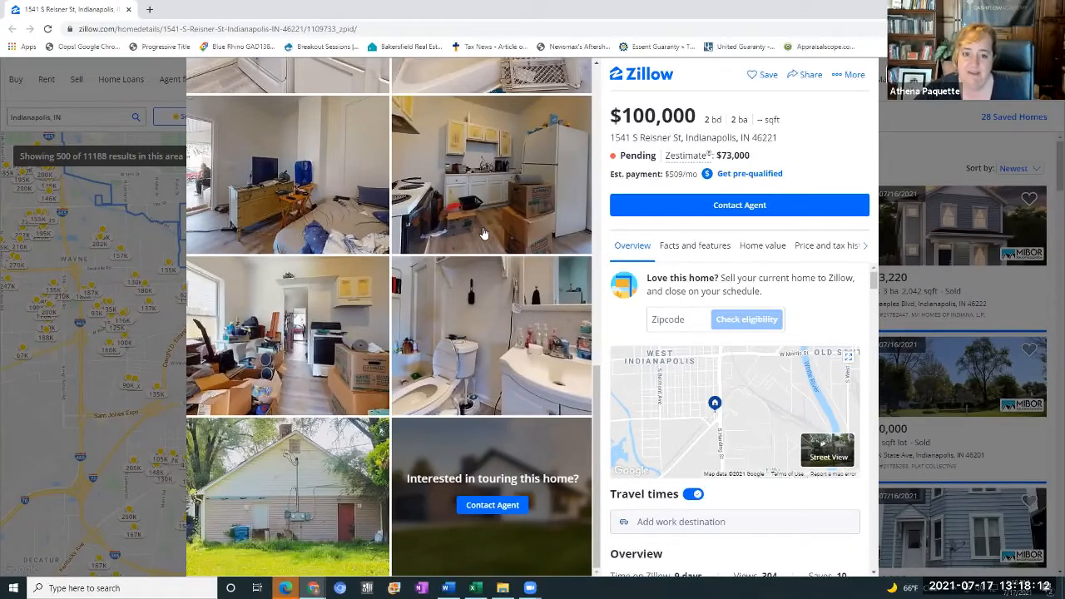
{"action": "mouse_move", "coordinate": [376, 412]}
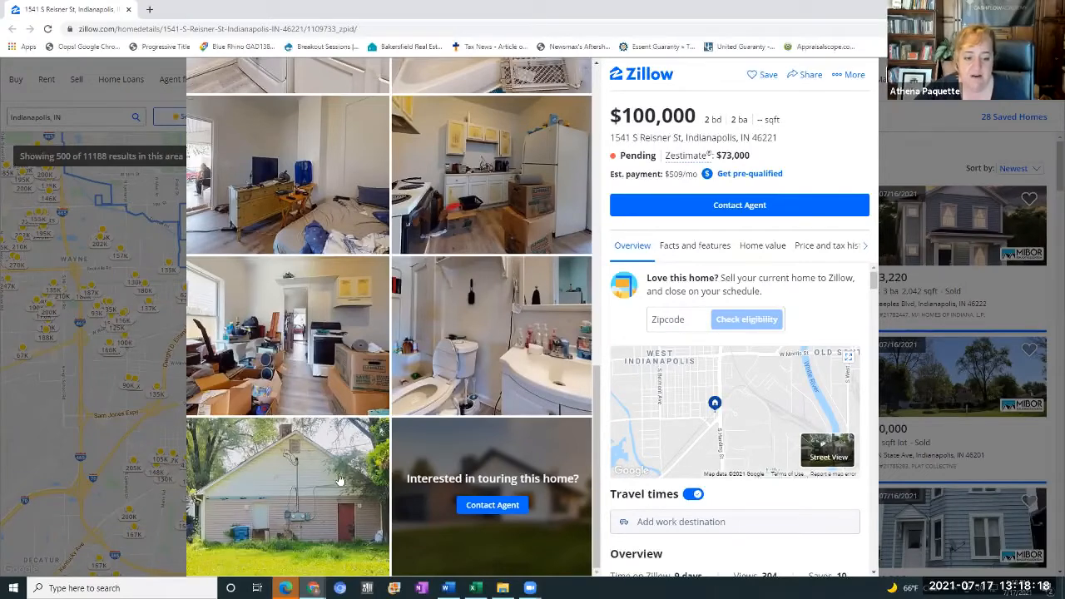
{"action": "mouse_move", "coordinate": [287, 545]}
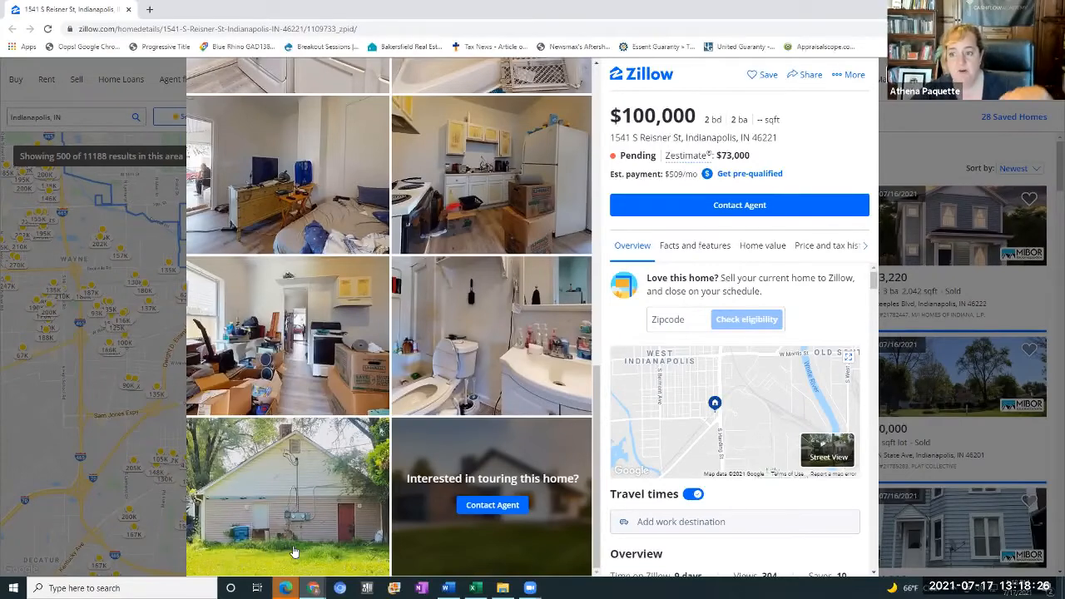
{"action": "mouse_move", "coordinate": [328, 523]}
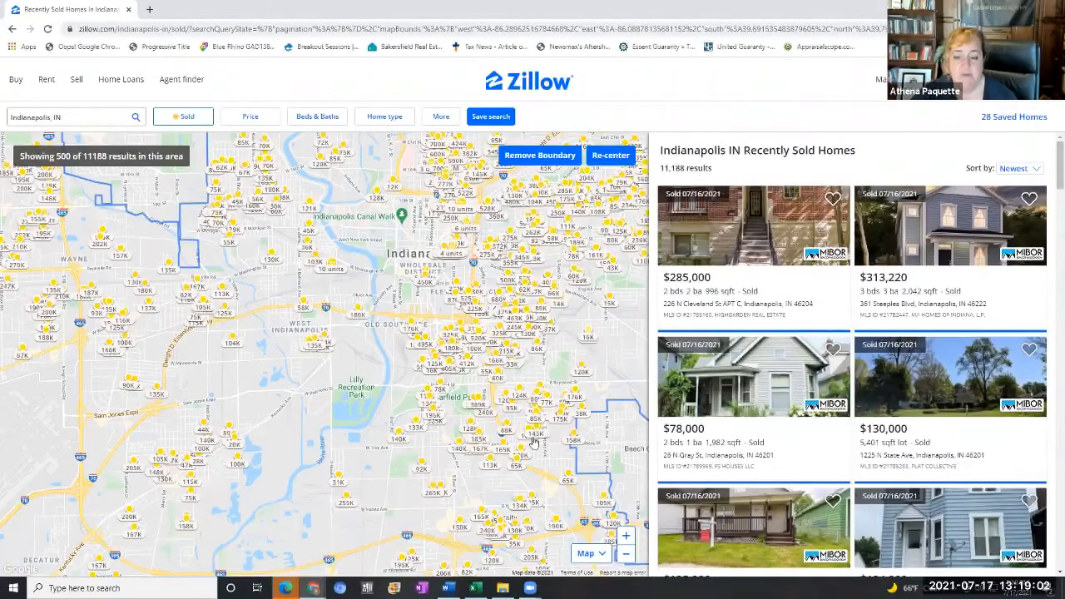
{"action": "mouse_move", "coordinate": [446, 549]}
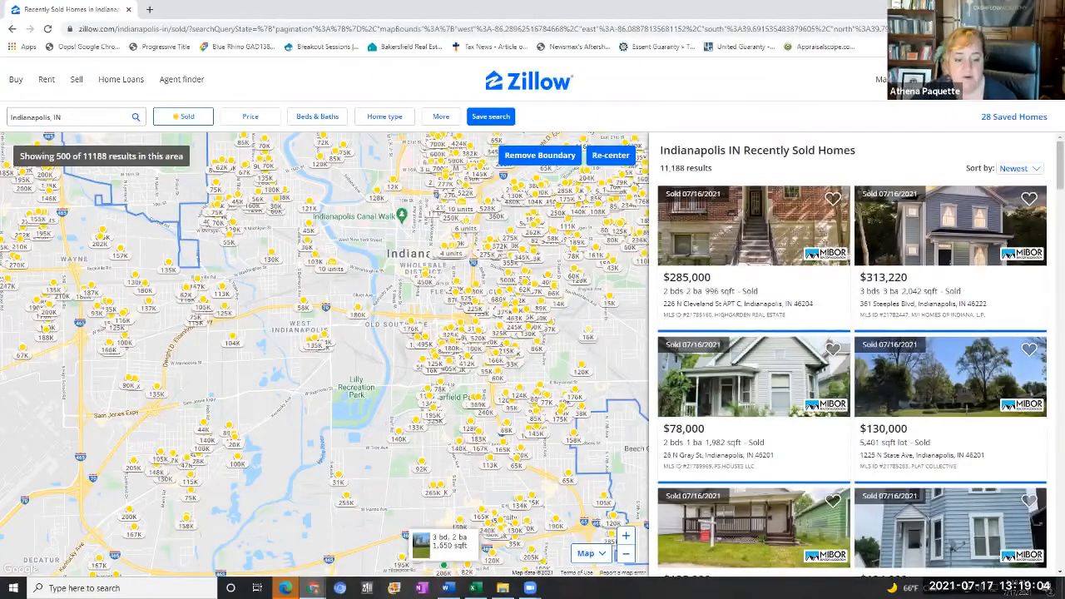
{"action": "mouse_move", "coordinate": [286, 588]}
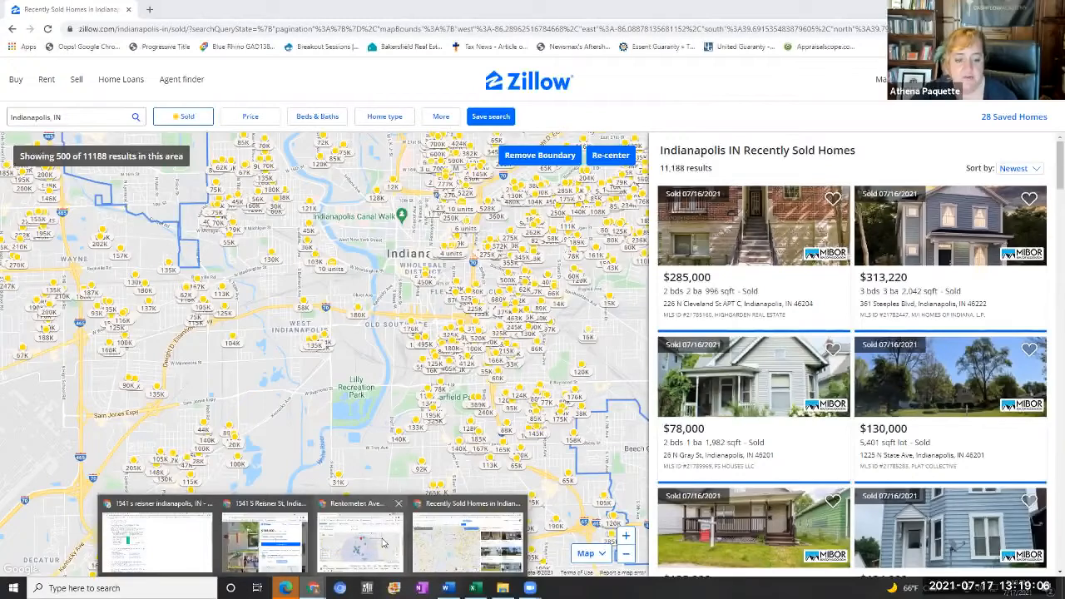
Bring up Rentometer's top summary: $750 rent reasonable, $693 average, $625 median
{"action": "left_click", "coordinate": [360, 542]}
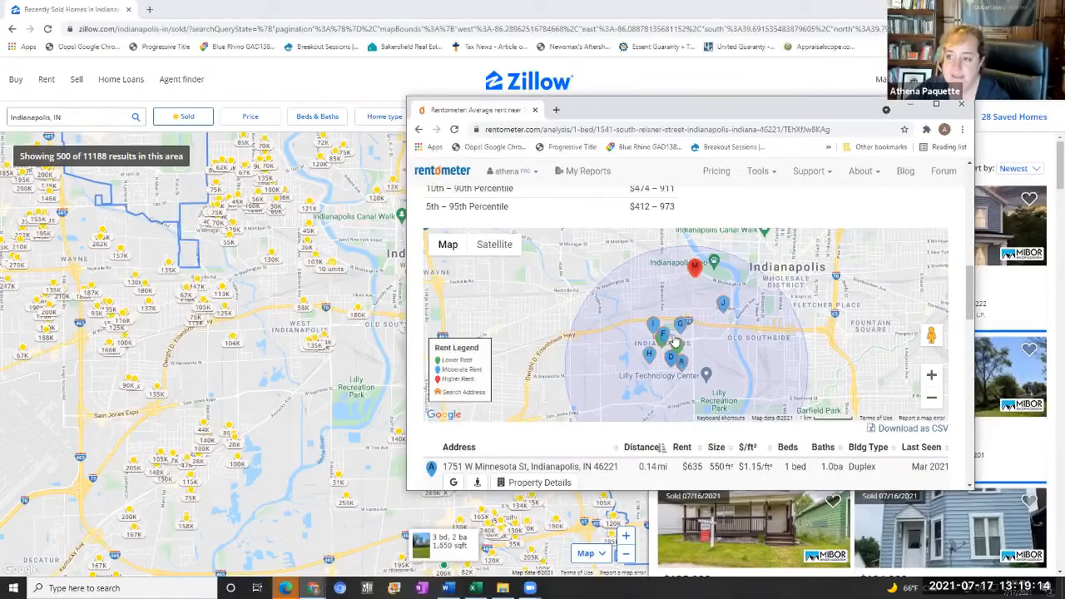
{"action": "scroll", "scroll_direction": "up", "scroll_amount": 3}
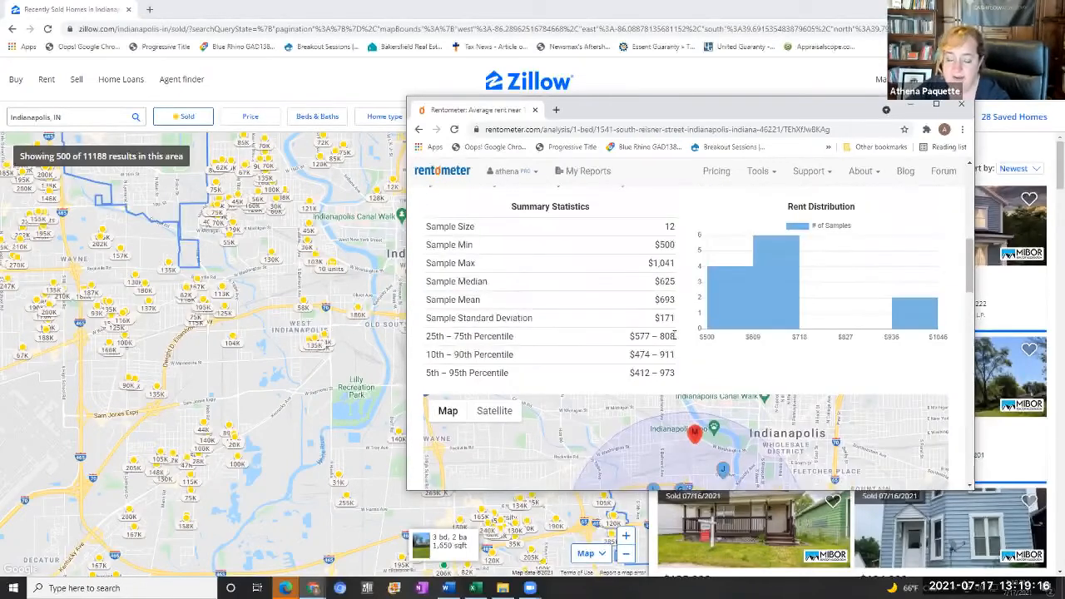
{"action": "mouse_move", "coordinate": [687, 352]}
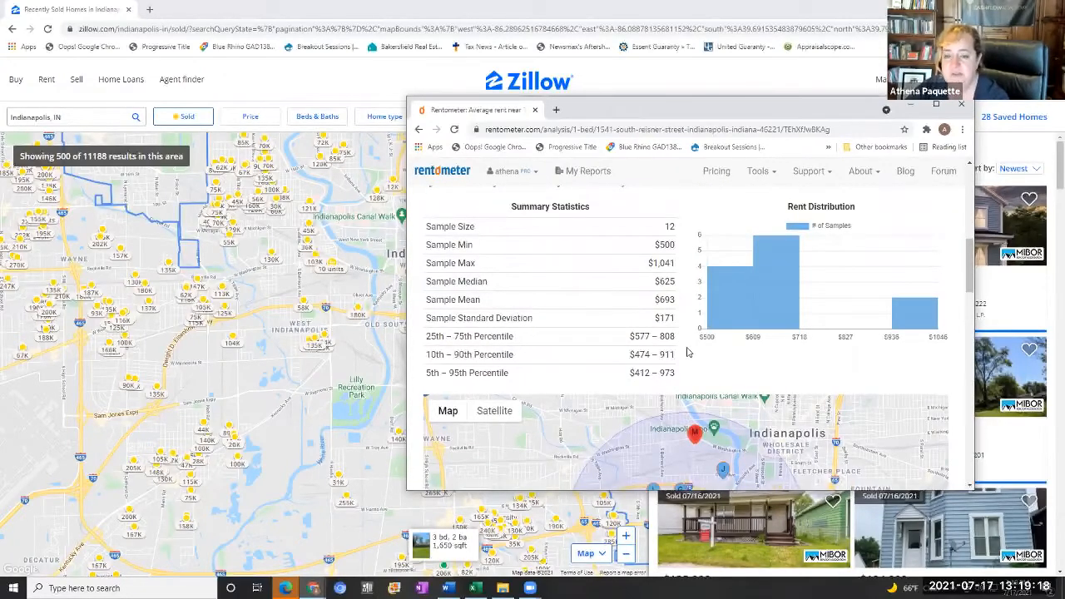
{"action": "scroll", "scroll_direction": "up", "scroll_amount": 3}
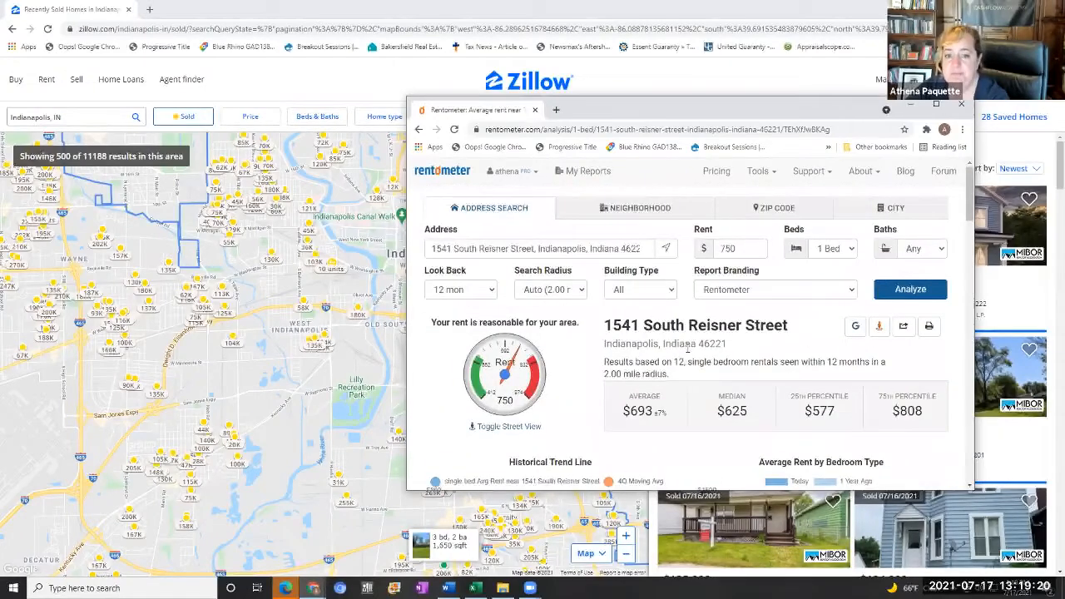
{"action": "left_click", "coordinate": [537, 249]}
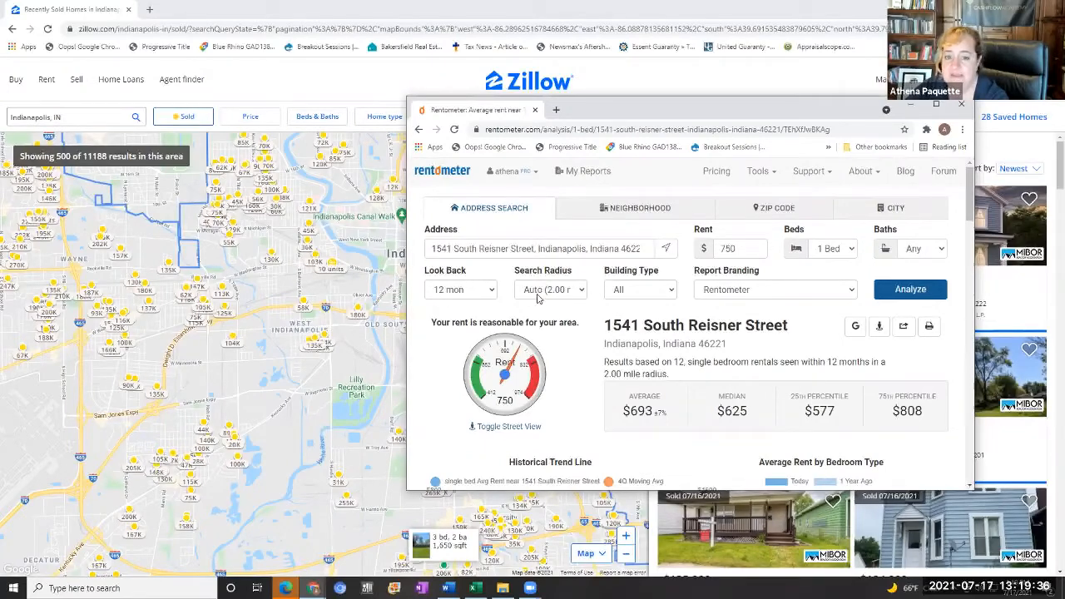
{"action": "mouse_move", "coordinate": [595, 372]}
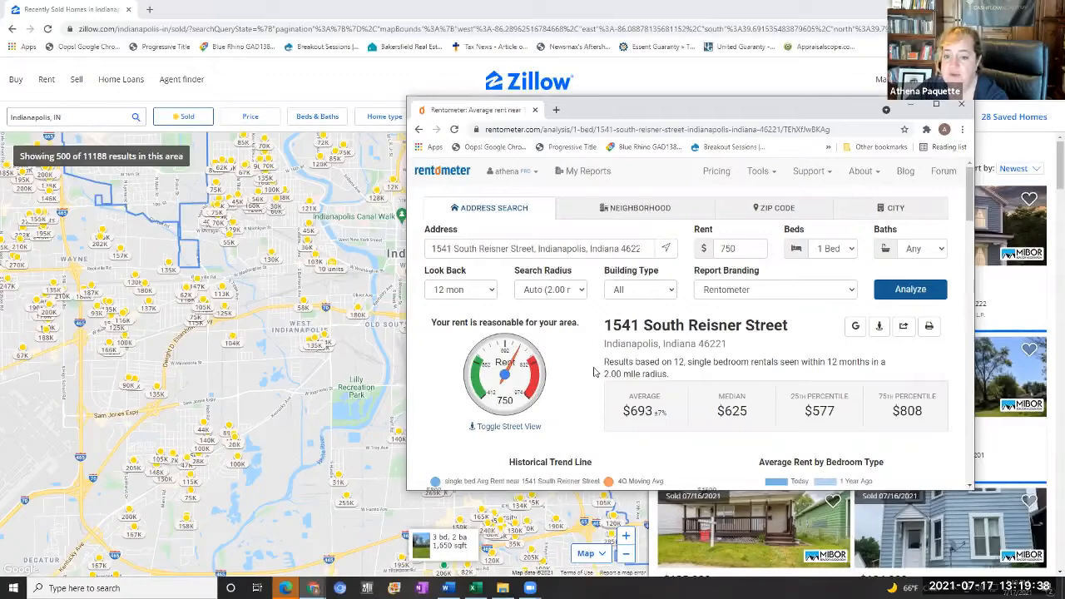
Scroll past trend charts, percentile ranges and map to the comparable rentals table
{"action": "scroll", "scroll_direction": "down", "scroll_amount": 3}
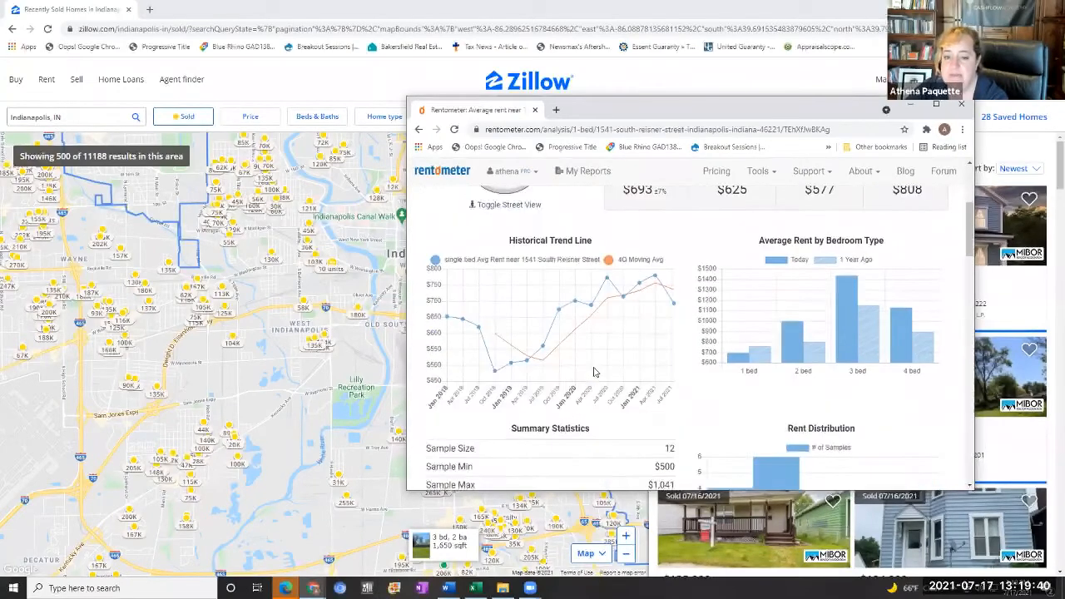
{"action": "scroll", "scroll_direction": "up", "scroll_amount": 3}
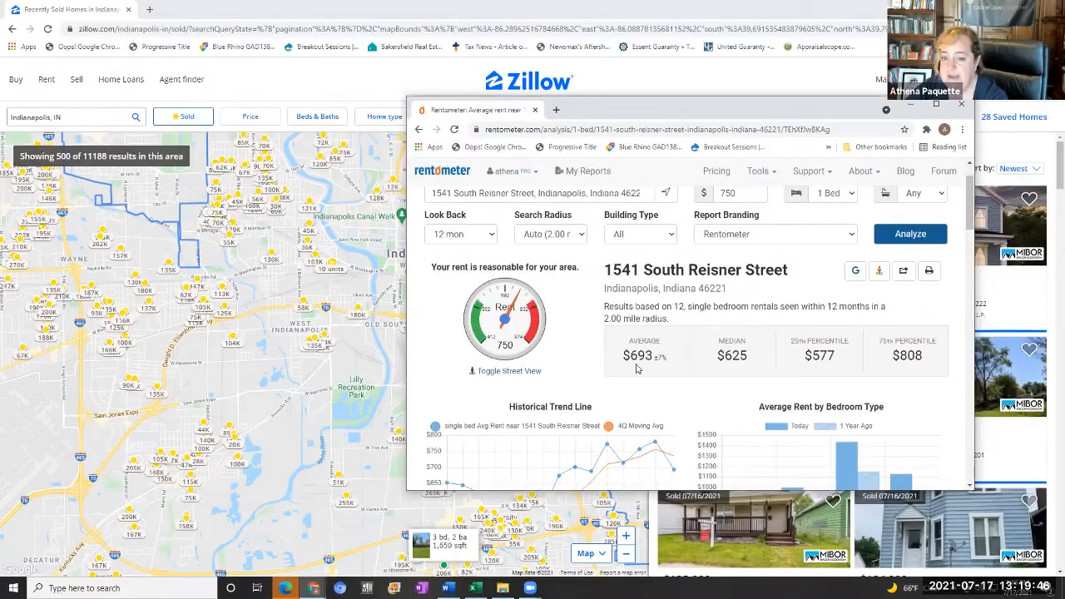
{"action": "mouse_move", "coordinate": [740, 364]}
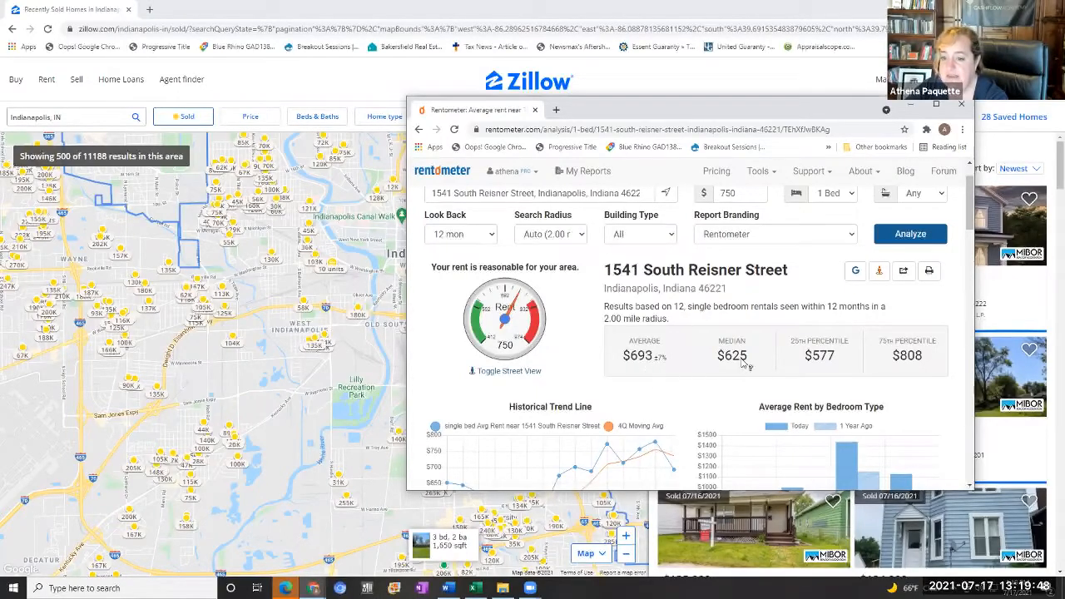
{"action": "mouse_move", "coordinate": [820, 355]}
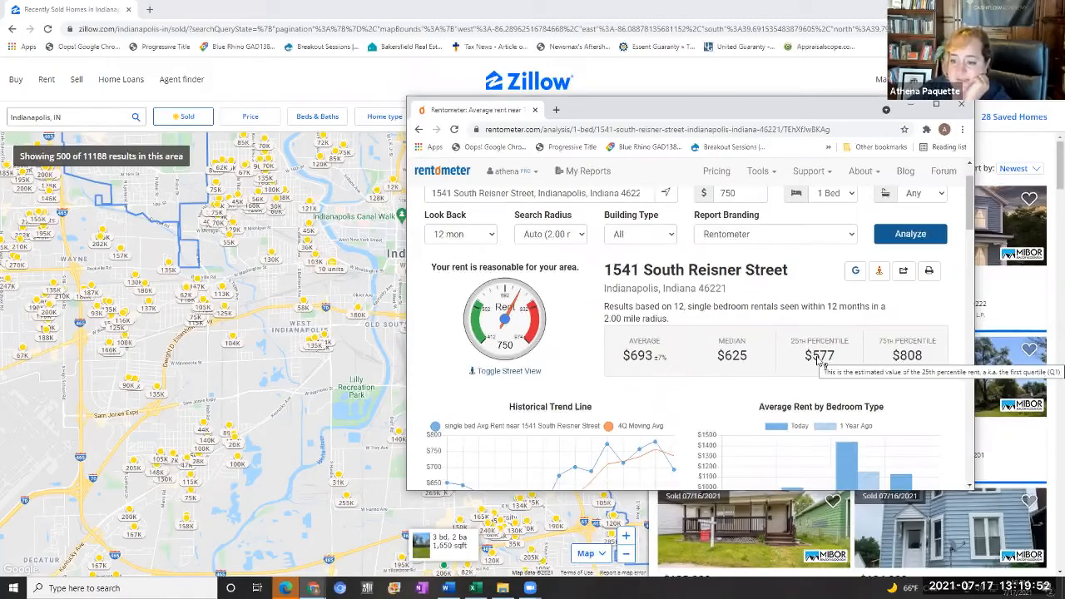
{"action": "mouse_move", "coordinate": [907, 355]}
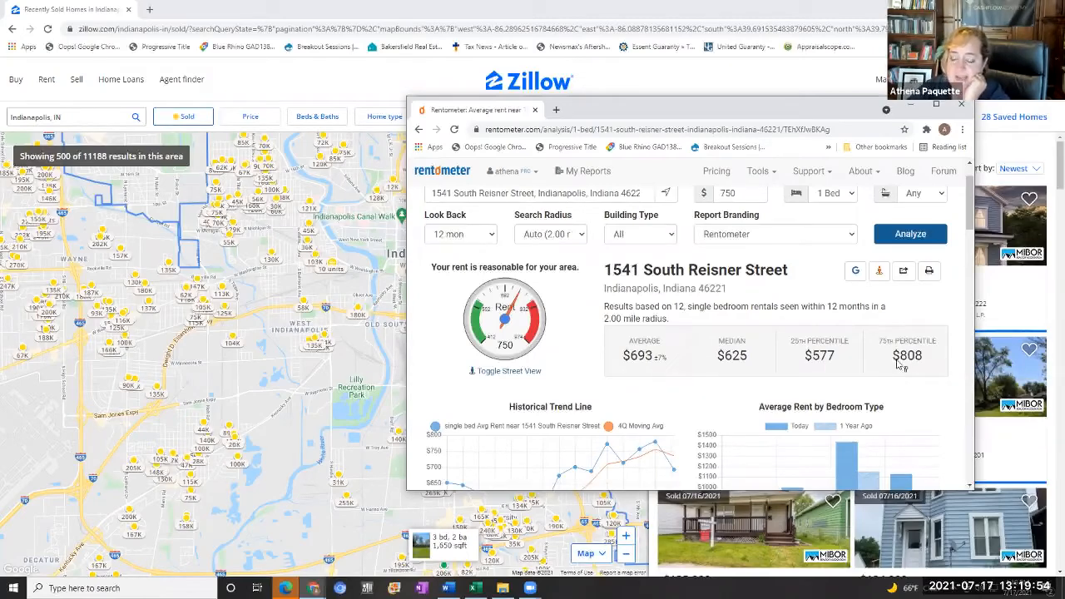
{"action": "scroll", "scroll_direction": "down", "scroll_amount": 3}
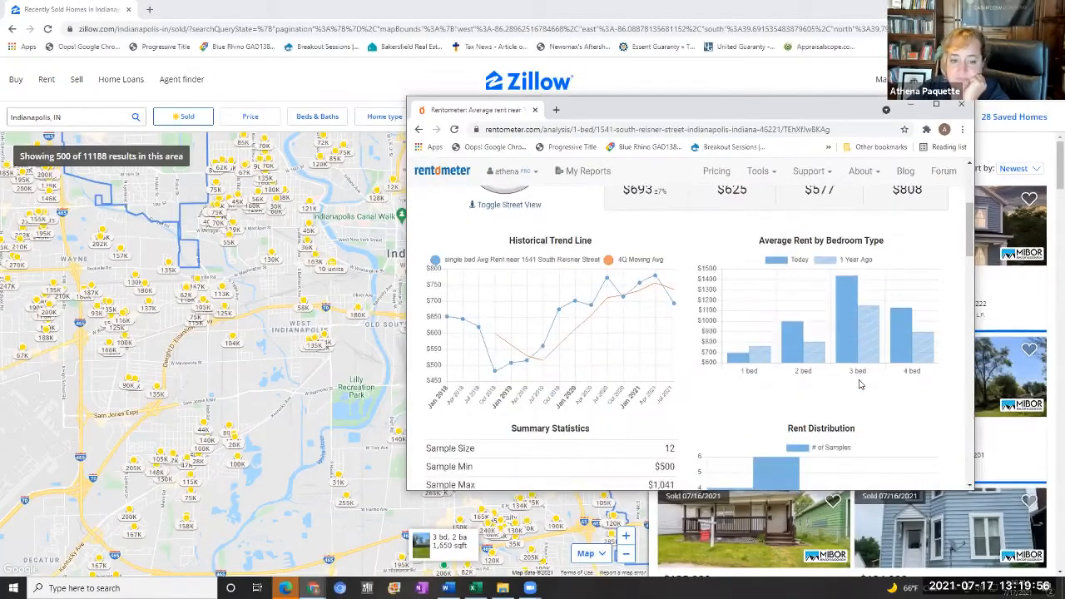
{"action": "scroll", "scroll_direction": "down", "scroll_amount": 3}
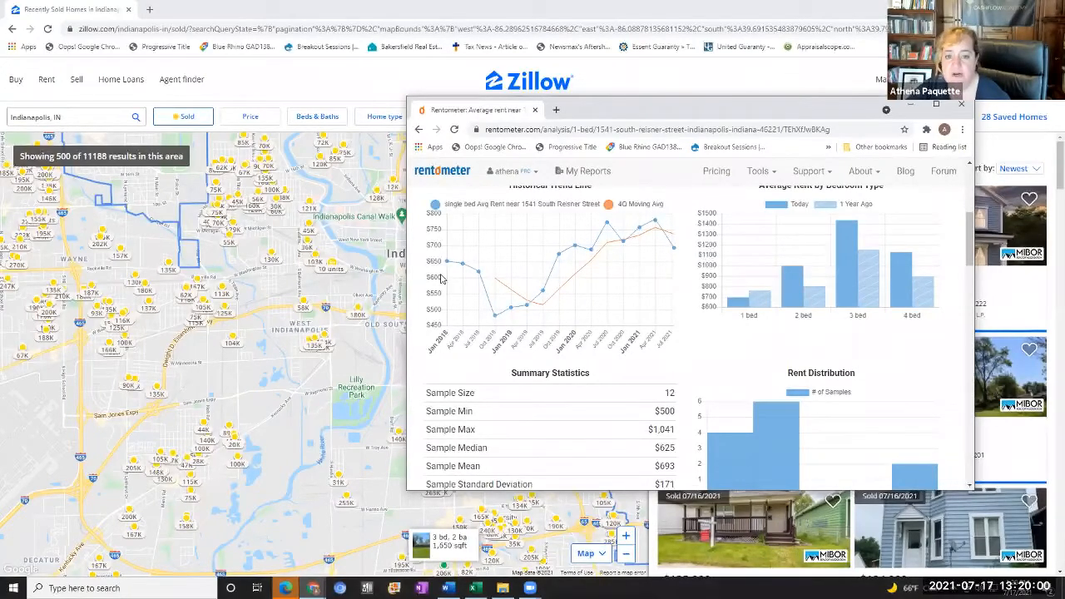
{"action": "mouse_move", "coordinate": [685, 356]}
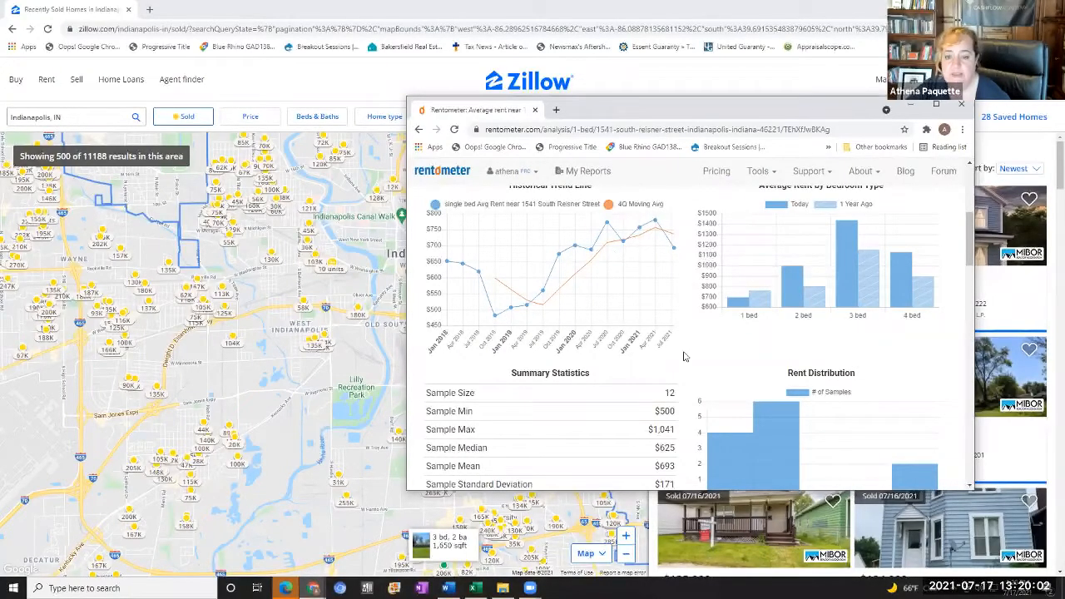
{"action": "scroll", "scroll_direction": "down", "scroll_amount": 3}
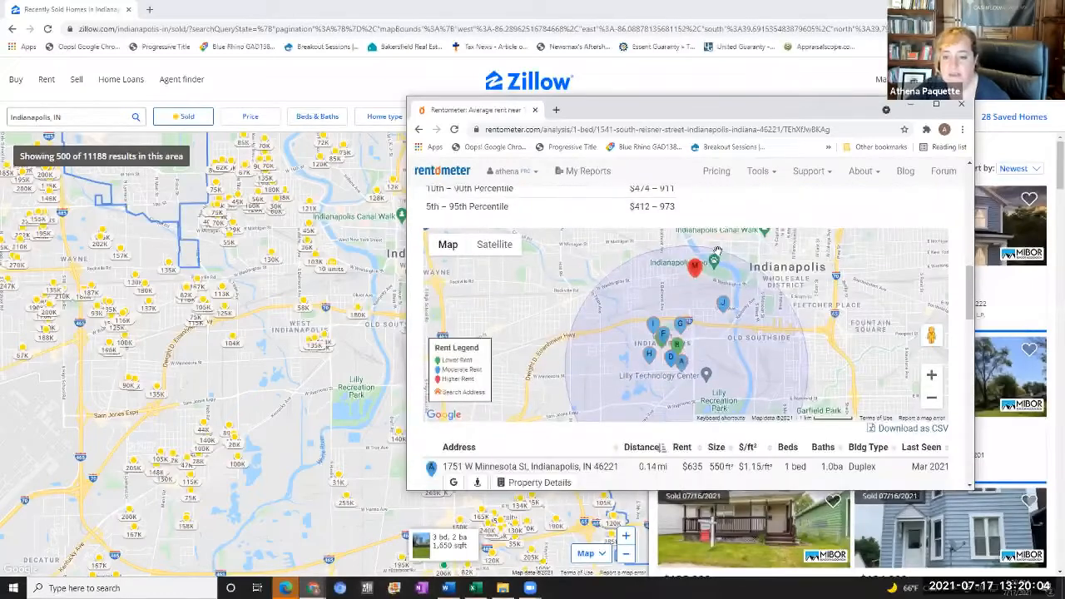
{"action": "mouse_move", "coordinate": [729, 357]}
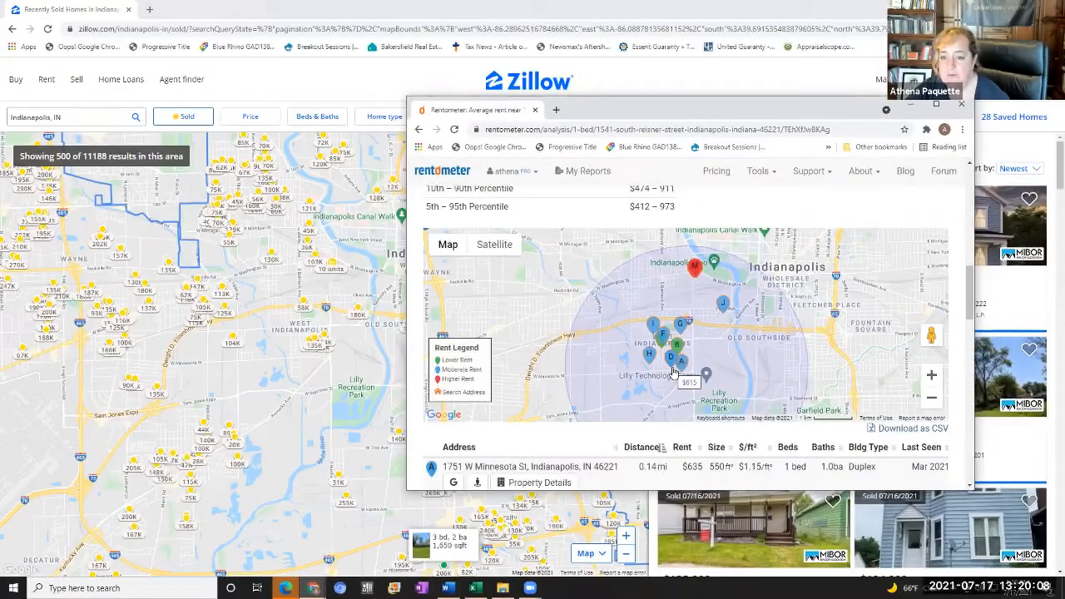
{"action": "mouse_move", "coordinate": [695, 391]}
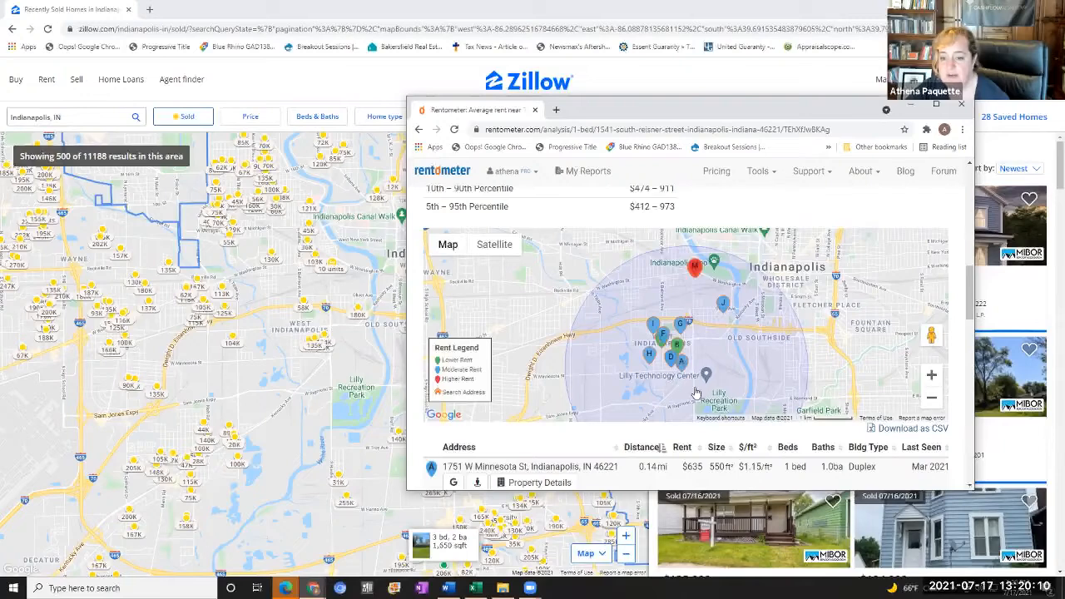
{"action": "mouse_move", "coordinate": [717, 408]}
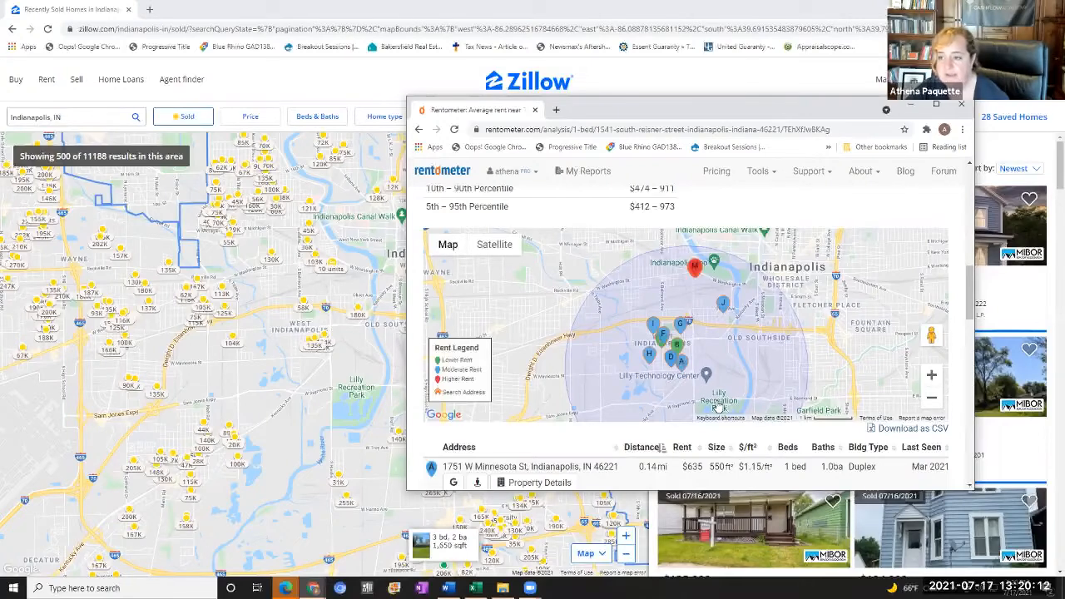
{"action": "mouse_move", "coordinate": [708, 385]}
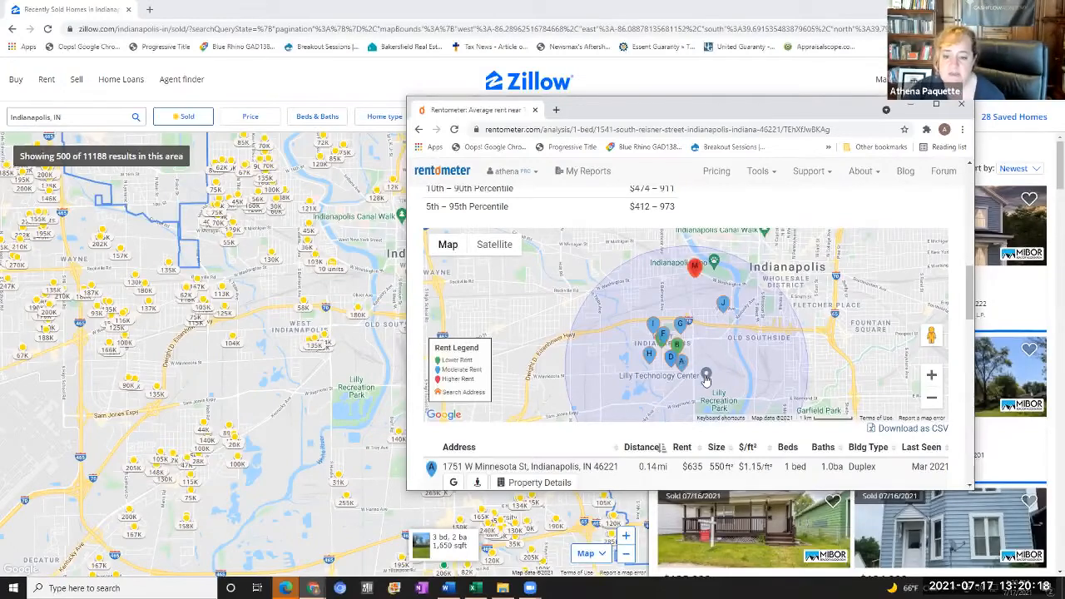
{"action": "scroll", "scroll_direction": "down", "scroll_amount": 3}
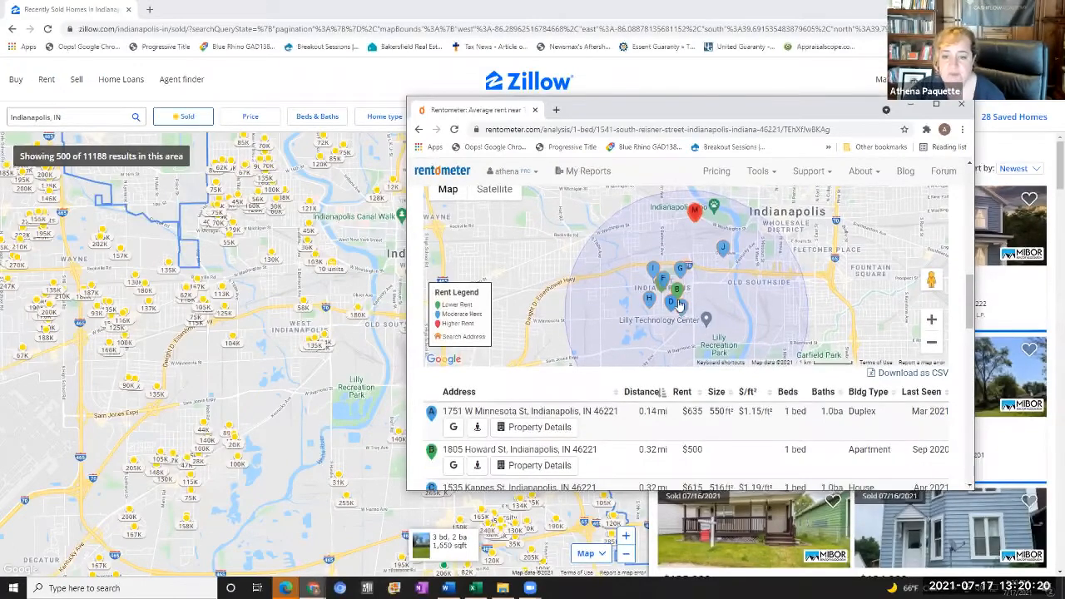
{"action": "mouse_move", "coordinate": [707, 323]}
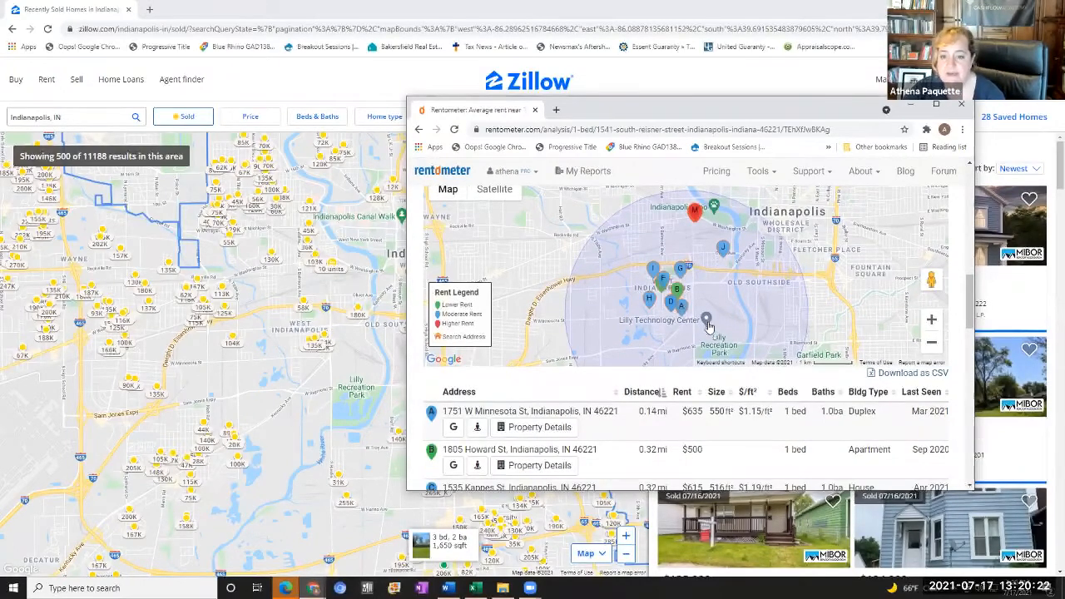
{"action": "mouse_move", "coordinate": [682, 314]}
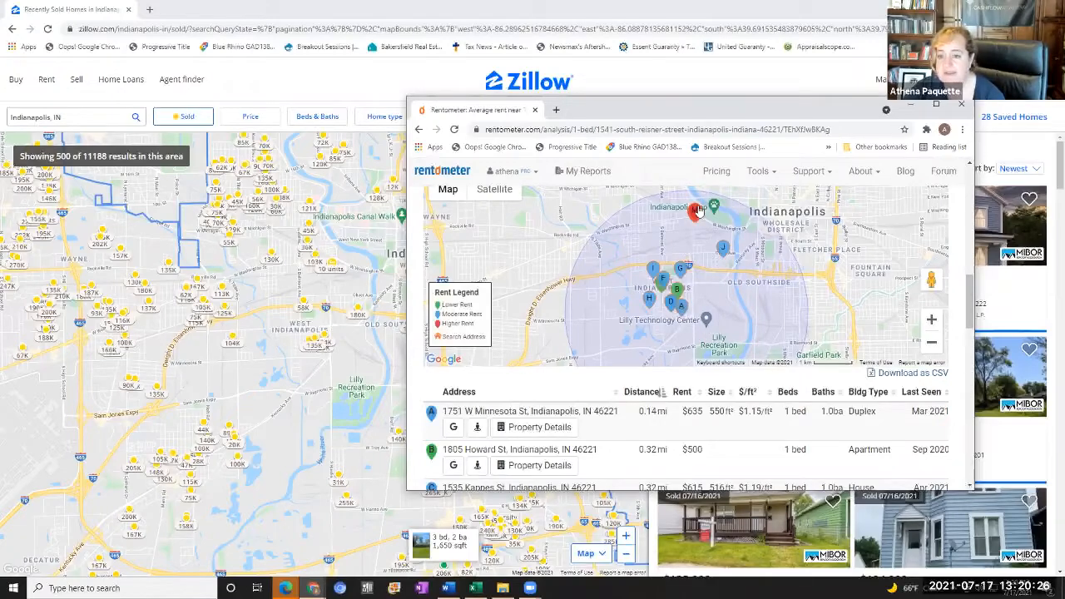
{"action": "mouse_move", "coordinate": [703, 274]}
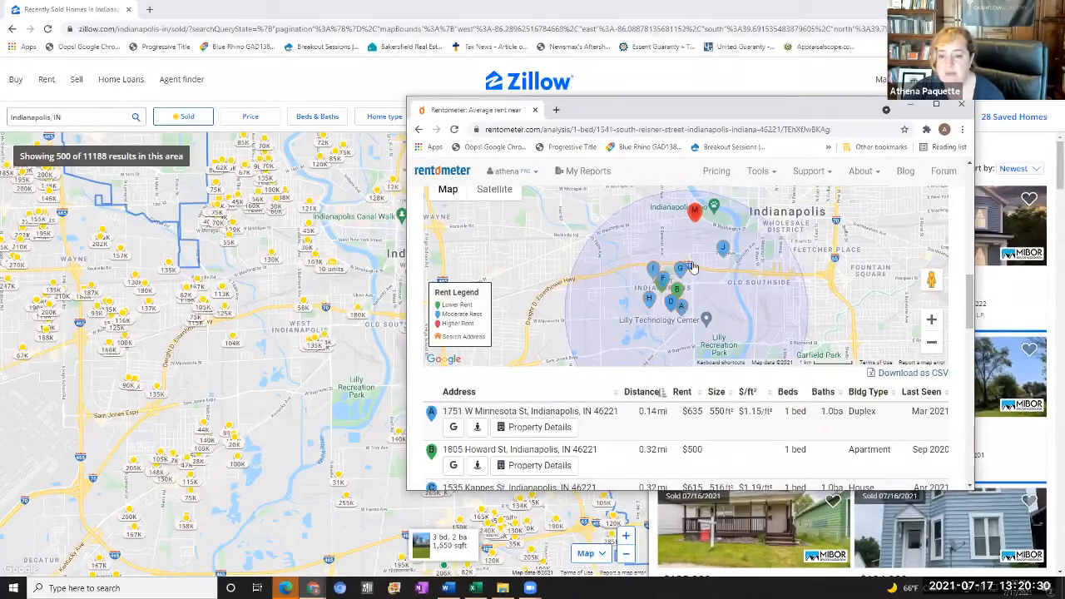
{"action": "mouse_move", "coordinate": [677, 310]}
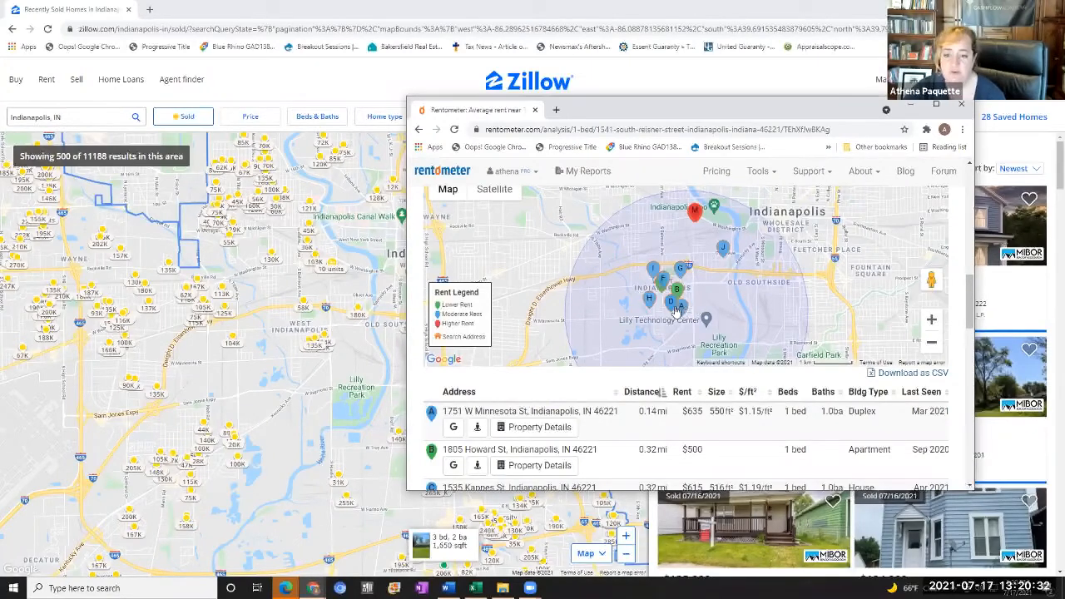
{"action": "mouse_move", "coordinate": [674, 314]}
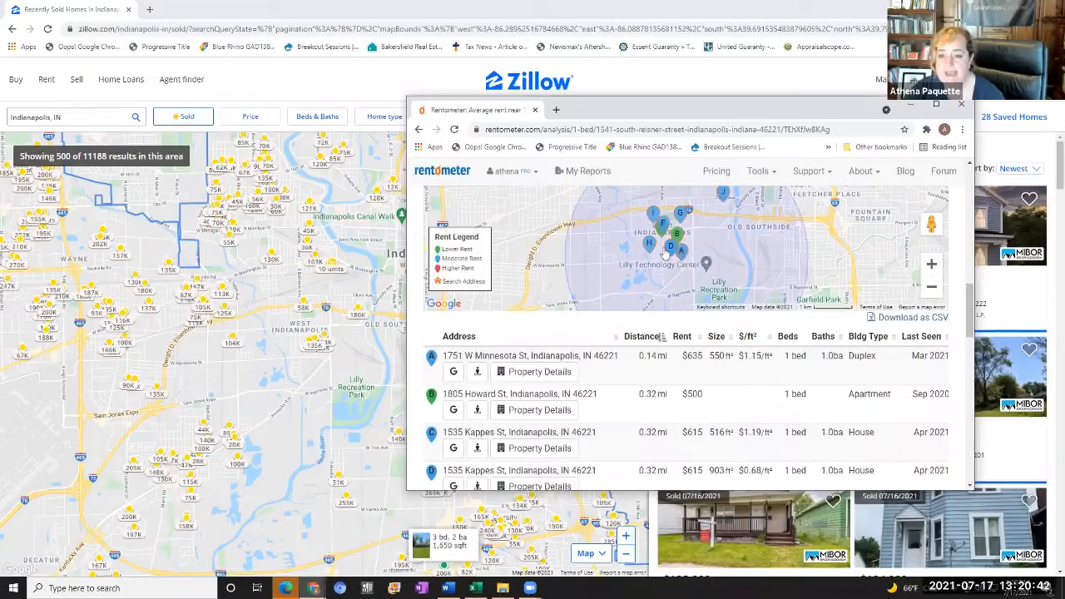
{"action": "mouse_move", "coordinate": [665, 286]}
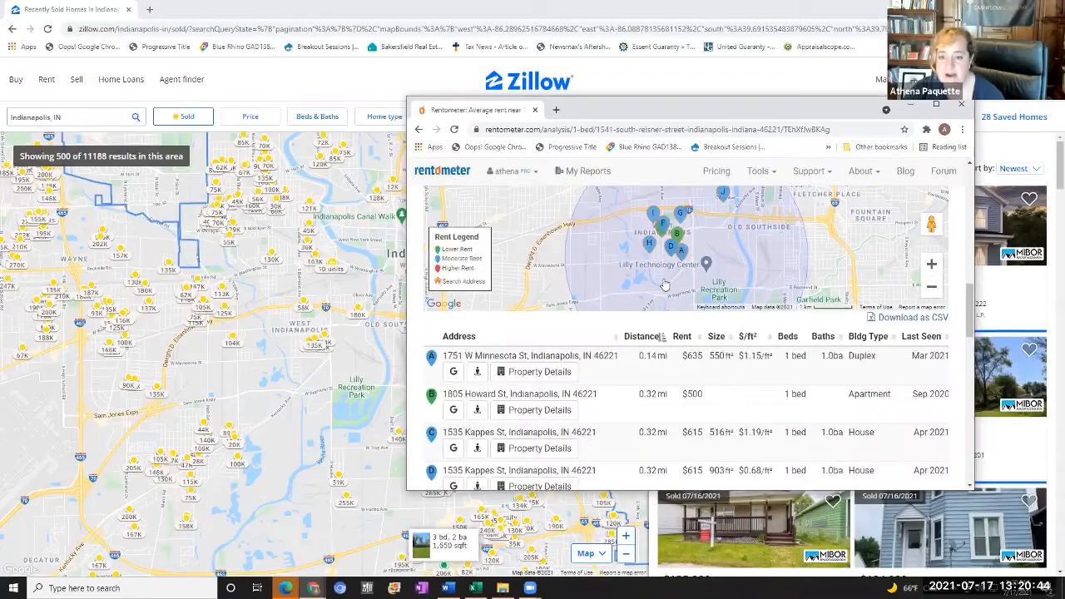
{"action": "mouse_move", "coordinate": [643, 406]}
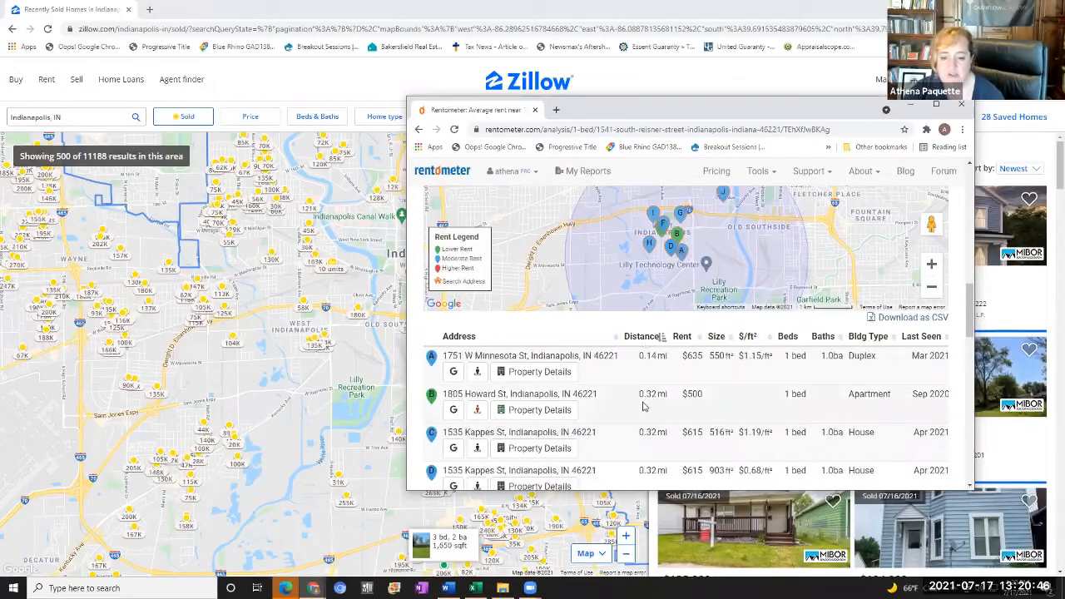
{"action": "scroll", "scroll_direction": "down", "scroll_amount": 3}
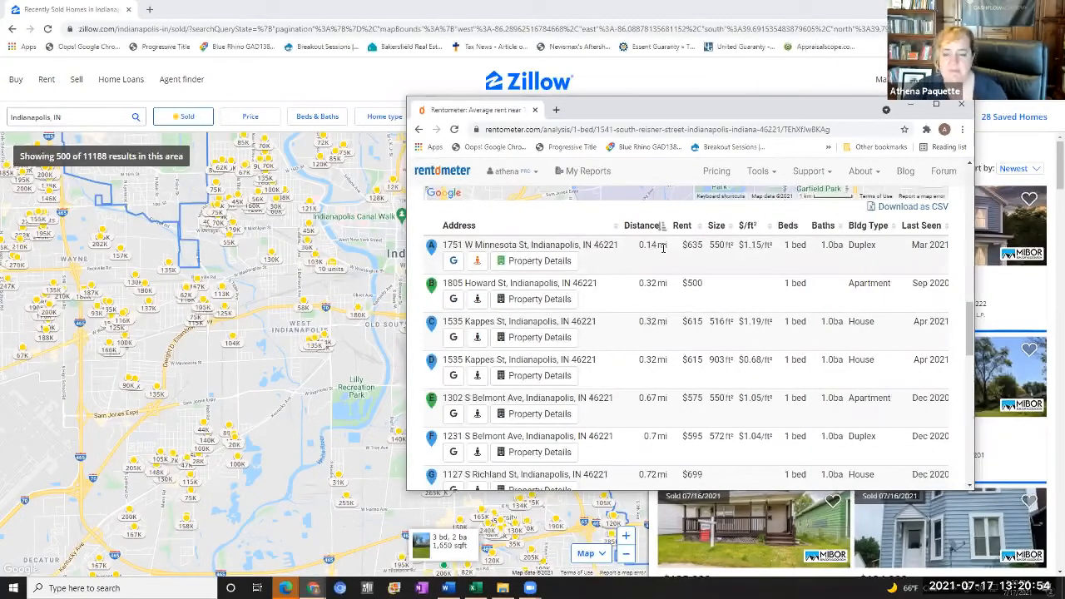
{"action": "mouse_move", "coordinate": [663, 247]}
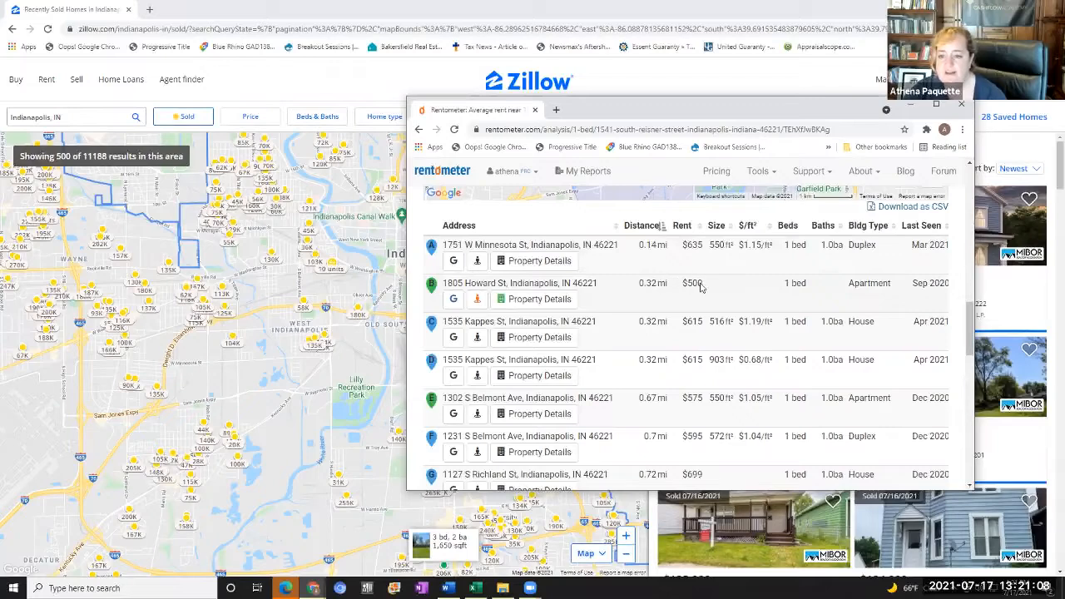
{"action": "mouse_move", "coordinate": [887, 298]}
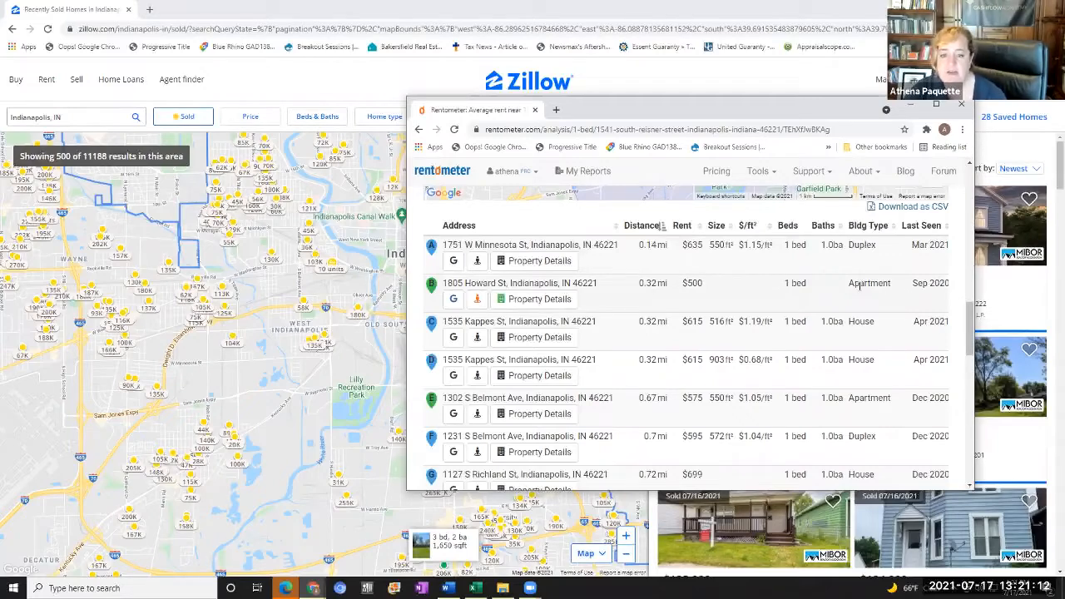
{"action": "mouse_move", "coordinate": [454, 299]}
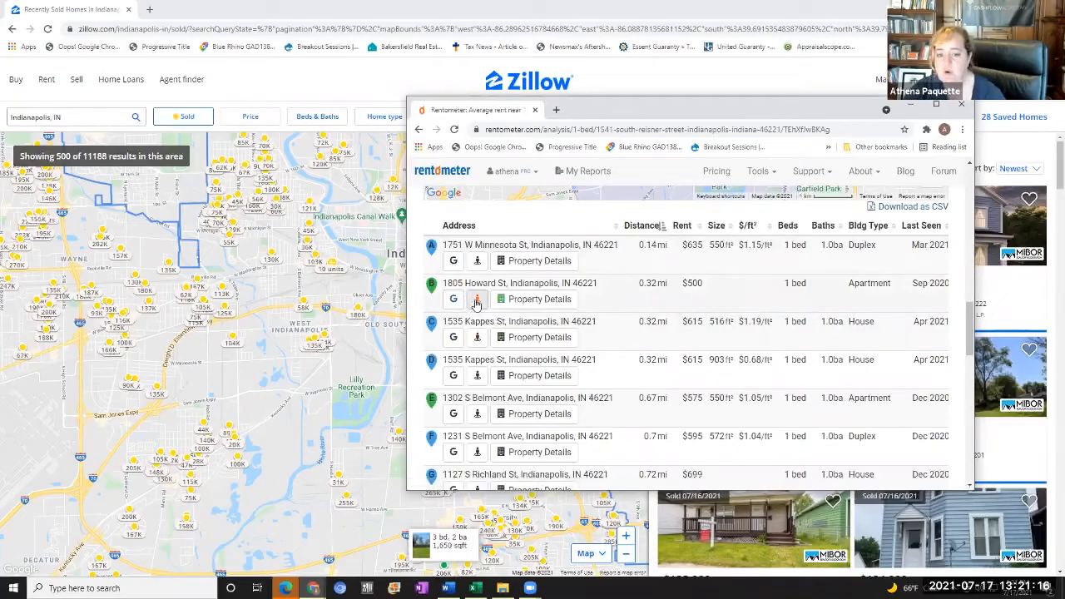
{"action": "mouse_move", "coordinate": [477, 298]}
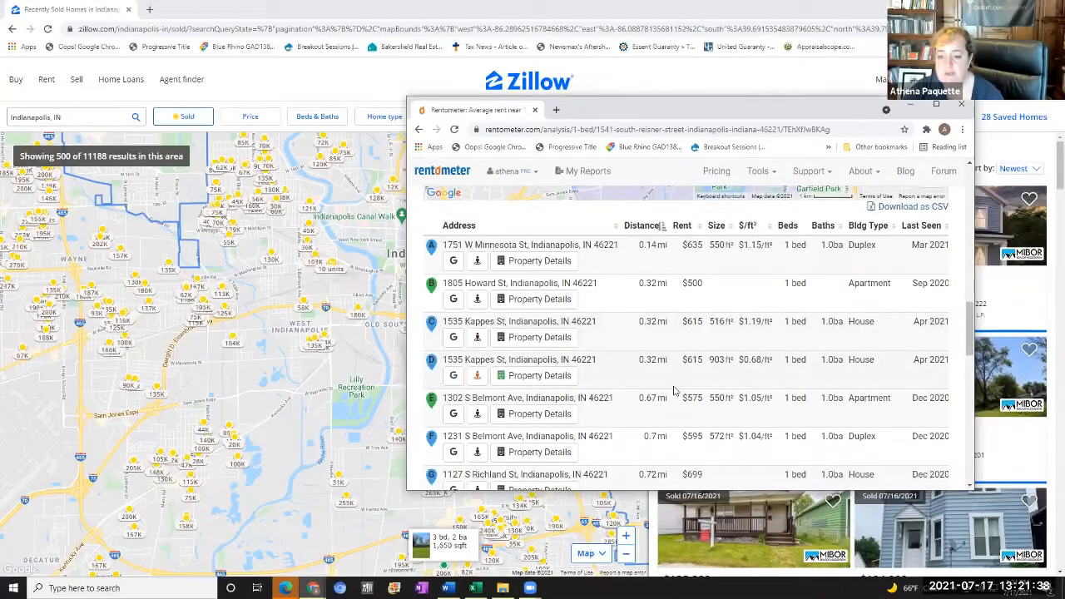
{"action": "mouse_move", "coordinate": [656, 360]}
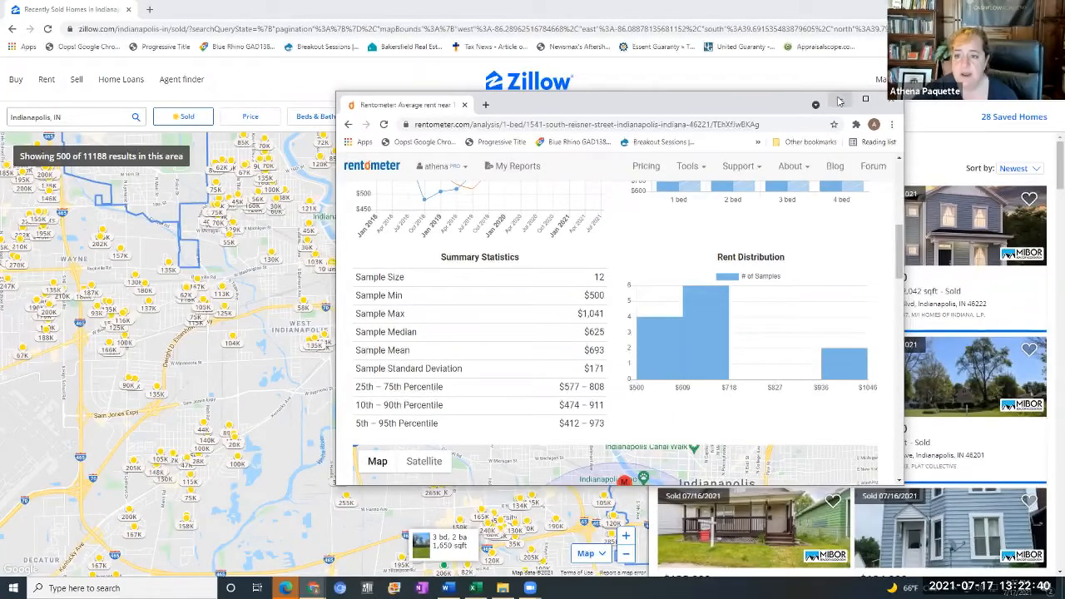
{"action": "mouse_move", "coordinate": [840, 102]}
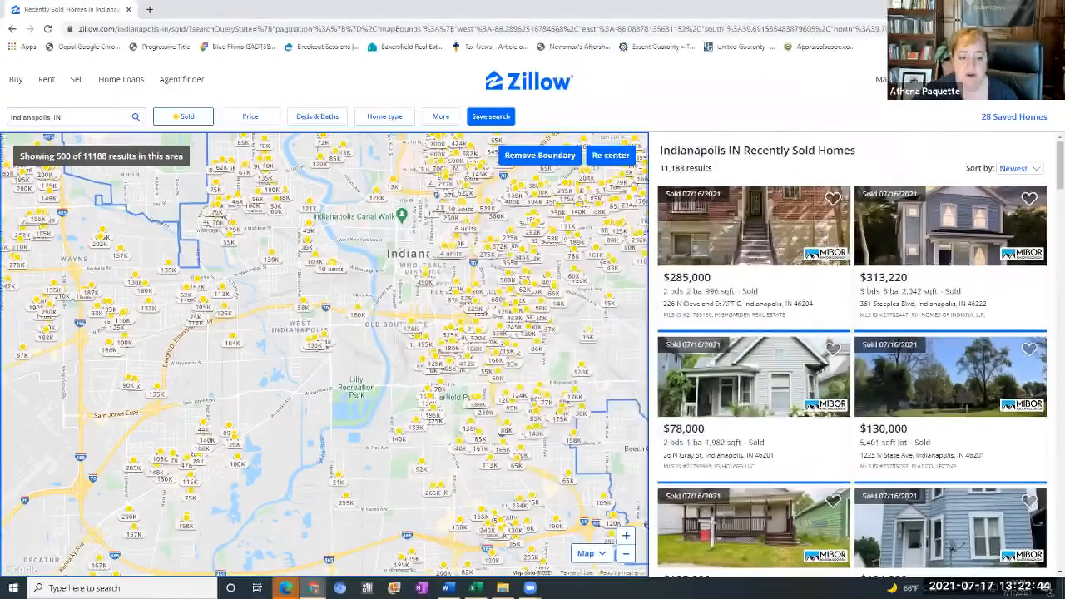
{"action": "mouse_move", "coordinate": [285, 588]}
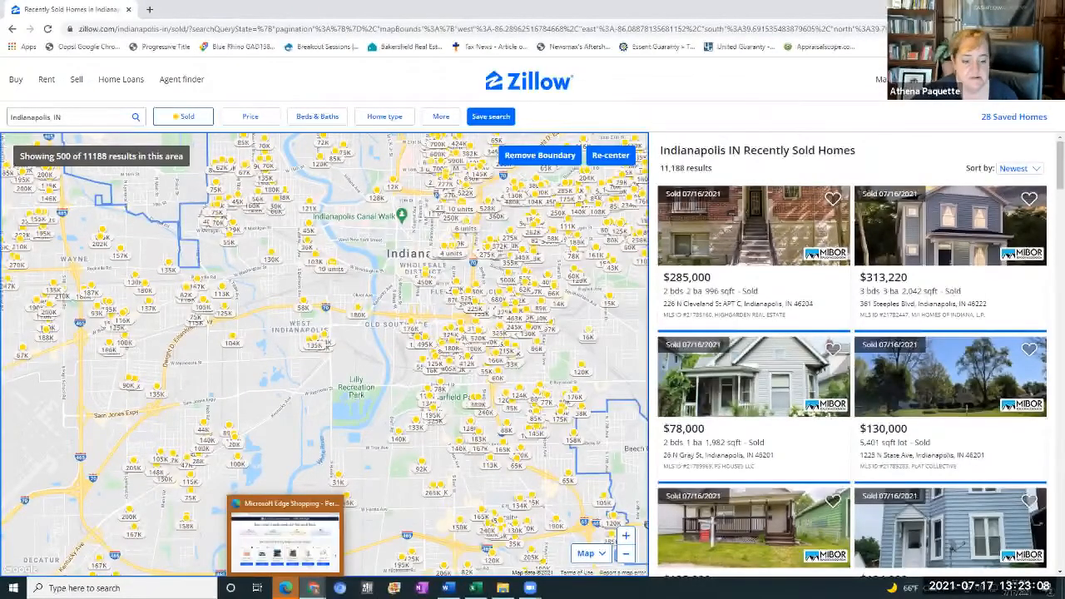
Briefly reopen the Reisner St Zillow listing, minimize it, then show the search results window
{"action": "left_click", "coordinate": [284, 533]}
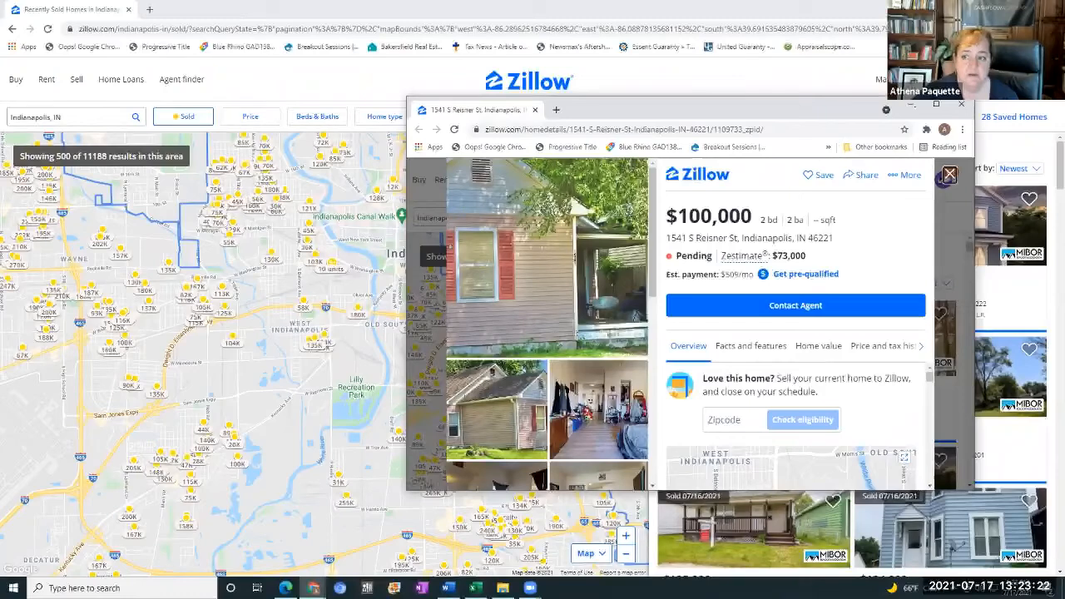
{"action": "left_click", "coordinate": [949, 174]}
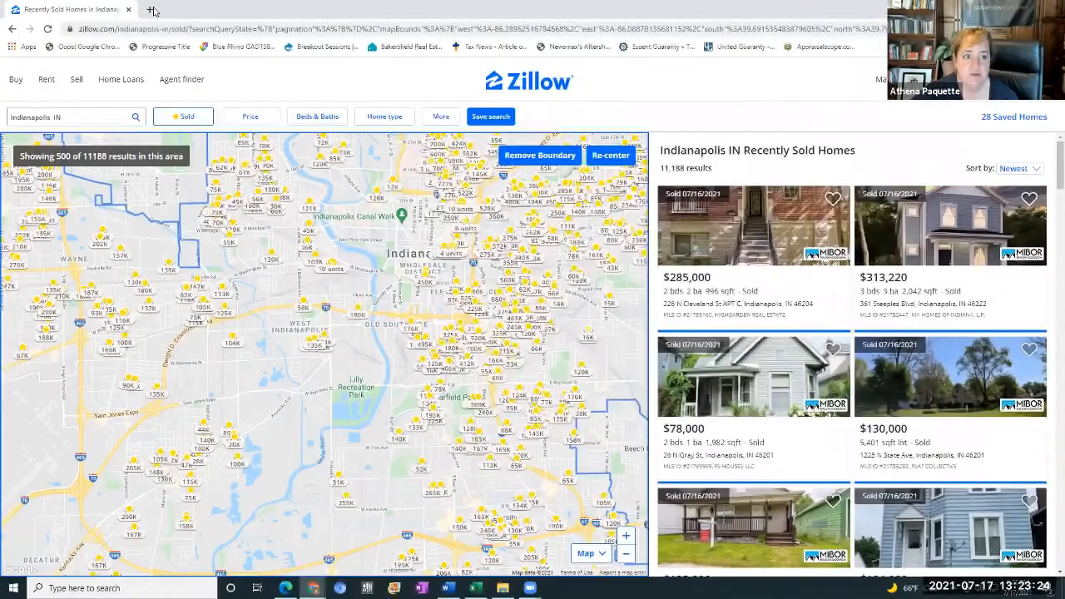
{"action": "left_click", "coordinate": [121, 80]}
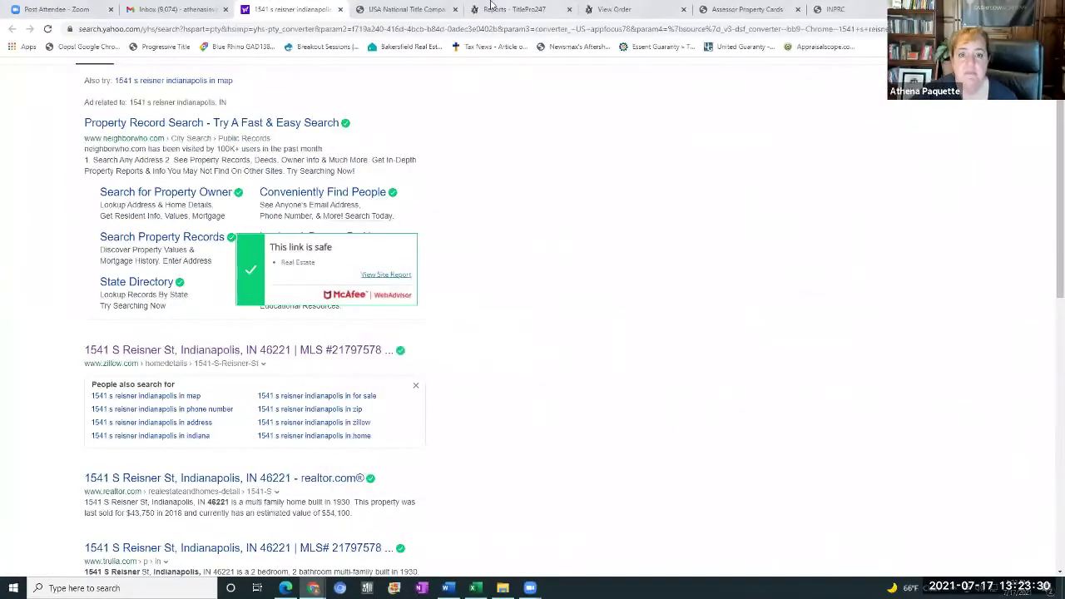
{"action": "mouse_move", "coordinate": [746, 9]}
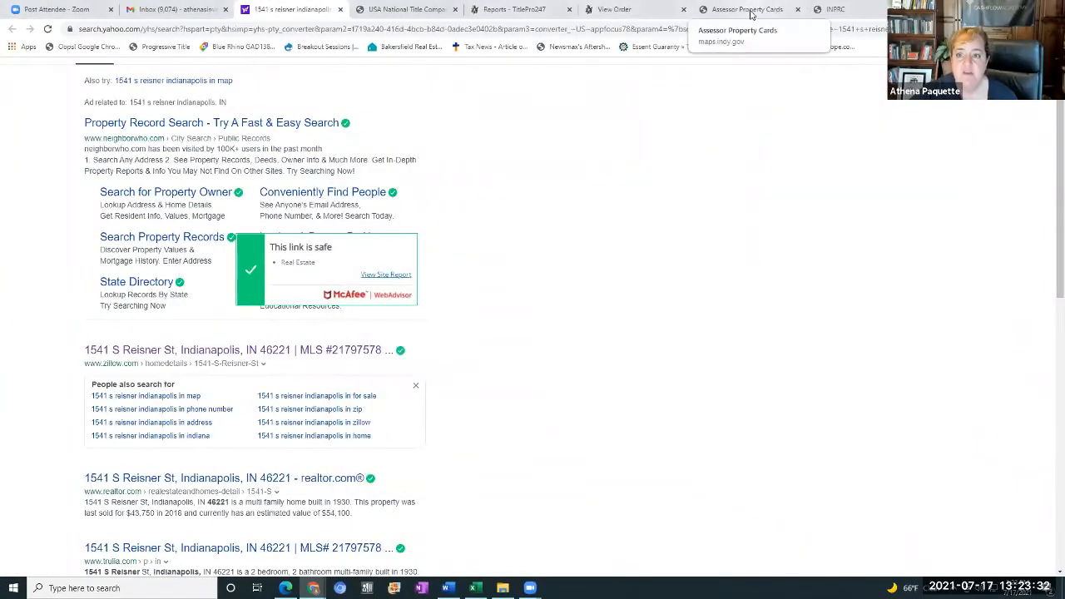
{"action": "left_click", "coordinate": [744, 10]}
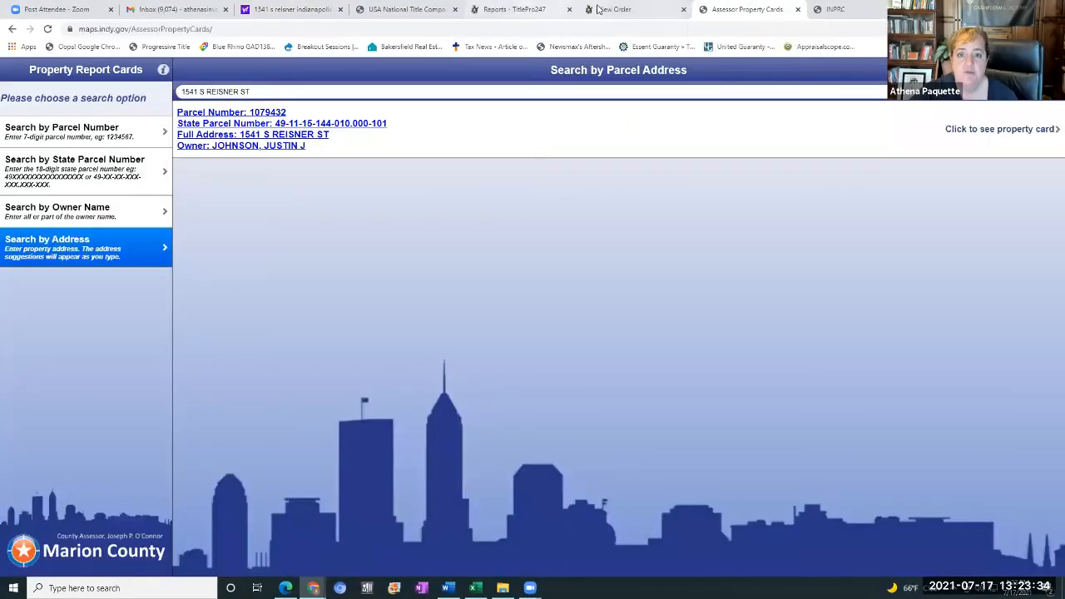
{"action": "left_click", "coordinate": [632, 10]}
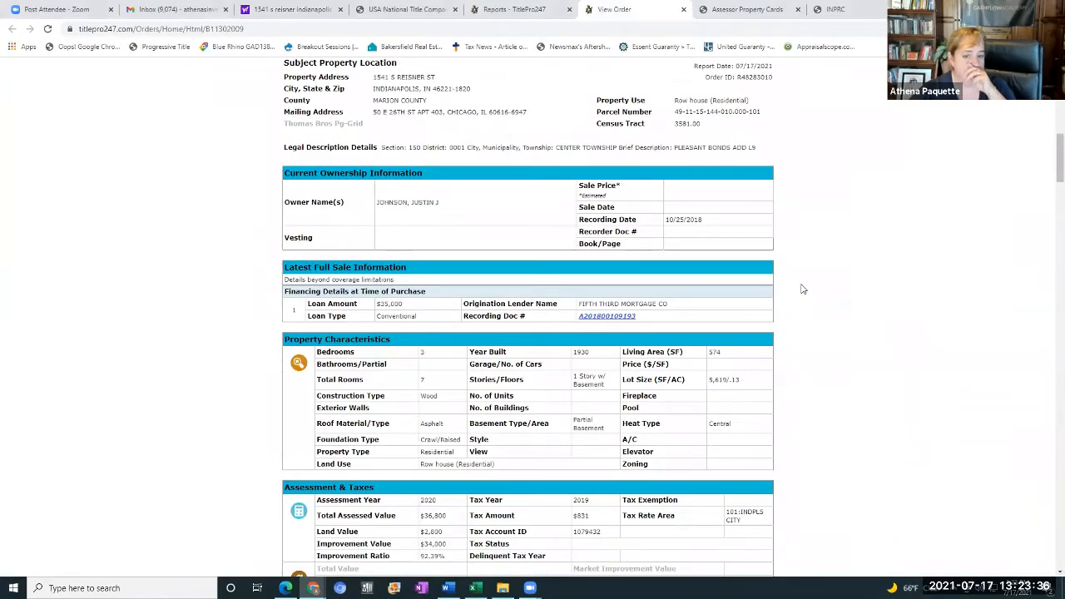
{"action": "mouse_move", "coordinate": [873, 322]}
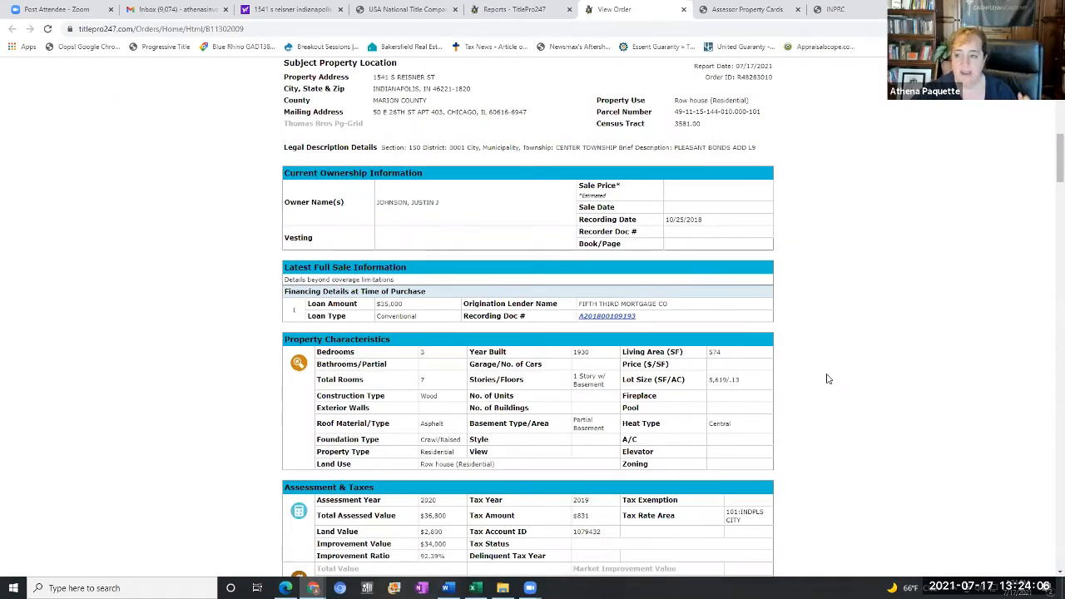
{"action": "mouse_move", "coordinate": [816, 374]}
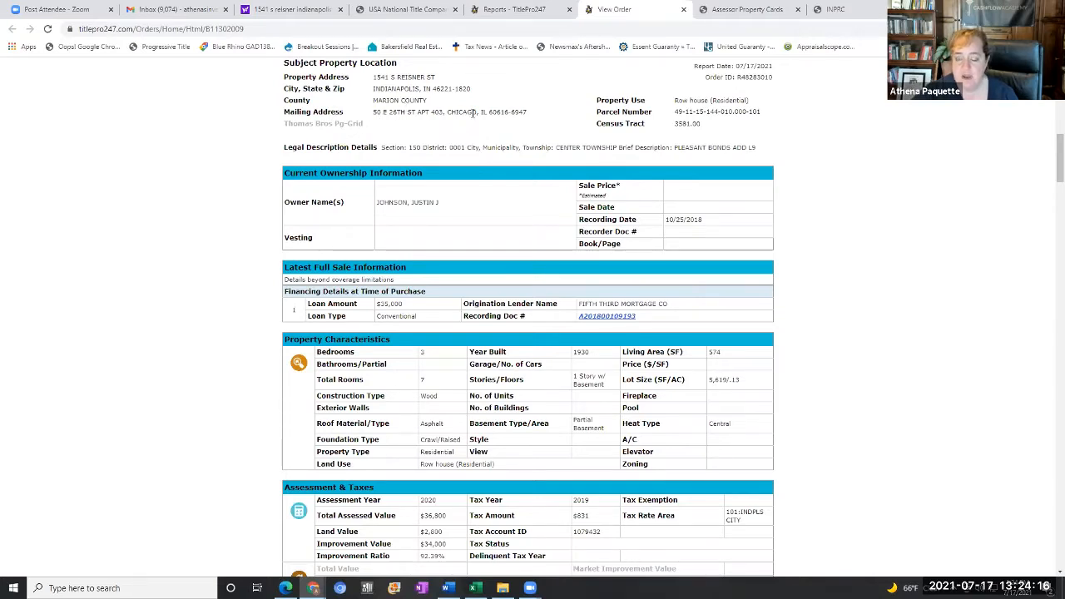
{"action": "mouse_move", "coordinate": [803, 202]}
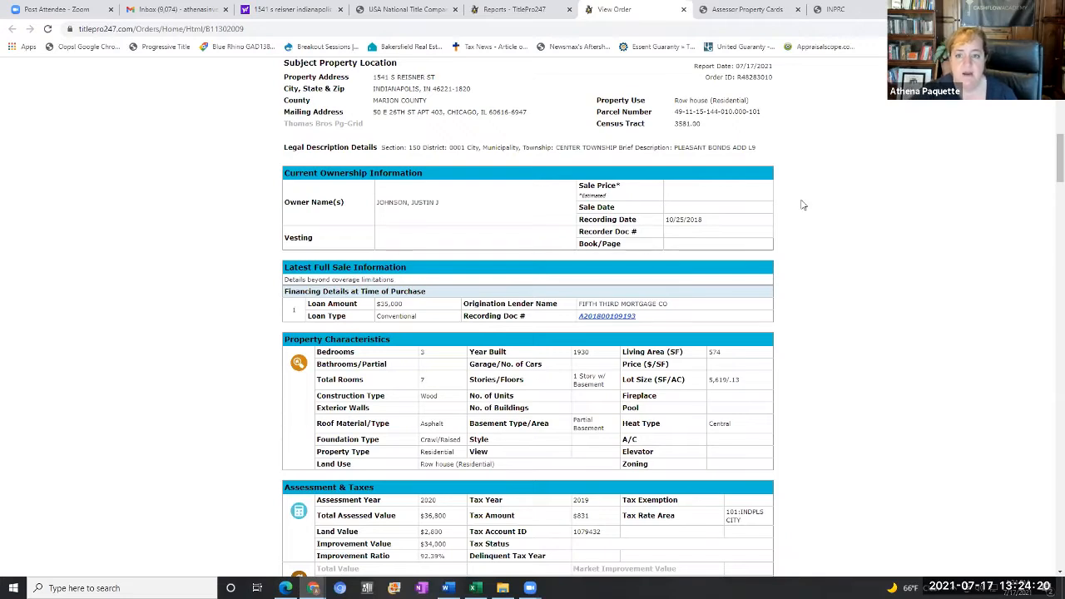
{"action": "mouse_move", "coordinate": [832, 234]}
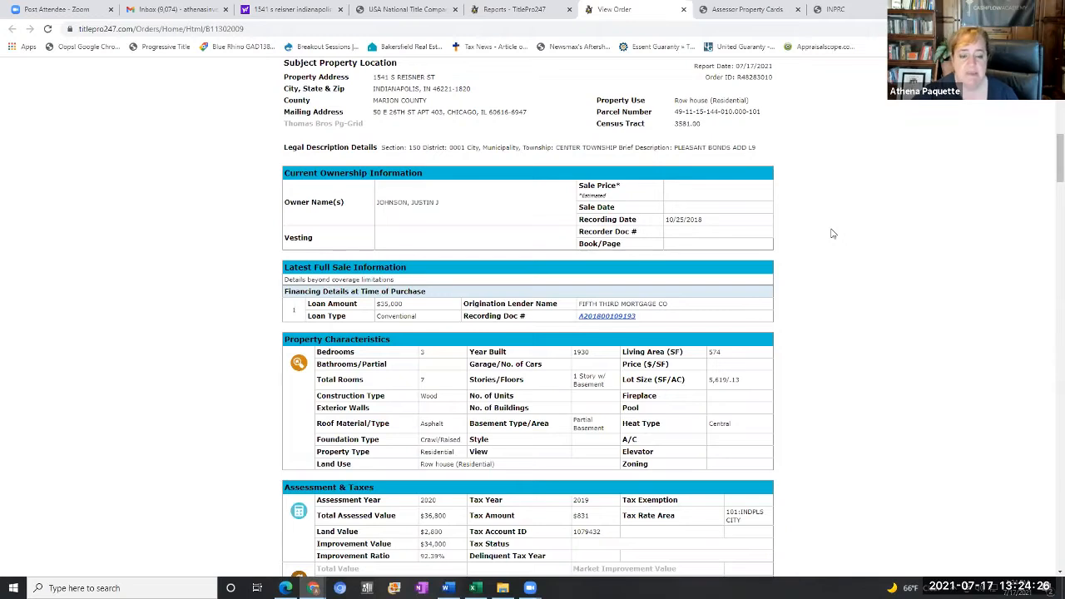
{"action": "mouse_move", "coordinate": [390, 216]}
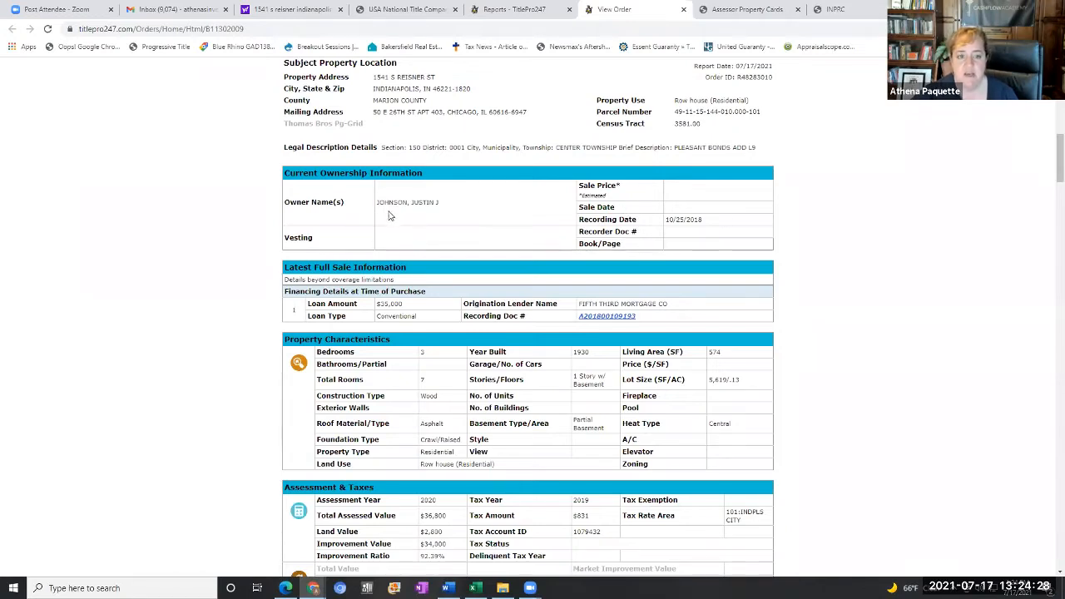
{"action": "mouse_move", "coordinate": [977, 315]}
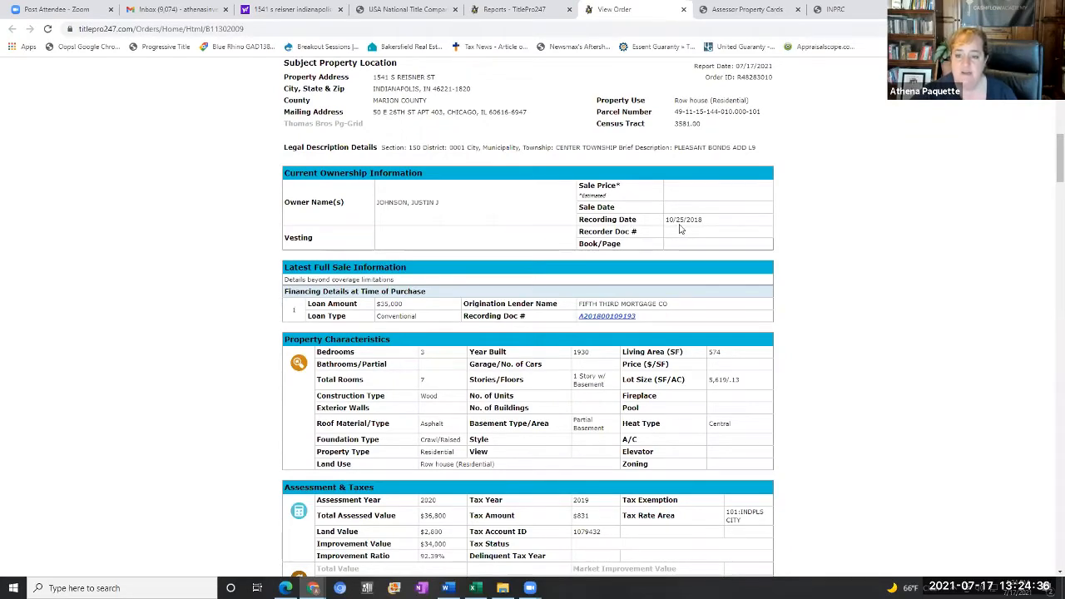
{"action": "mouse_move", "coordinate": [868, 350]}
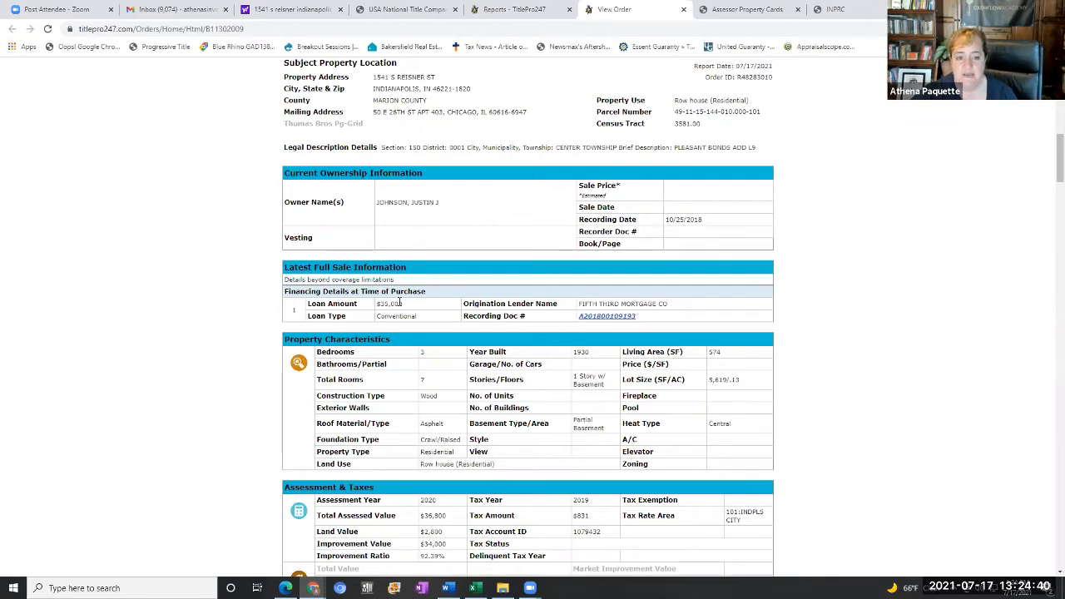
{"action": "mouse_move", "coordinate": [861, 393]}
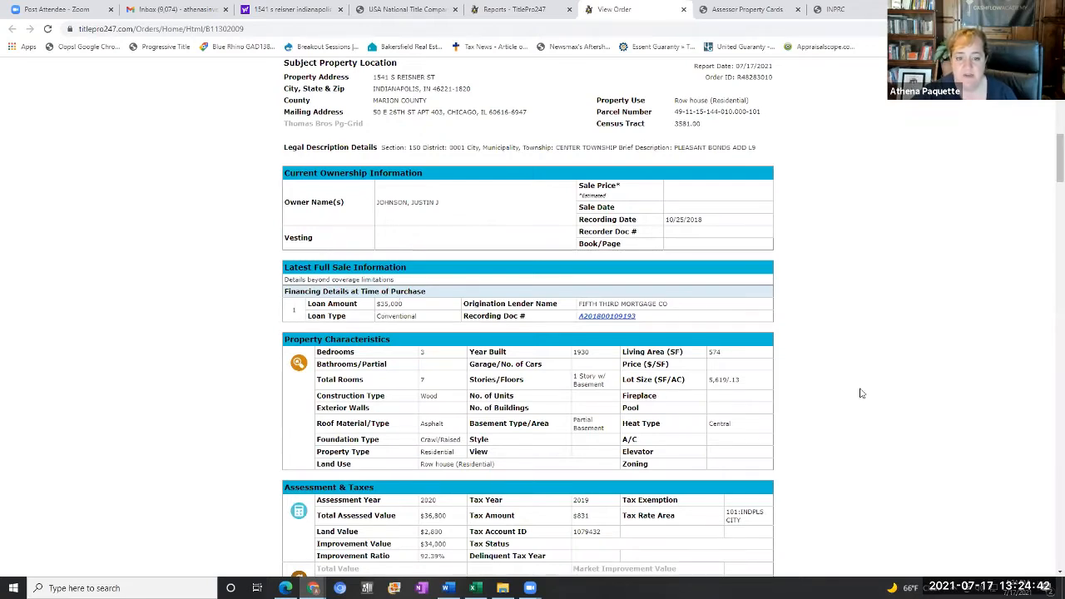
{"action": "scroll", "scroll_direction": "down", "scroll_amount": 3}
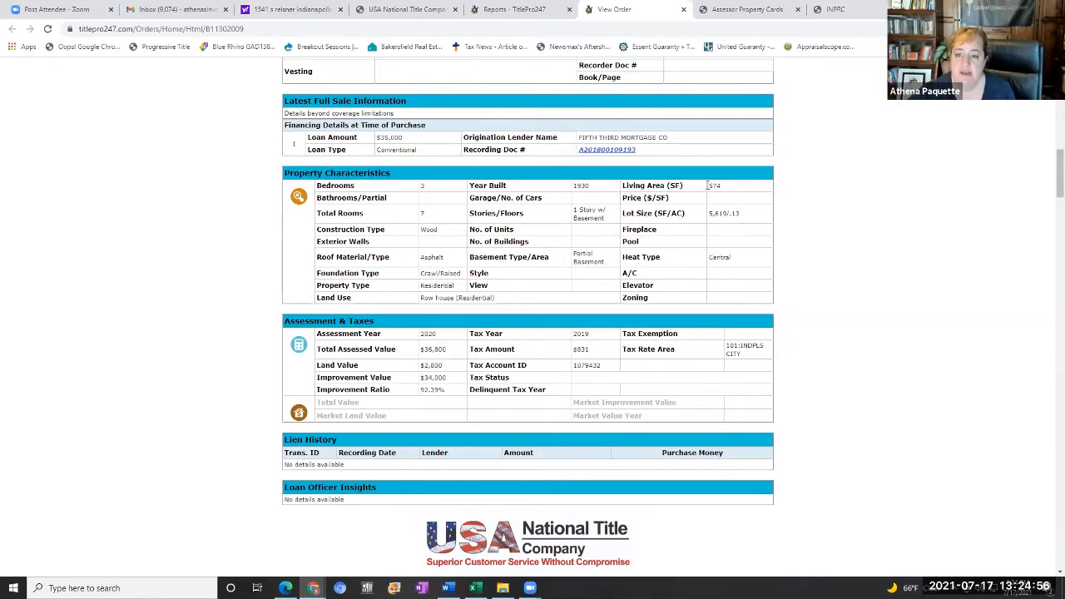
{"action": "mouse_move", "coordinate": [729, 187]}
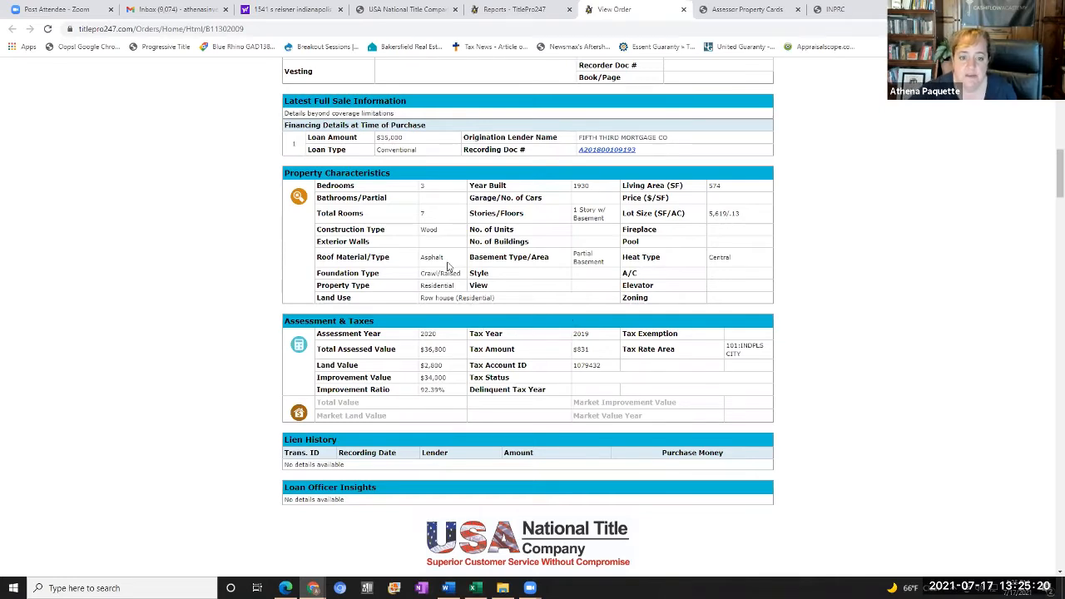
{"action": "mouse_move", "coordinate": [656, 301]}
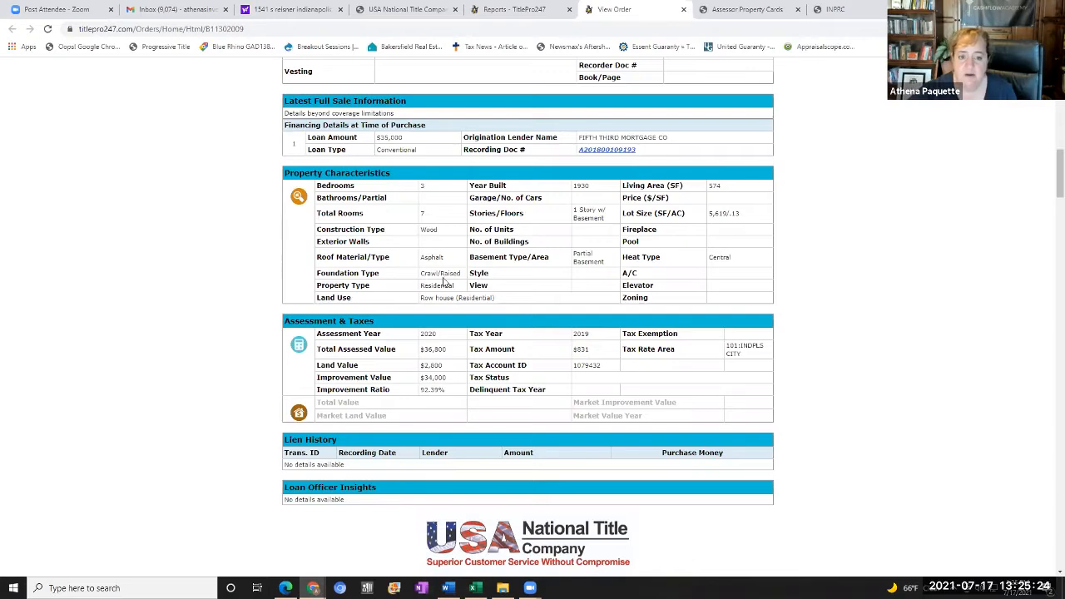
{"action": "mouse_move", "coordinate": [537, 363]}
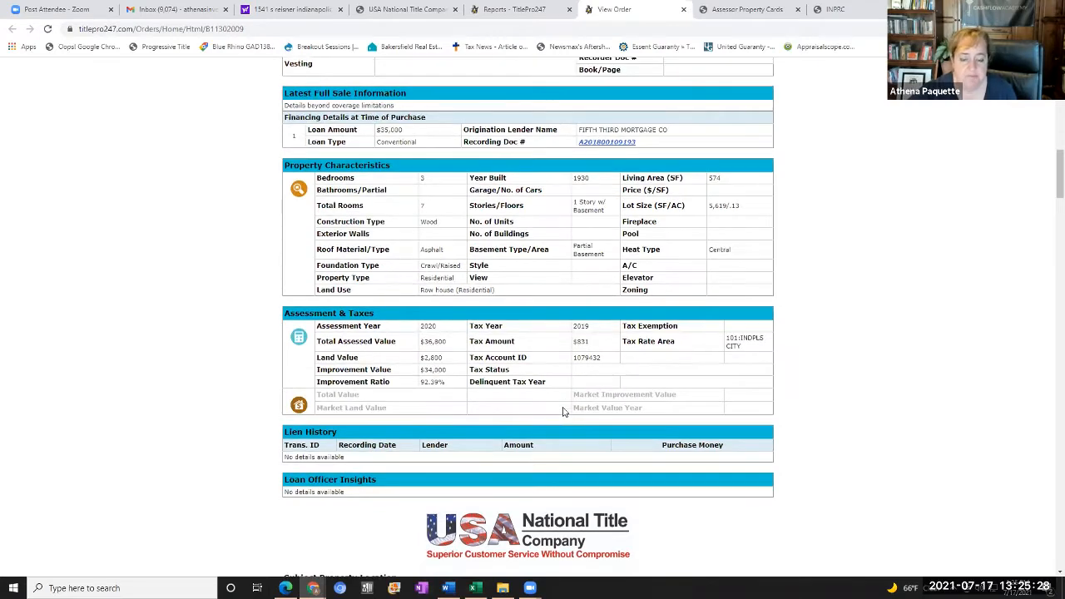
{"action": "scroll", "scroll_direction": "down", "scroll_amount": 3}
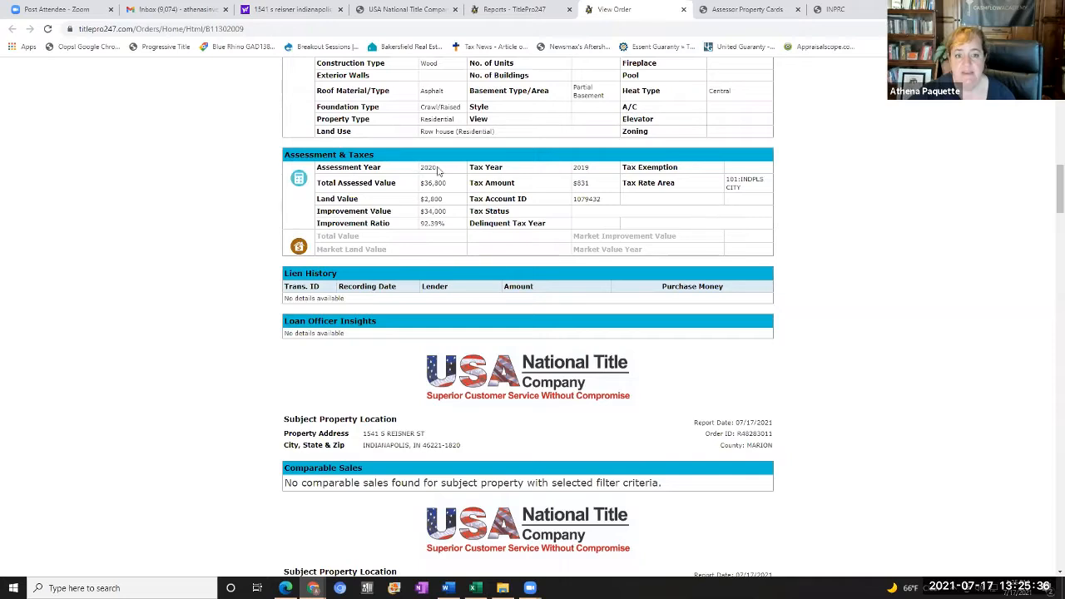
{"action": "mouse_move", "coordinate": [436, 194]}
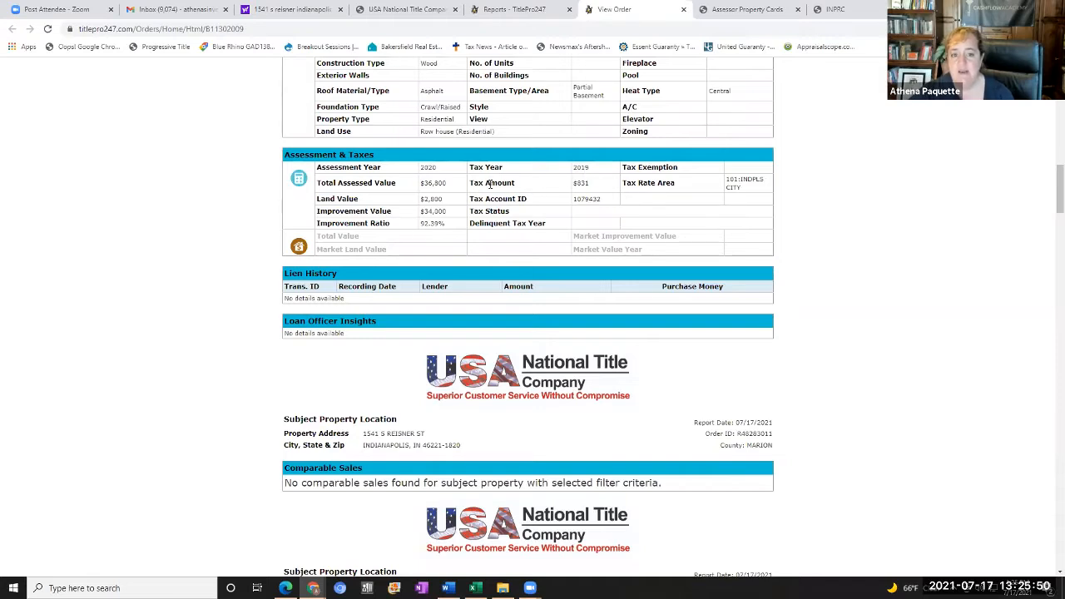
{"action": "mouse_move", "coordinate": [591, 189]}
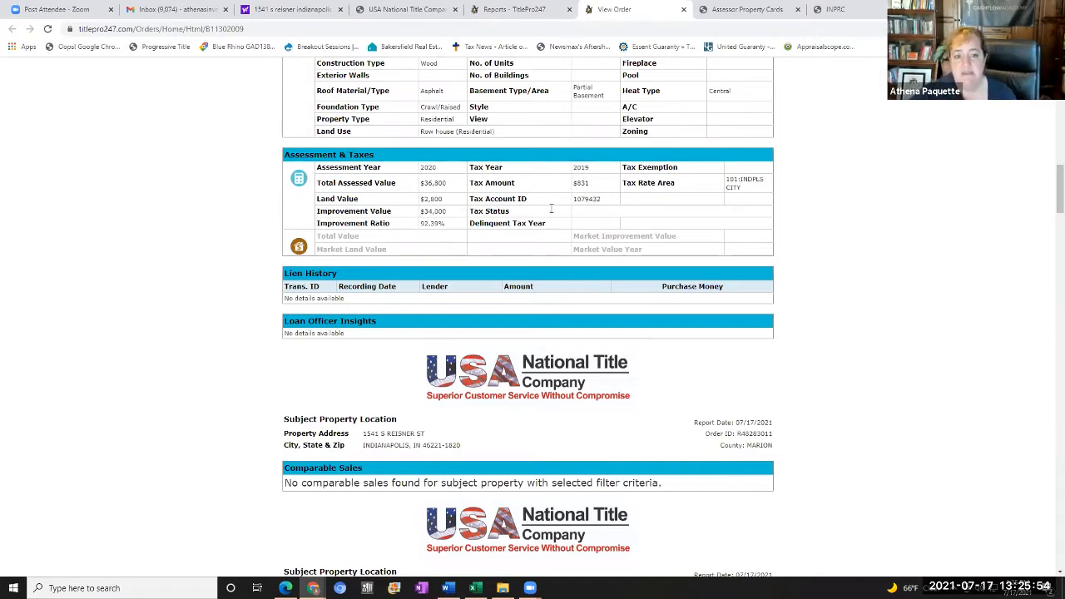
{"action": "scroll", "scroll_direction": "down", "scroll_amount": 3}
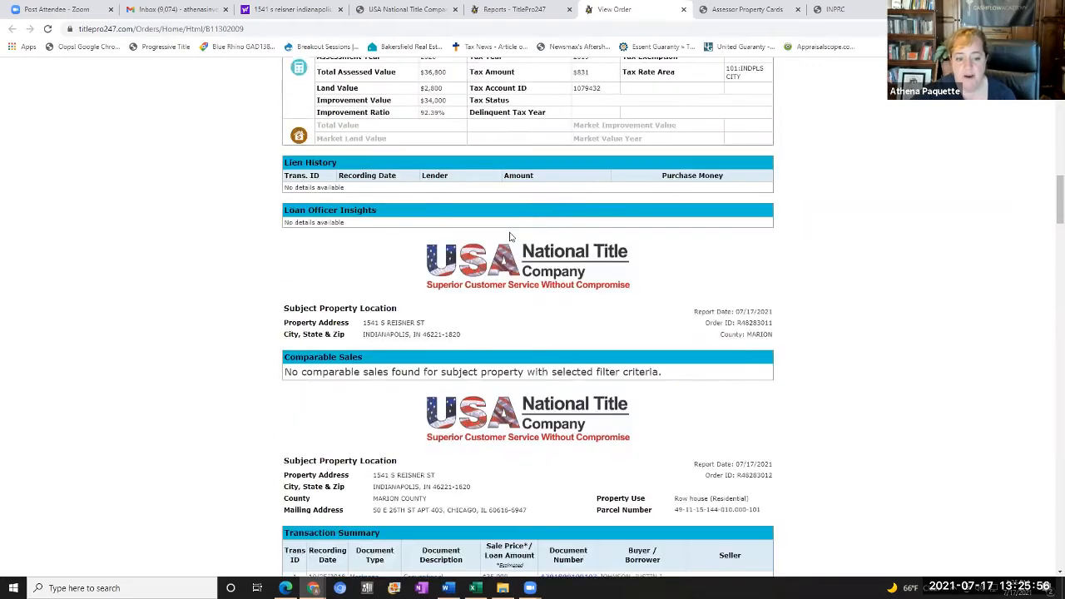
{"action": "scroll", "scroll_direction": "down", "scroll_amount": 3}
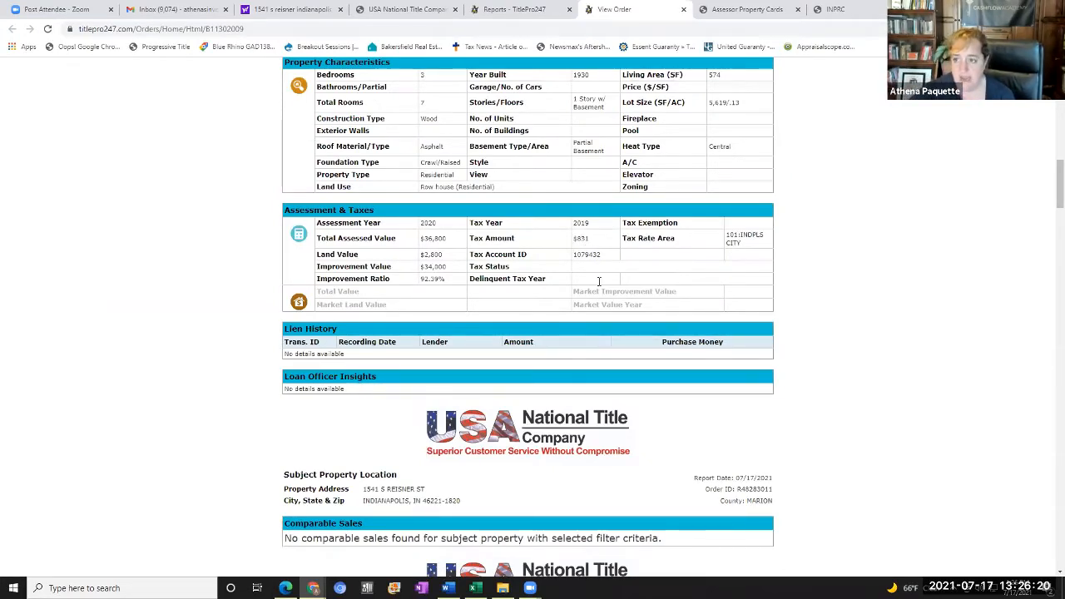
{"action": "scroll", "scroll_direction": "down", "scroll_amount": 3}
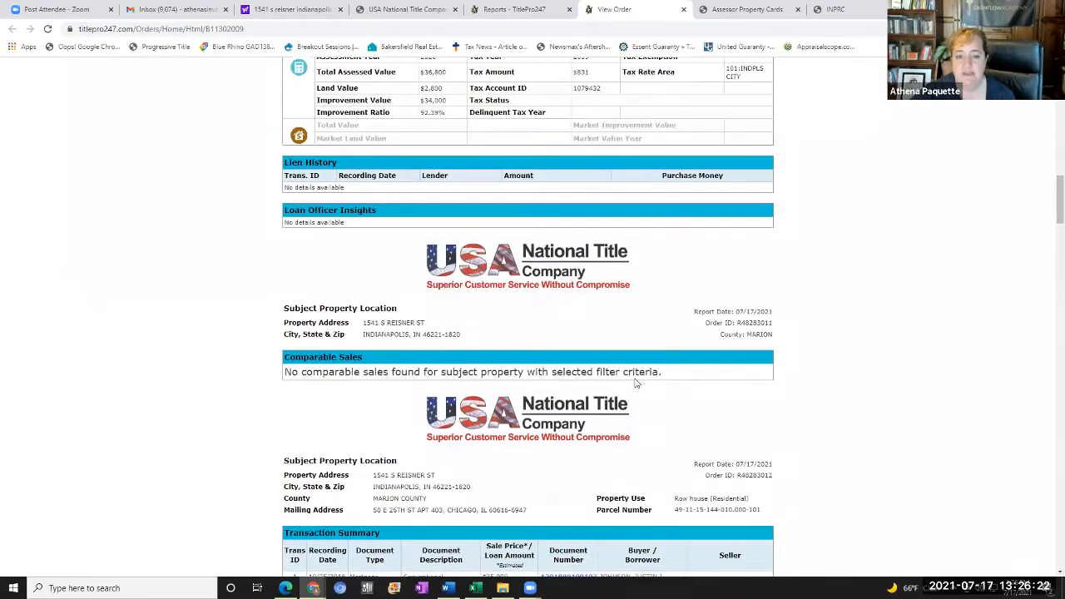
{"action": "scroll", "scroll_direction": "down", "scroll_amount": 3}
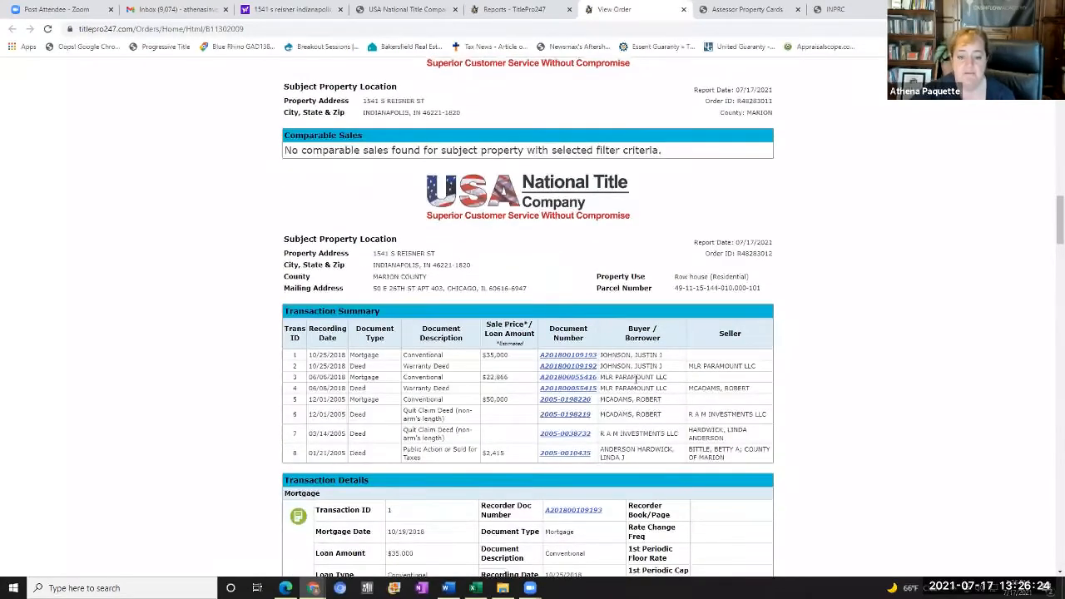
{"action": "scroll", "scroll_direction": "down", "scroll_amount": 3}
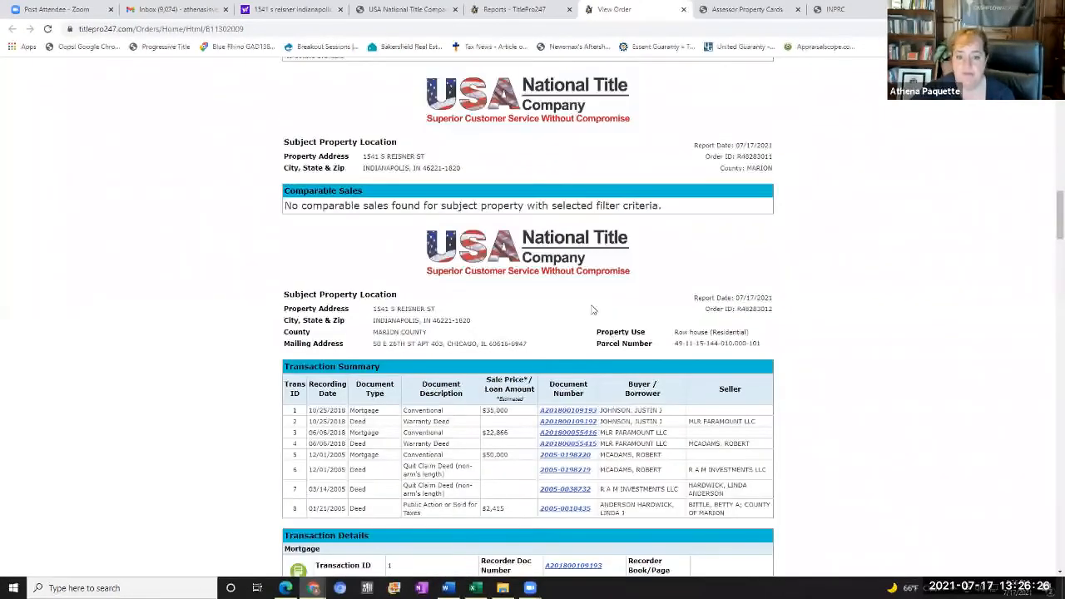
{"action": "scroll", "scroll_direction": "down", "scroll_amount": 3}
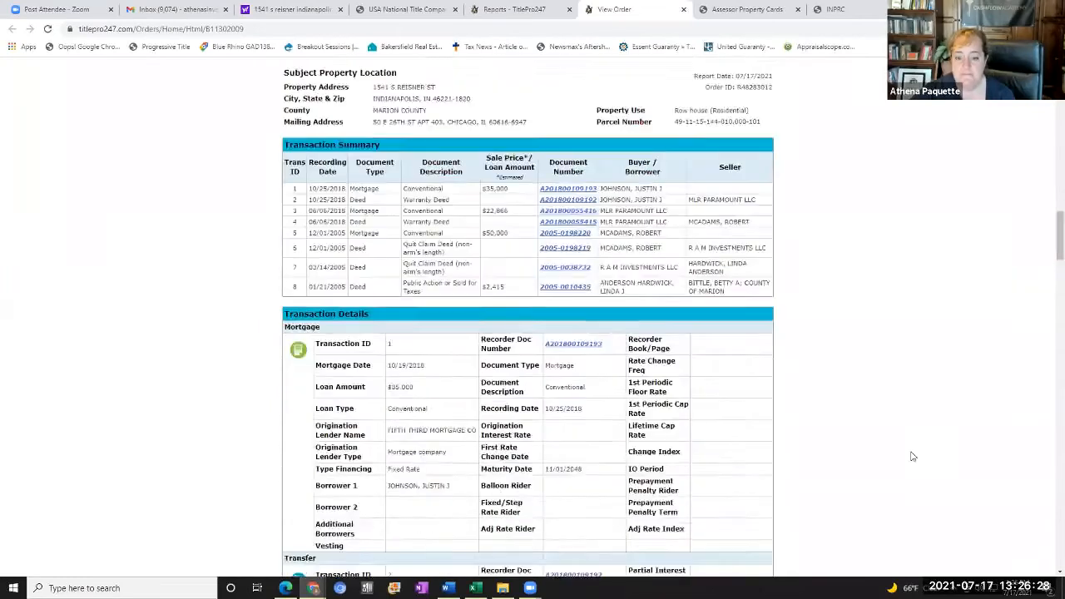
{"action": "scroll", "scroll_direction": "down", "scroll_amount": 3}
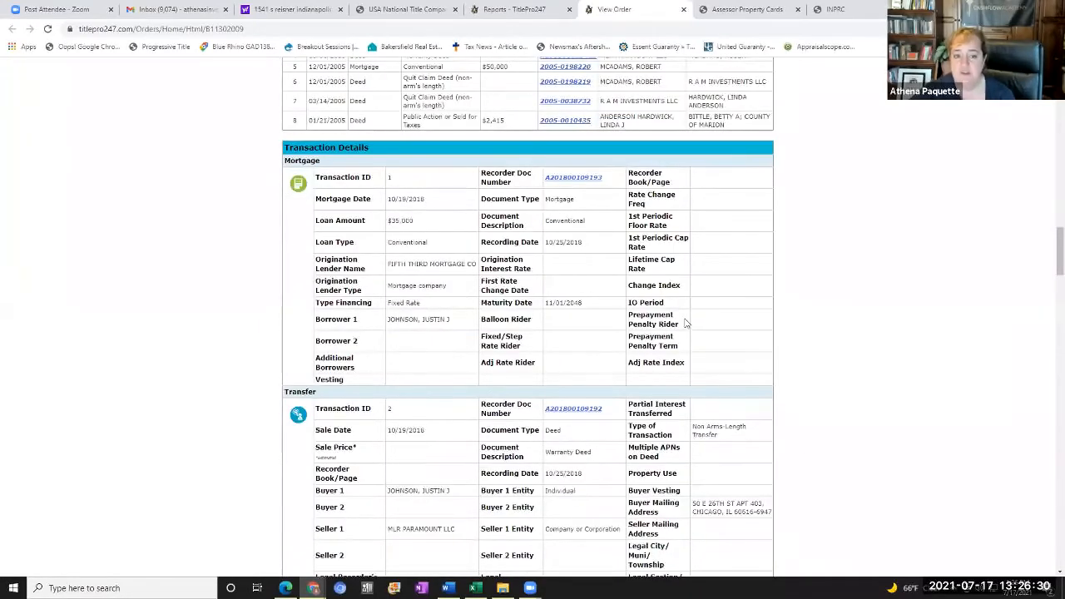
{"action": "mouse_move", "coordinate": [571, 330]}
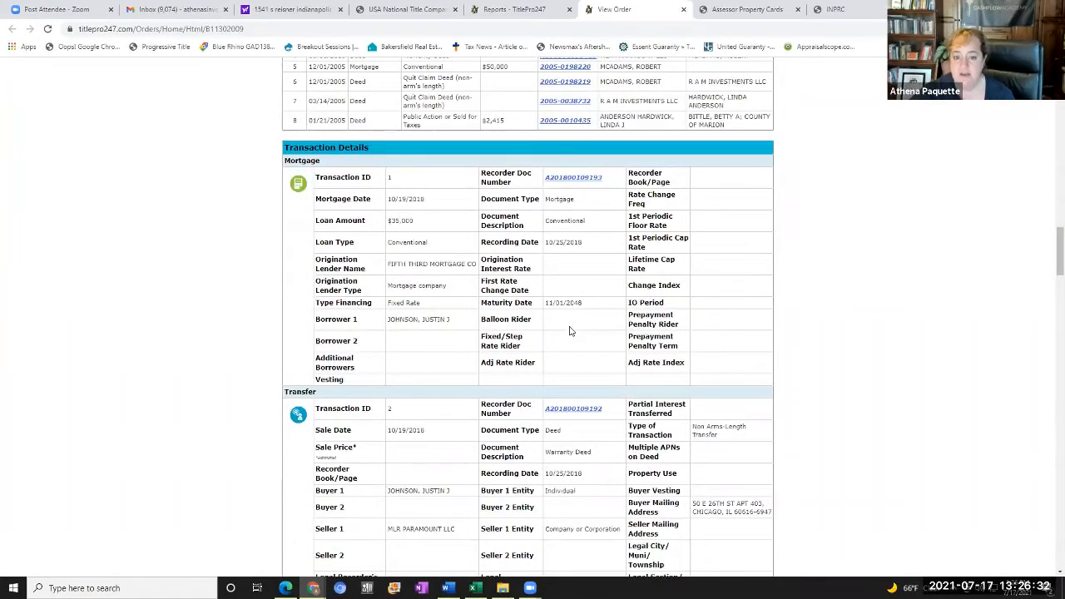
{"action": "scroll", "scroll_direction": "down", "scroll_amount": 3}
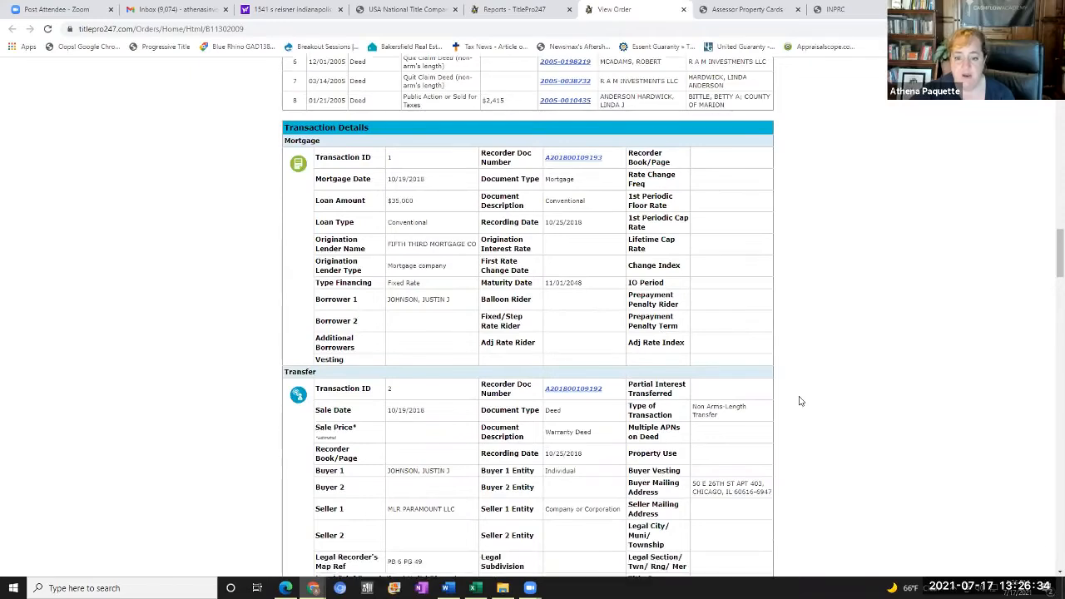
{"action": "scroll", "scroll_direction": "up", "scroll_amount": 3}
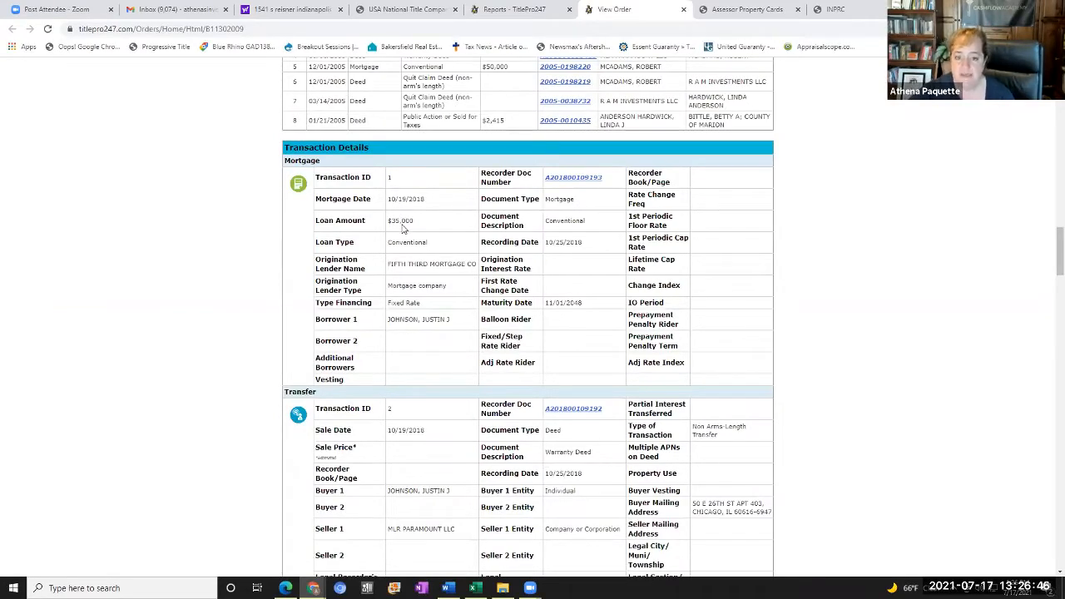
{"action": "mouse_move", "coordinate": [441, 305]}
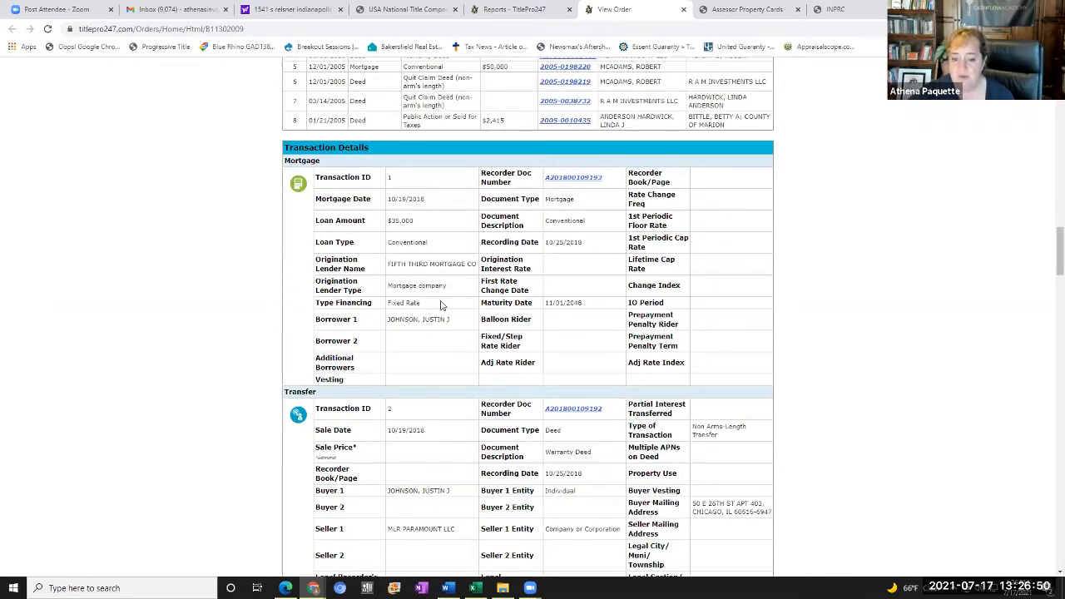
{"action": "scroll", "scroll_direction": "down", "scroll_amount": 3}
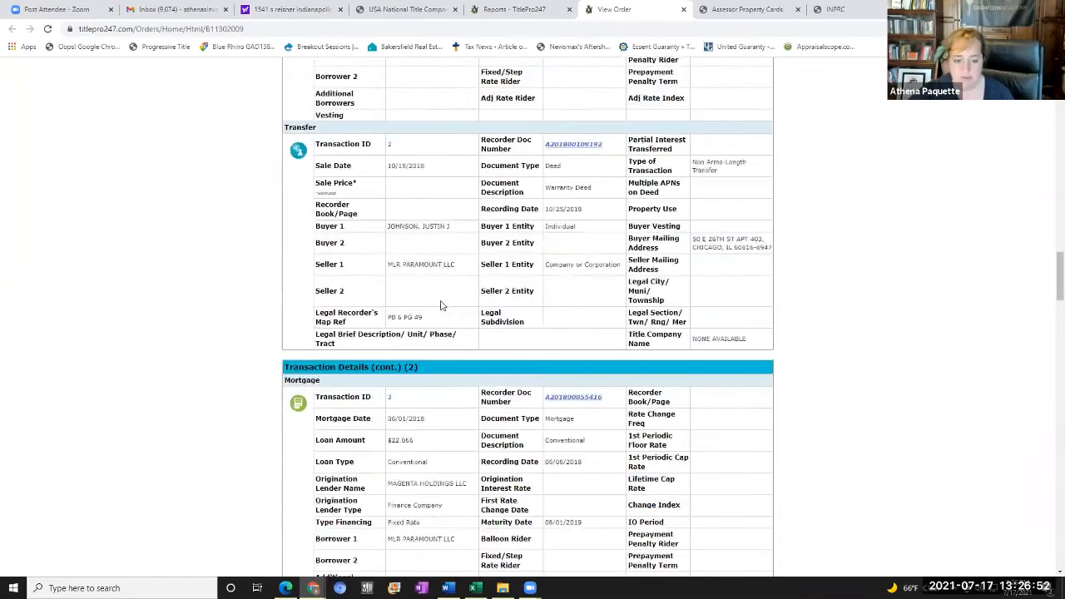
{"action": "scroll", "scroll_direction": "down", "scroll_amount": 3}
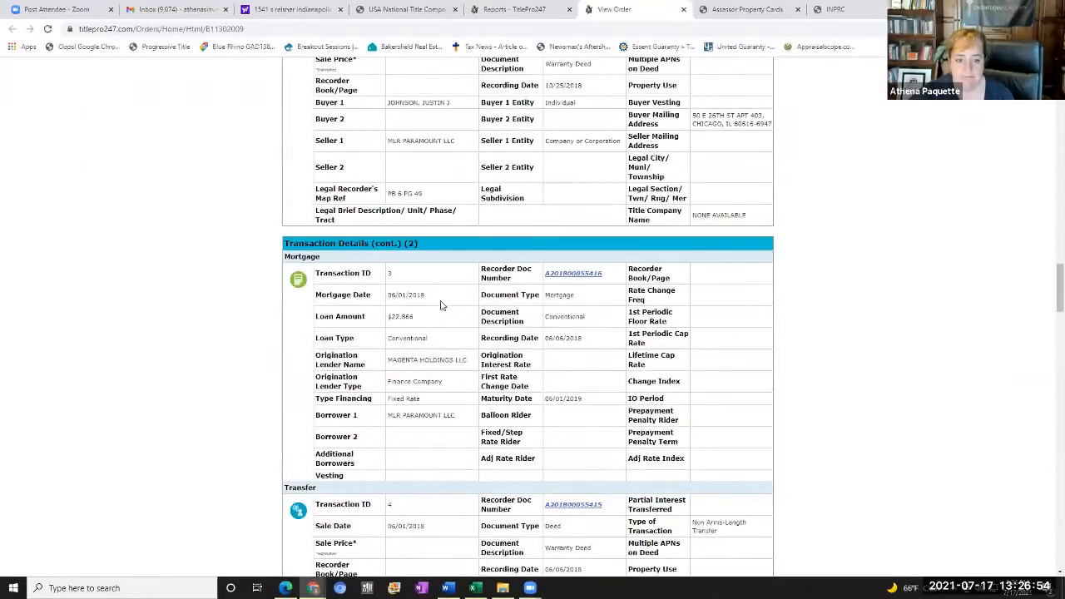
{"action": "scroll", "scroll_direction": "down", "scroll_amount": 3}
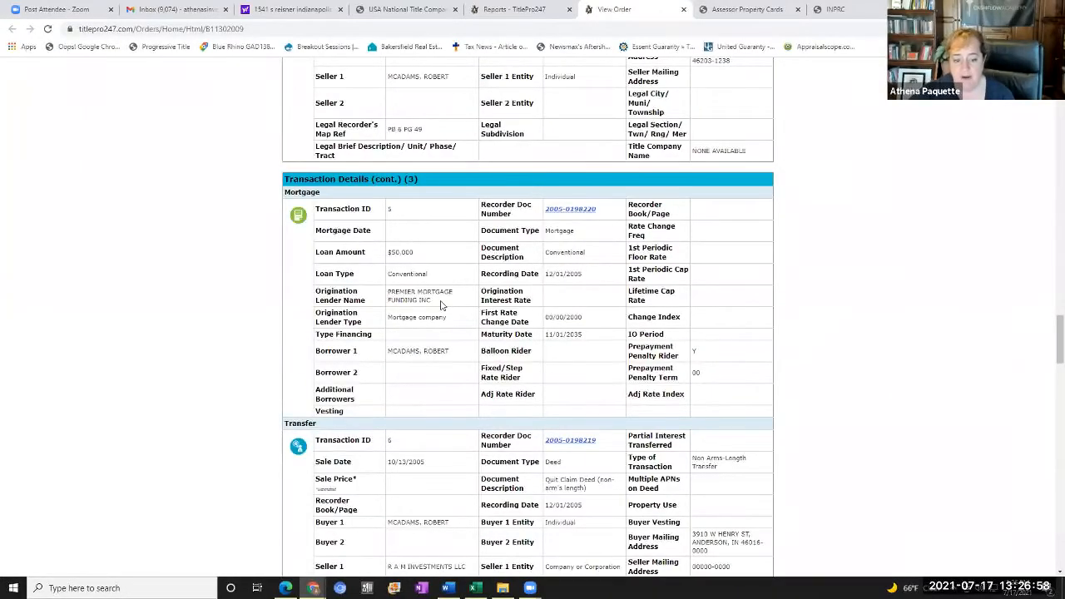
{"action": "scroll", "scroll_direction": "down", "scroll_amount": 3}
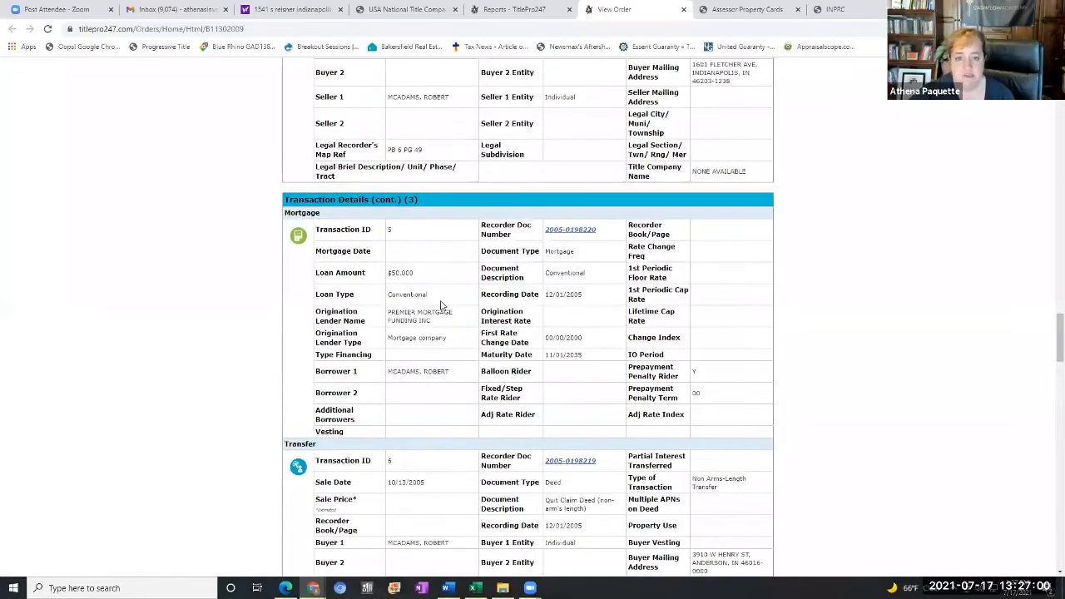
{"action": "scroll", "scroll_direction": "up", "scroll_amount": 3}
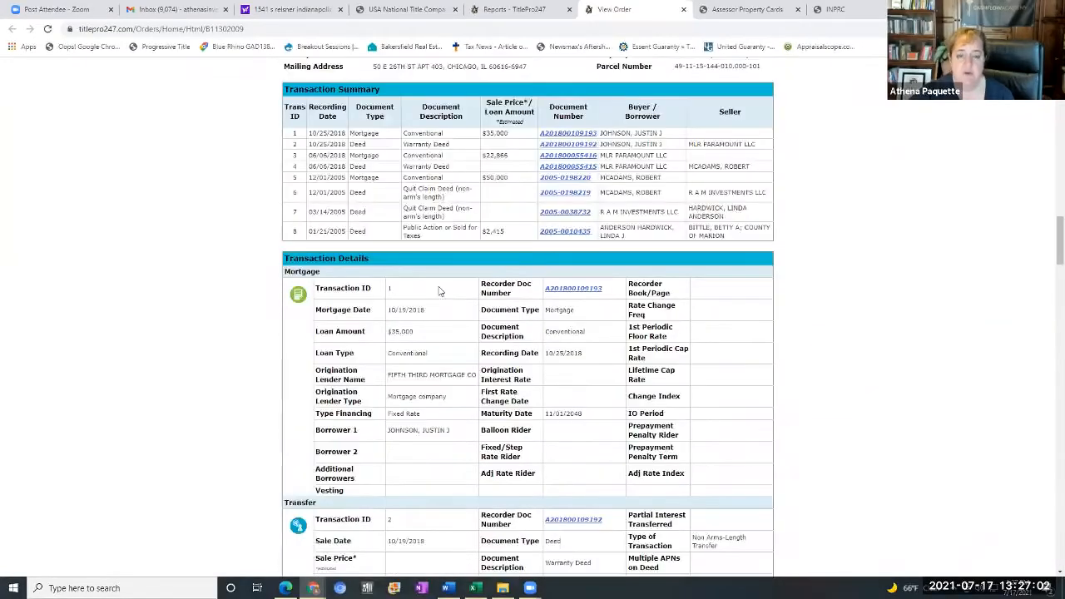
{"action": "scroll", "scroll_direction": "up", "scroll_amount": 3}
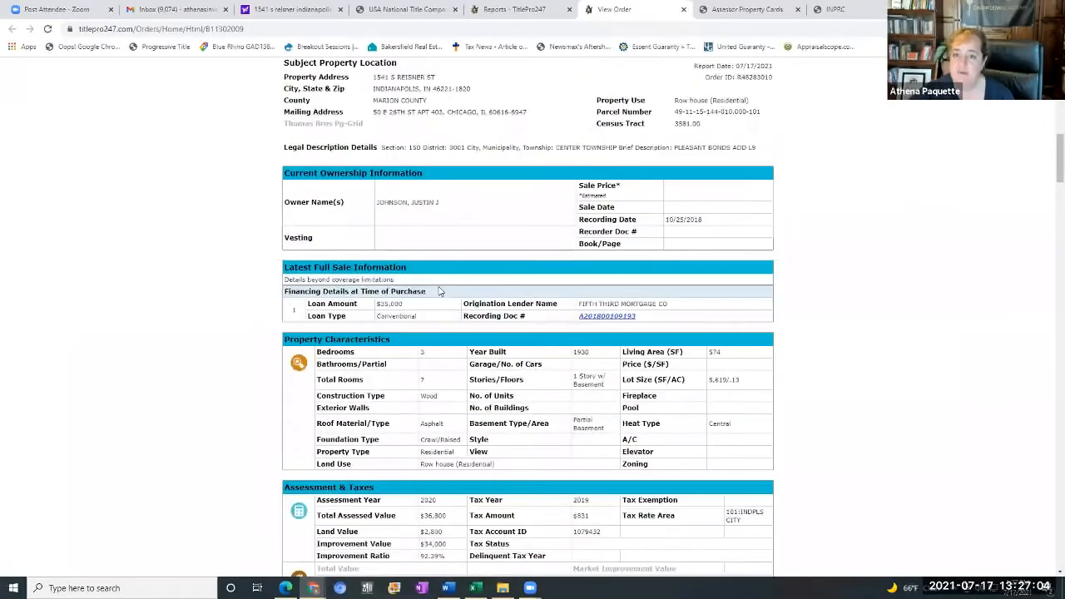
{"action": "scroll", "scroll_direction": "down", "scroll_amount": 3}
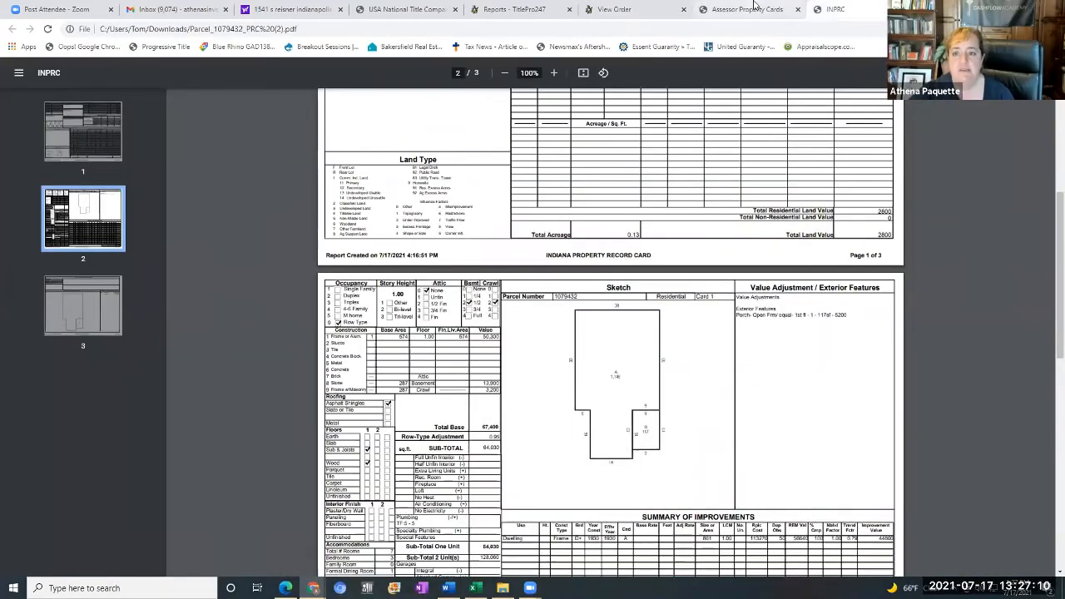
{"action": "left_click", "coordinate": [744, 9]}
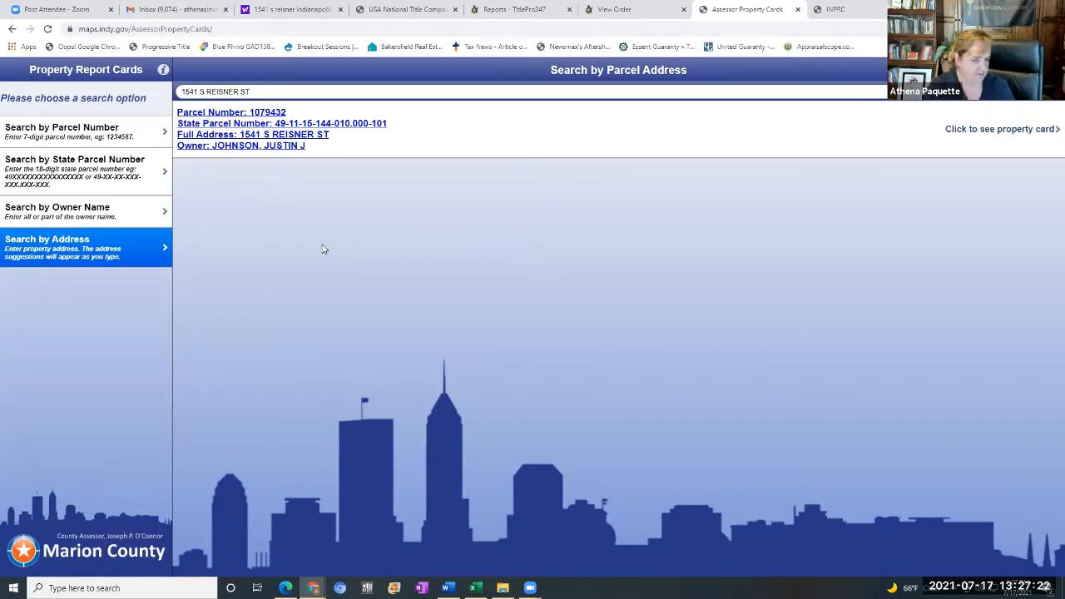
{"action": "mouse_move", "coordinate": [177, 254]}
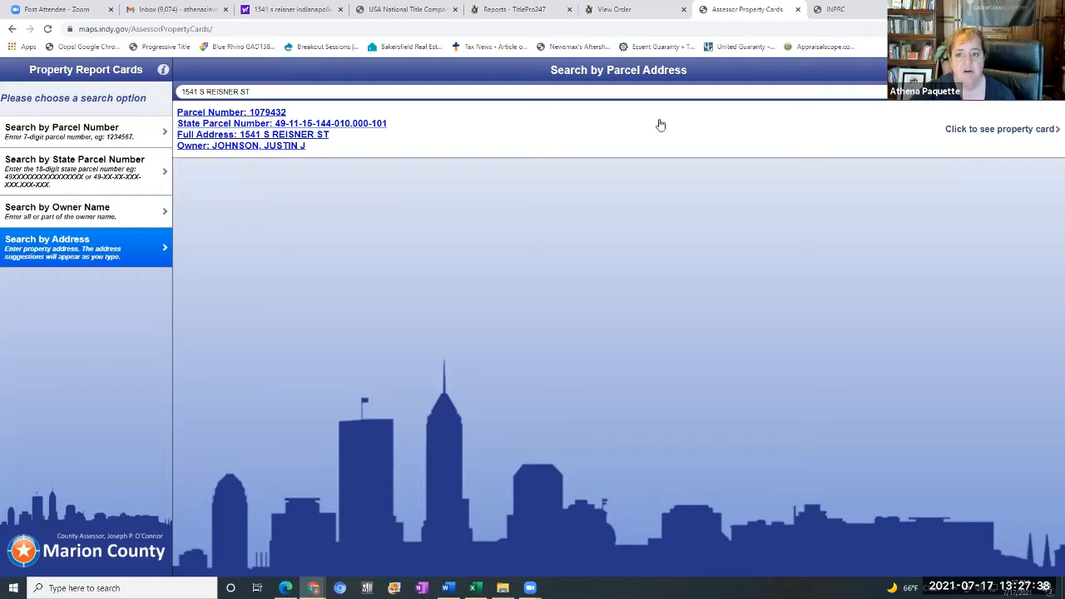
{"action": "mouse_move", "coordinate": [832, 12]}
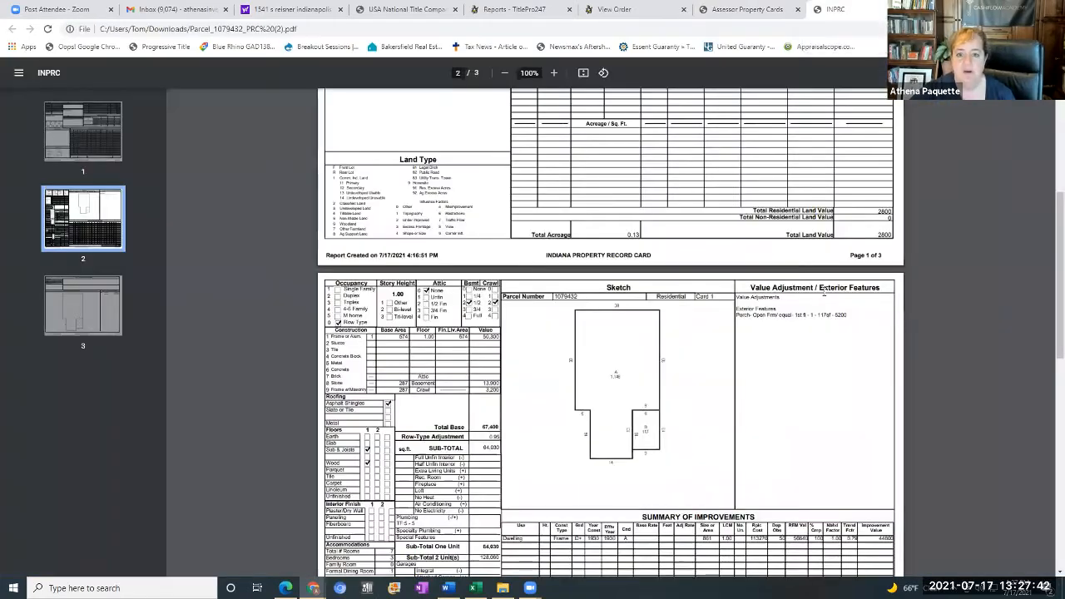
Review page 1 of parcel 1079432's record card: ownership, transfers and valuation
{"action": "scroll", "scroll_direction": "up", "scroll_amount": 3}
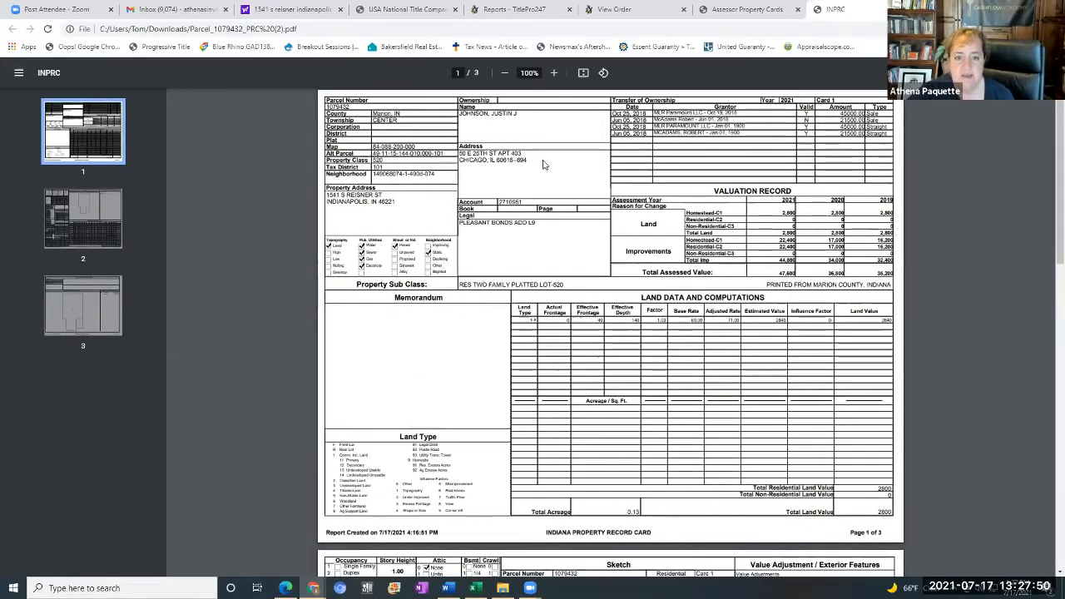
{"action": "mouse_move", "coordinate": [529, 225]}
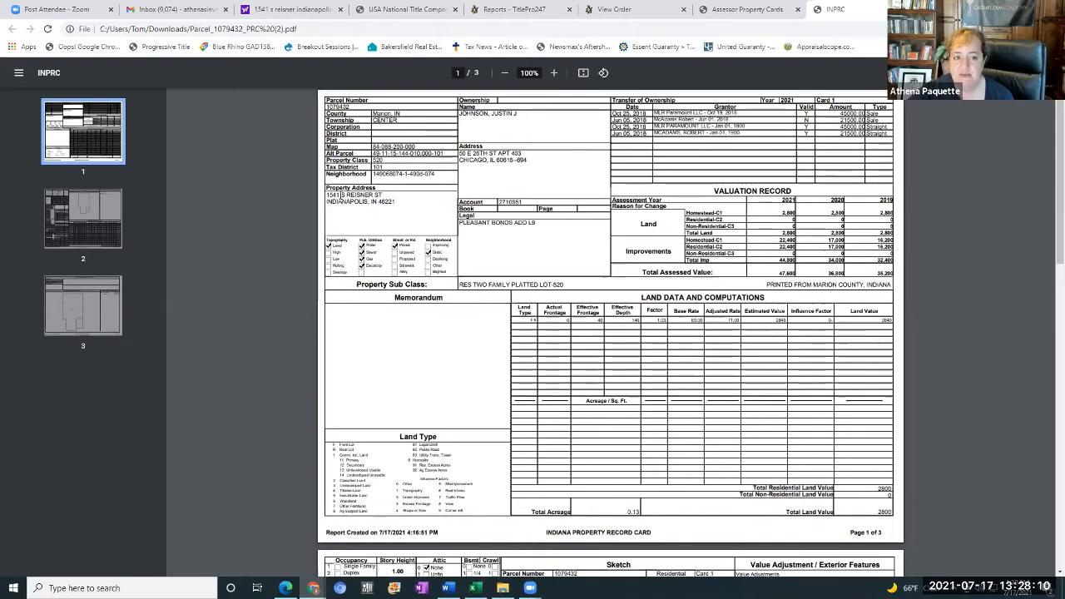
{"action": "mouse_move", "coordinate": [447, 204]}
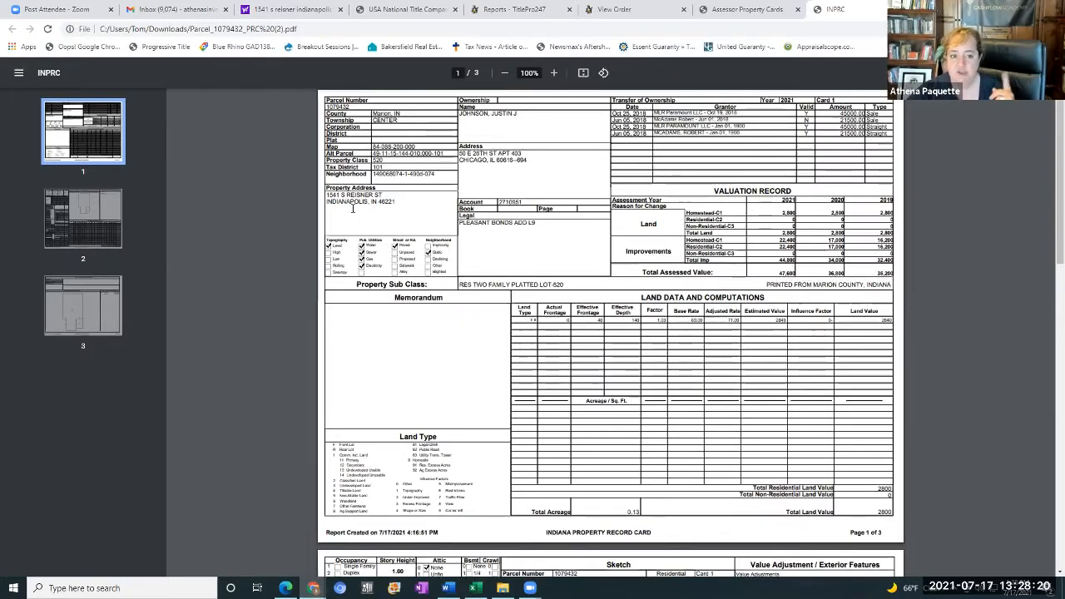
{"action": "mouse_move", "coordinate": [714, 346]}
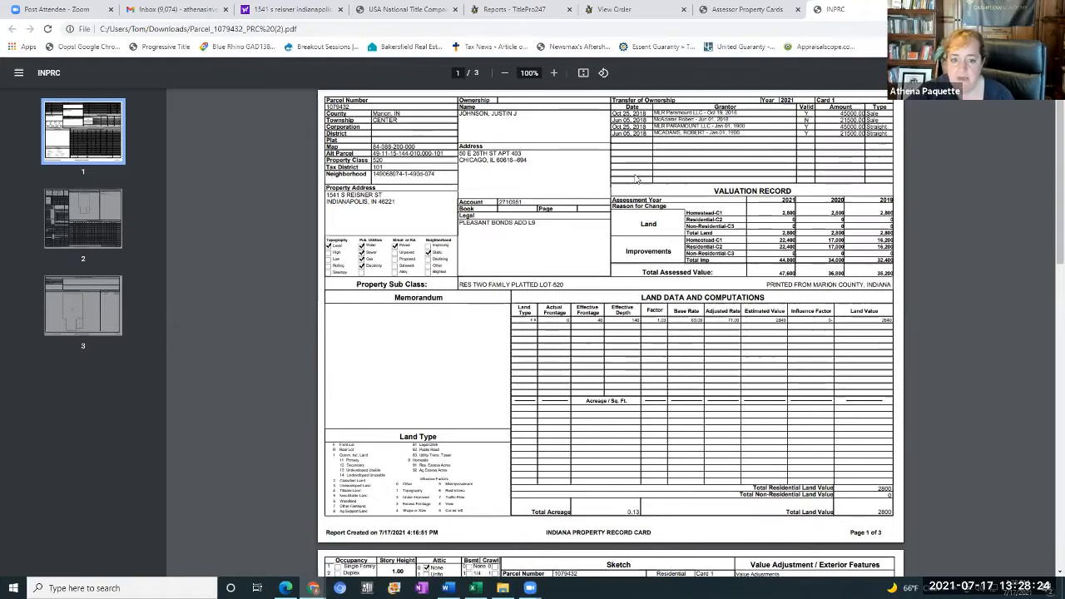
{"action": "mouse_move", "coordinate": [576, 238]}
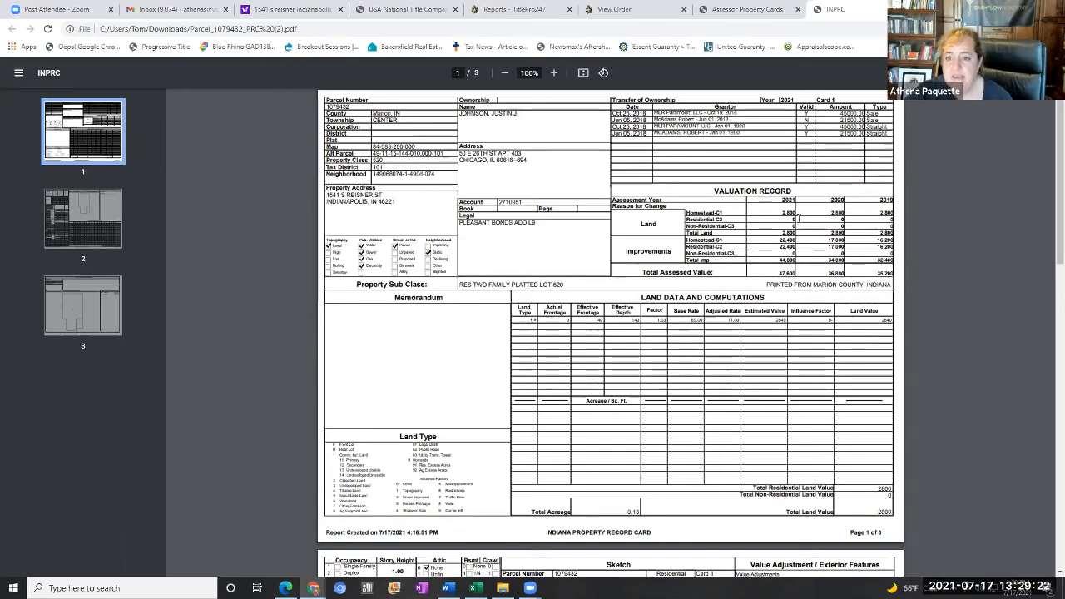
{"action": "mouse_move", "coordinate": [743, 282]}
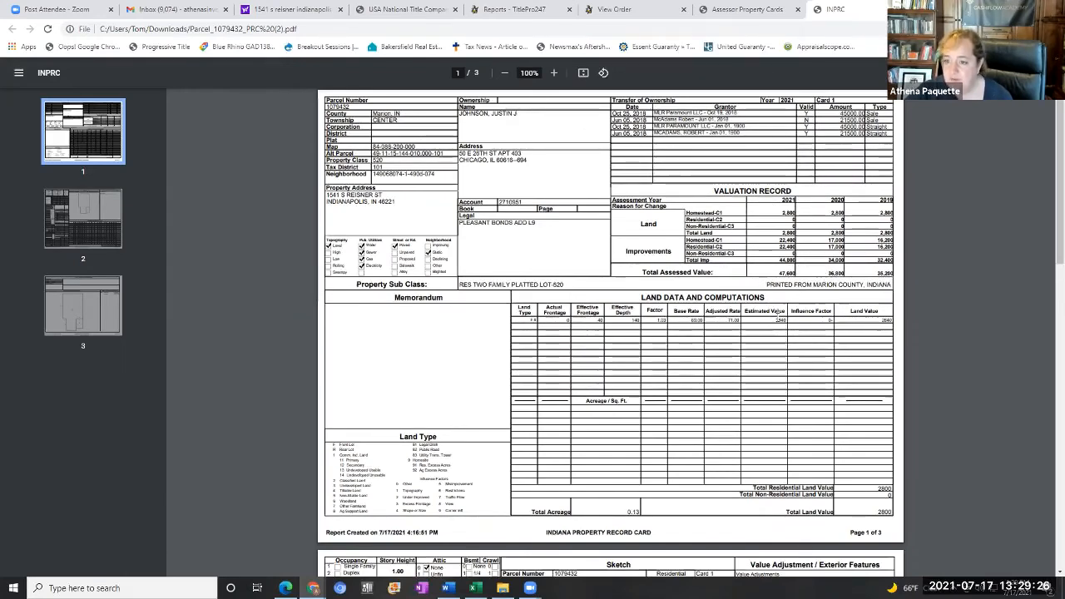
{"action": "scroll", "scroll_direction": "down", "scroll_amount": 3}
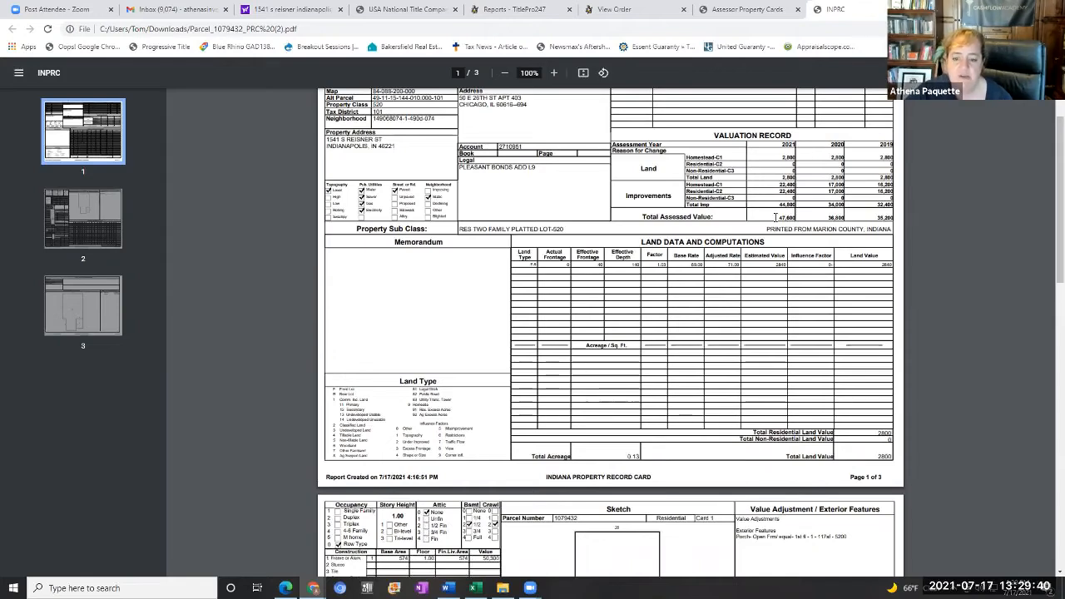
Scroll through page 2's Summary of Improvements to page 3's sketch/area addendum
{"action": "scroll", "scroll_direction": "down", "scroll_amount": 3}
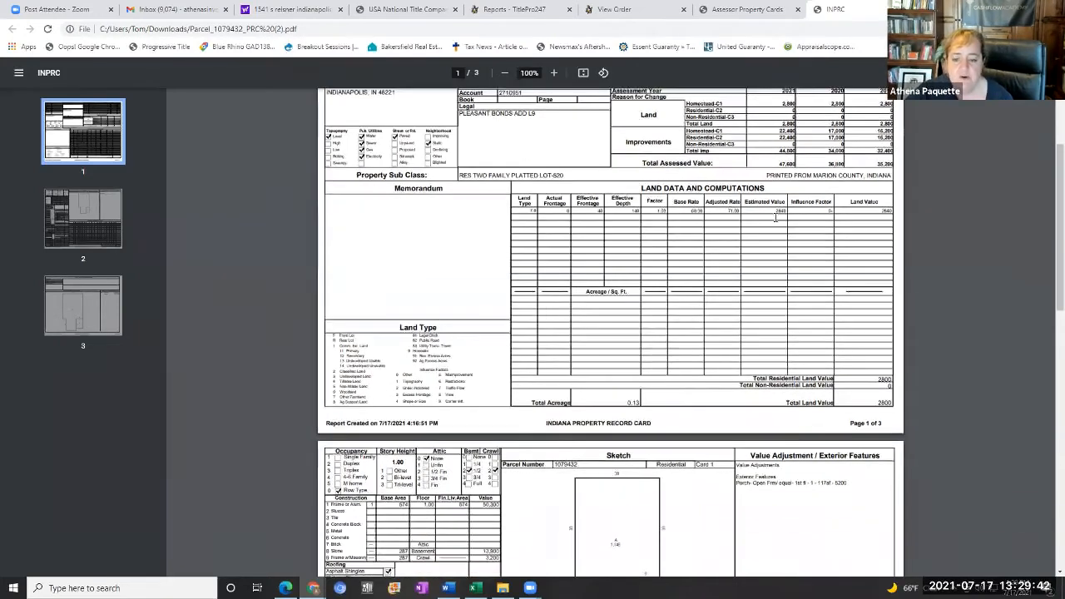
{"action": "scroll", "scroll_direction": "down", "scroll_amount": 3}
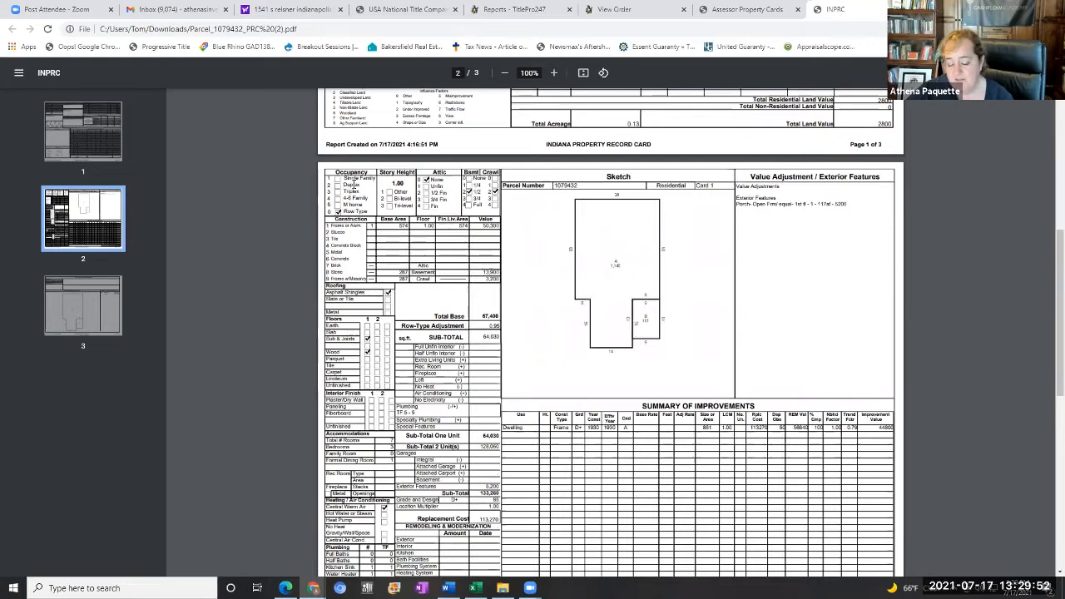
{"action": "mouse_move", "coordinate": [658, 247]}
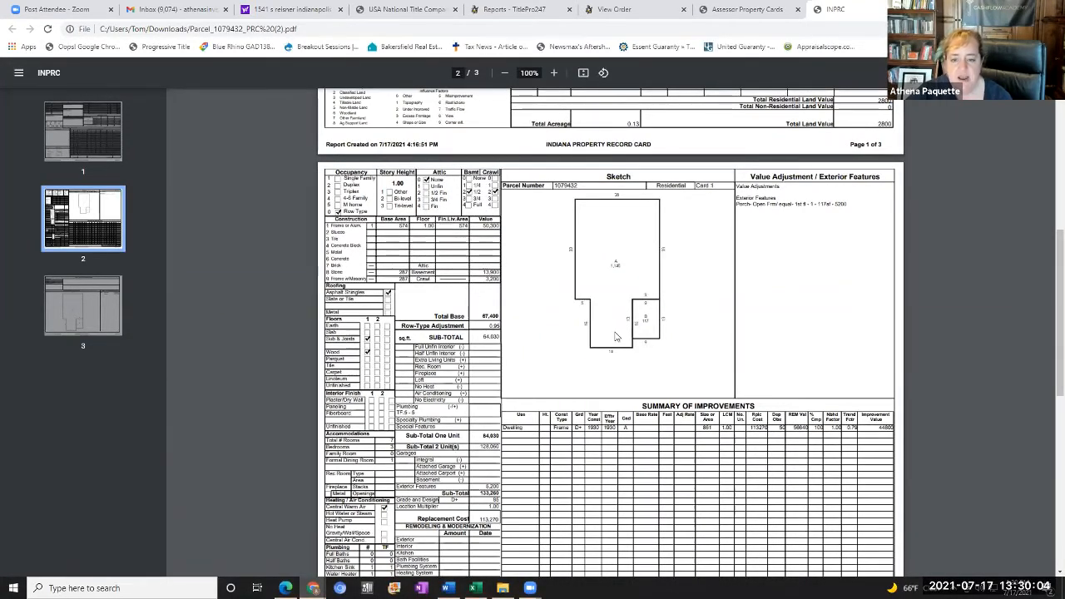
{"action": "mouse_move", "coordinate": [543, 311]}
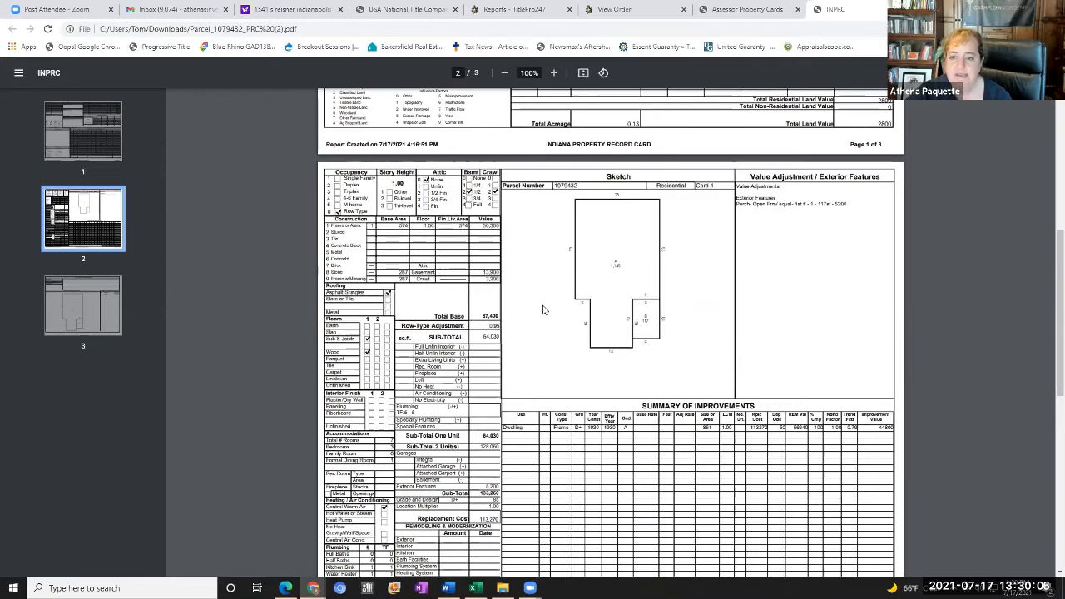
{"action": "mouse_move", "coordinate": [636, 334]}
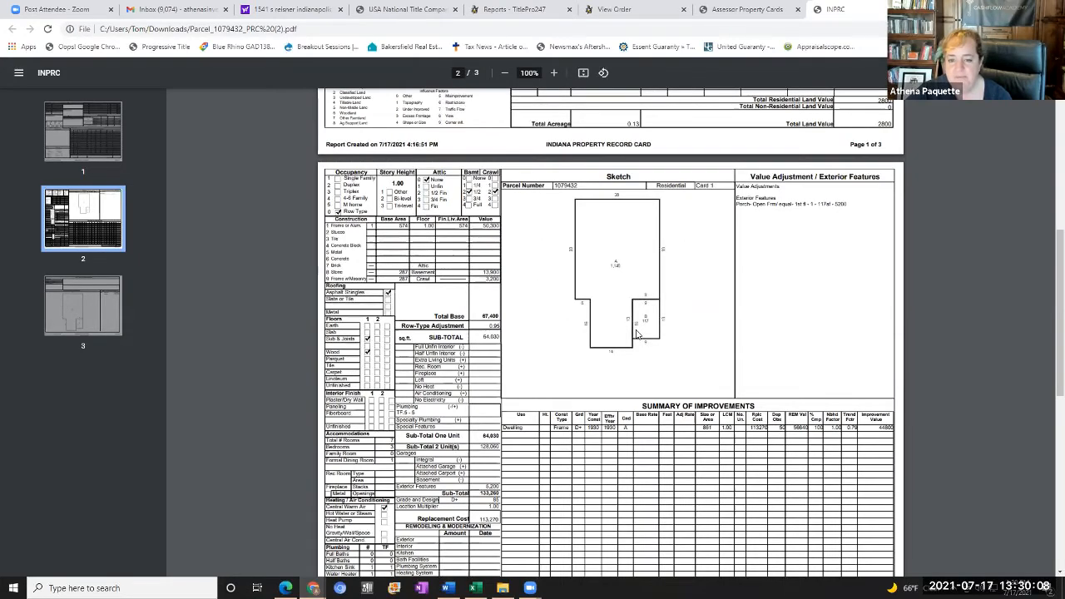
{"action": "mouse_move", "coordinate": [650, 326]}
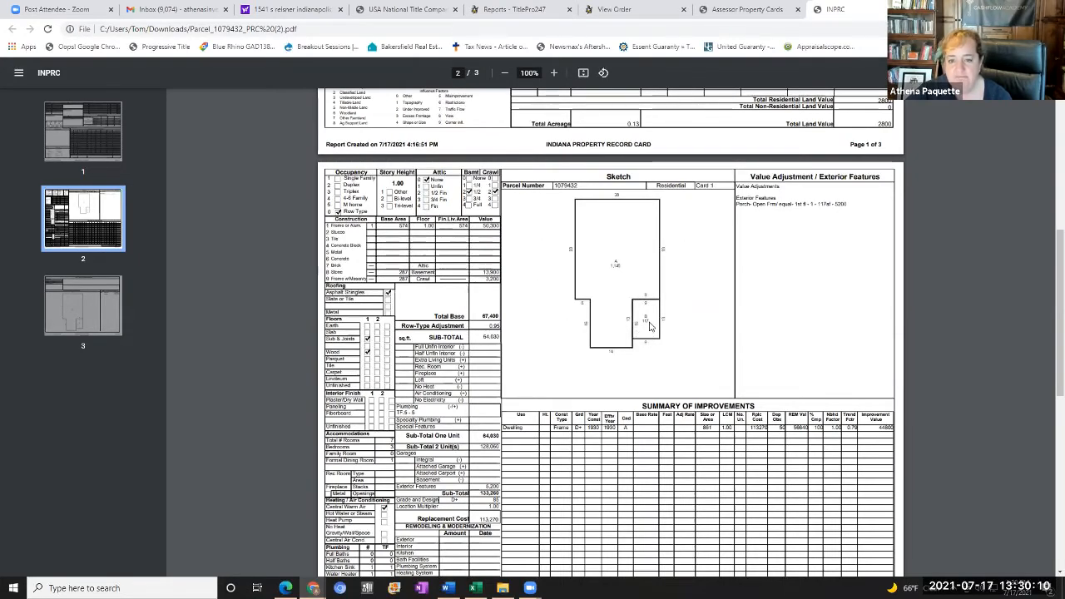
{"action": "mouse_move", "coordinate": [647, 324]}
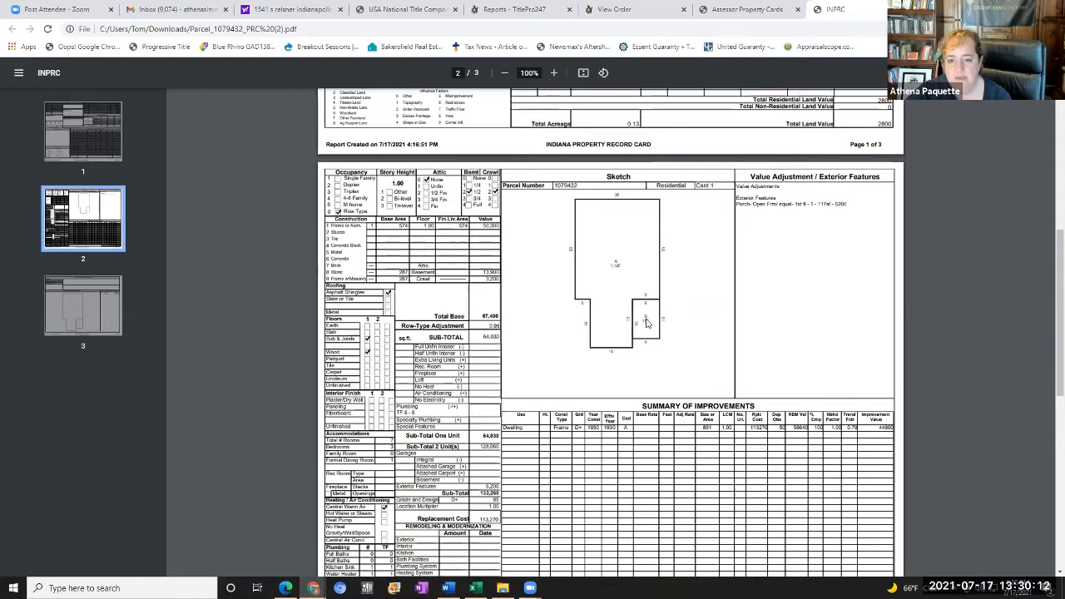
{"action": "mouse_move", "coordinate": [617, 274]}
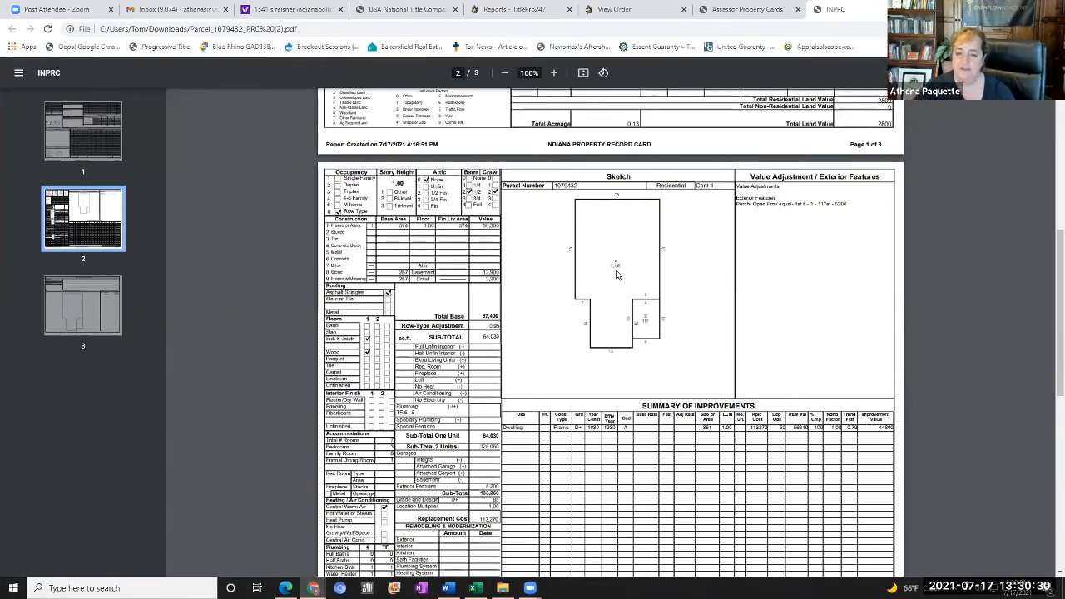
{"action": "mouse_move", "coordinate": [783, 298]}
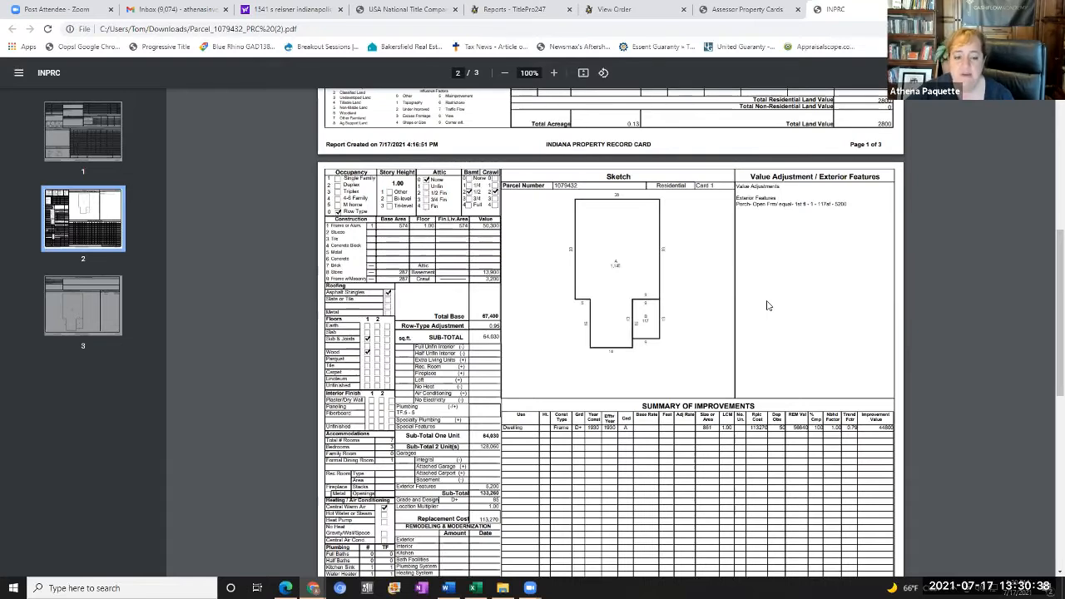
{"action": "scroll", "scroll_direction": "down", "scroll_amount": 3}
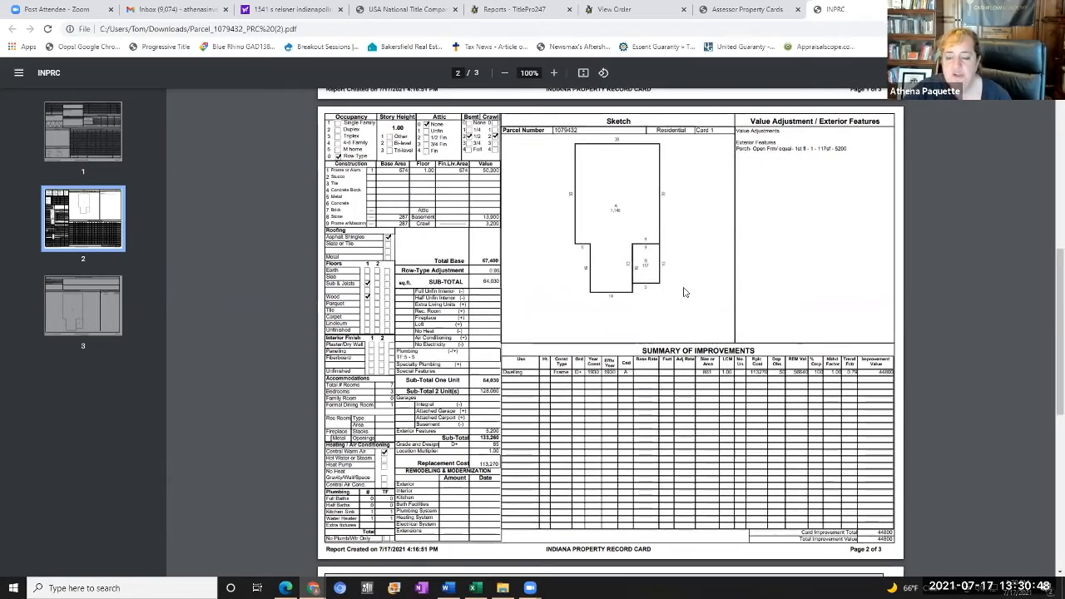
{"action": "scroll", "scroll_direction": "down", "scroll_amount": 3}
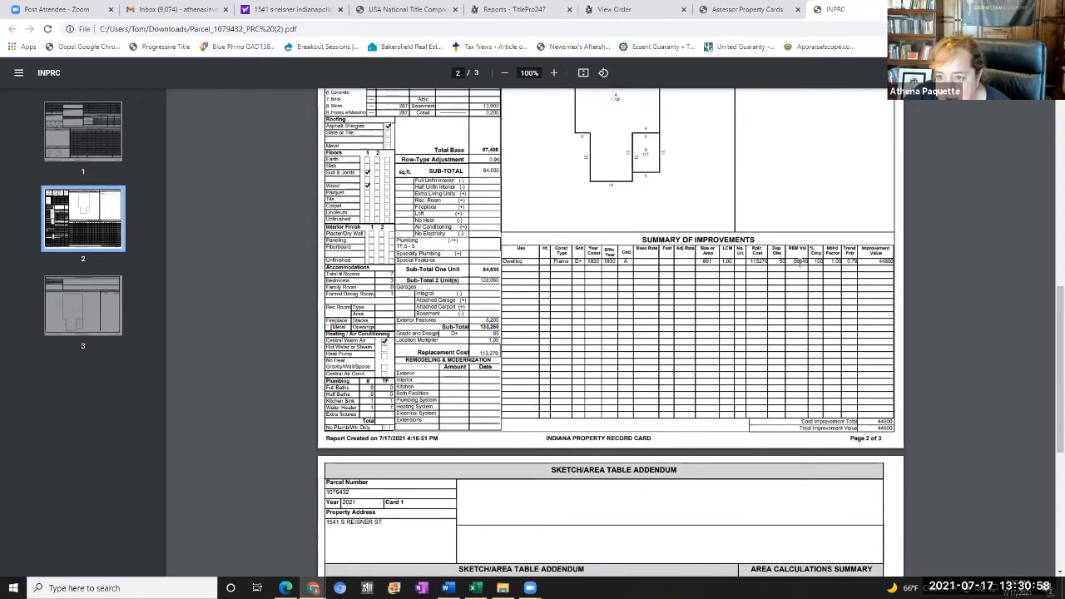
{"action": "mouse_move", "coordinate": [799, 336]}
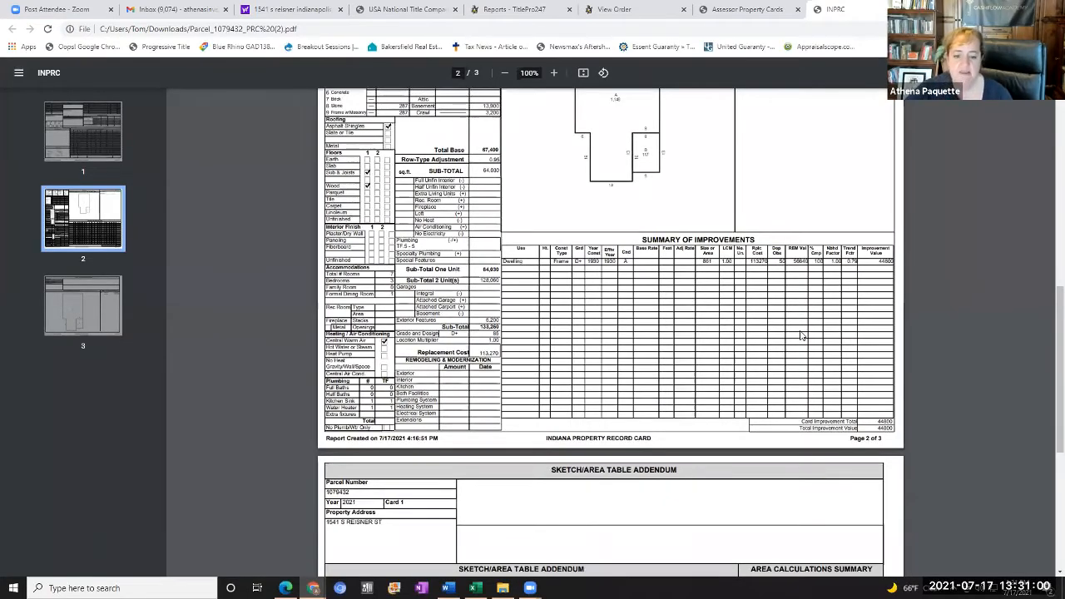
{"action": "scroll", "scroll_direction": "down", "scroll_amount": 3}
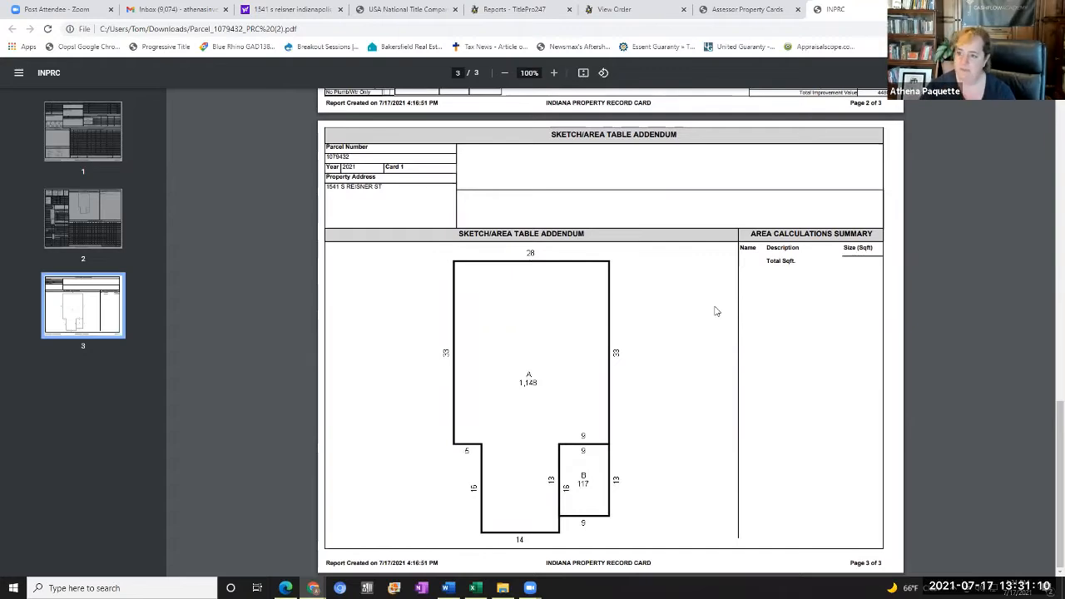
{"action": "mouse_move", "coordinate": [704, 326]}
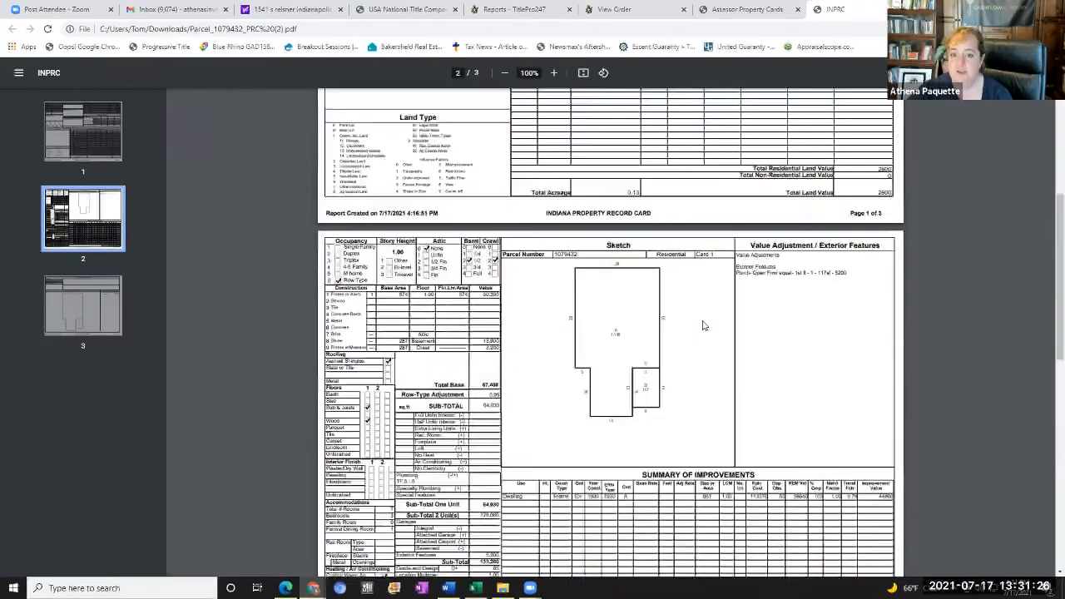
Scroll back up from the sketch to page 1 of the property record card
{"action": "scroll", "scroll_direction": "up", "scroll_amount": 3}
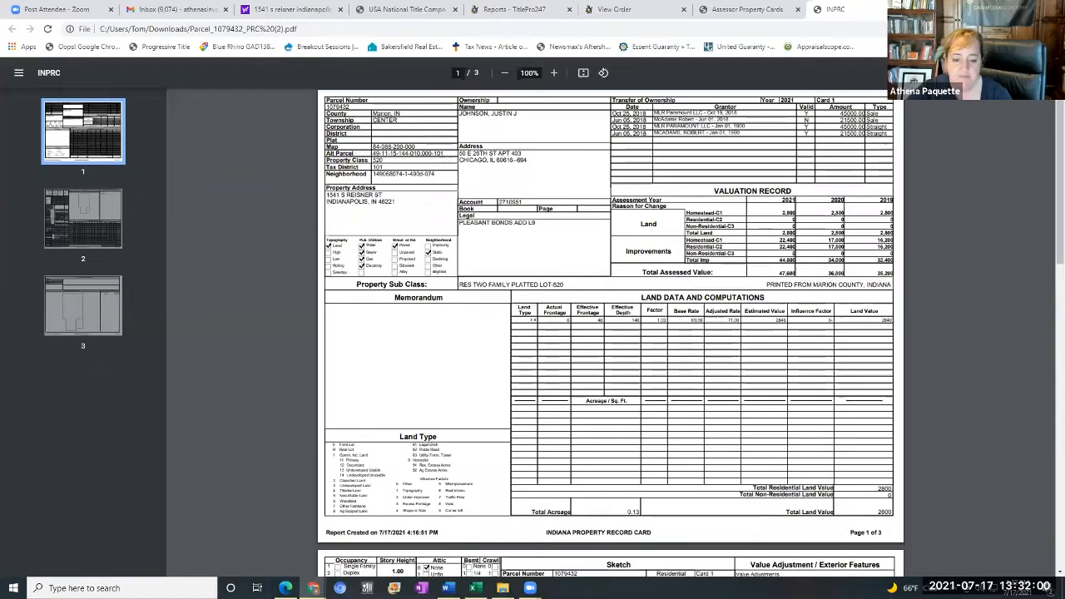
{"action": "mouse_move", "coordinate": [475, 588]}
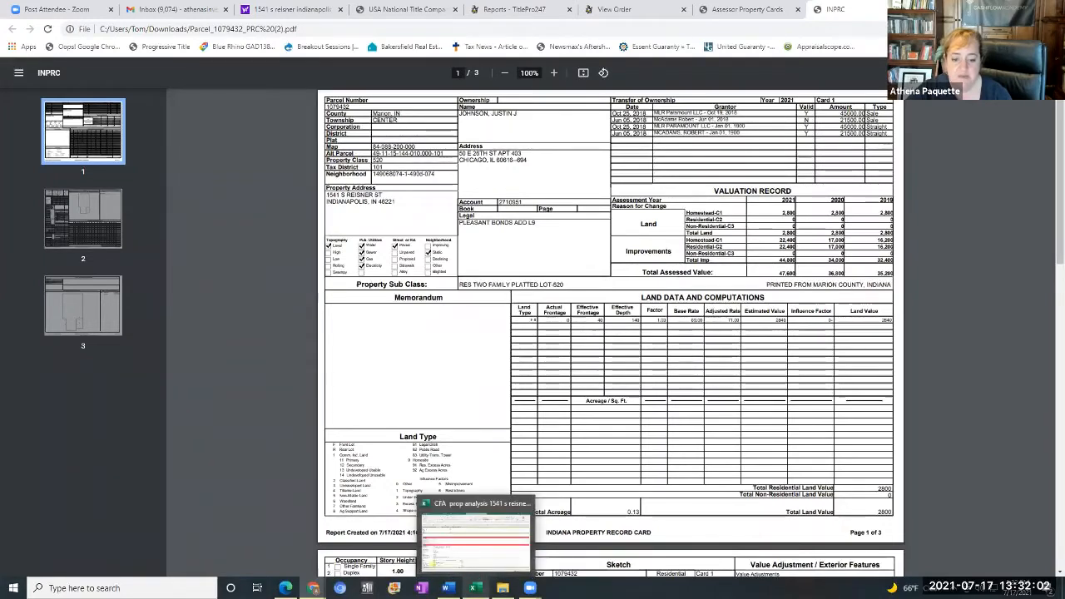
{"action": "left_click", "coordinate": [474, 537]}
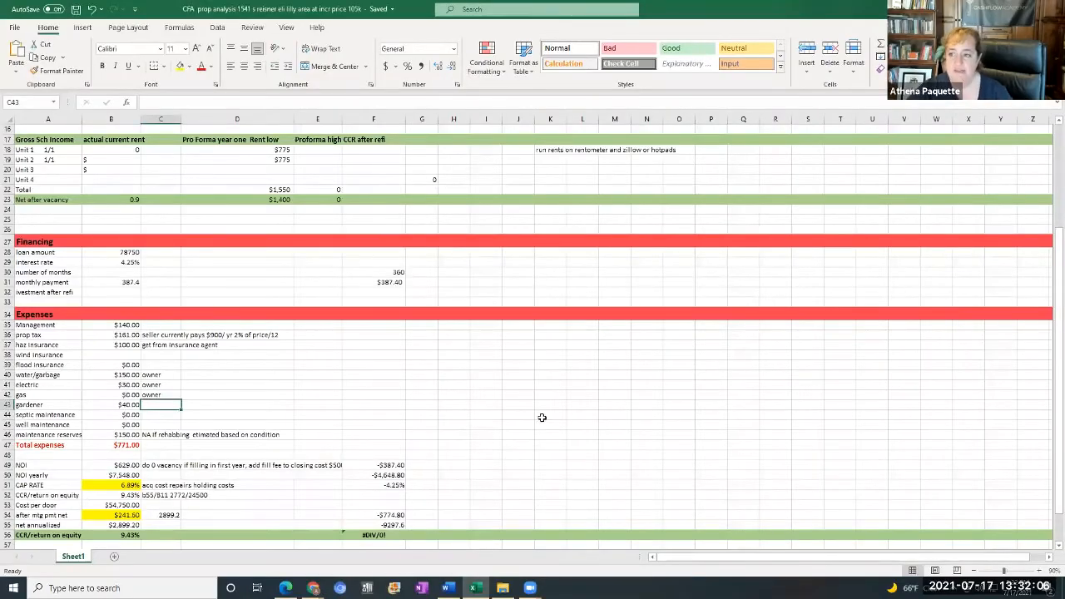
{"action": "scroll", "scroll_direction": "up", "scroll_amount": 3}
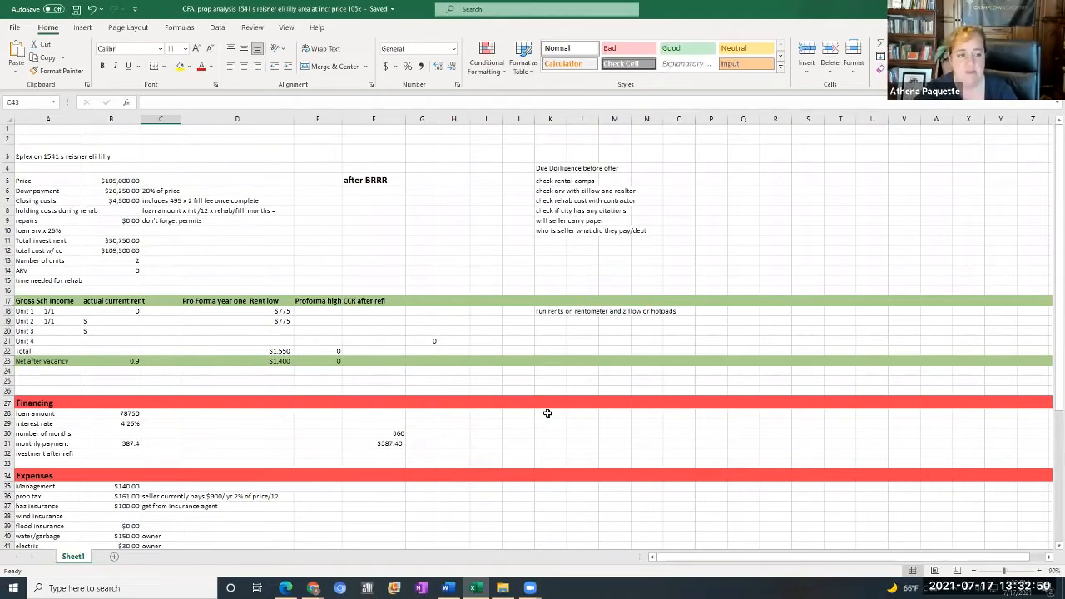
Change the down payment note in C6 to '25% of price'
{"action": "left_click", "coordinate": [367, 222]}
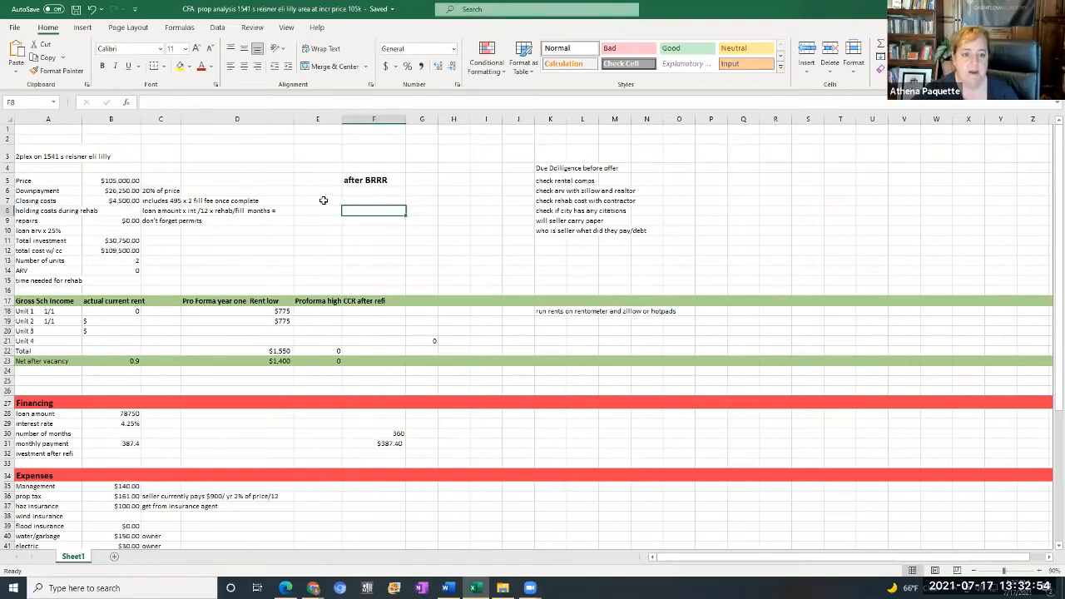
{"action": "left_click", "coordinate": [318, 201]}
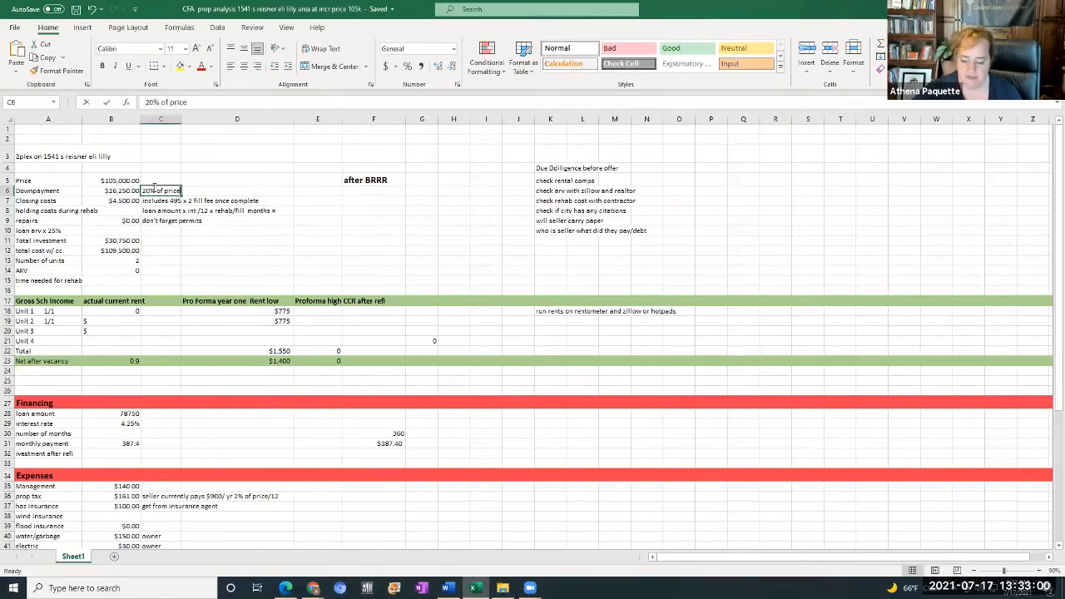
{"action": "type", "text": "25% of price"}
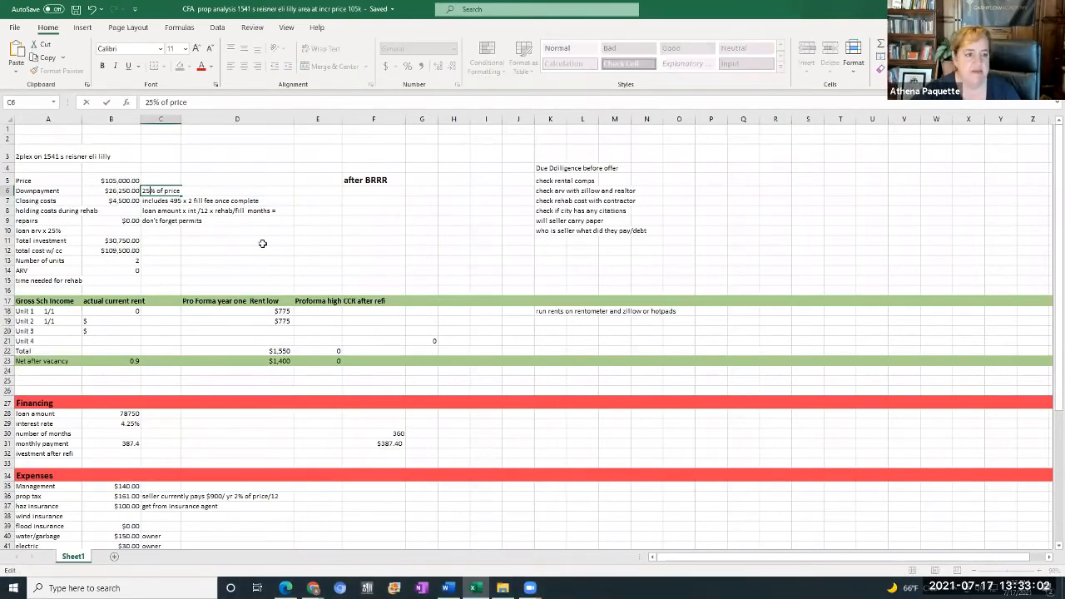
{"action": "left_click", "coordinate": [237, 240]}
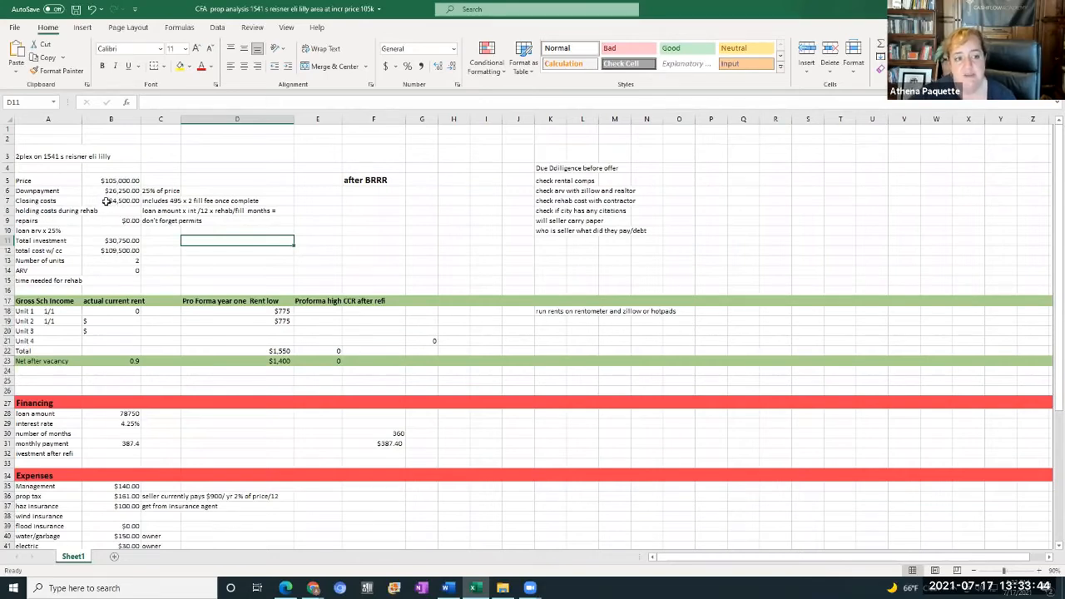
{"action": "mouse_move", "coordinate": [106, 211]}
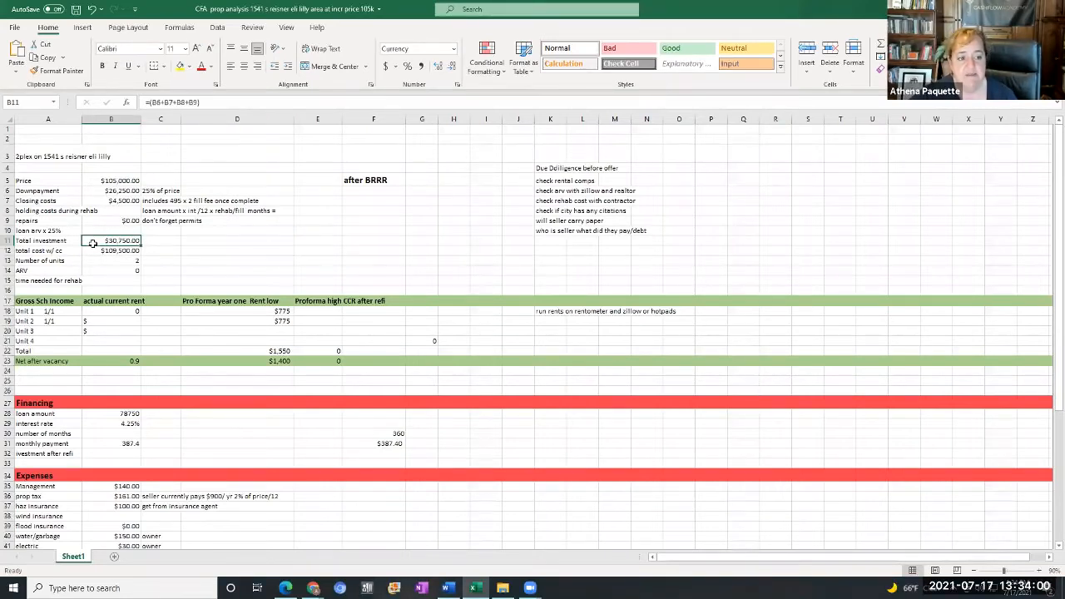
{"action": "left_click", "coordinate": [111, 251]}
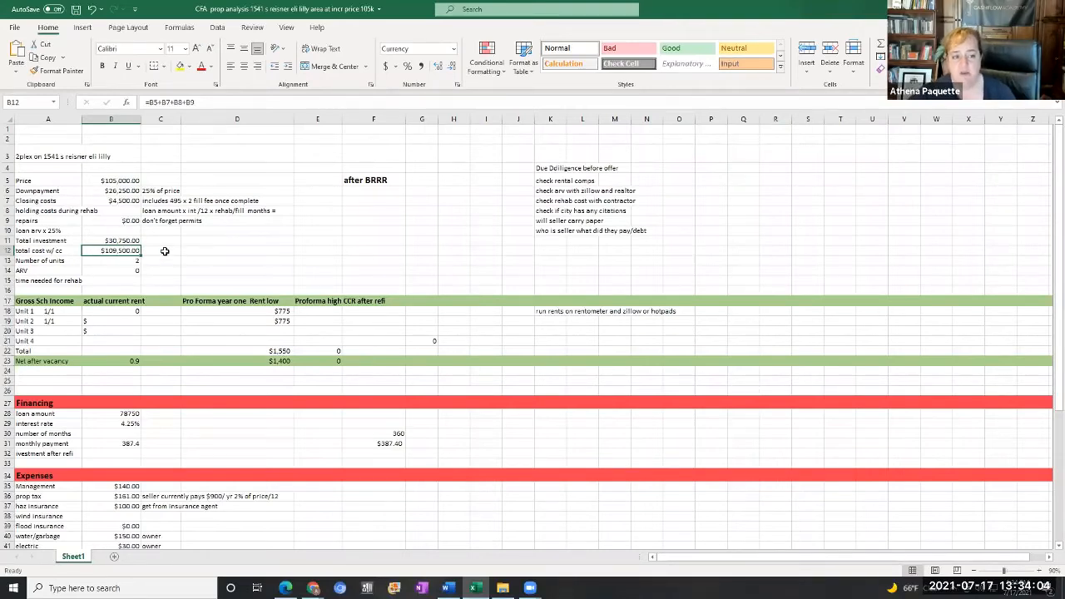
{"action": "mouse_move", "coordinate": [191, 301]}
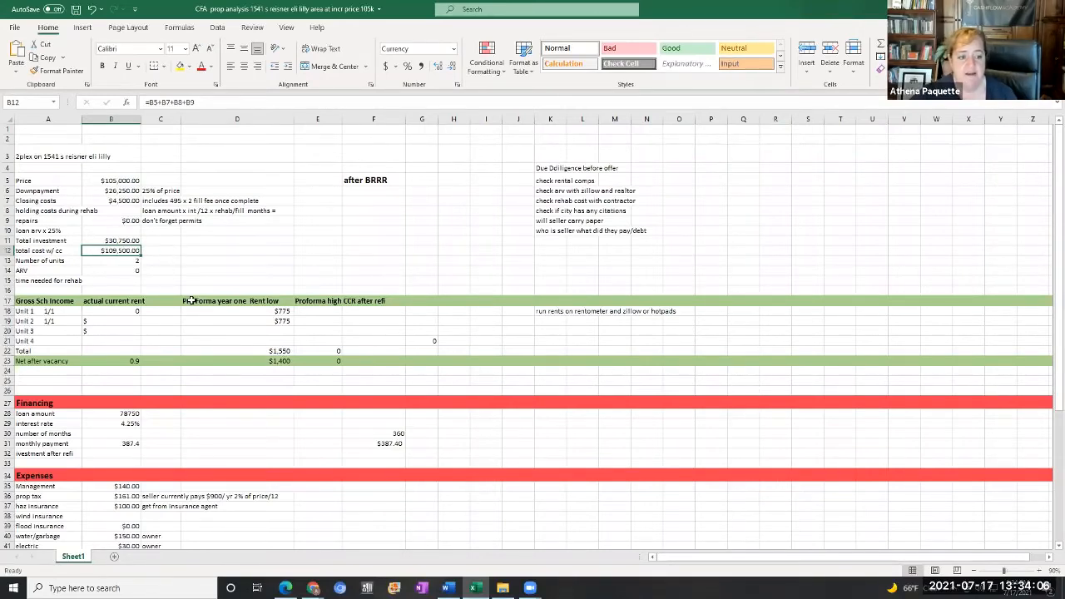
{"action": "left_click", "coordinate": [237, 310]}
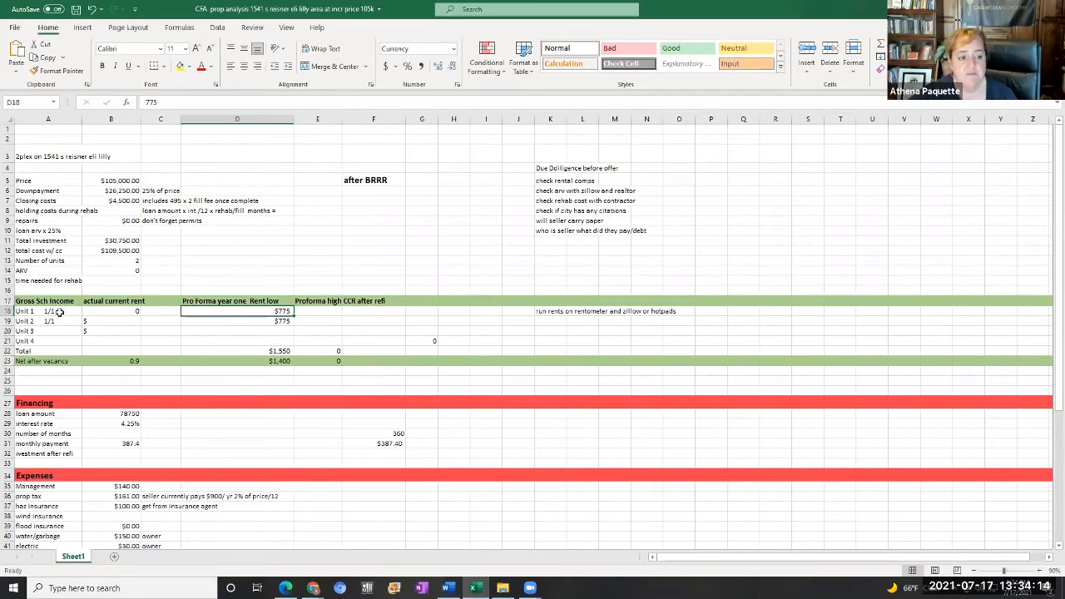
{"action": "mouse_move", "coordinate": [251, 326]}
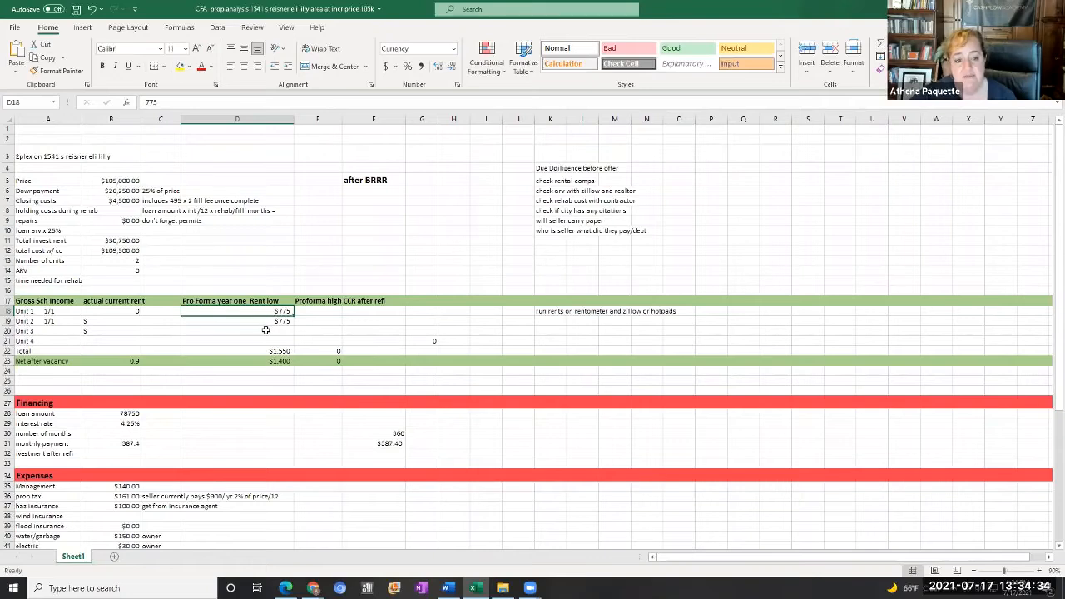
{"action": "left_click", "coordinate": [237, 330]}
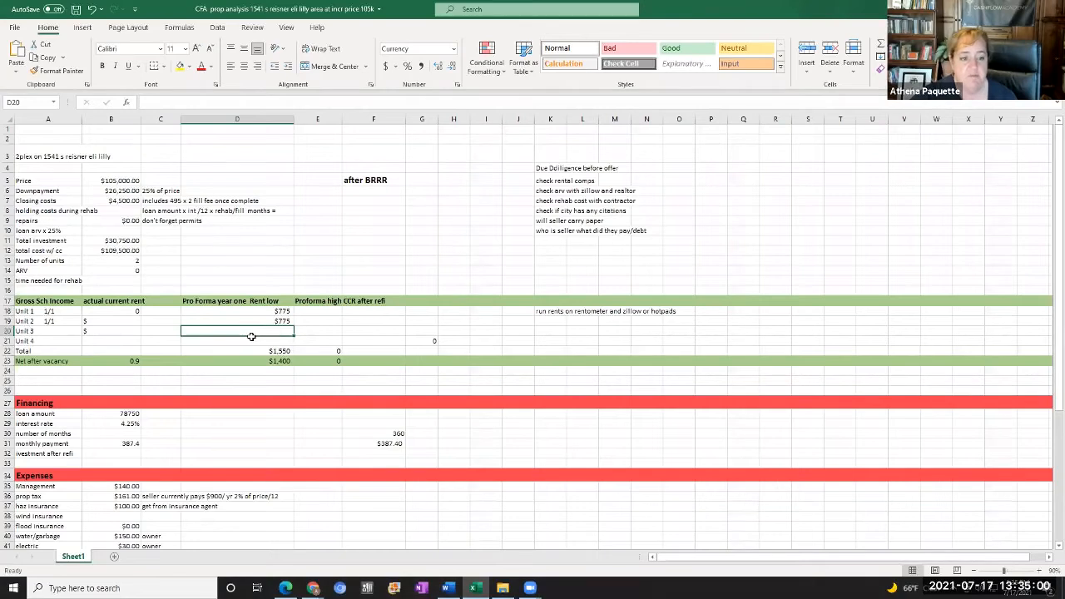
{"action": "scroll", "scroll_direction": "down", "scroll_amount": 3}
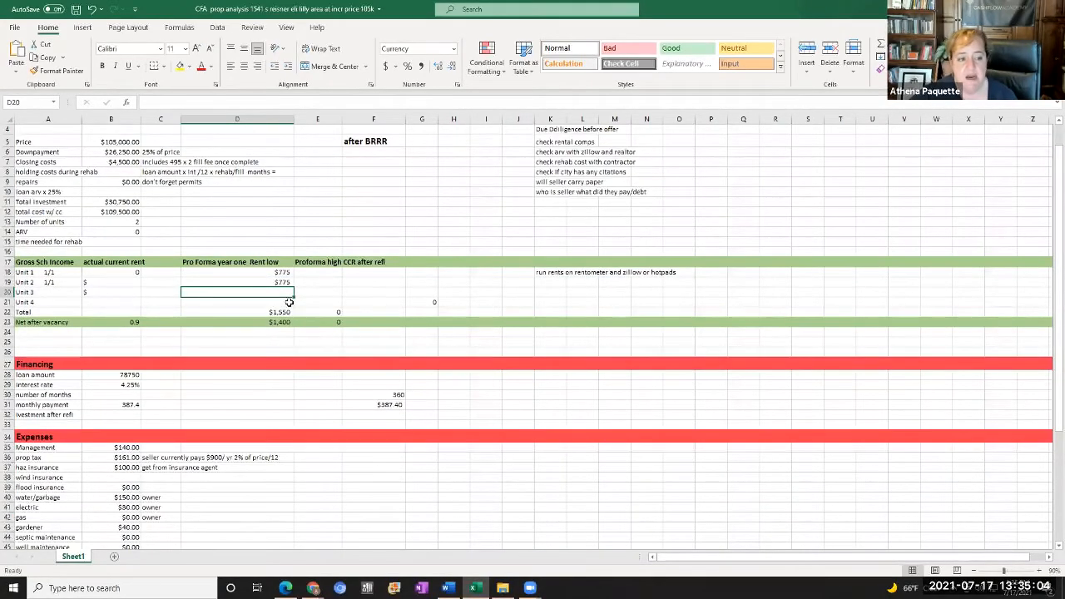
{"action": "mouse_move", "coordinate": [262, 322]}
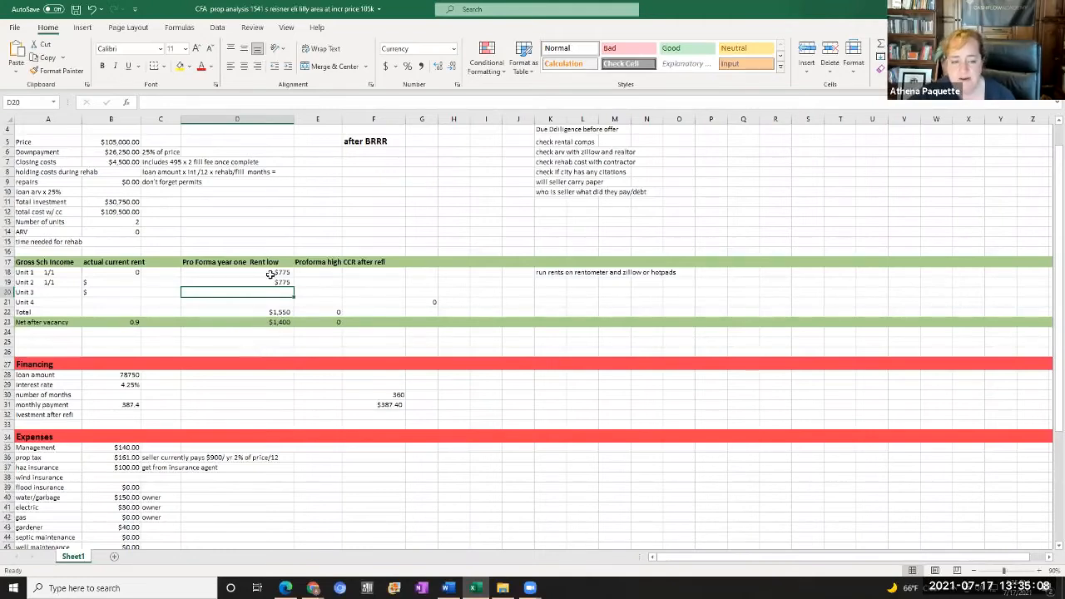
{"action": "left_click", "coordinate": [237, 342]}
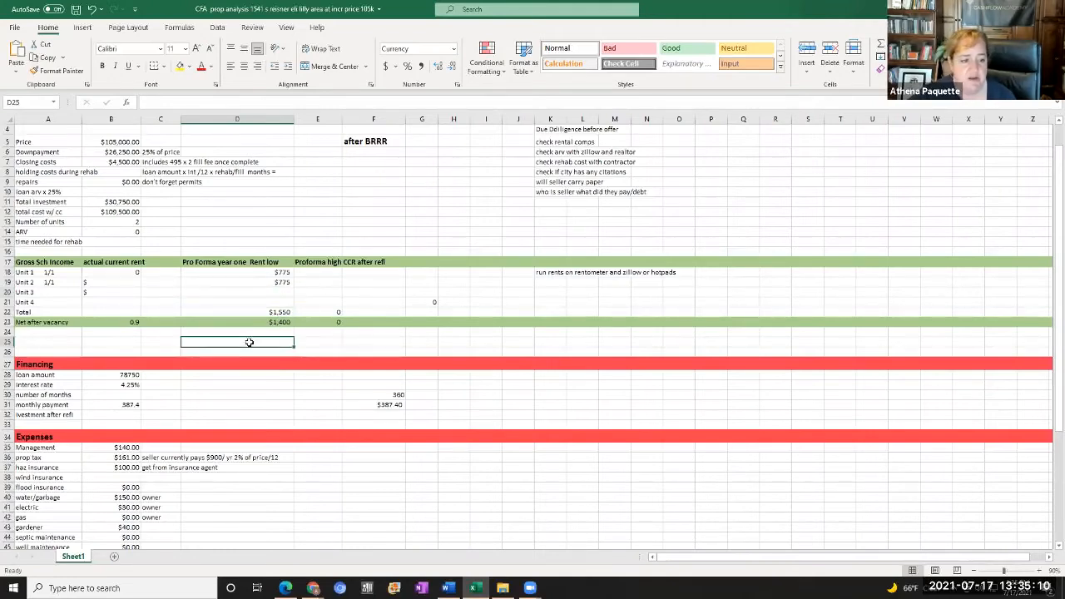
{"action": "scroll", "scroll_direction": "down", "scroll_amount": 3}
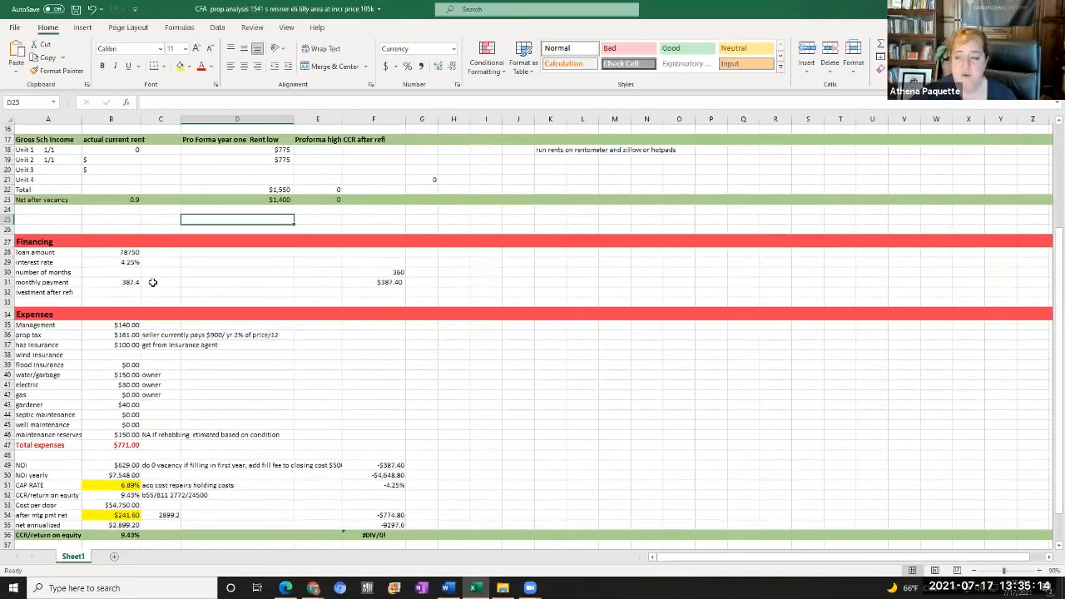
{"action": "left_click", "coordinate": [161, 282]}
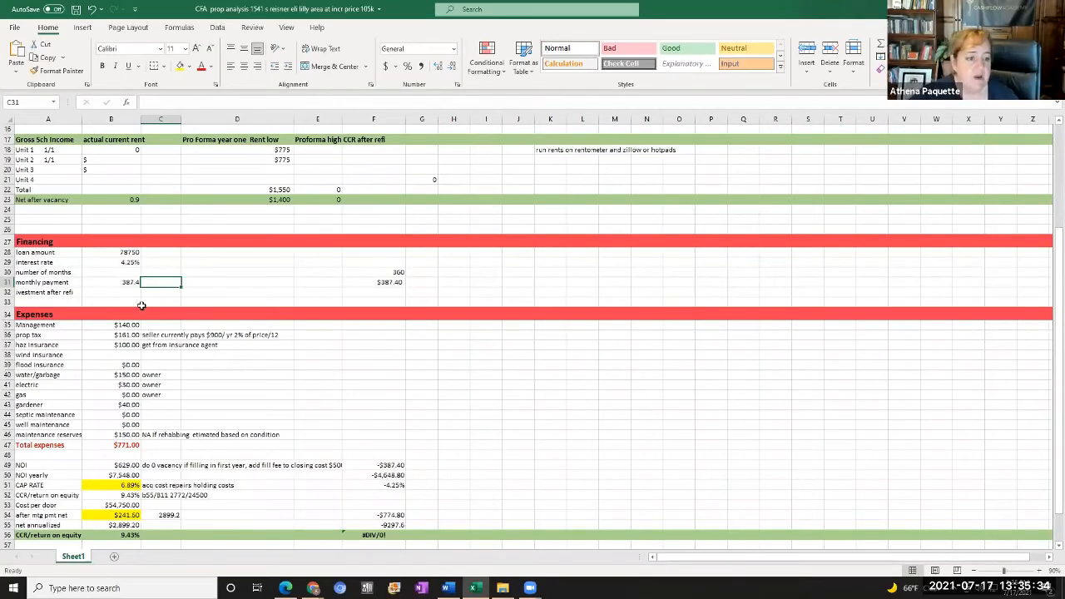
{"action": "scroll", "scroll_direction": "down", "scroll_amount": 3}
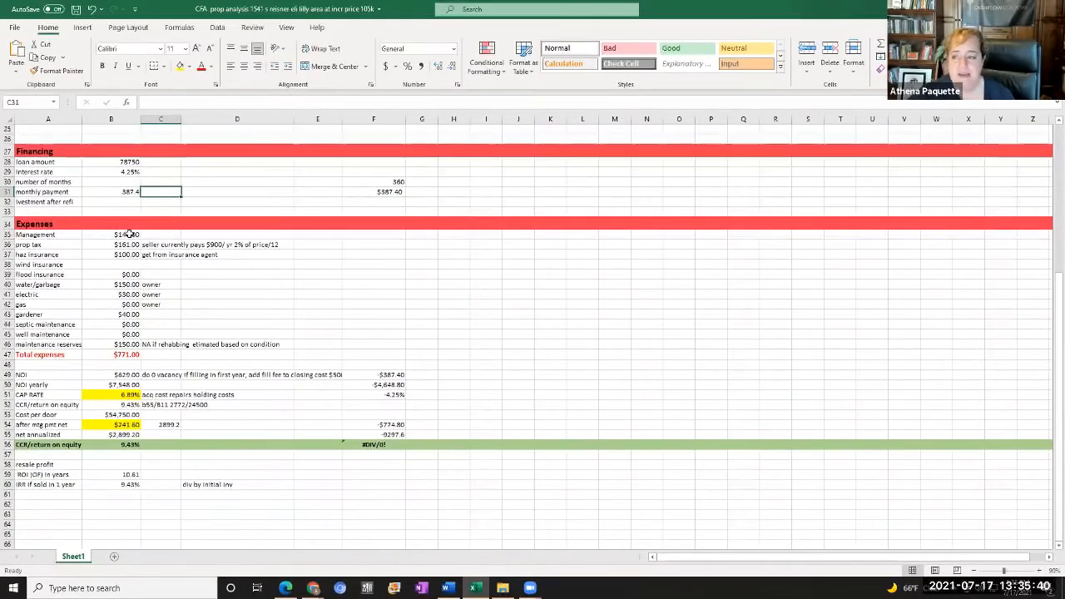
{"action": "scroll", "scroll_direction": "up", "scroll_amount": 3}
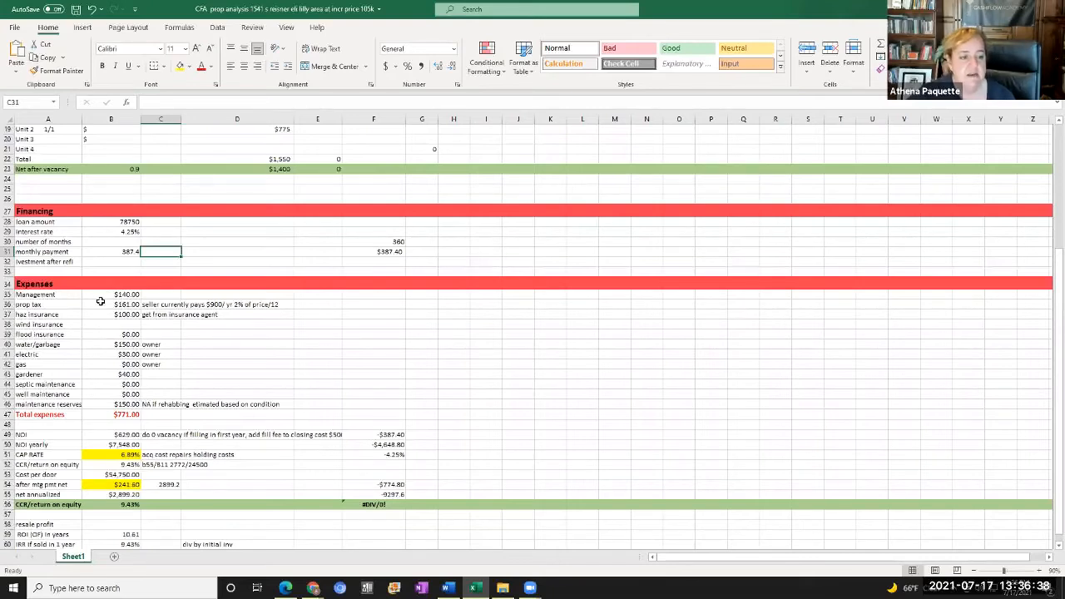
{"action": "left_click", "coordinate": [110, 303]}
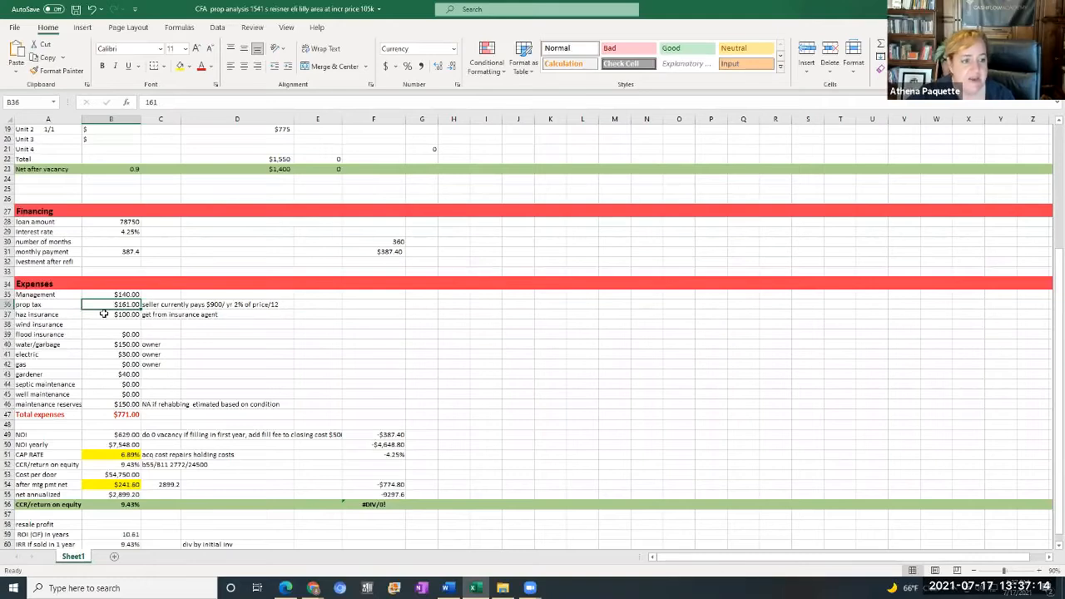
{"action": "left_click", "coordinate": [110, 314]}
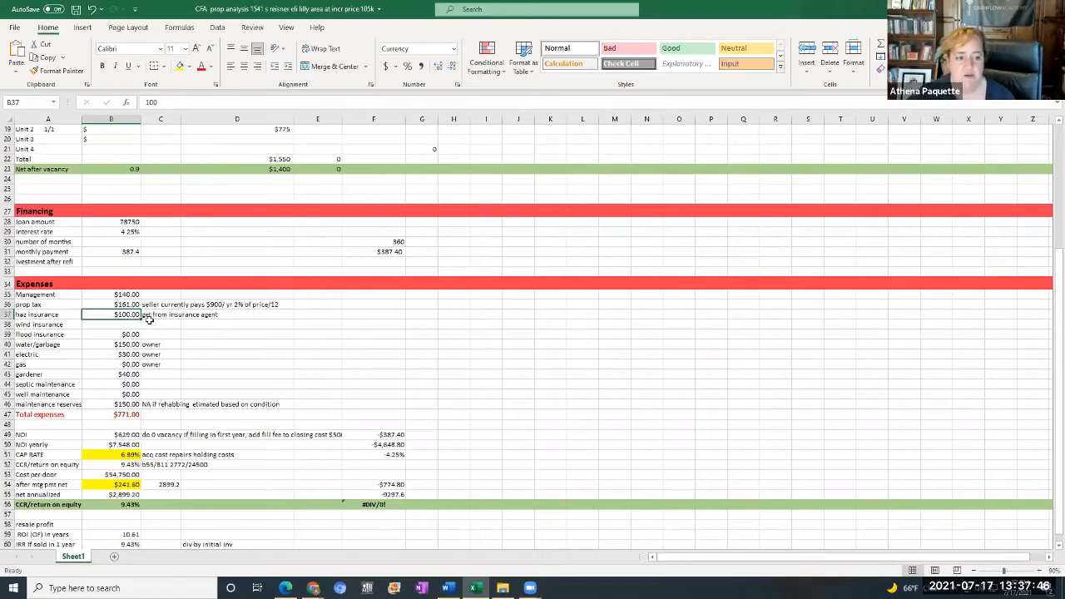
{"action": "mouse_move", "coordinate": [151, 325]}
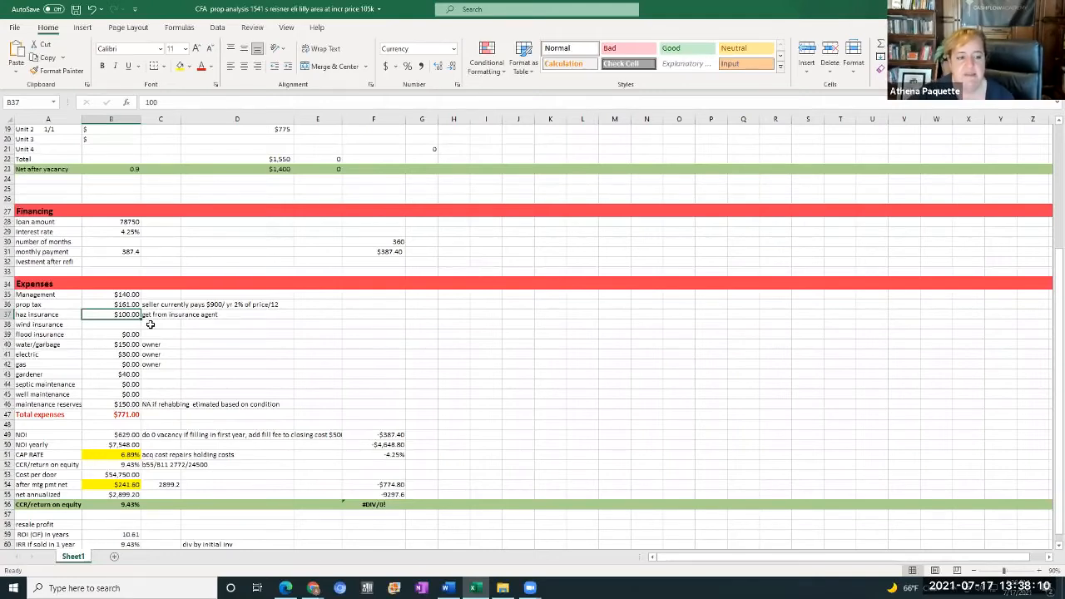
Enter 115 as the hazard insurance amount in B37
{"action": "double_click", "coordinate": [127, 314]}
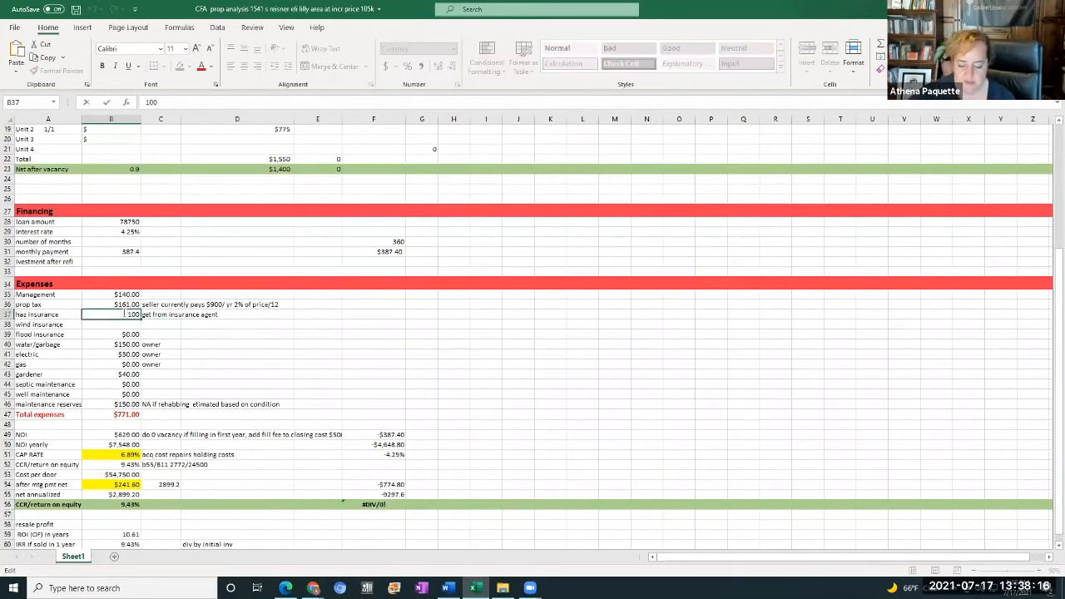
{"action": "type", "text": "110"}
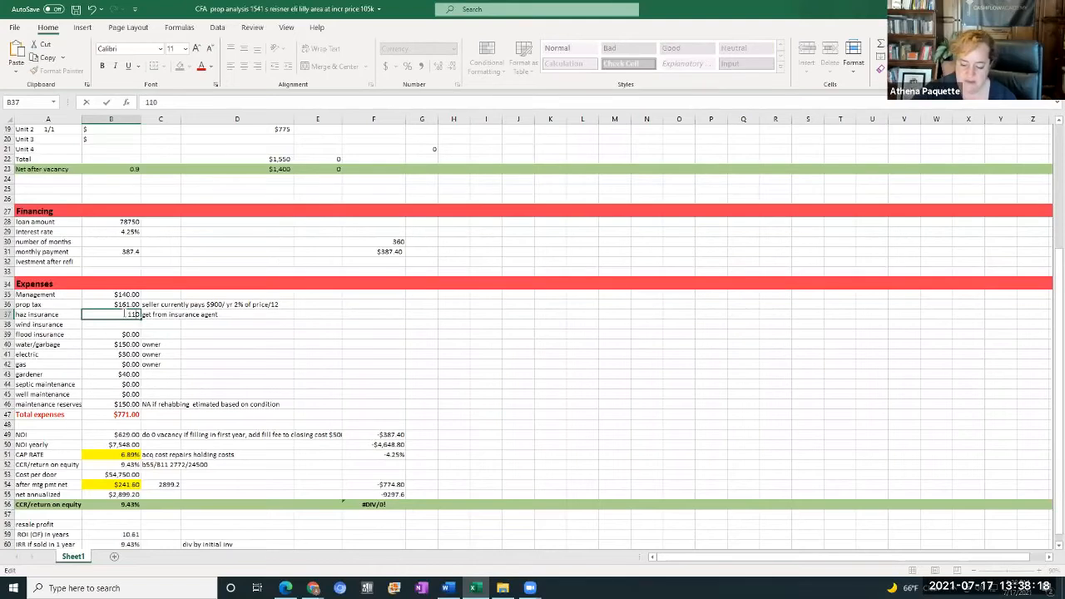
{"action": "type", "text": "115"}
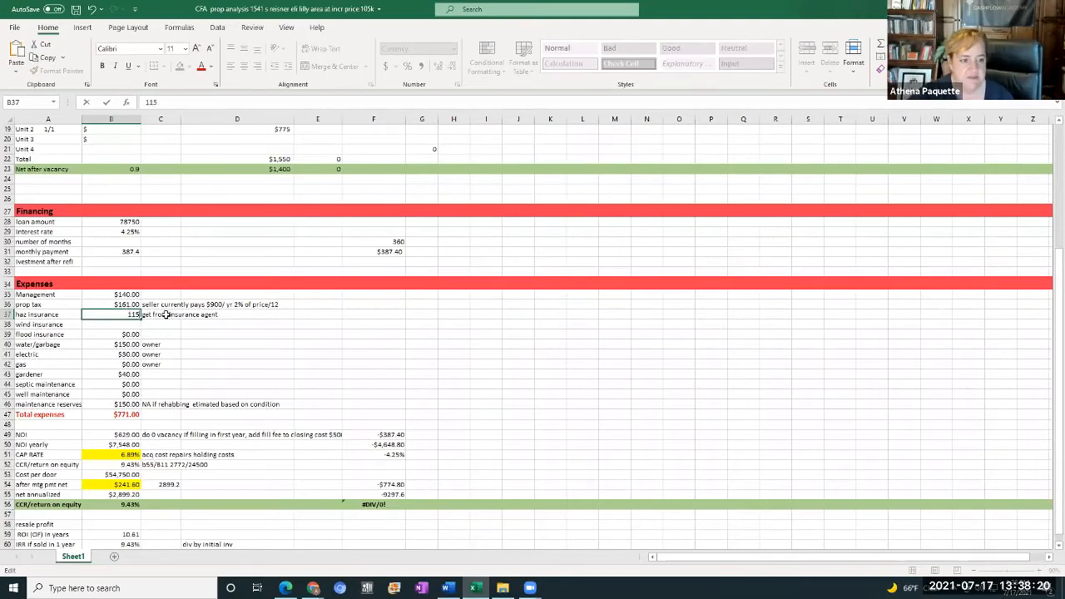
{"action": "key", "text": "Return"}
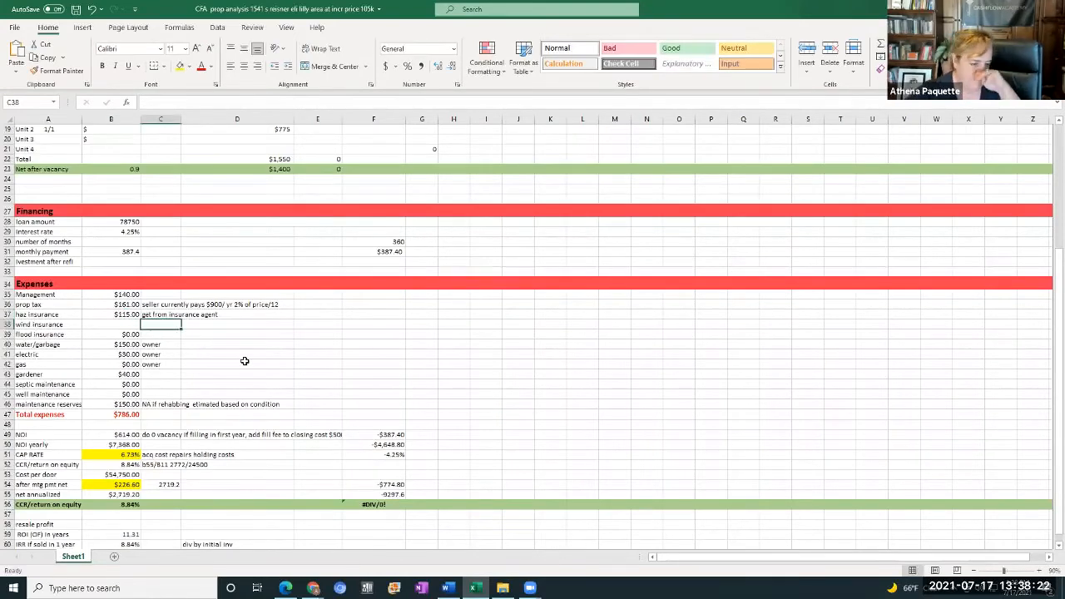
{"action": "mouse_move", "coordinate": [100, 347]}
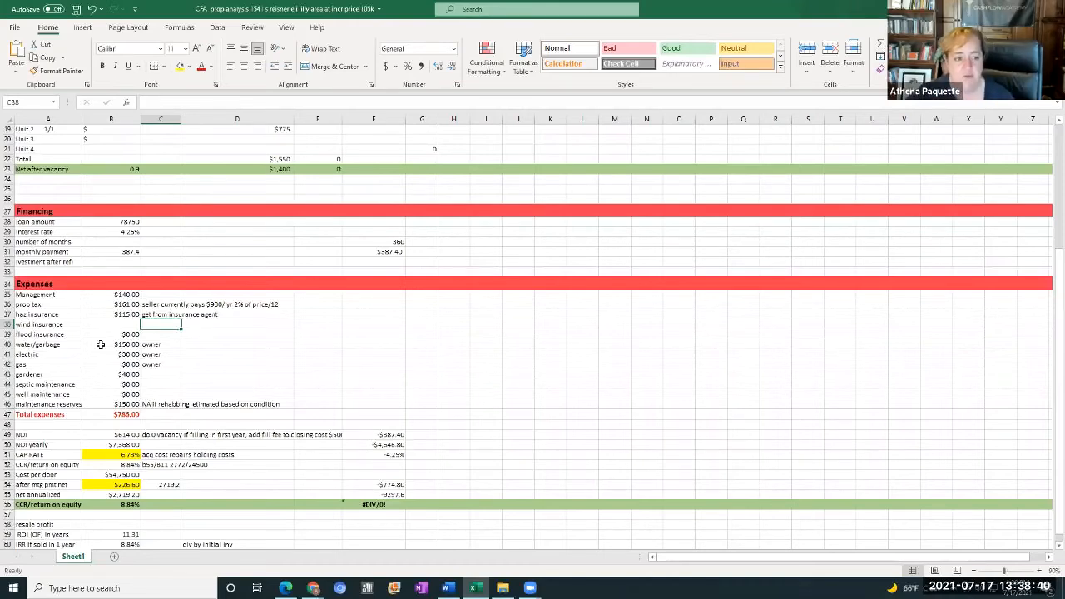
{"action": "mouse_move", "coordinate": [190, 336]}
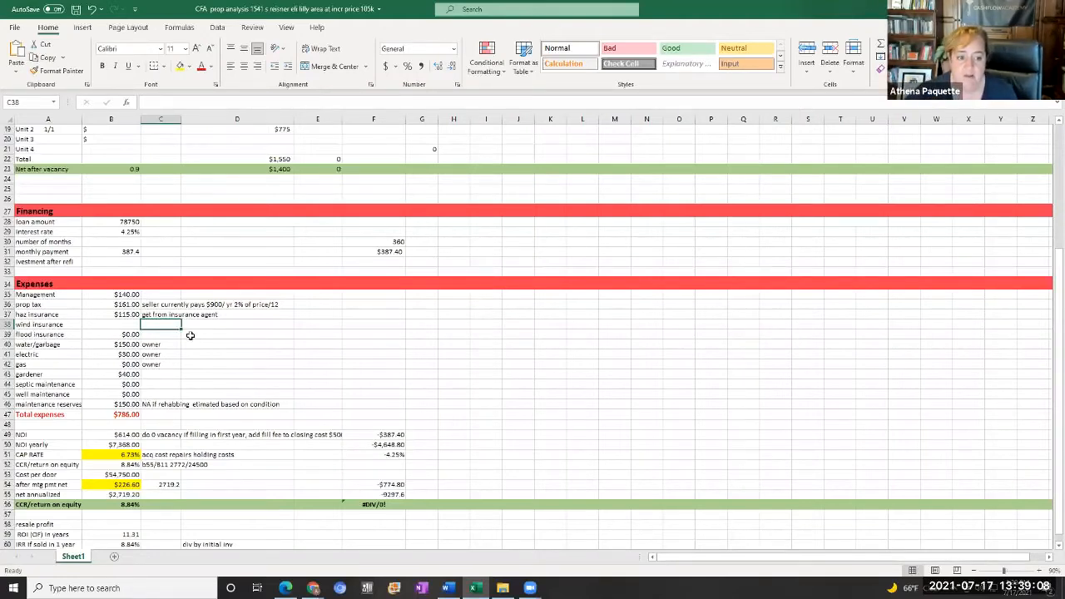
{"action": "mouse_move", "coordinate": [88, 345]}
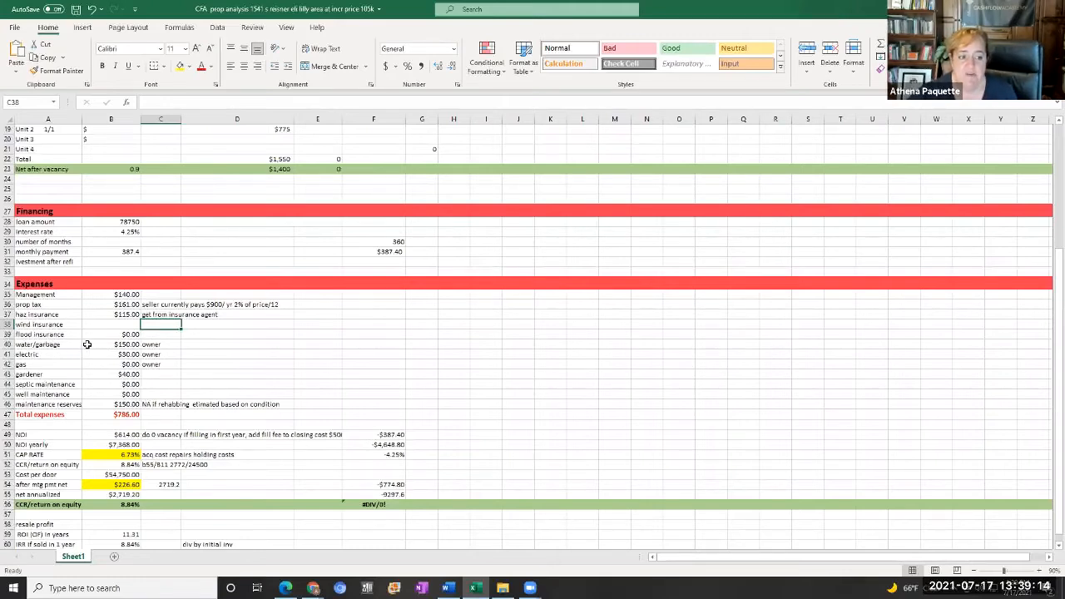
{"action": "left_click", "coordinate": [110, 344]}
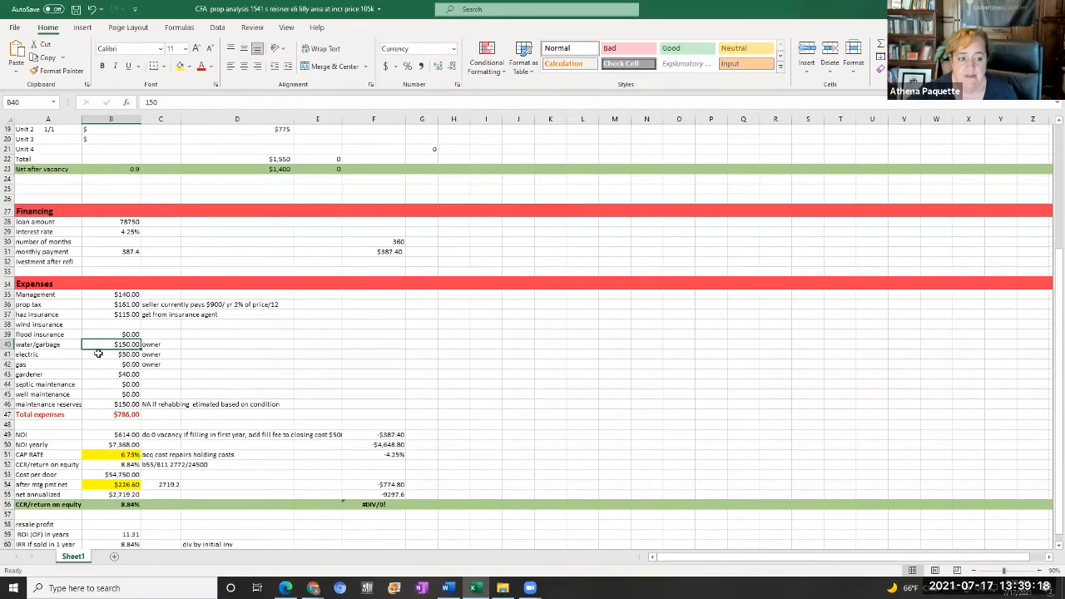
{"action": "left_click", "coordinate": [111, 355]}
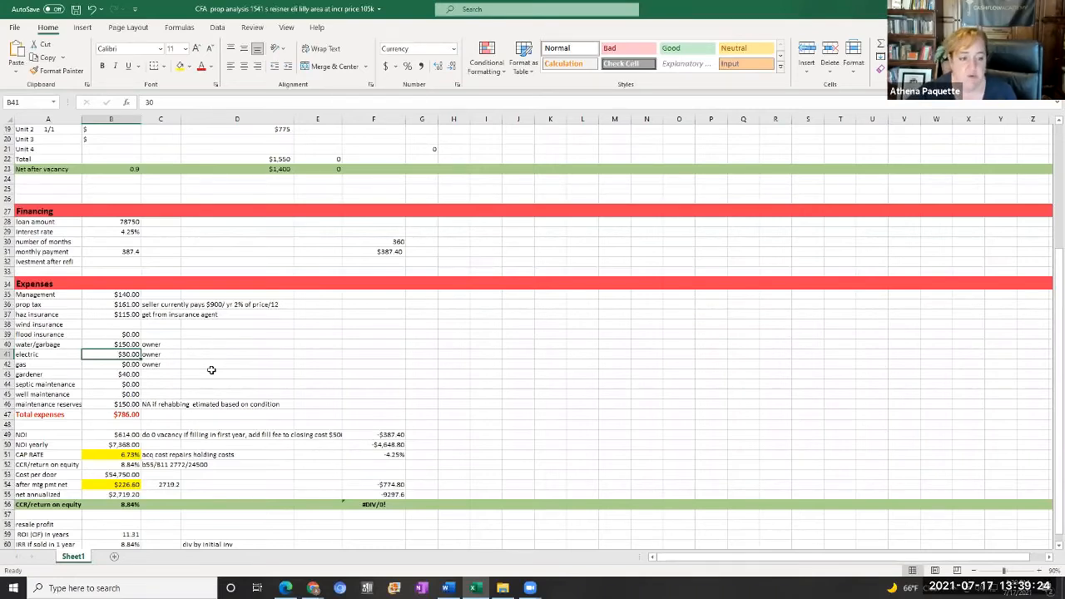
{"action": "mouse_move", "coordinate": [168, 373]}
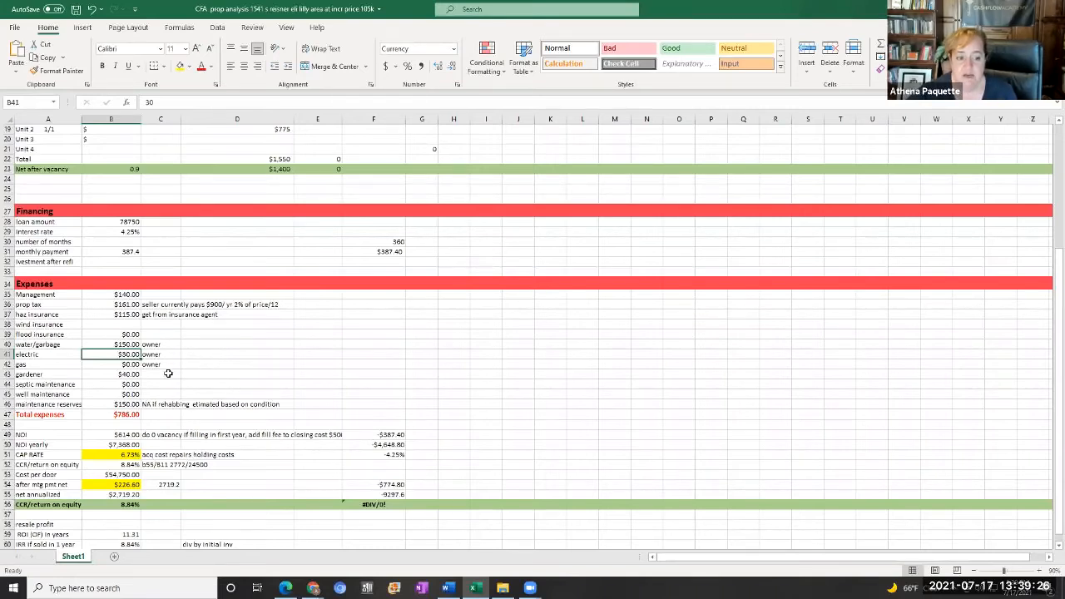
{"action": "left_click", "coordinate": [161, 374]}
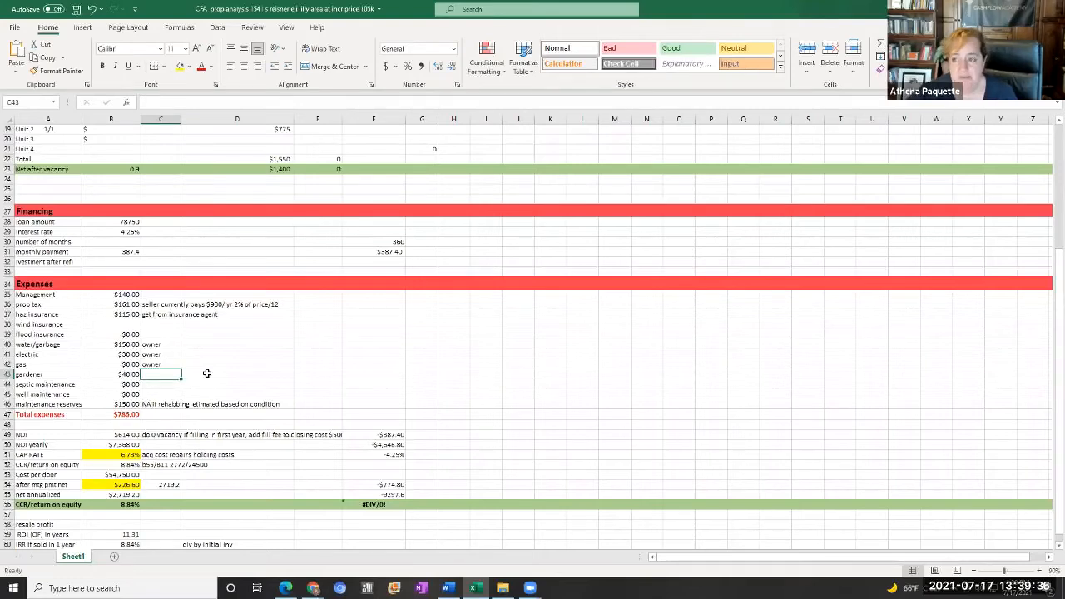
{"action": "mouse_move", "coordinate": [104, 378]}
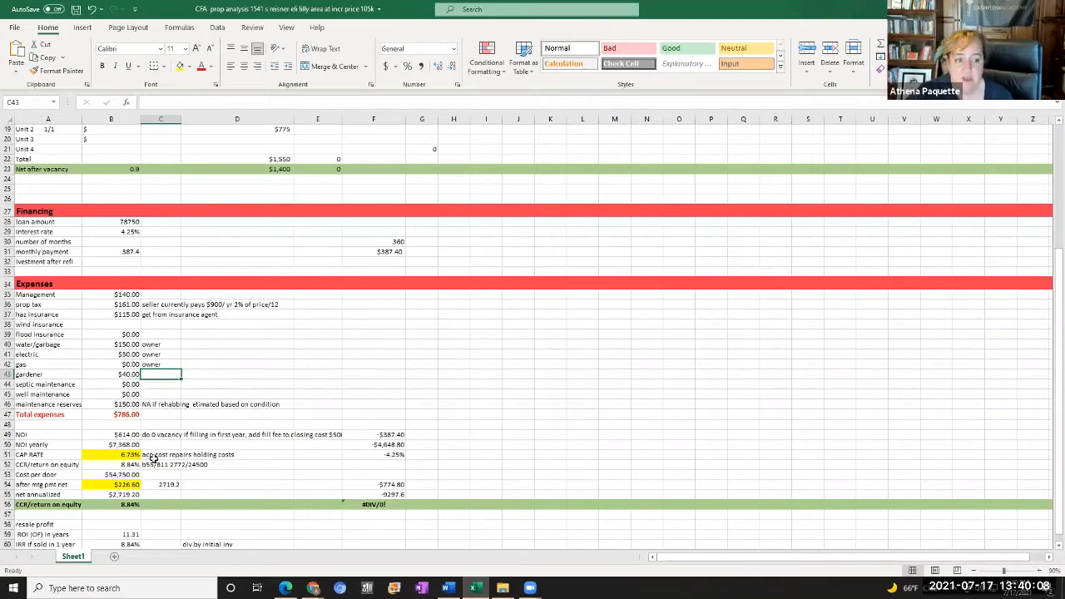
{"action": "mouse_move", "coordinate": [175, 415]}
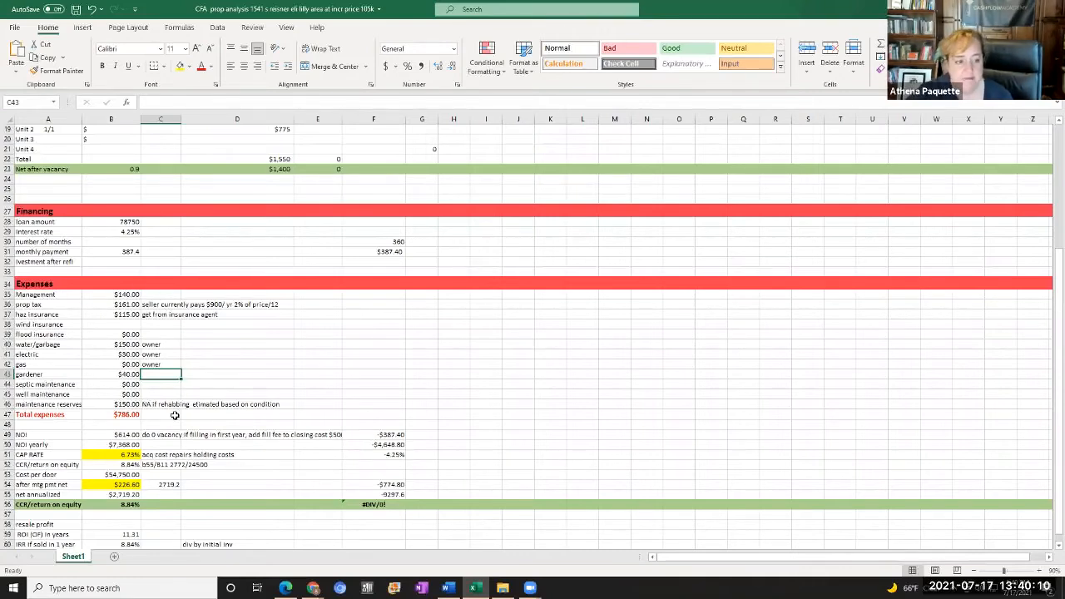
{"action": "mouse_move", "coordinate": [103, 383]}
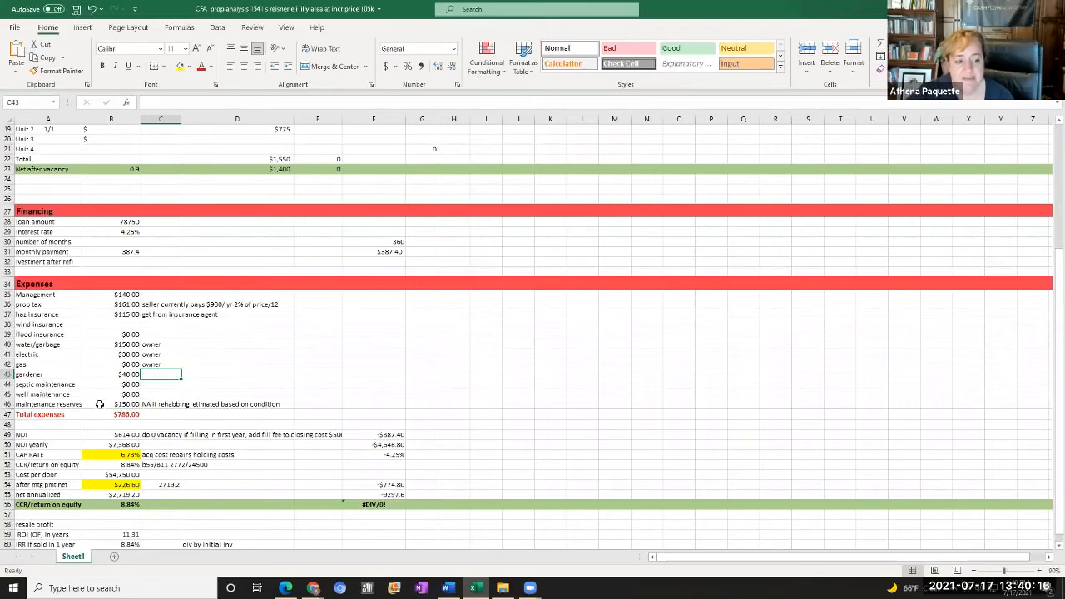
{"action": "left_click", "coordinate": [237, 393]}
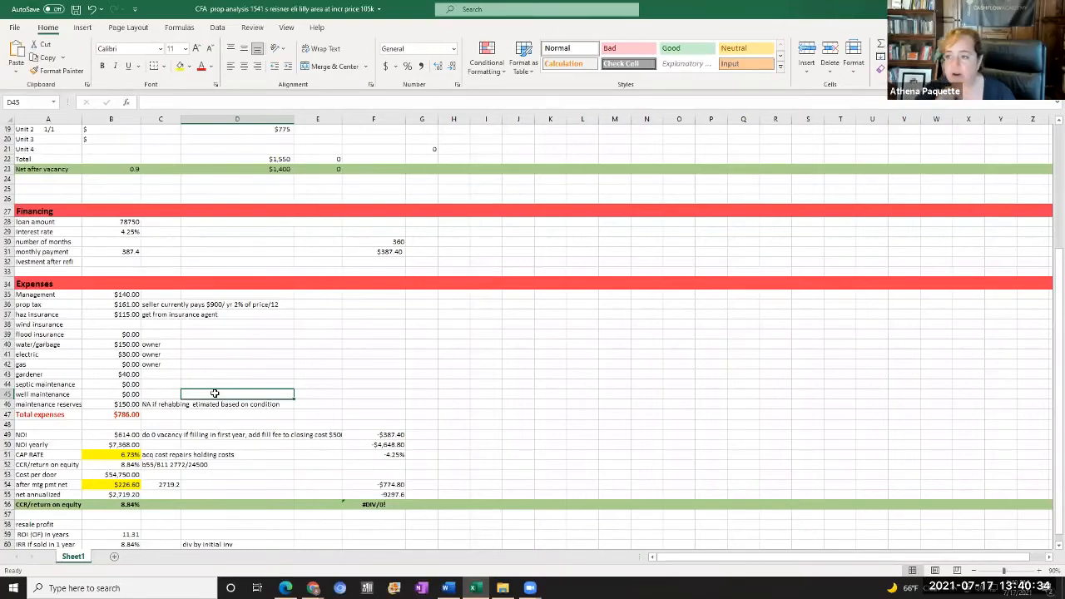
{"action": "mouse_move", "coordinate": [220, 381]}
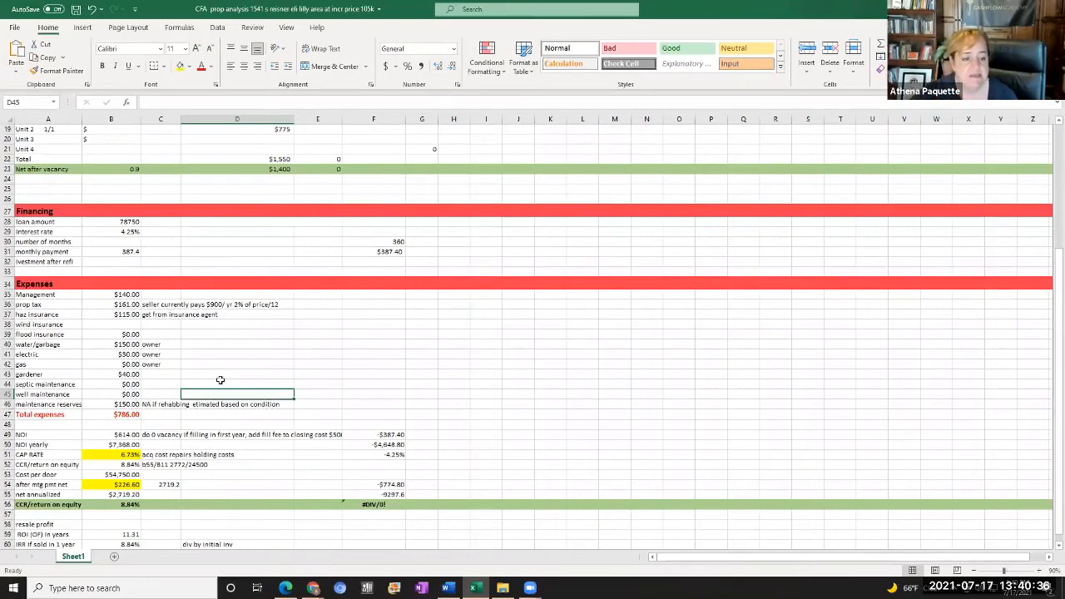
{"action": "left_click", "coordinate": [237, 384]}
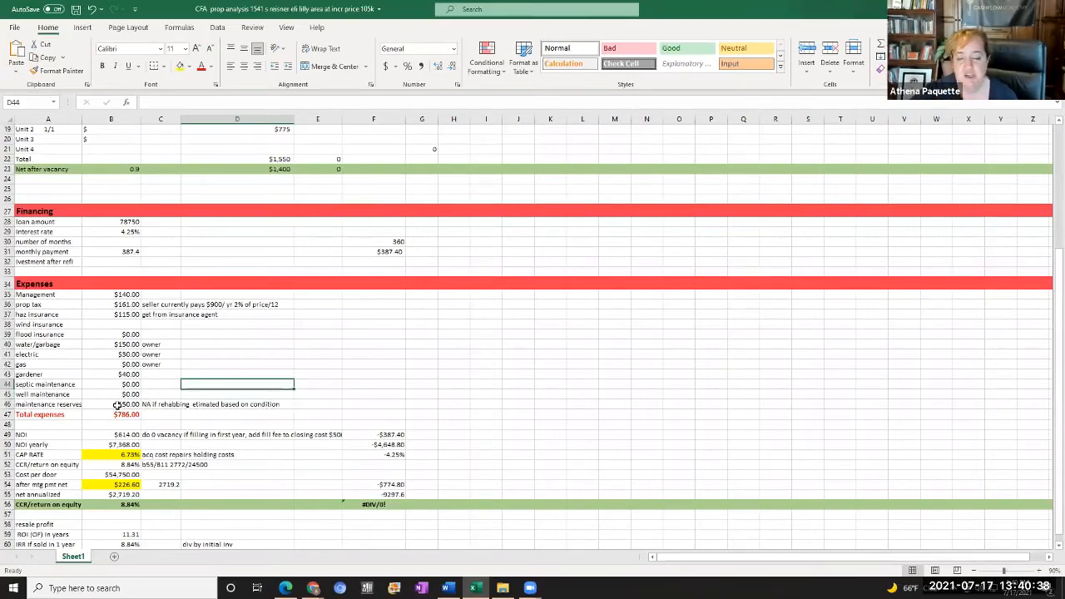
{"action": "left_click", "coordinate": [127, 404]}
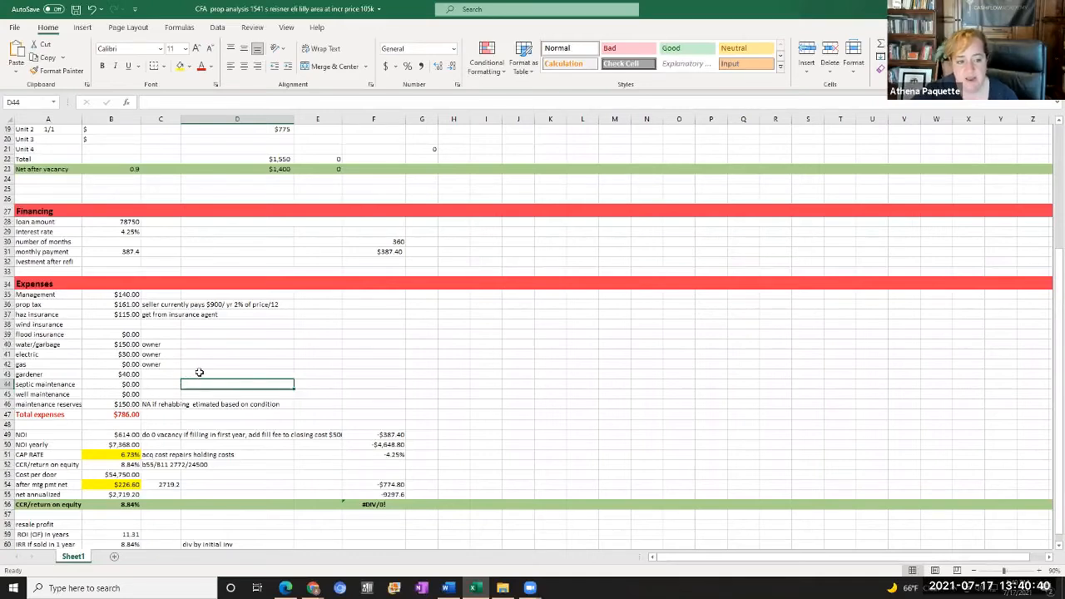
{"action": "left_click", "coordinate": [237, 373]}
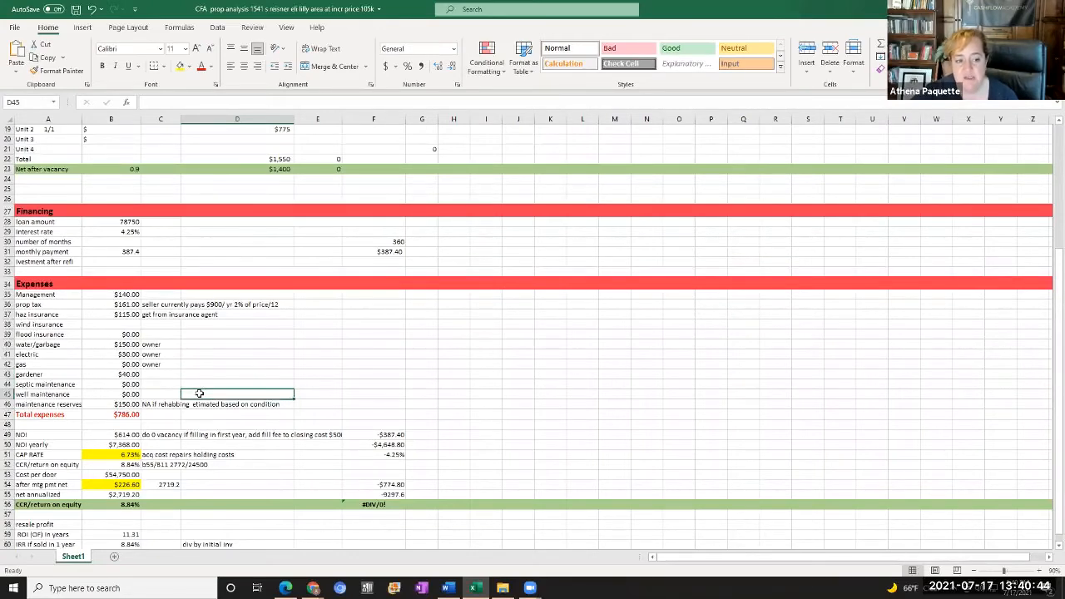
{"action": "mouse_move", "coordinate": [222, 375]}
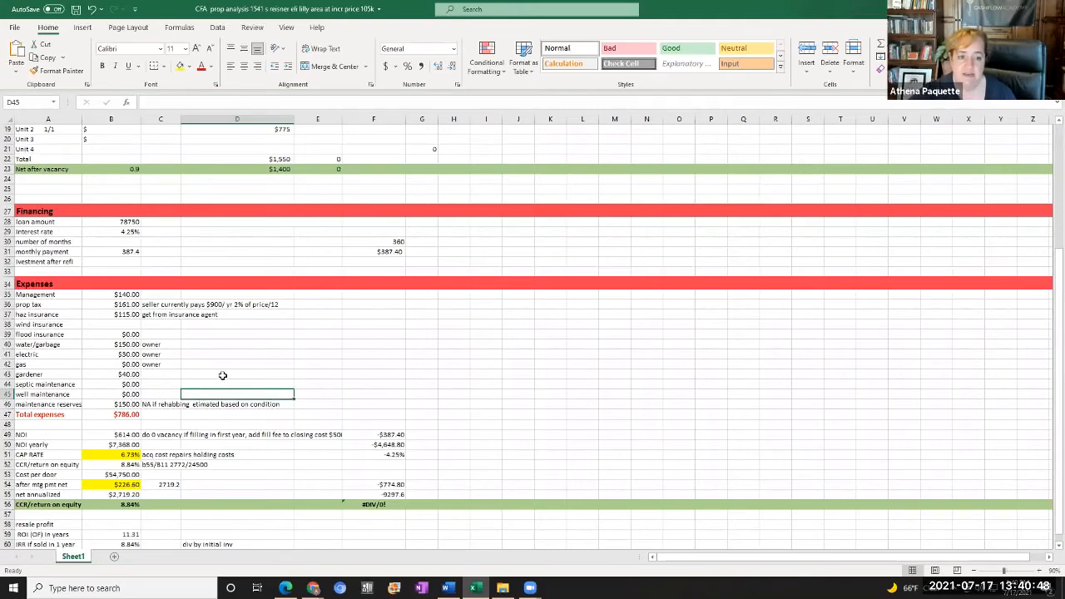
{"action": "left_click", "coordinate": [237, 383]}
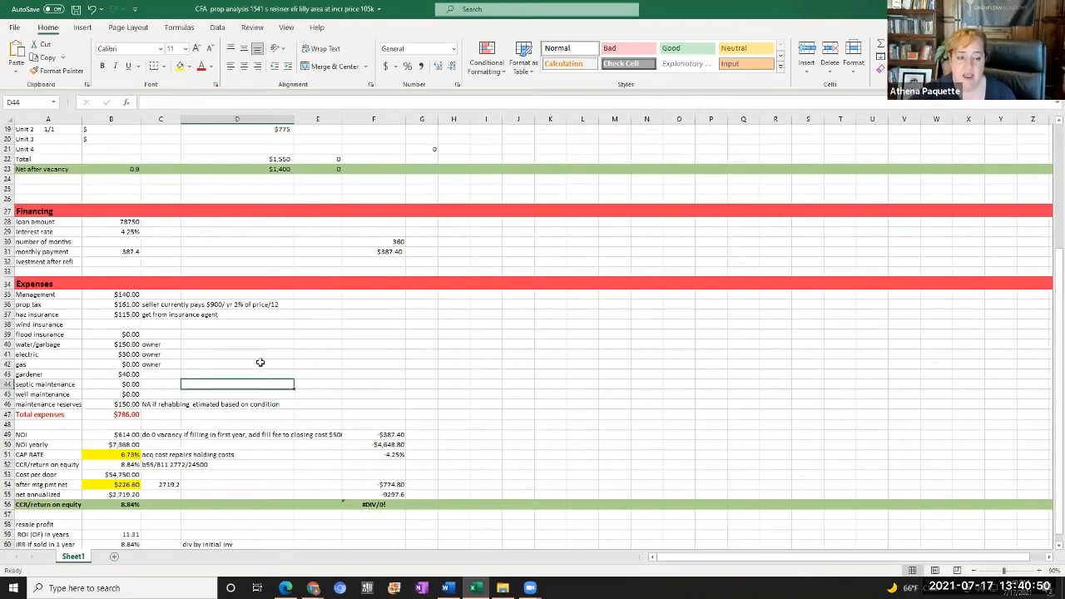
{"action": "scroll", "scroll_direction": "up", "scroll_amount": 3}
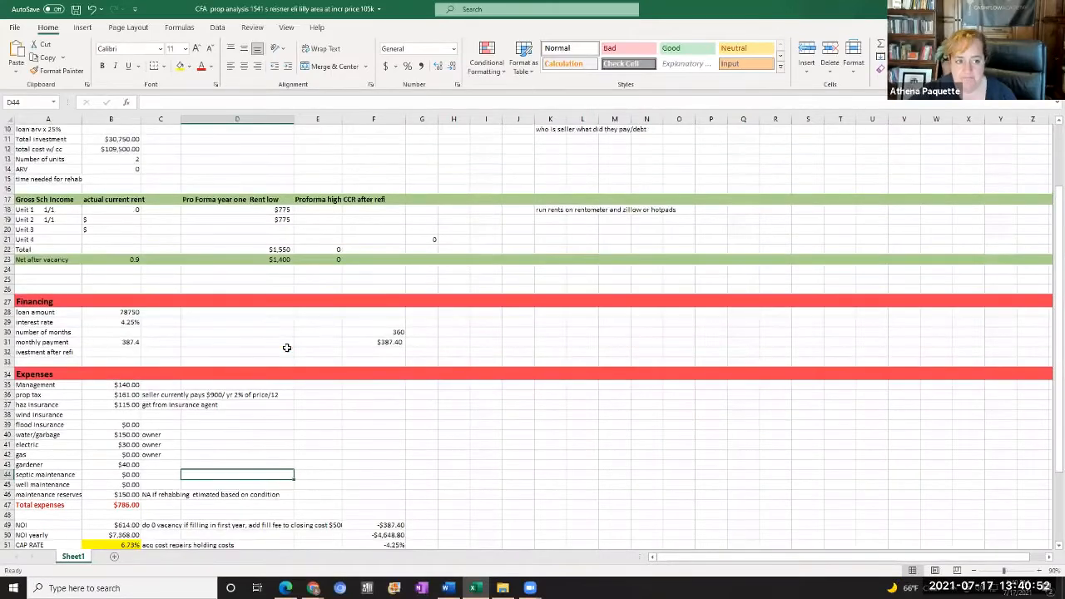
{"action": "scroll", "scroll_direction": "down", "scroll_amount": 3}
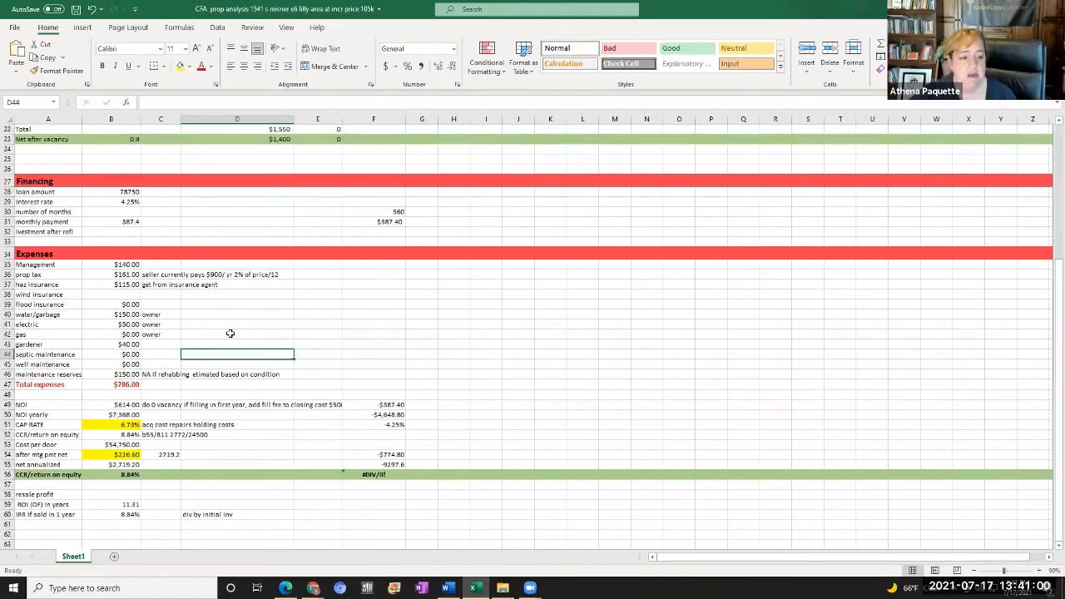
{"action": "mouse_move", "coordinate": [210, 345]}
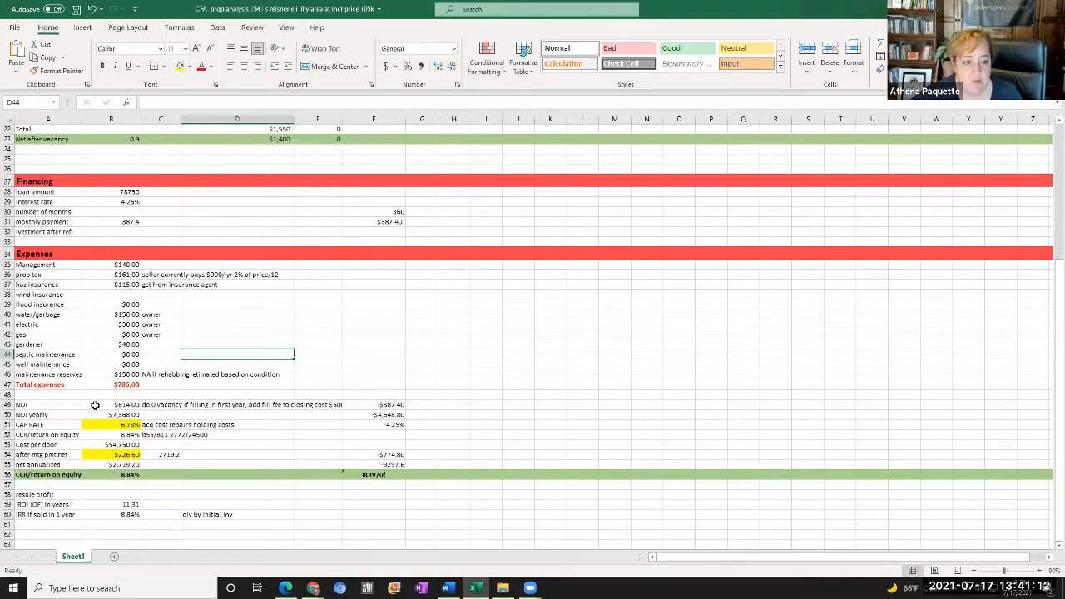
{"action": "mouse_move", "coordinate": [361, 241]}
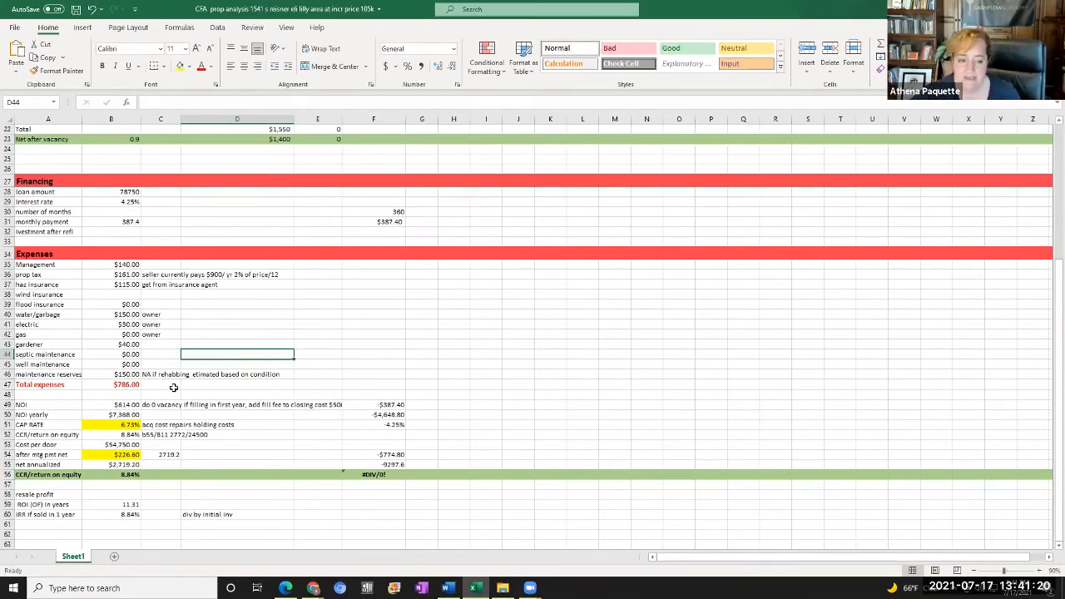
{"action": "mouse_move", "coordinate": [171, 359]}
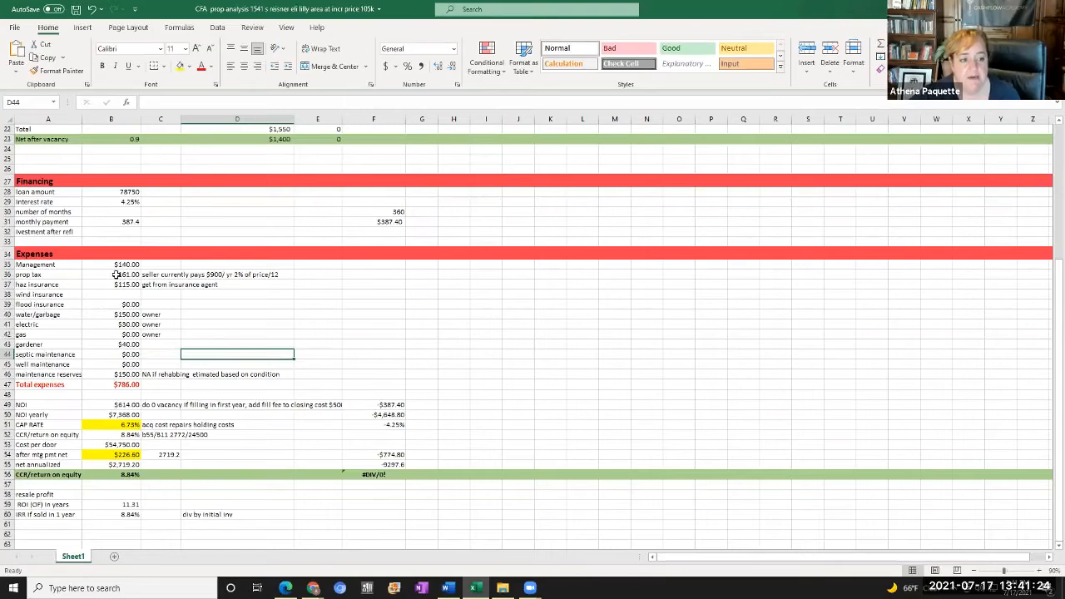
{"action": "double_click", "coordinate": [111, 275]}
{"action": "type", "text": "80"}
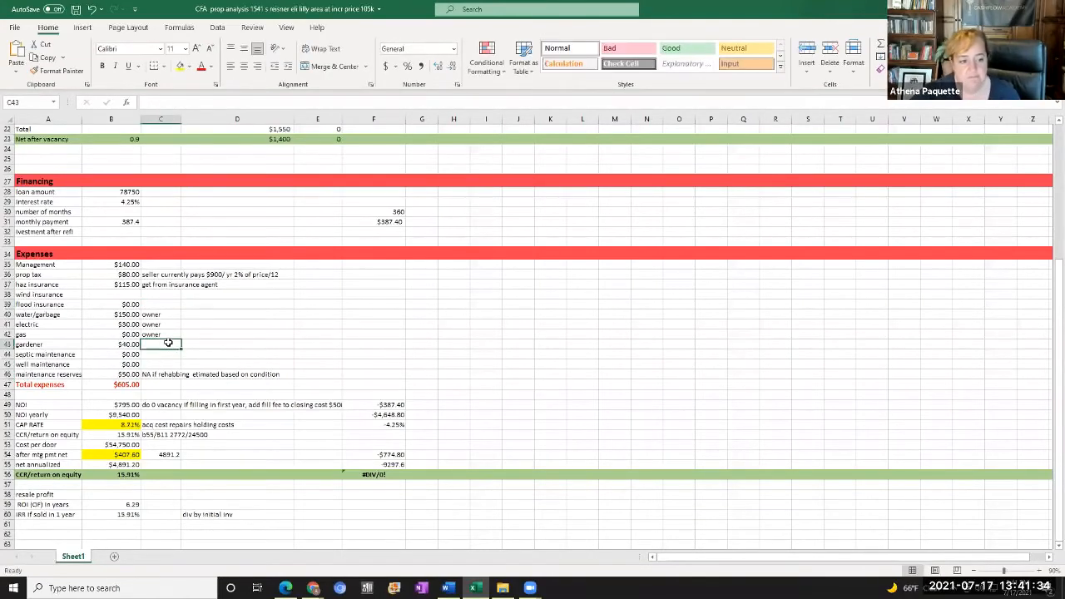
{"action": "mouse_move", "coordinate": [257, 345]}
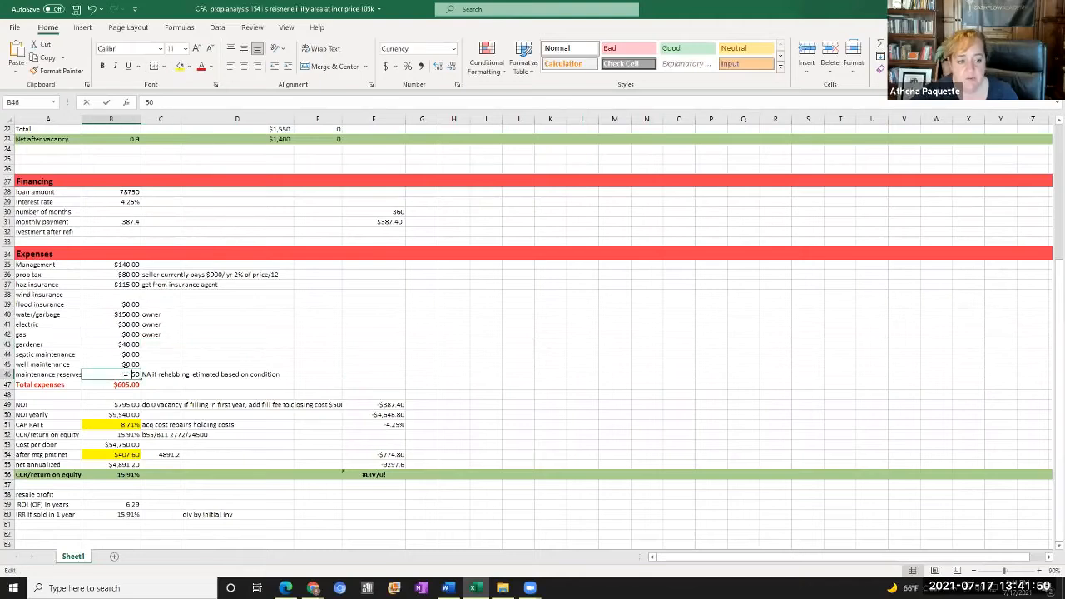
{"action": "type", "text": "150.00"}
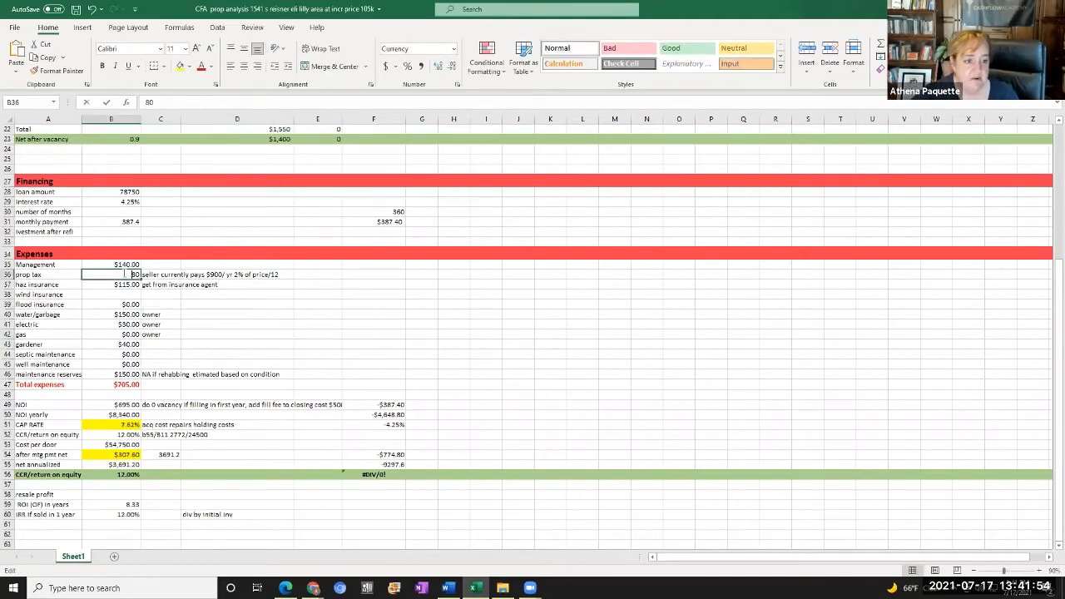
{"action": "type", "text": "161.00"}
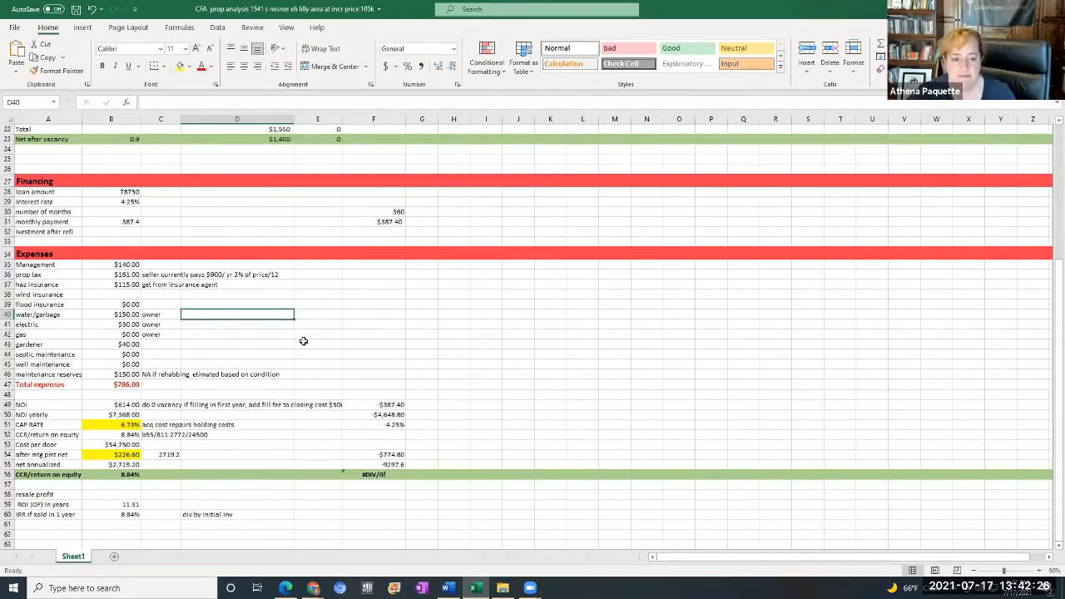
{"action": "left_click", "coordinate": [318, 344]}
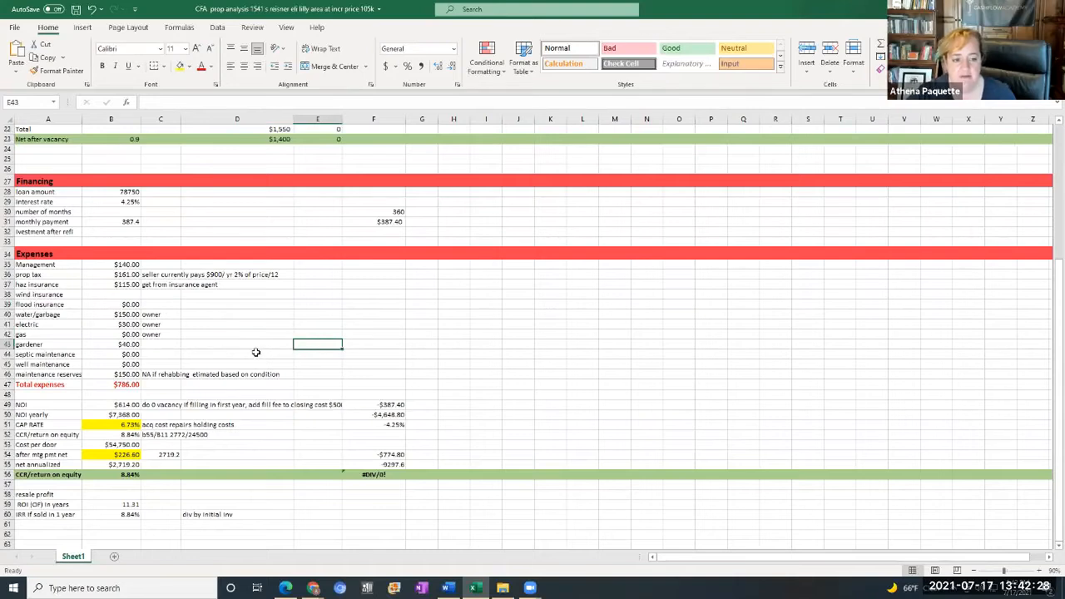
{"action": "left_click", "coordinate": [237, 354]}
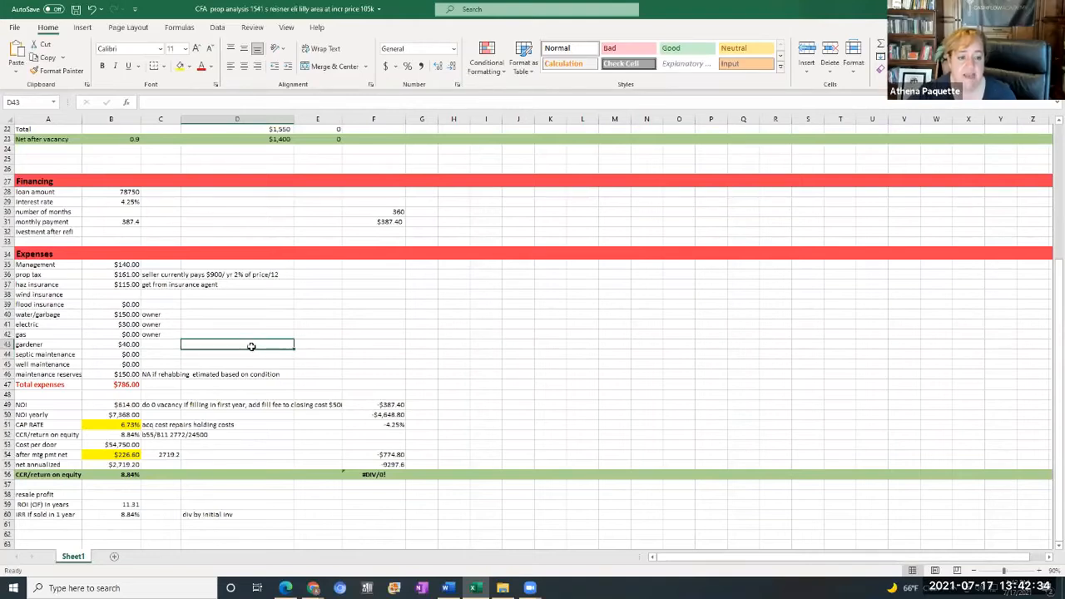
{"action": "left_click", "coordinate": [237, 365]}
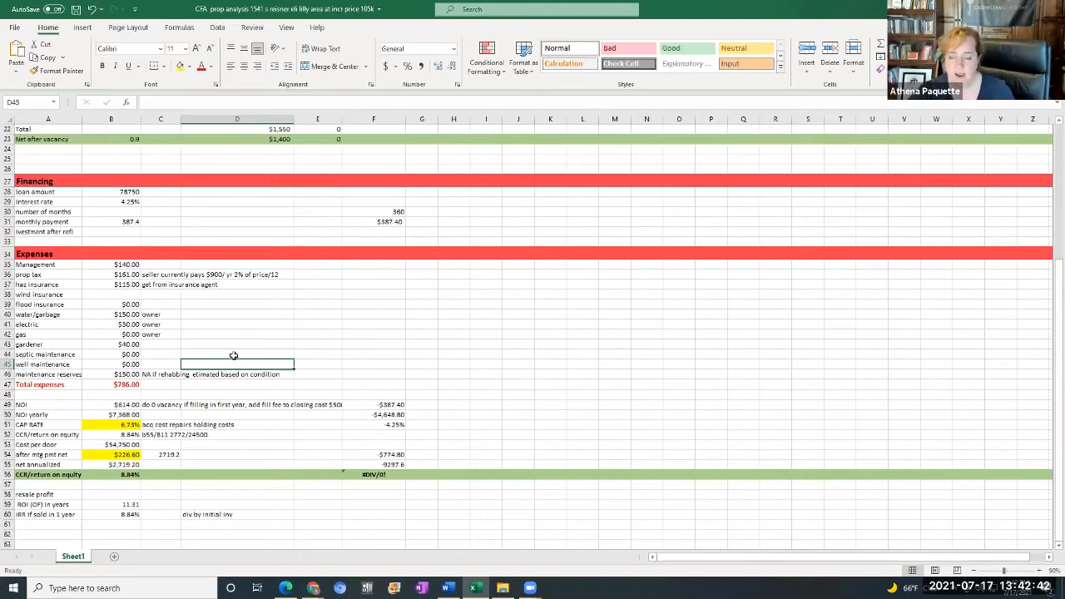
{"action": "mouse_move", "coordinate": [236, 285]}
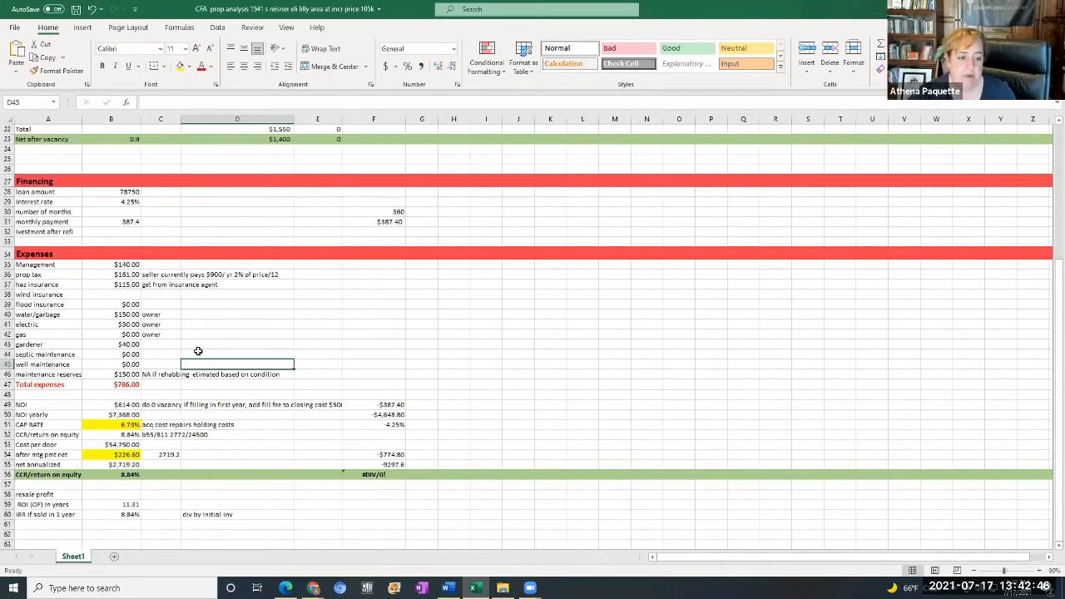
{"action": "mouse_move", "coordinate": [162, 265]}
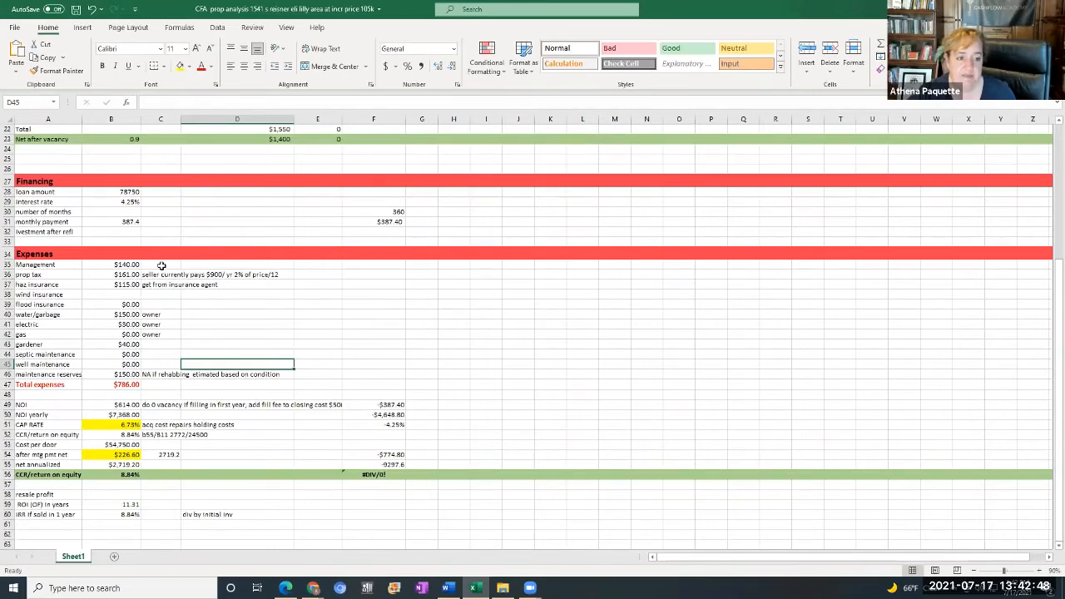
{"action": "mouse_move", "coordinate": [209, 327]}
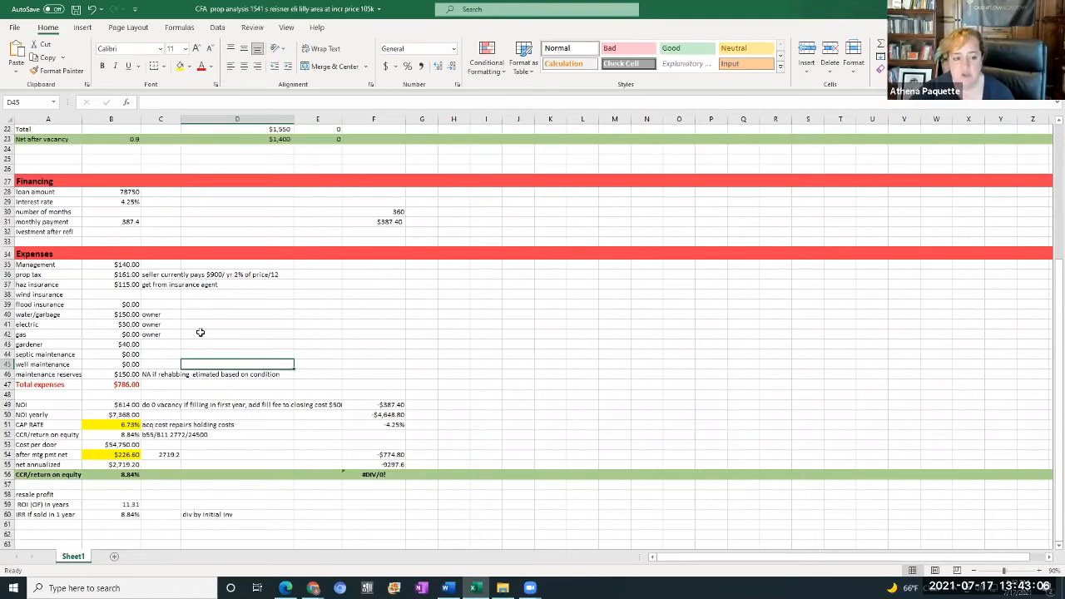
{"action": "left_click", "coordinate": [238, 334]}
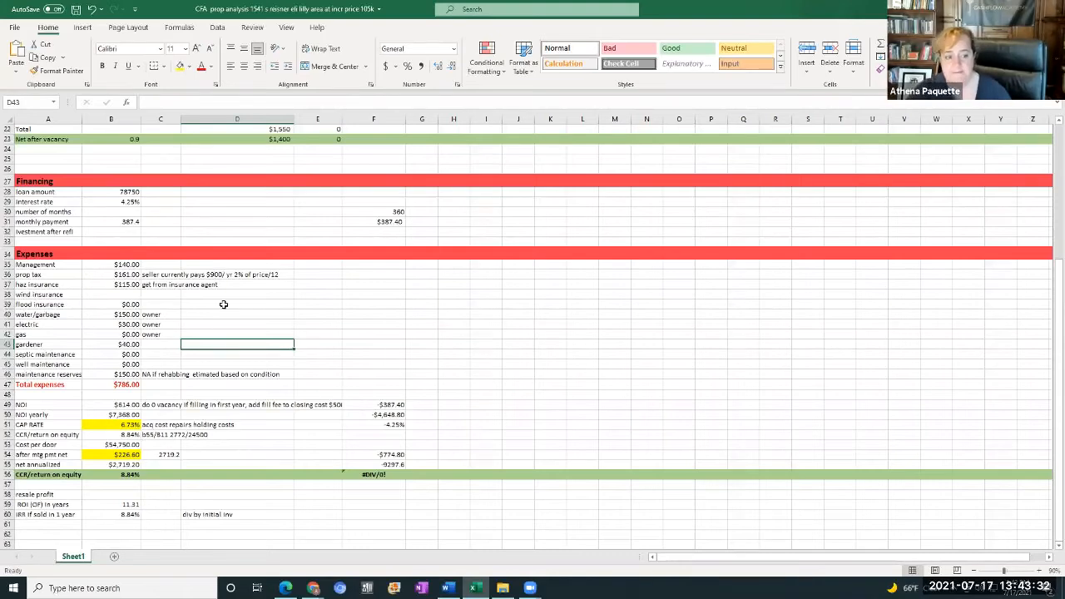
{"action": "mouse_move", "coordinate": [217, 357]}
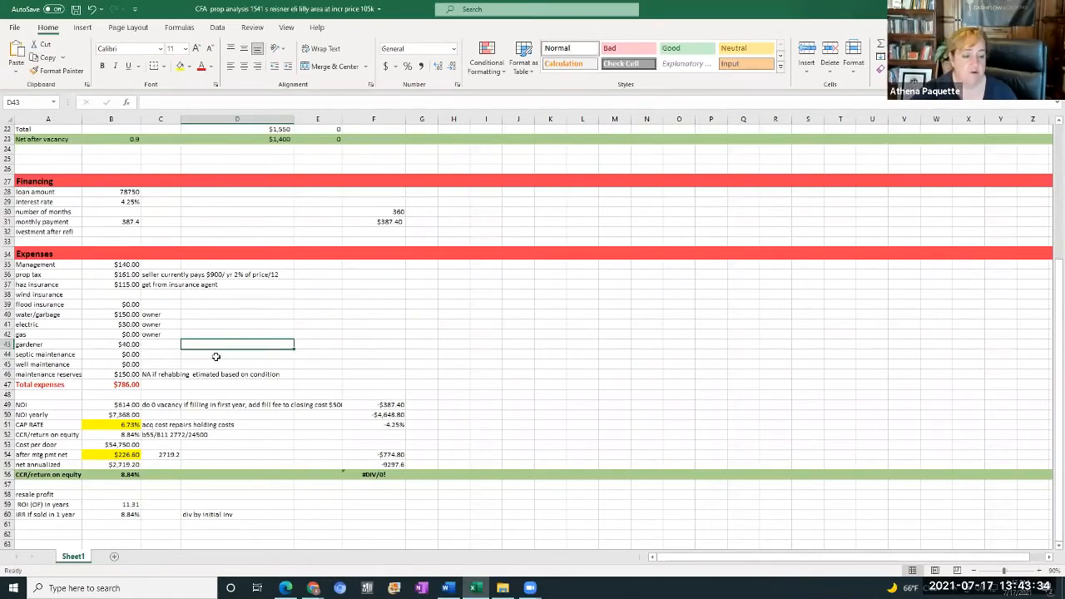
{"action": "left_click", "coordinate": [237, 354]}
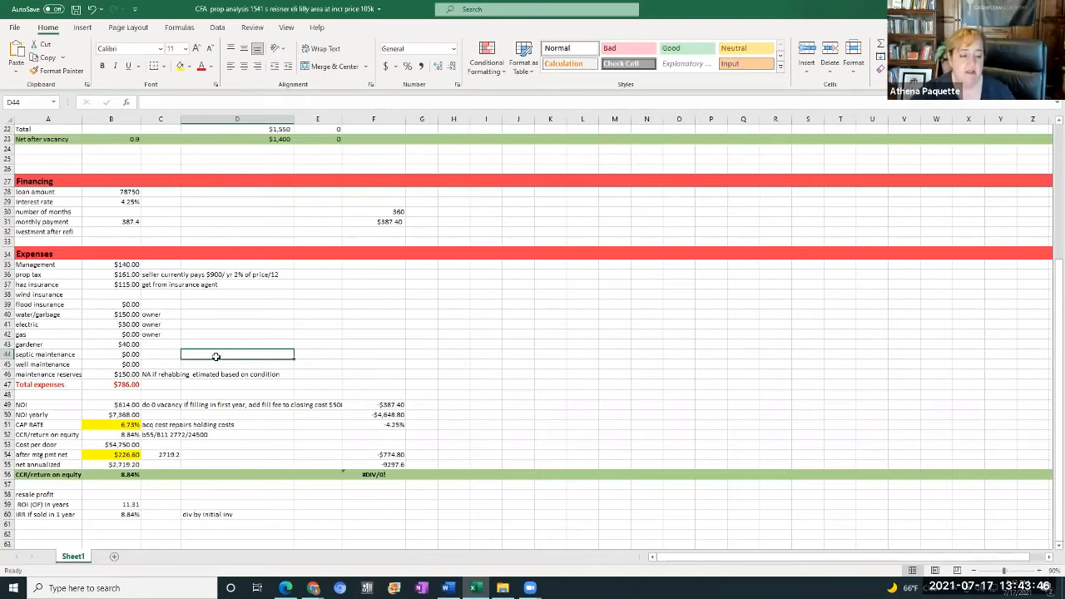
{"action": "mouse_move", "coordinate": [210, 343]}
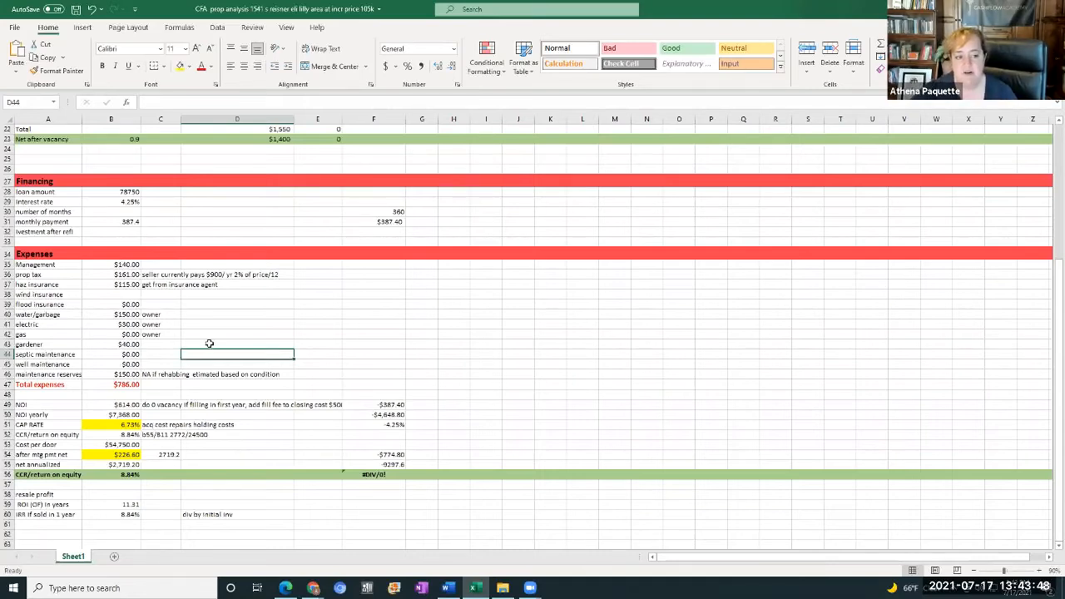
{"action": "left_click", "coordinate": [237, 343]}
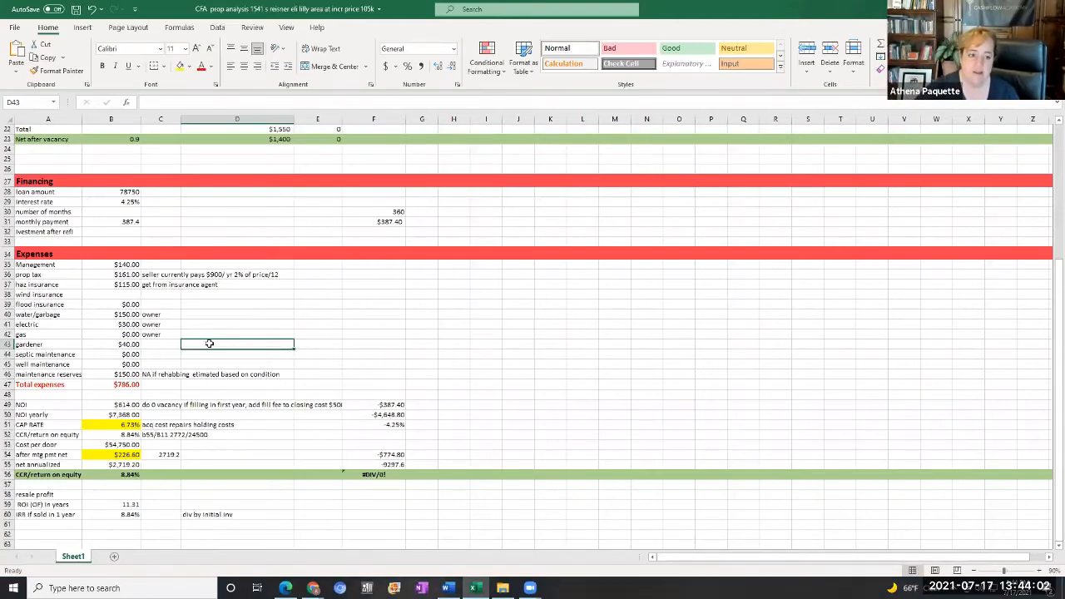
{"action": "scroll", "scroll_direction": "up", "scroll_amount": 3}
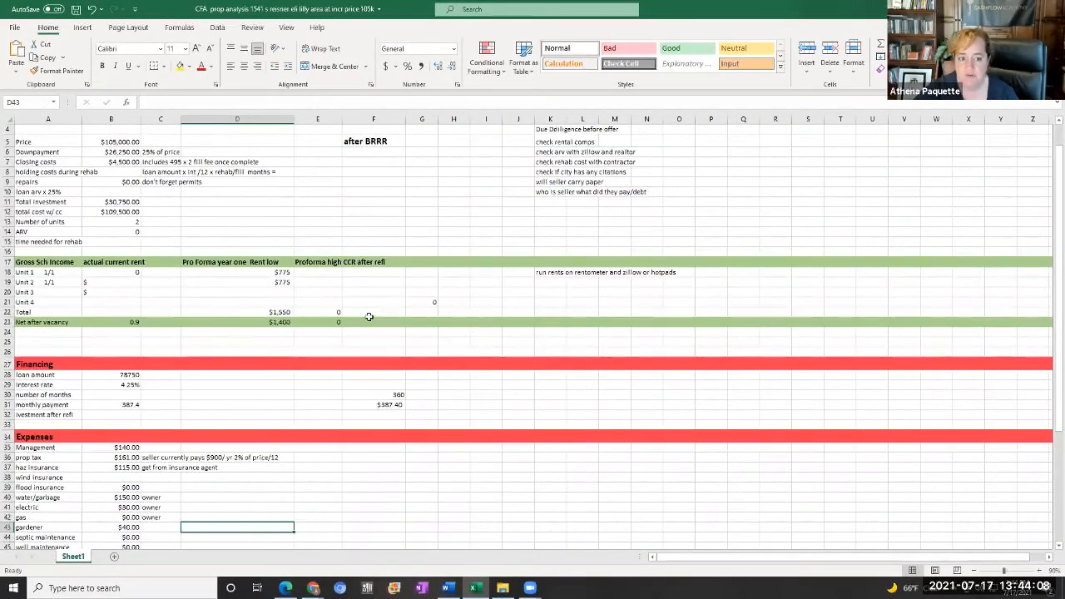
{"action": "scroll", "scroll_direction": "down", "scroll_amount": 3}
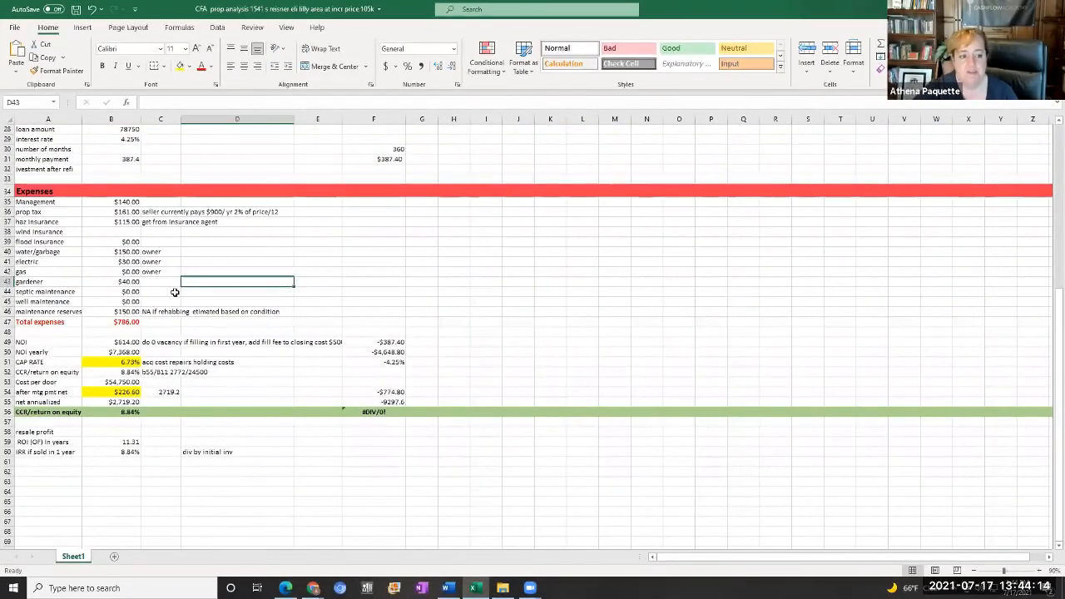
{"action": "scroll", "scroll_direction": "up", "scroll_amount": 3}
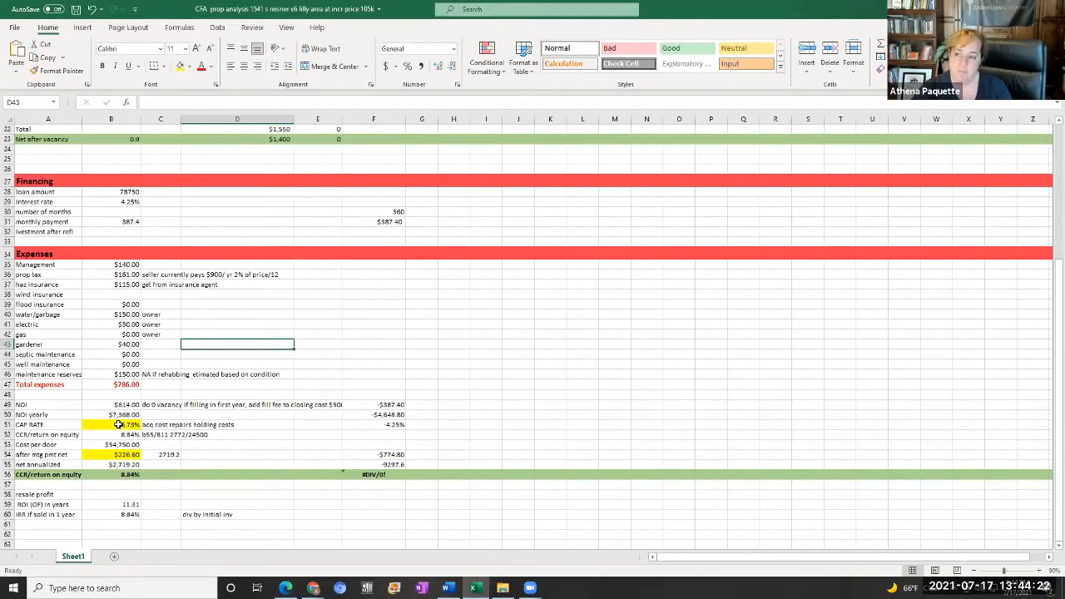
{"action": "left_click", "coordinate": [160, 384]}
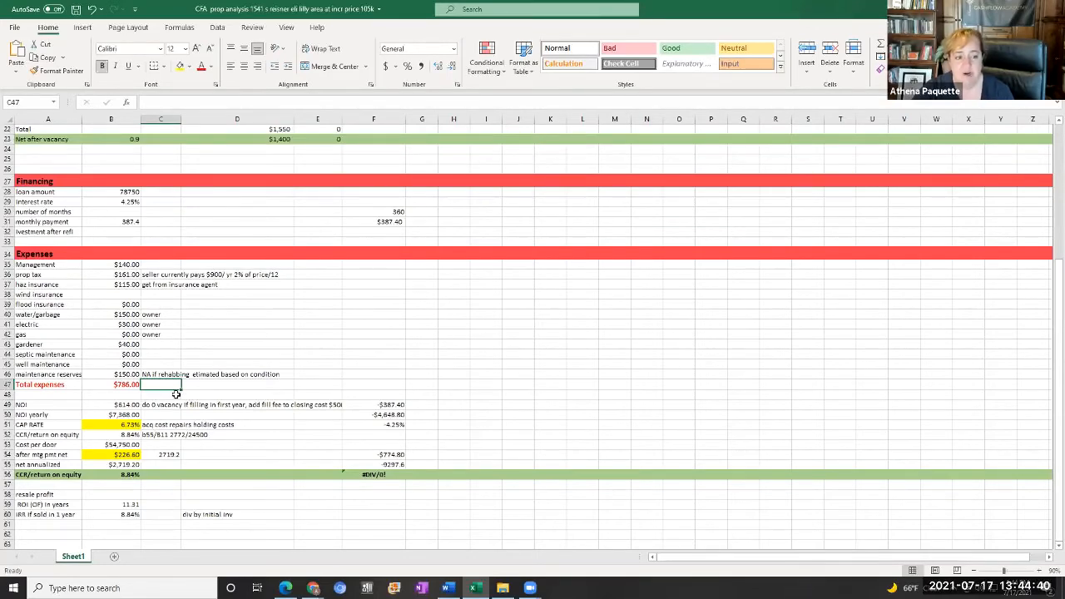
{"action": "left_click", "coordinate": [111, 374]}
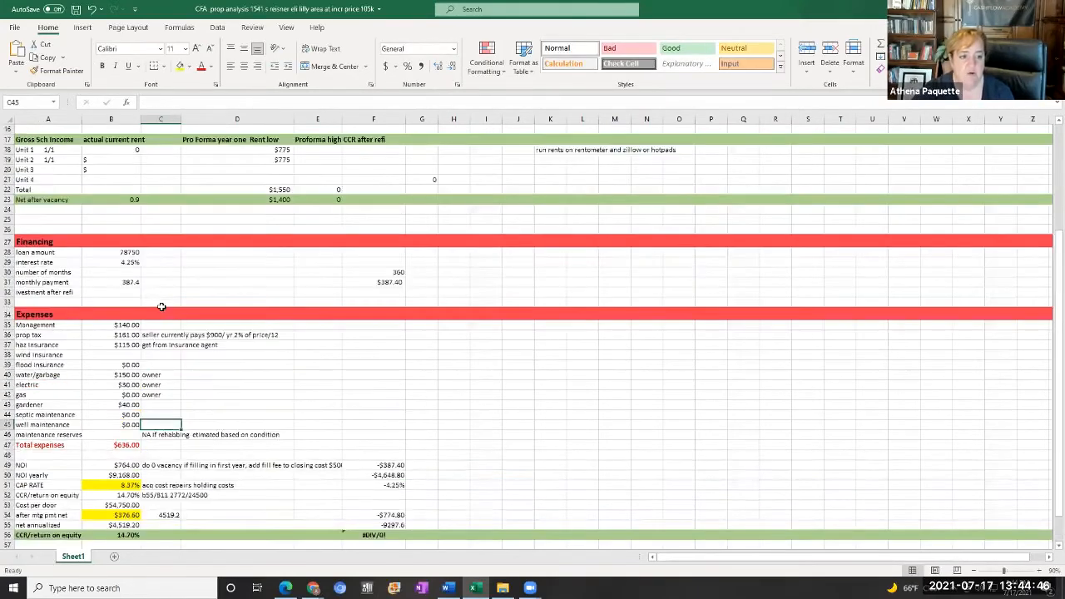
Enter 3000 as the repairs figure, then scroll back down to the expenses
{"action": "scroll", "scroll_direction": "up", "scroll_amount": 3}
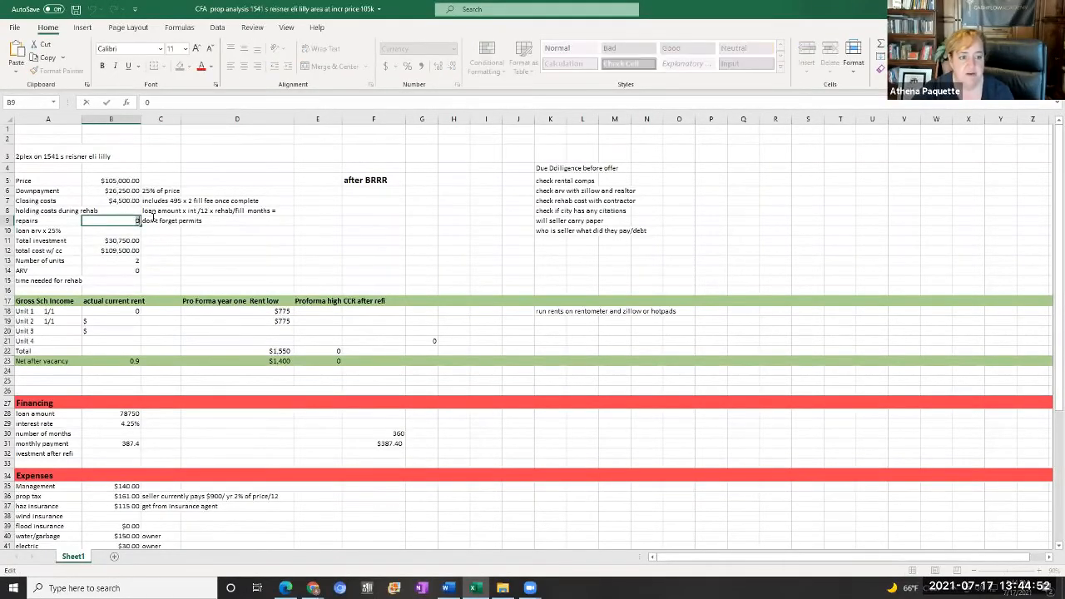
{"action": "type", "text": "3000"}
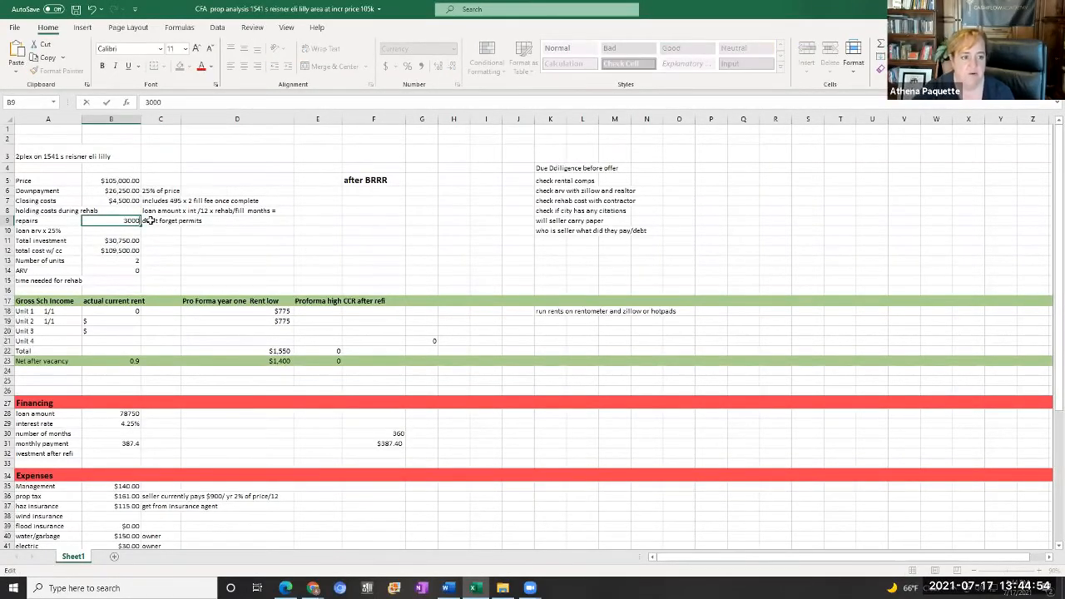
{"action": "scroll", "scroll_direction": "down", "scroll_amount": 3}
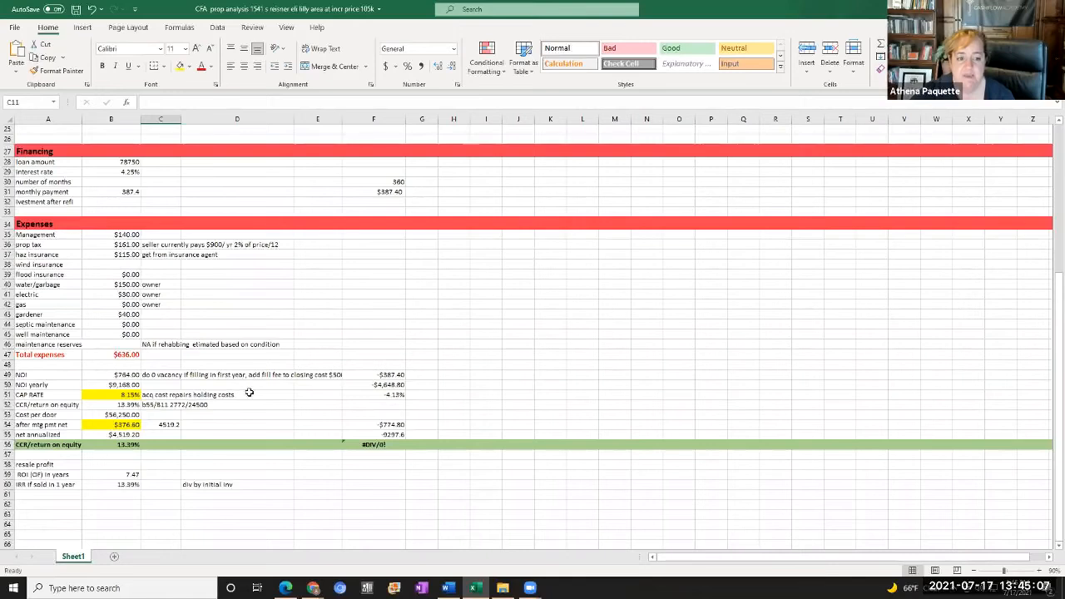
{"action": "left_click", "coordinate": [237, 384]}
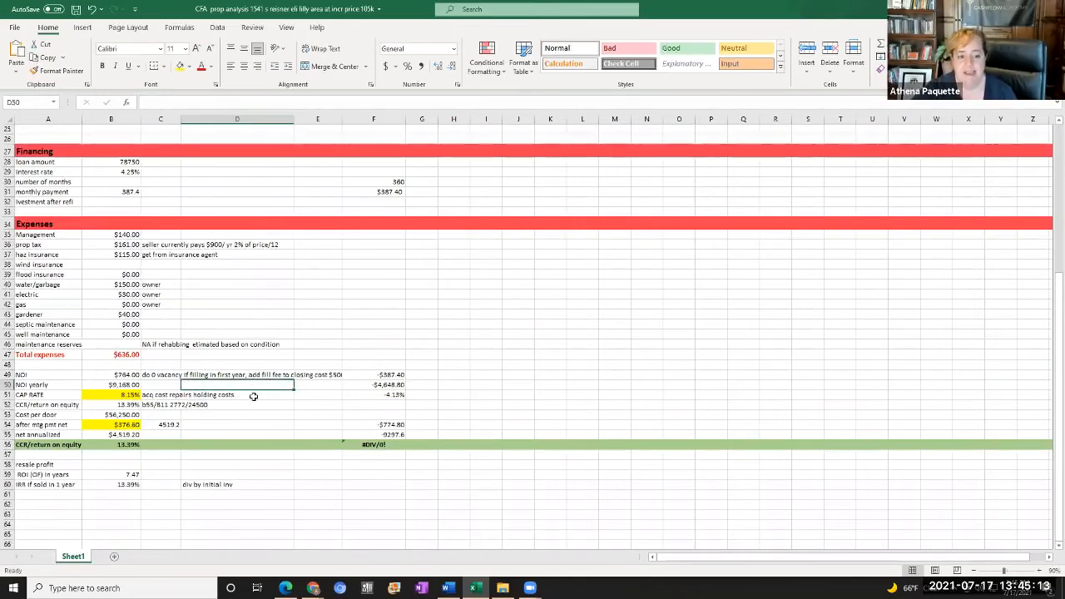
{"action": "left_click", "coordinate": [237, 394]}
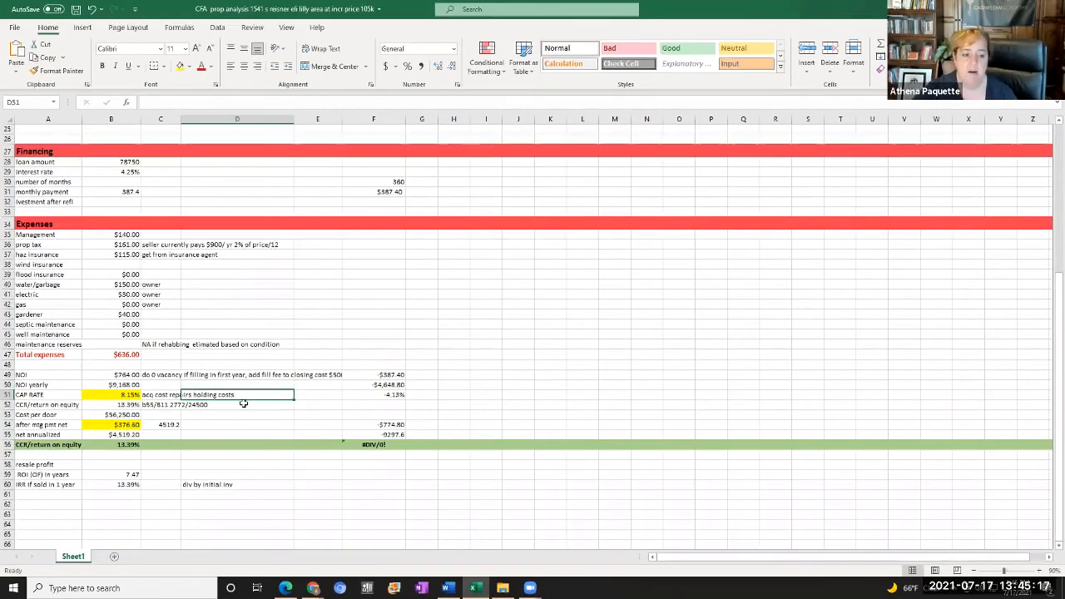
{"action": "left_click", "coordinate": [237, 404]}
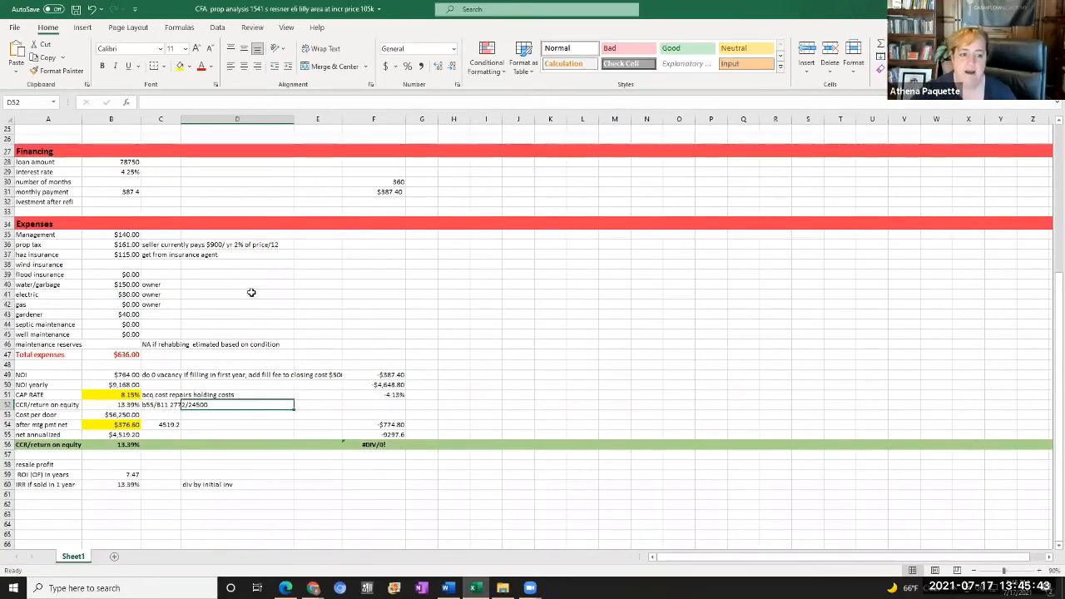
{"action": "left_click", "coordinate": [237, 303]}
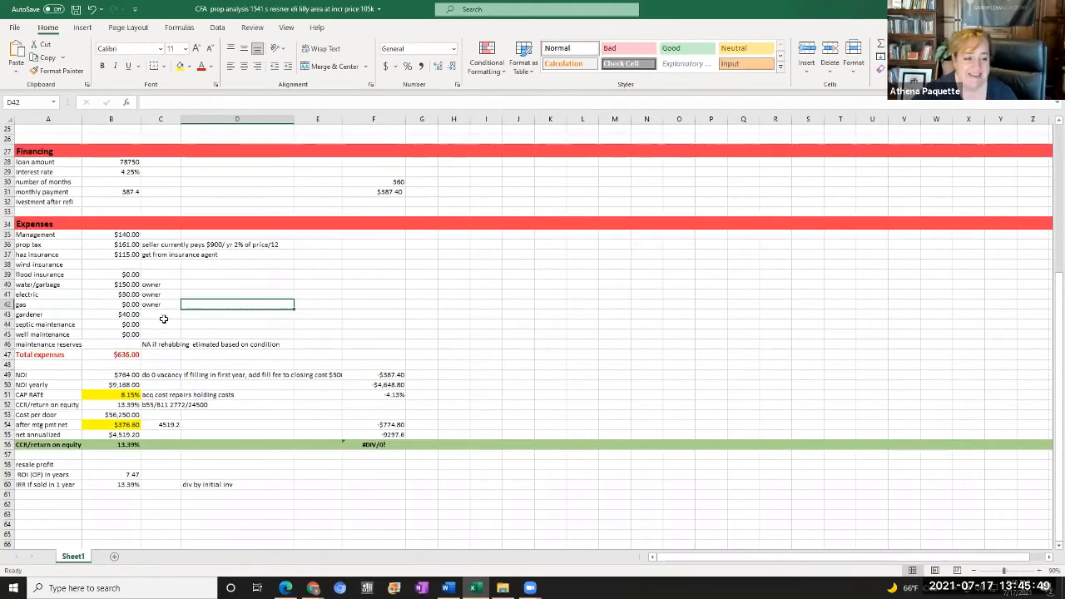
{"action": "scroll", "scroll_direction": "down", "scroll_amount": 3}
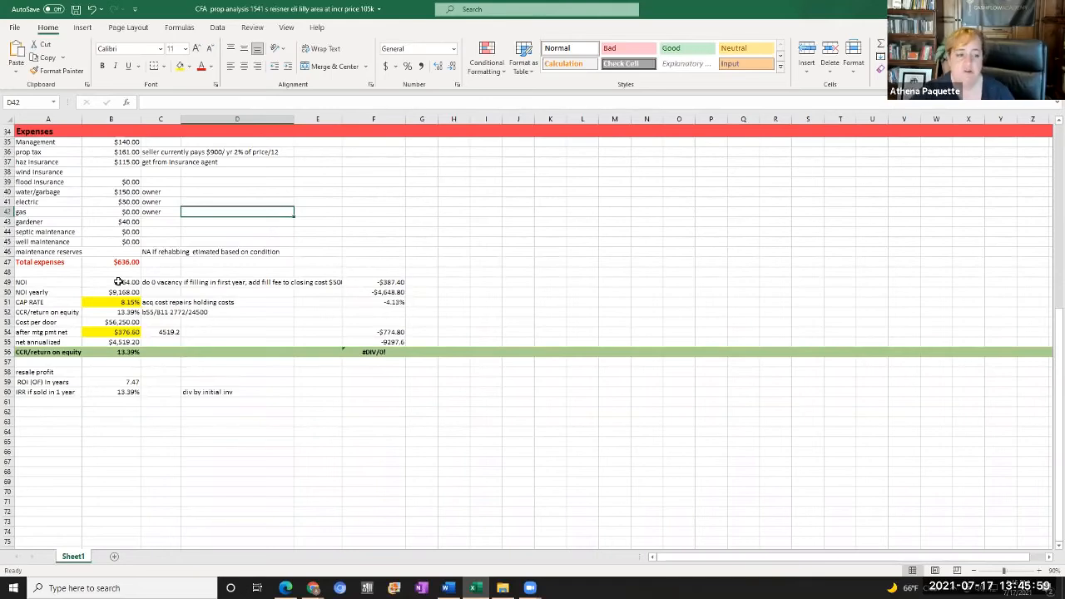
{"action": "scroll", "scroll_direction": "up", "scroll_amount": 3}
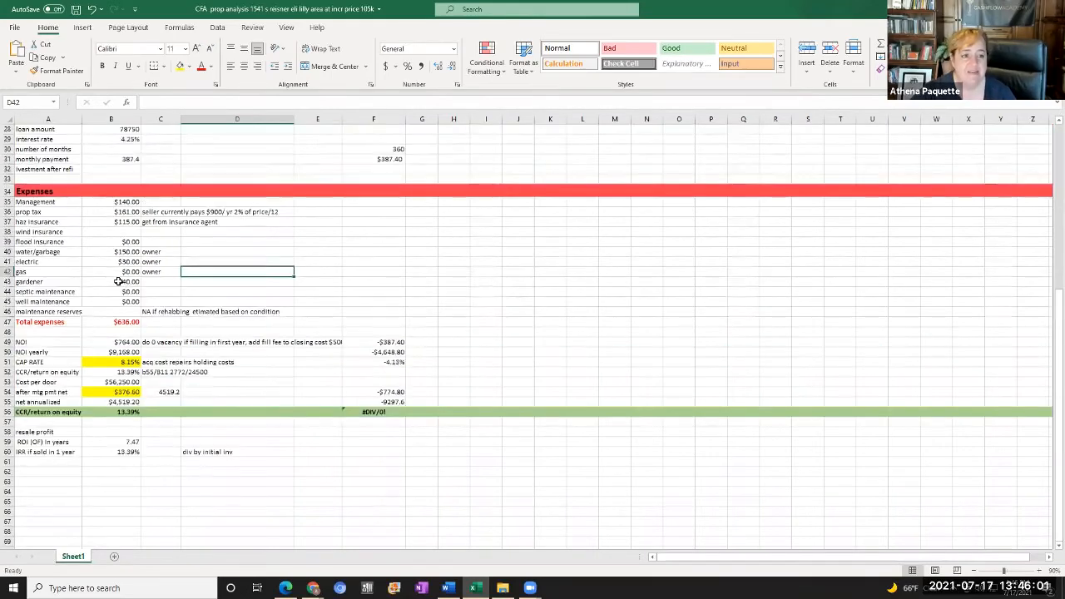
{"action": "scroll", "scroll_direction": "up", "scroll_amount": 3}
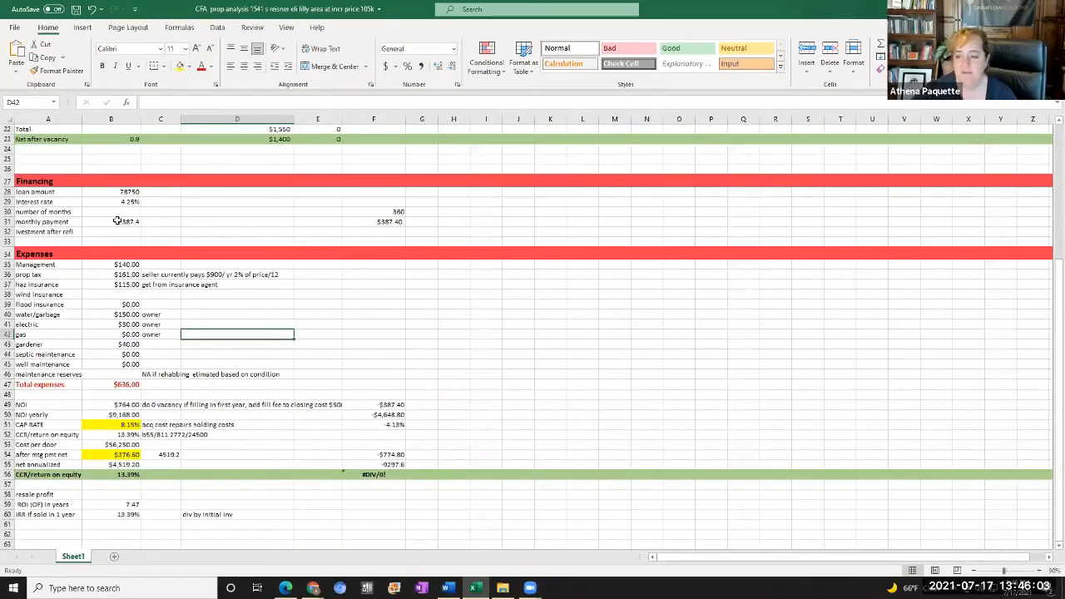
{"action": "scroll", "scroll_direction": "down", "scroll_amount": 3}
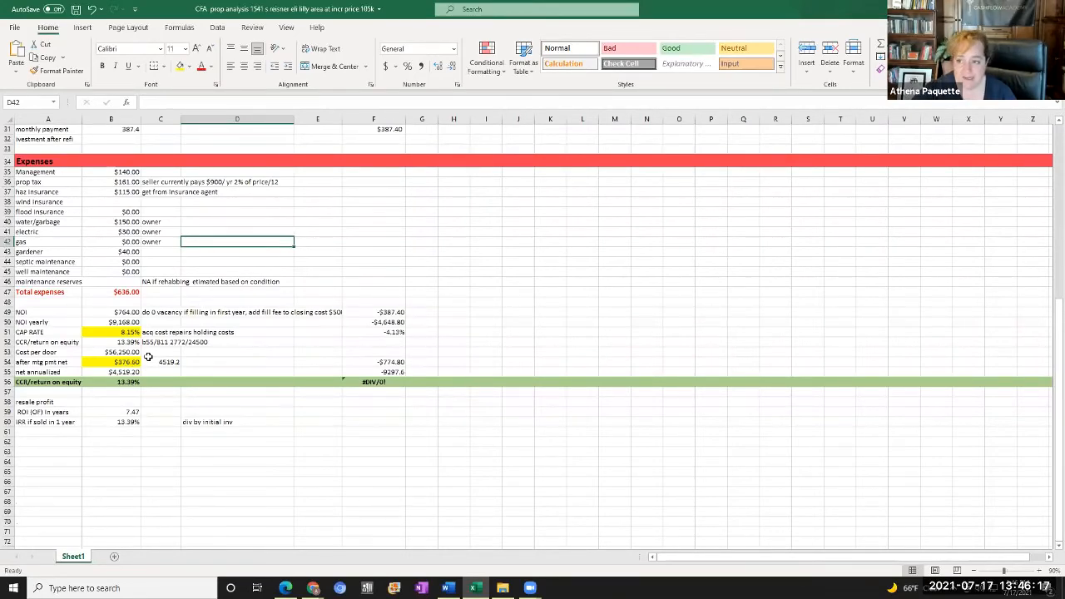
{"action": "mouse_move", "coordinate": [258, 341]}
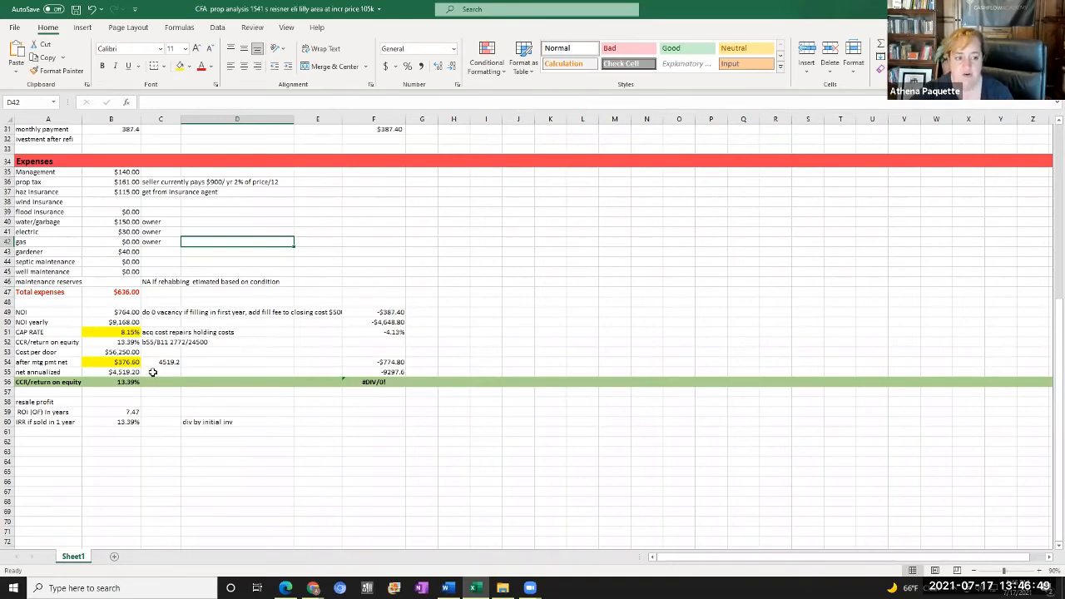
{"action": "scroll", "scroll_direction": "up", "scroll_amount": 3}
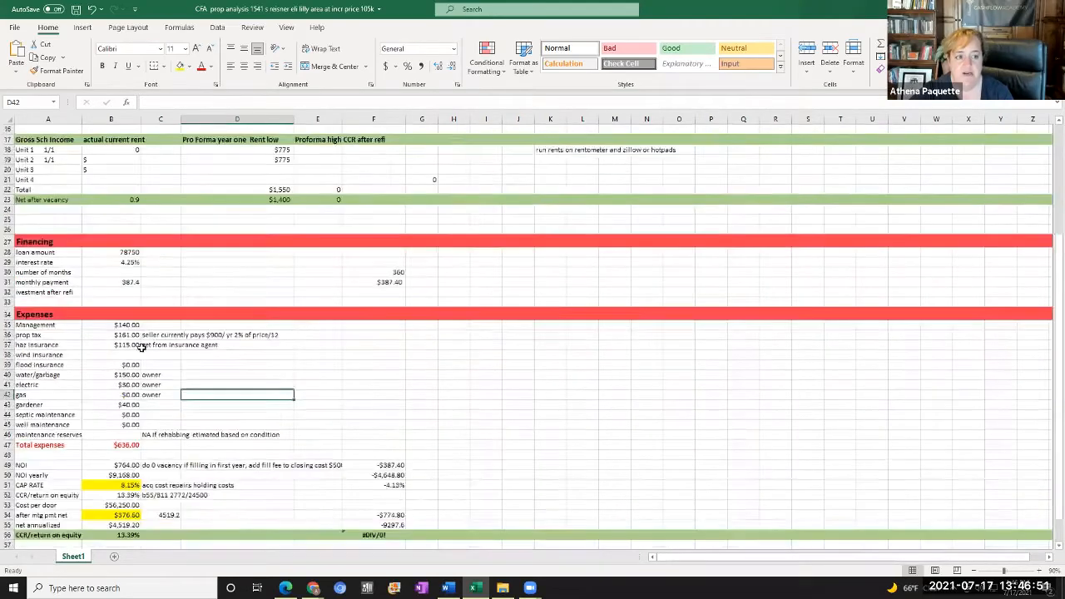
{"action": "scroll", "scroll_direction": "up", "scroll_amount": 3}
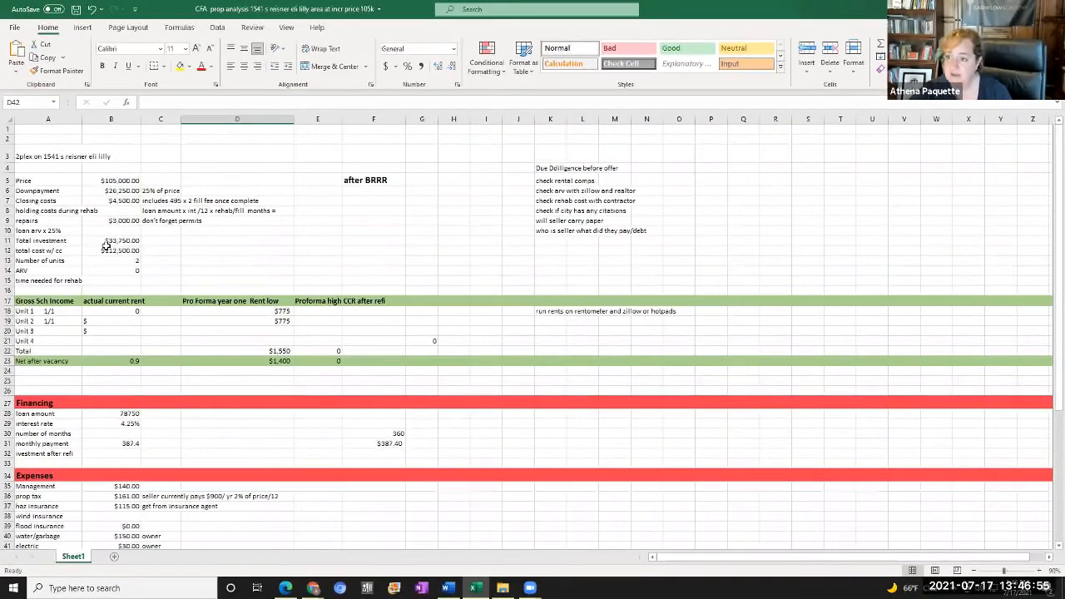
{"action": "scroll", "scroll_direction": "down", "scroll_amount": 3}
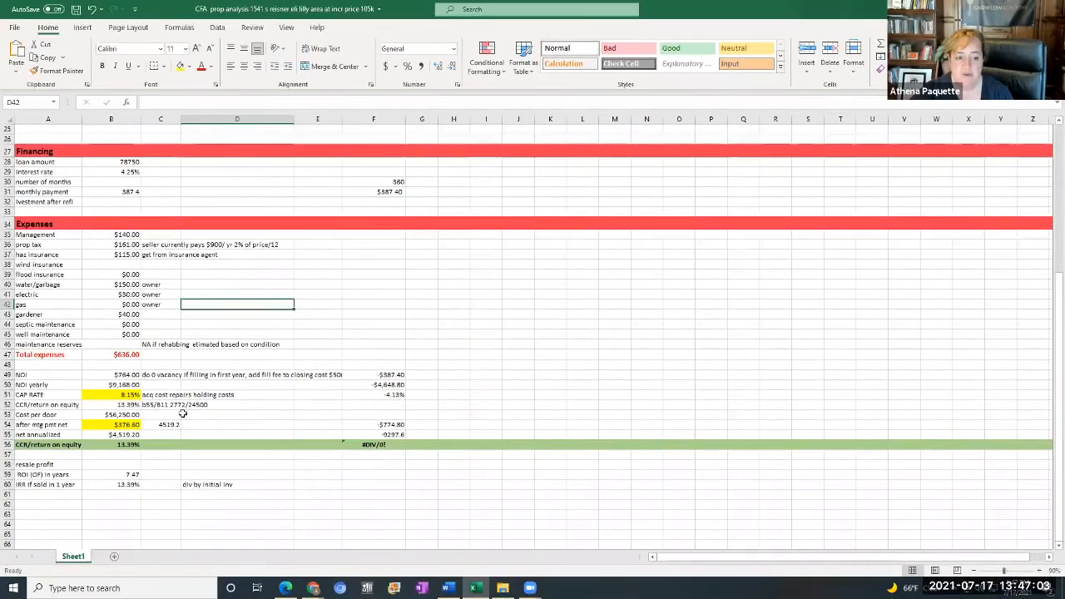
{"action": "mouse_move", "coordinate": [234, 413]}
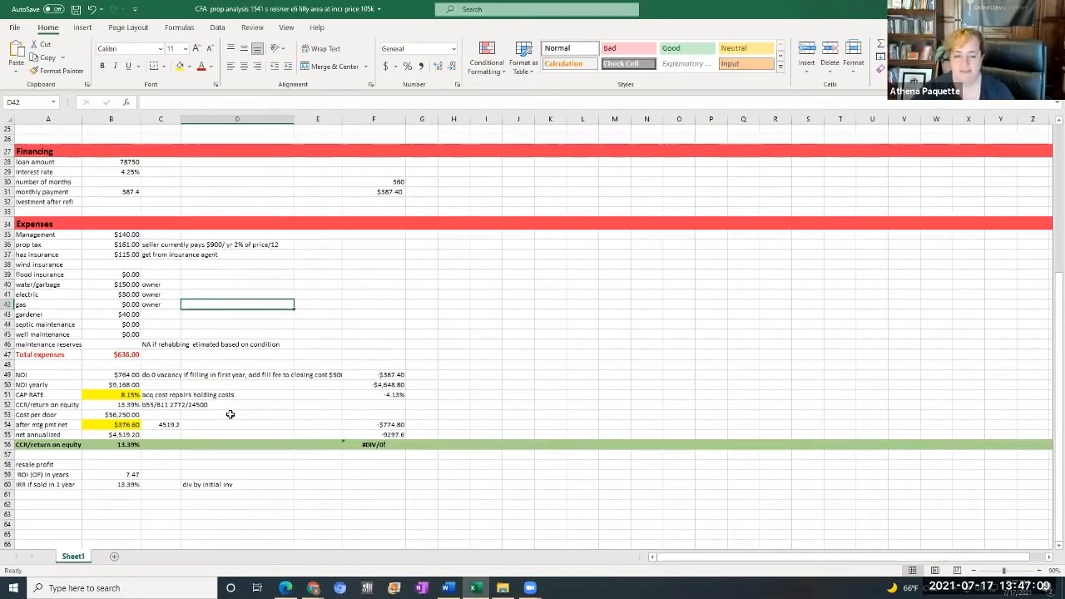
{"action": "mouse_move", "coordinate": [253, 415]}
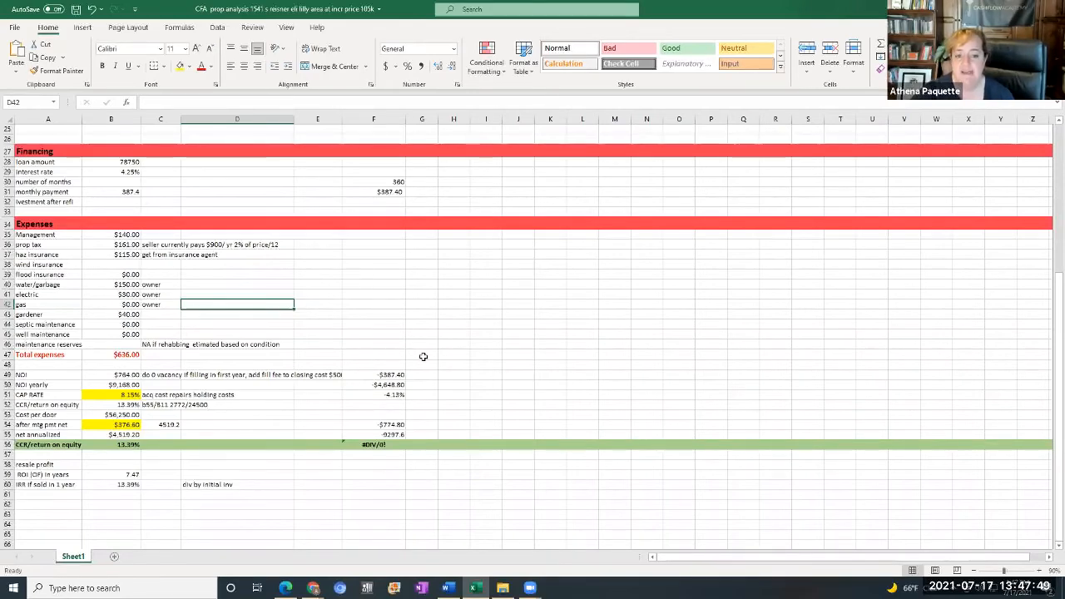
{"action": "mouse_move", "coordinate": [443, 357]}
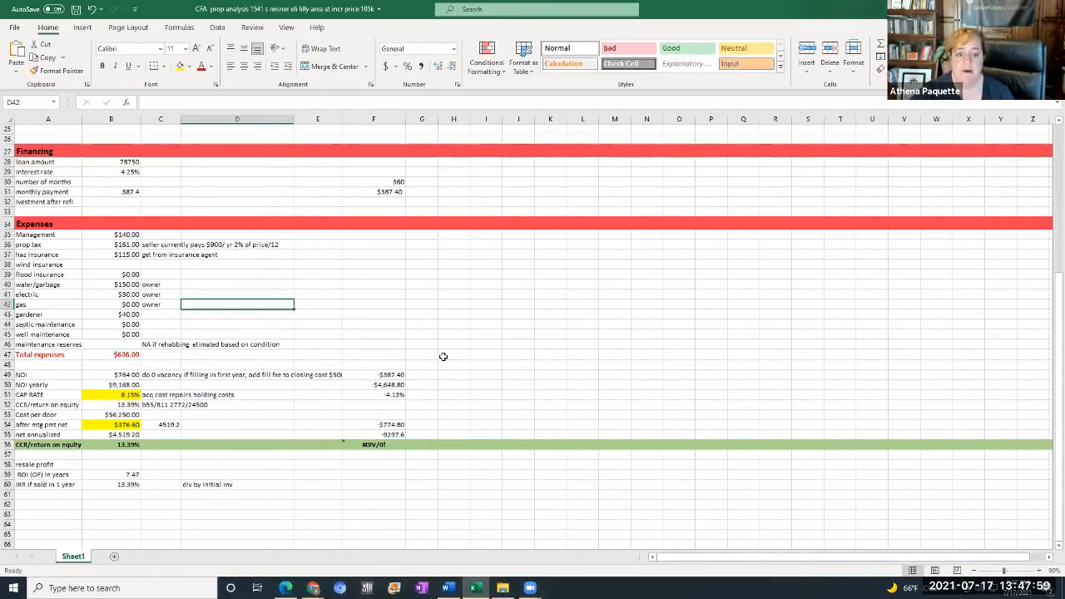
{"action": "left_click", "coordinate": [454, 354]}
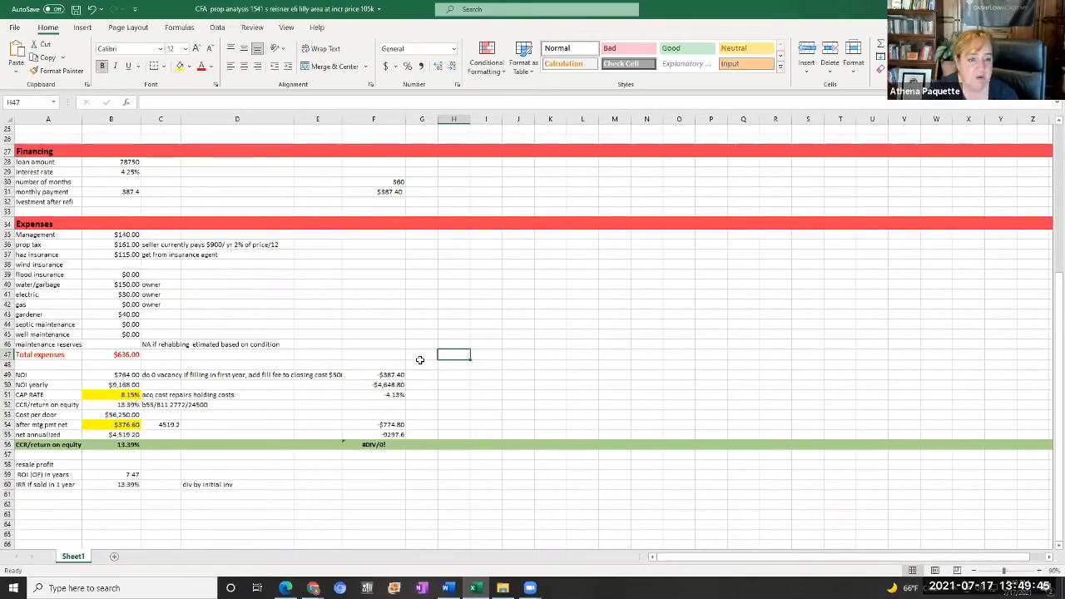
{"action": "mouse_move", "coordinate": [380, 294]}
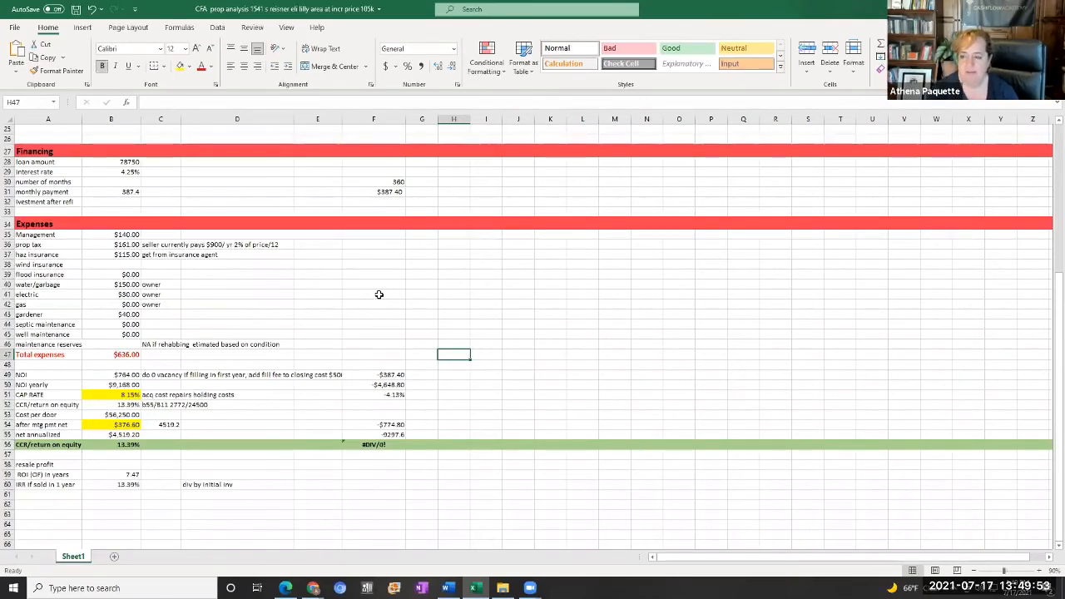
{"action": "mouse_move", "coordinate": [373, 433]}
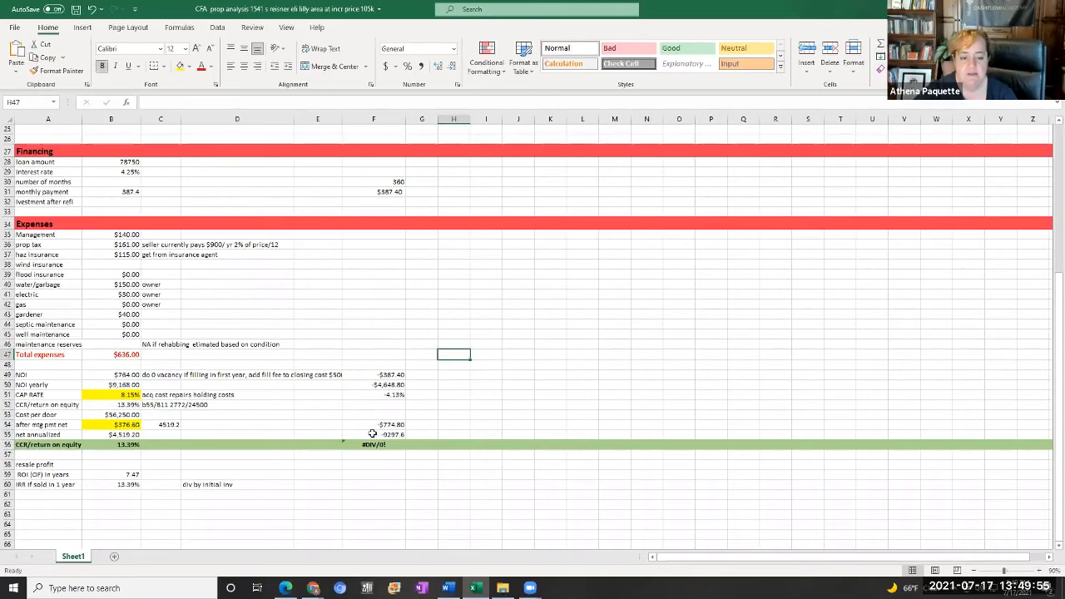
{"action": "mouse_move", "coordinate": [599, 389]}
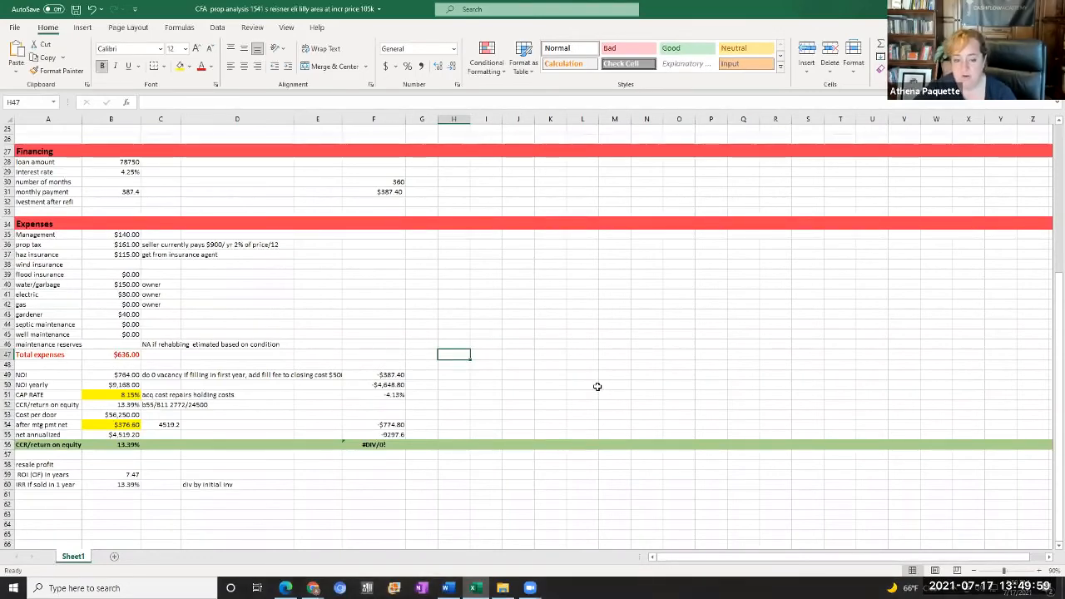
{"action": "scroll", "scroll_direction": "up", "scroll_amount": 3}
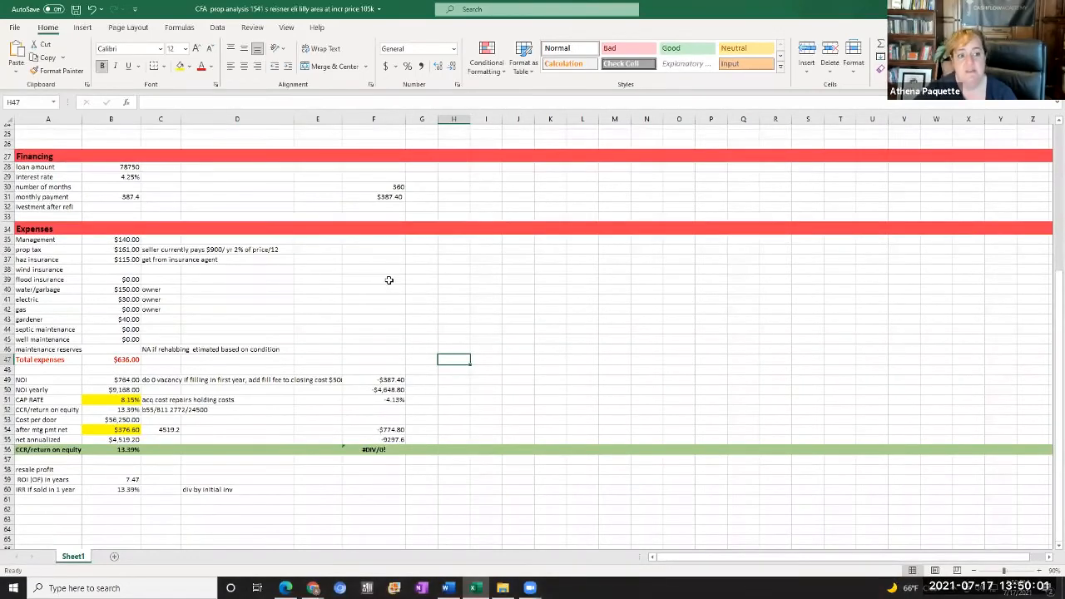
{"action": "scroll", "scroll_direction": "up", "scroll_amount": 3}
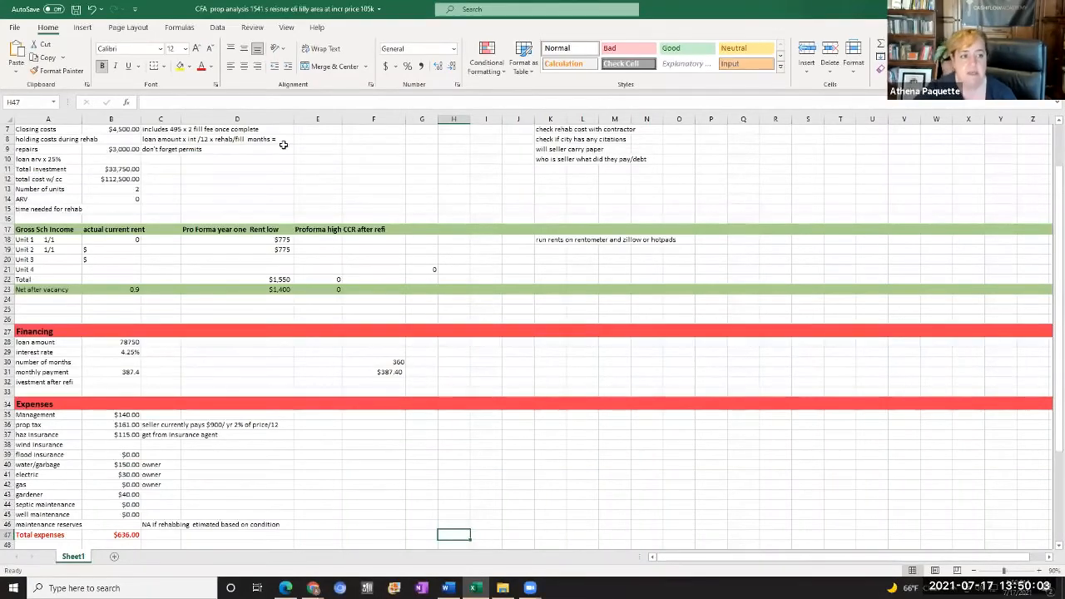
{"action": "scroll", "scroll_direction": "up", "scroll_amount": 3}
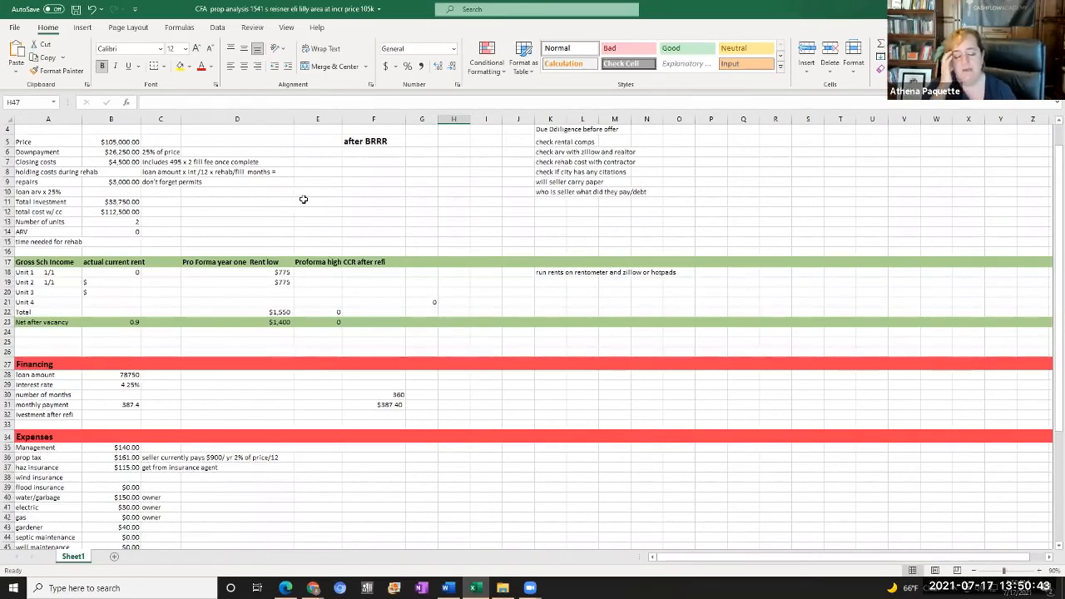
{"action": "mouse_move", "coordinate": [365, 198]}
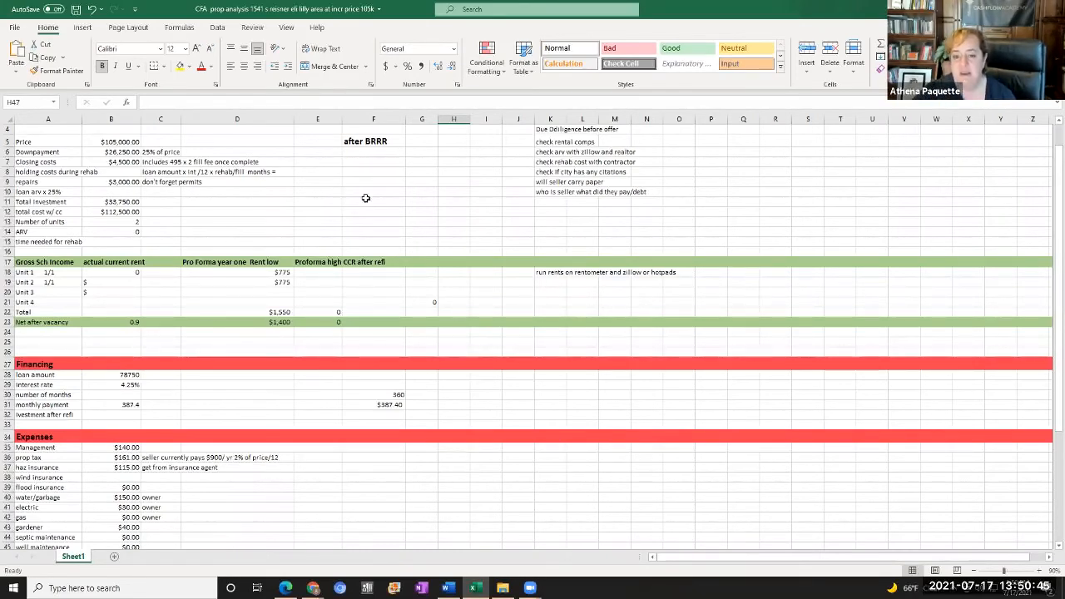
{"action": "left_click", "coordinate": [453, 241]}
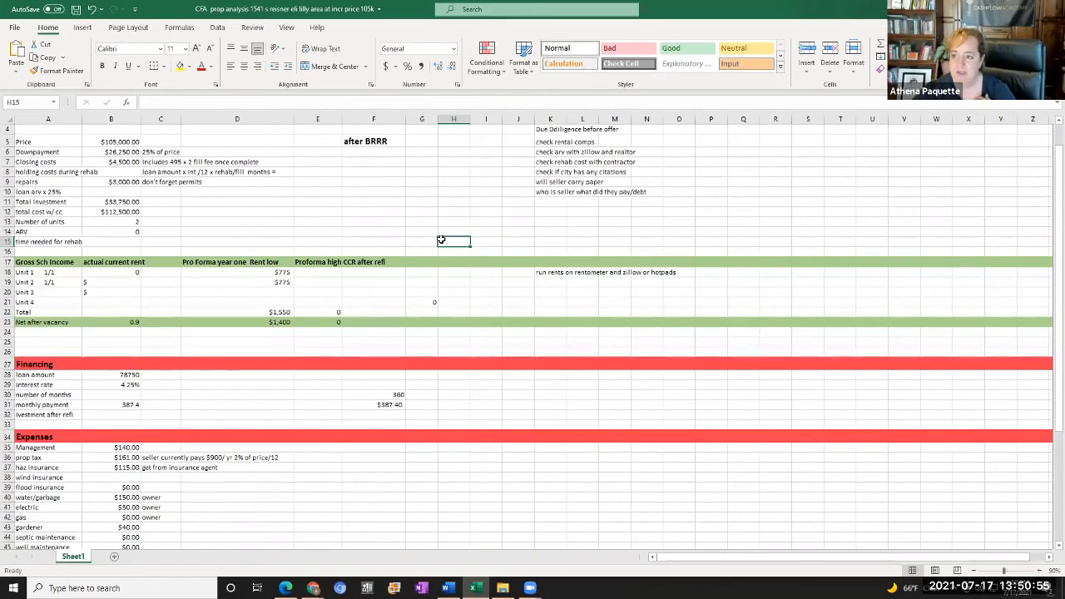
{"action": "mouse_move", "coordinate": [434, 299]}
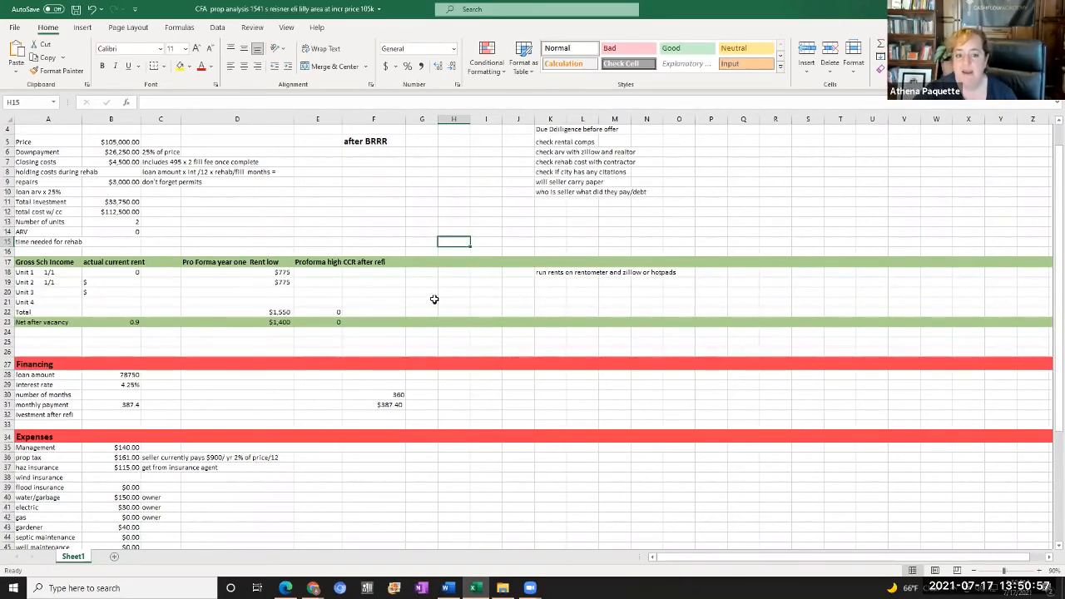
{"action": "left_click", "coordinate": [422, 301]}
{"action": "type", "text": "=D49*12"}
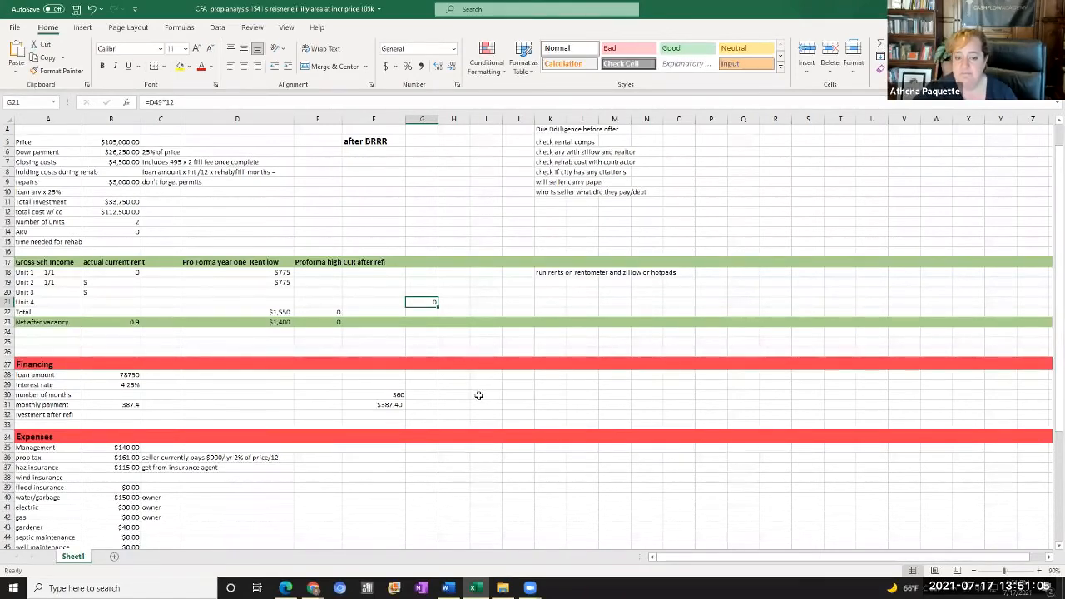
{"action": "left_click", "coordinate": [486, 395]}
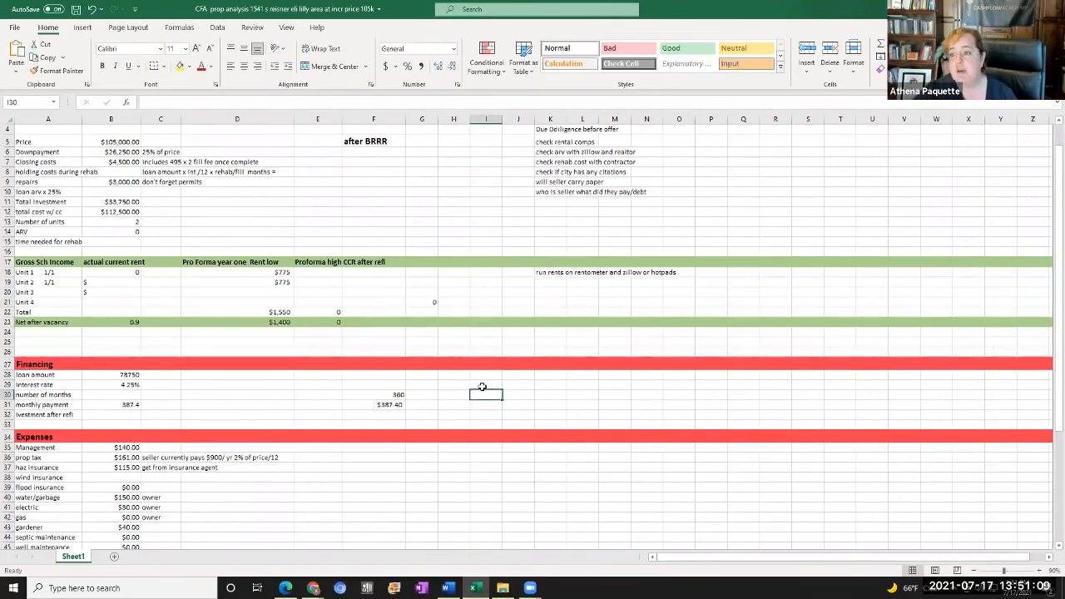
{"action": "mouse_move", "coordinate": [479, 384]}
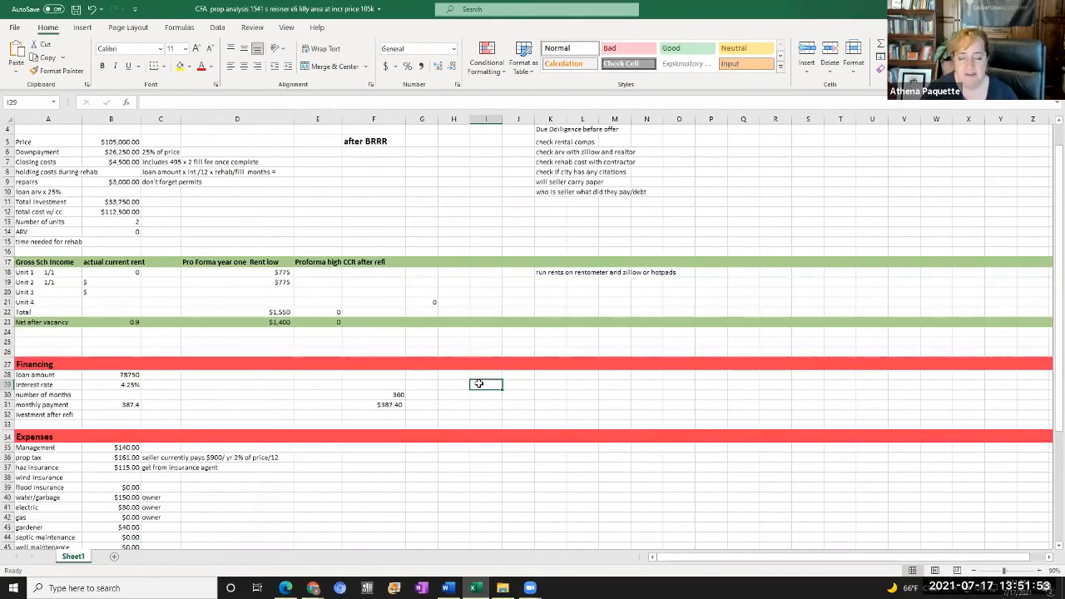
{"action": "mouse_move", "coordinate": [501, 286]}
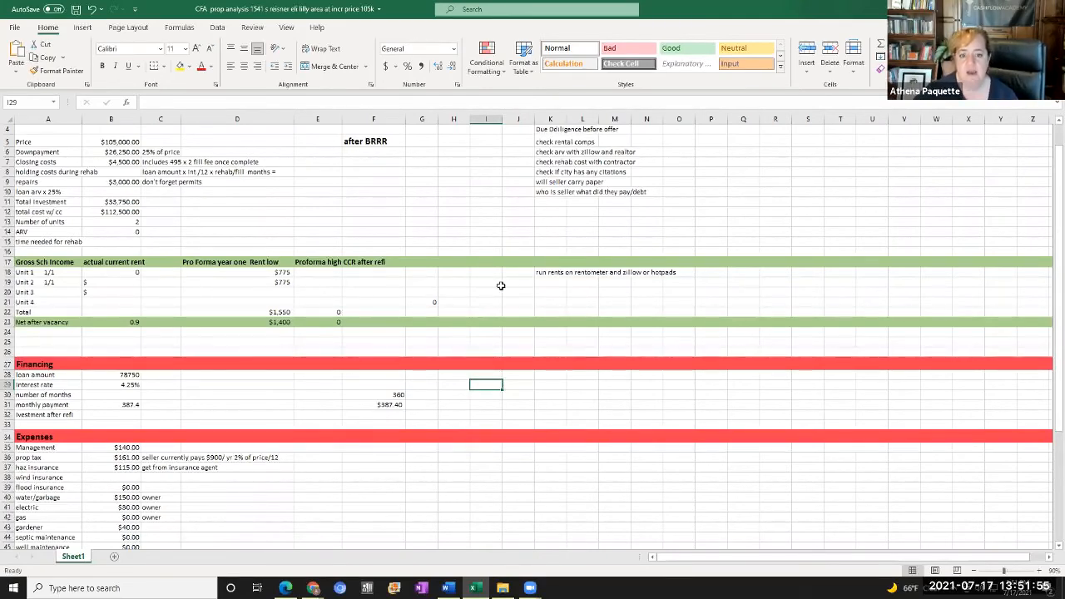
{"action": "mouse_move", "coordinate": [515, 230]}
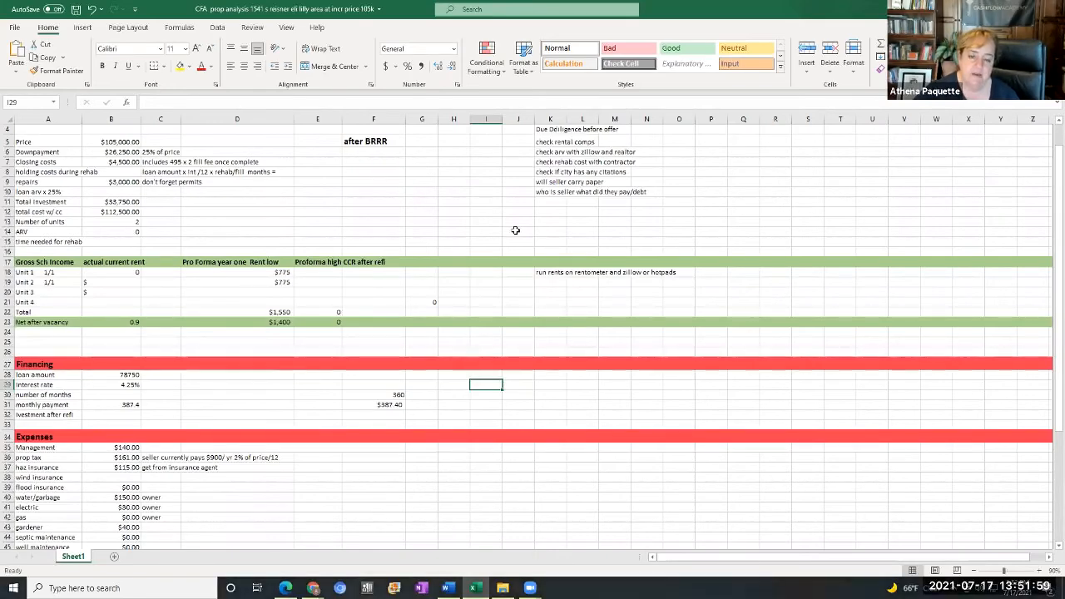
{"action": "mouse_move", "coordinate": [505, 230]}
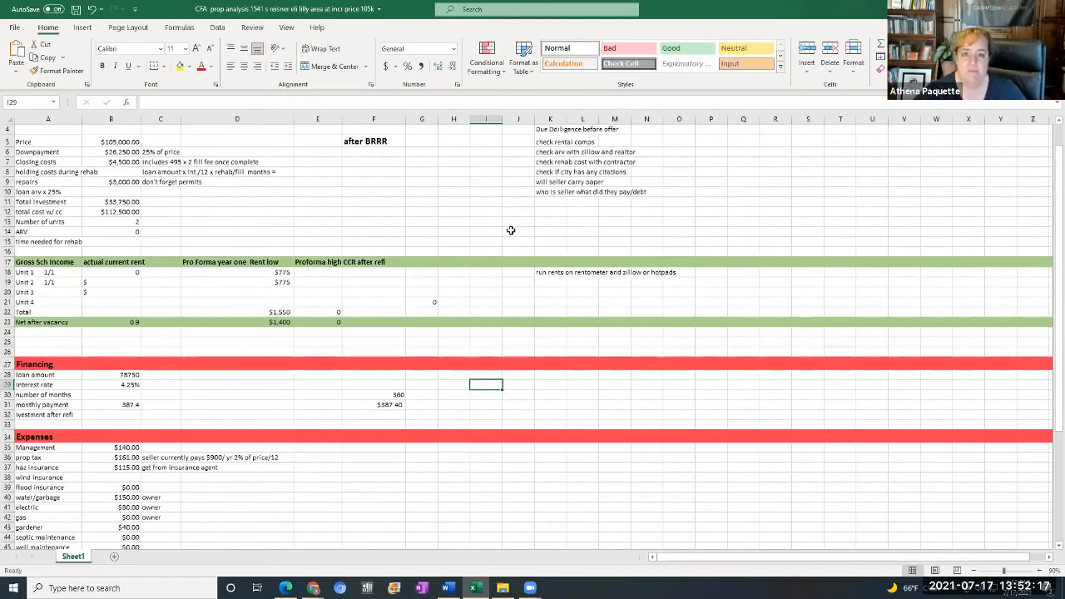
{"action": "mouse_move", "coordinate": [513, 236]}
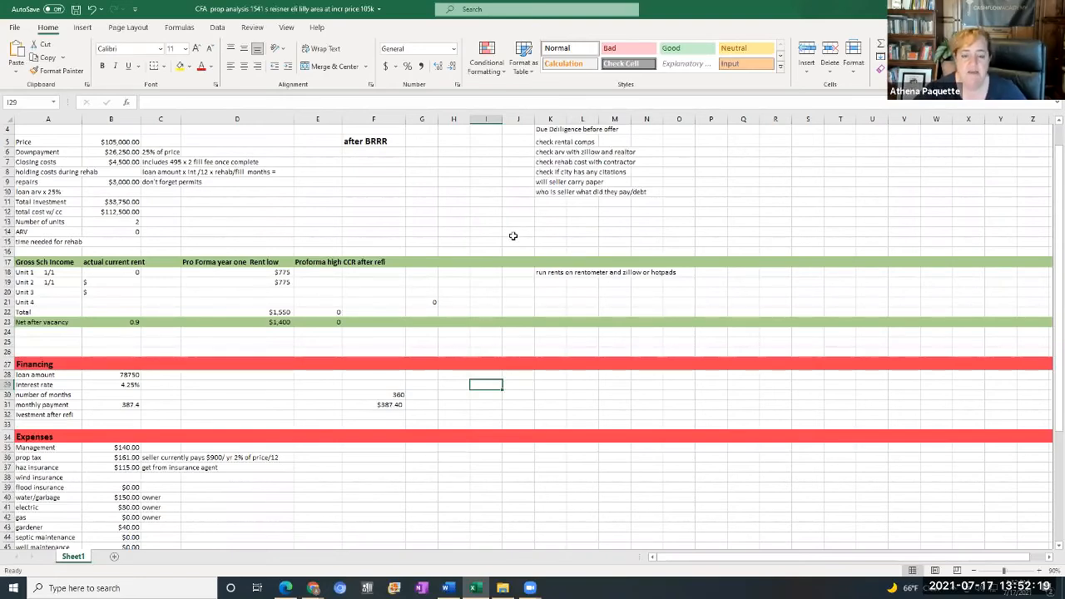
{"action": "mouse_move", "coordinate": [520, 229]}
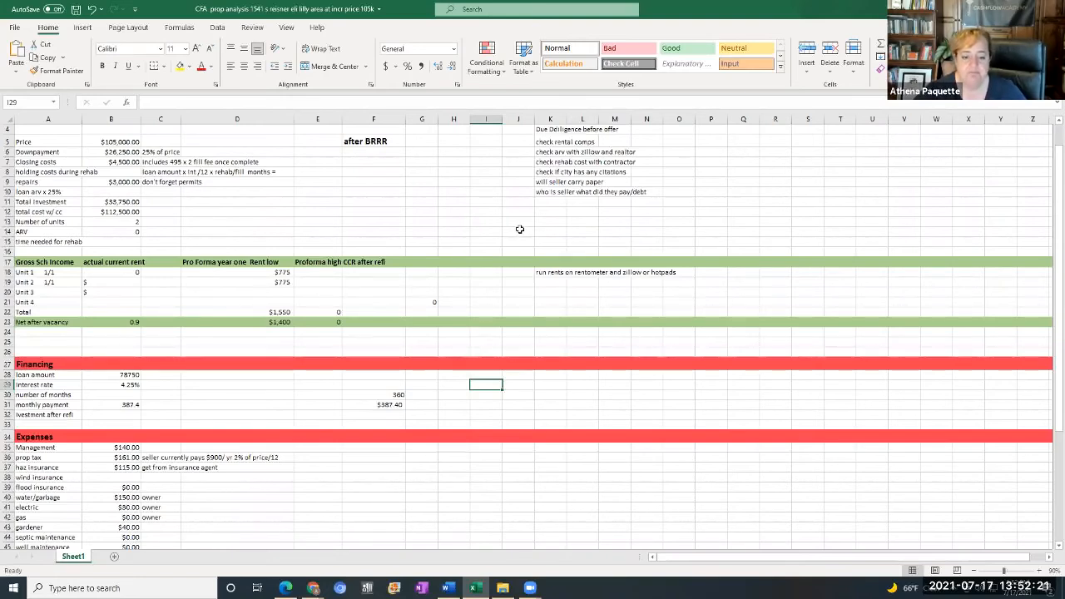
{"action": "mouse_move", "coordinate": [583, 220]}
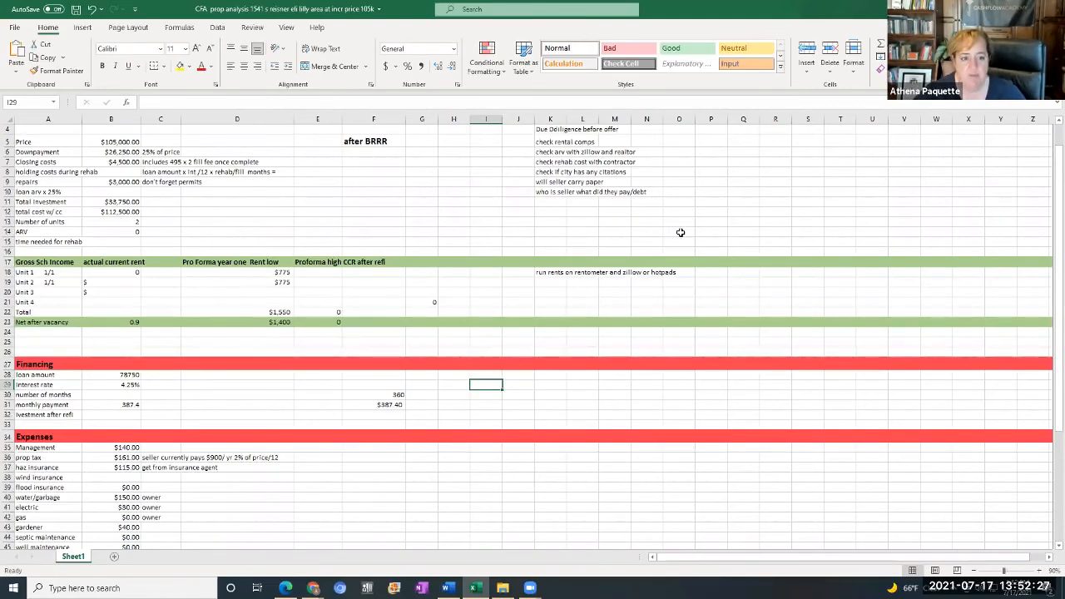
{"action": "mouse_move", "coordinate": [280, 271]}
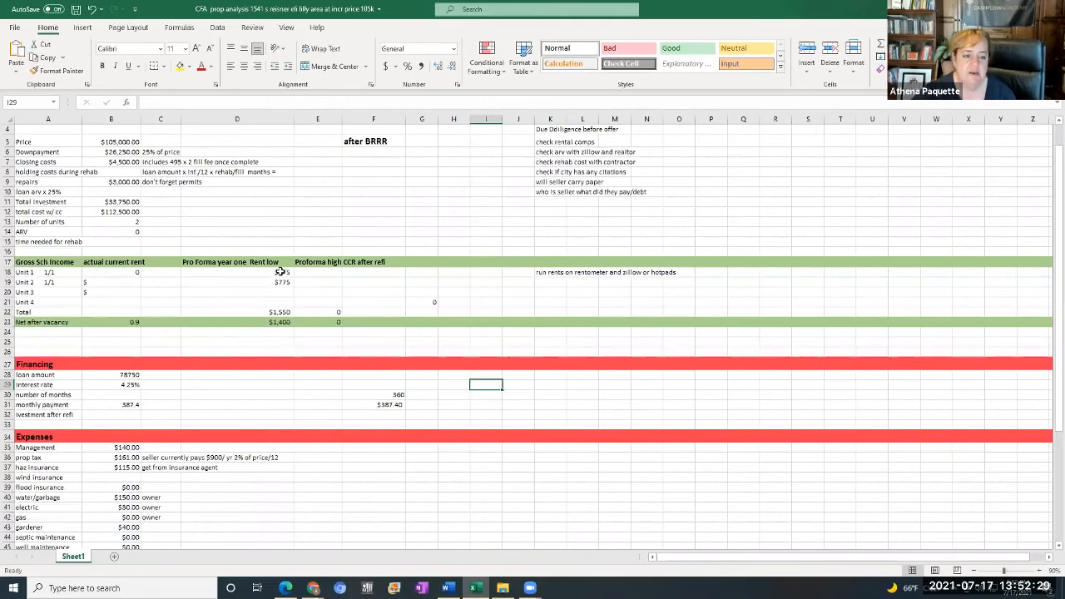
Edit Unit 1's low rent in D18 toward $650, then right-click lower in the rent column
{"action": "left_click", "coordinate": [237, 273]}
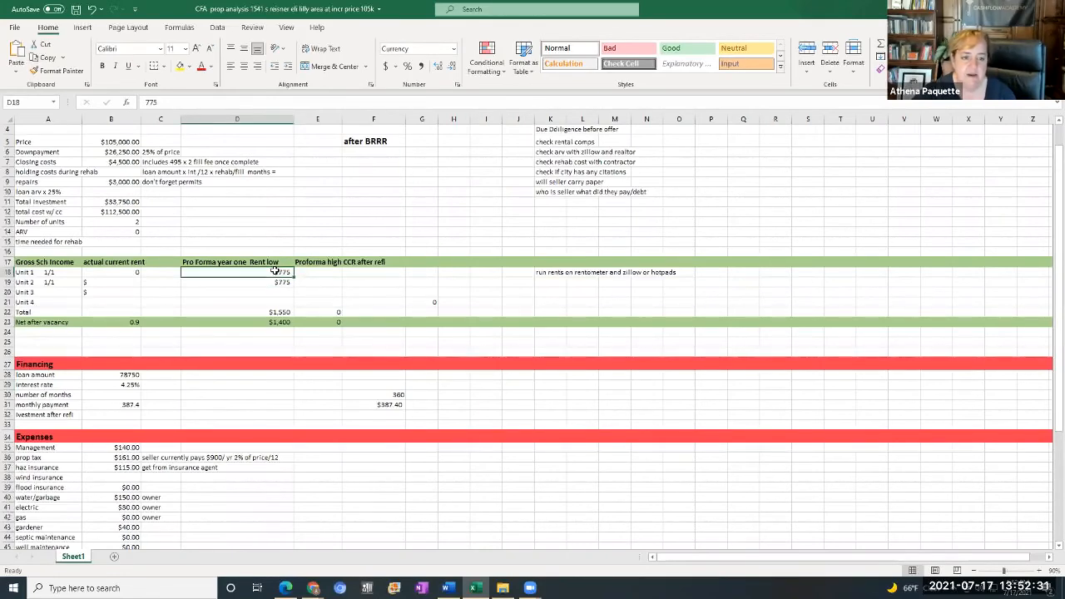
{"action": "double_click", "coordinate": [237, 272]}
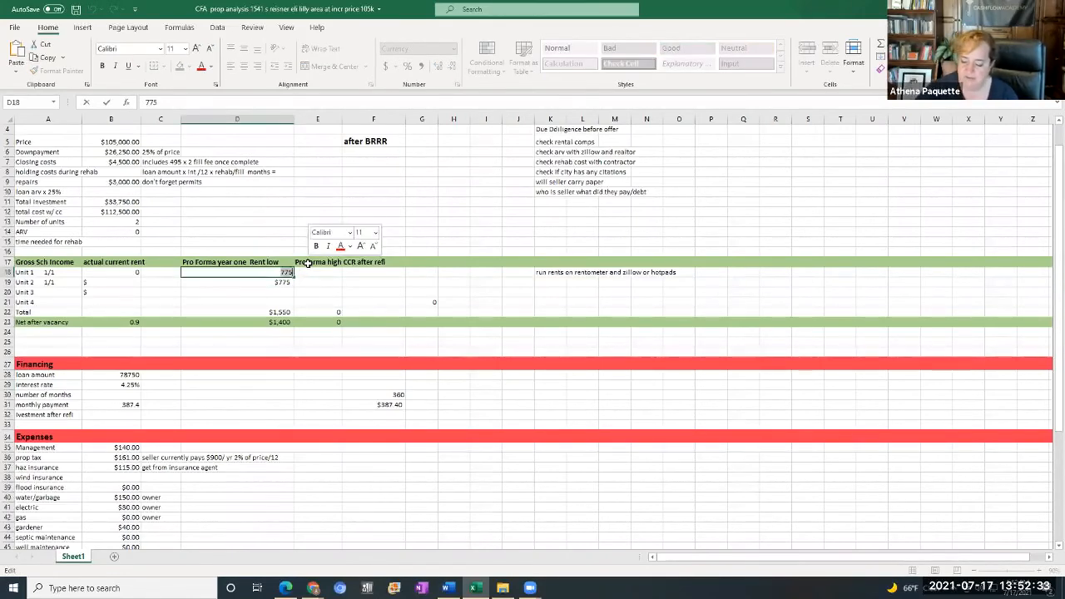
{"action": "type", "text": "650"}
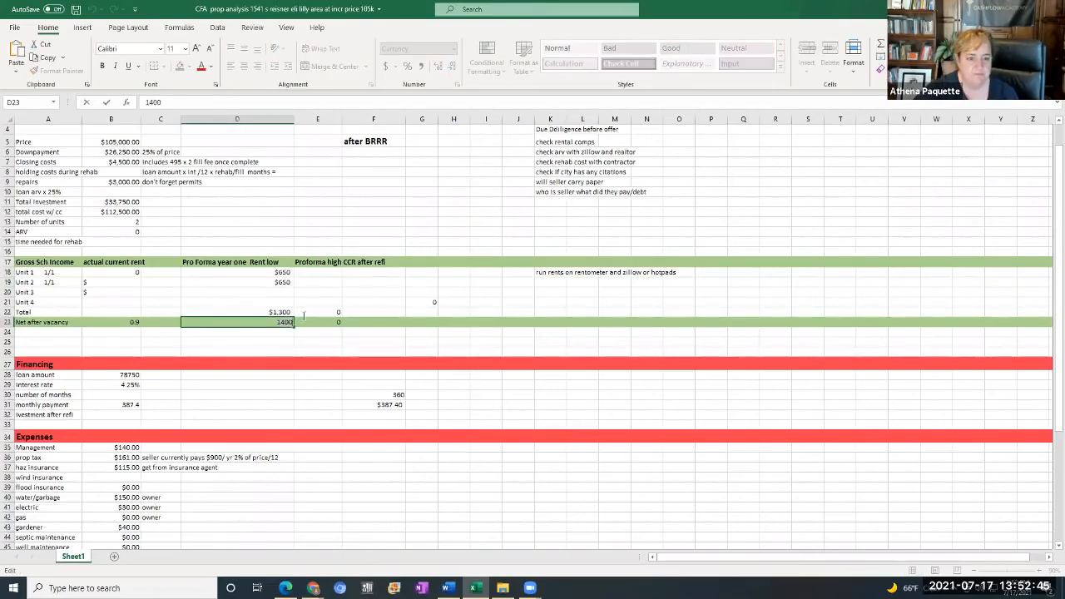
{"action": "right_click", "coordinate": [237, 322]}
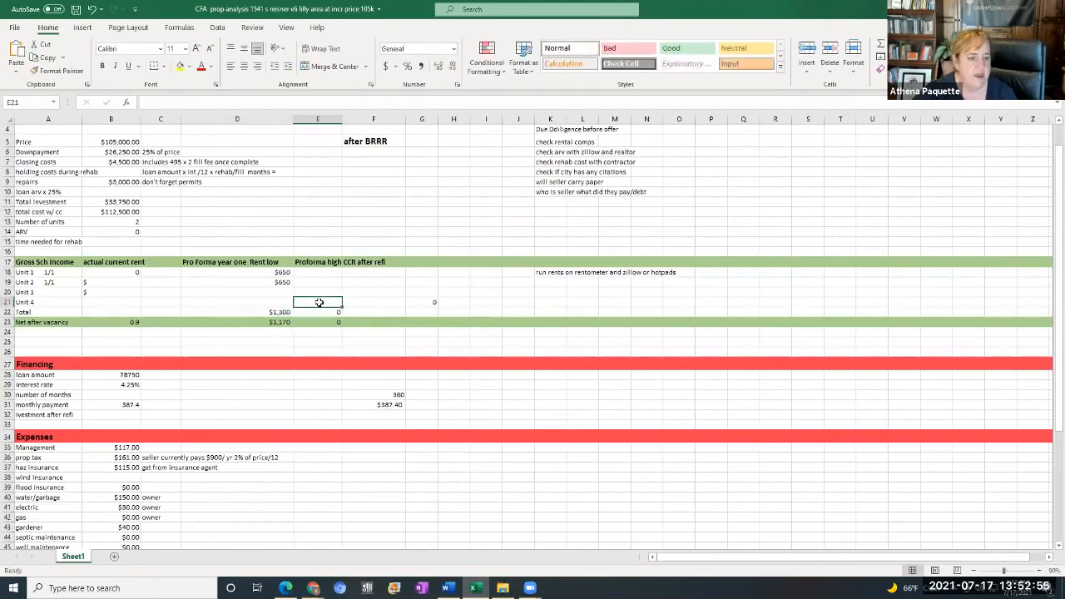
{"action": "scroll", "scroll_direction": "down", "scroll_amount": 3}
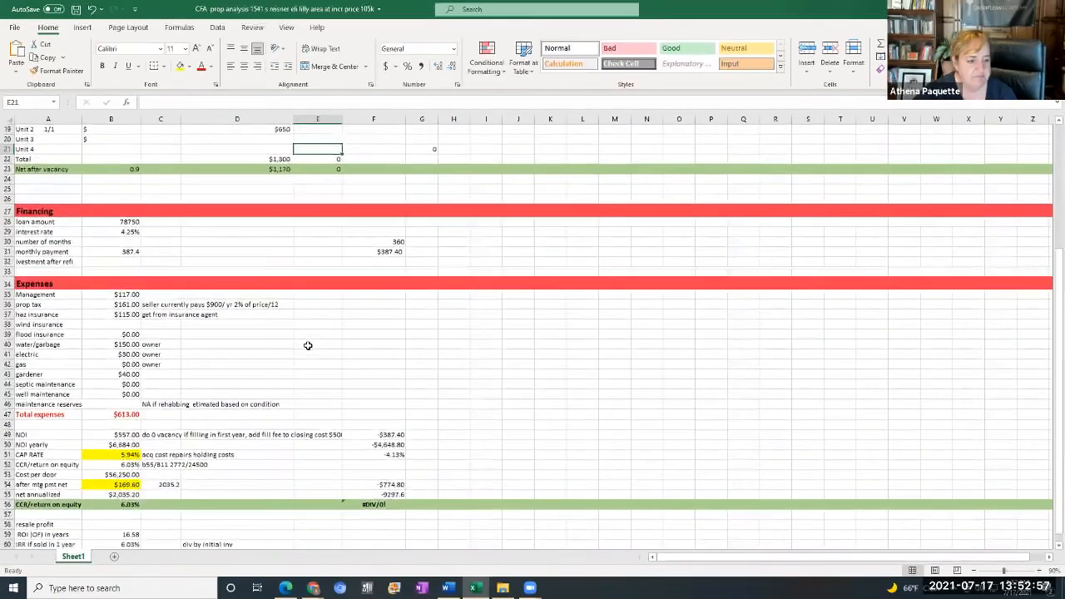
{"action": "mouse_move", "coordinate": [97, 442]}
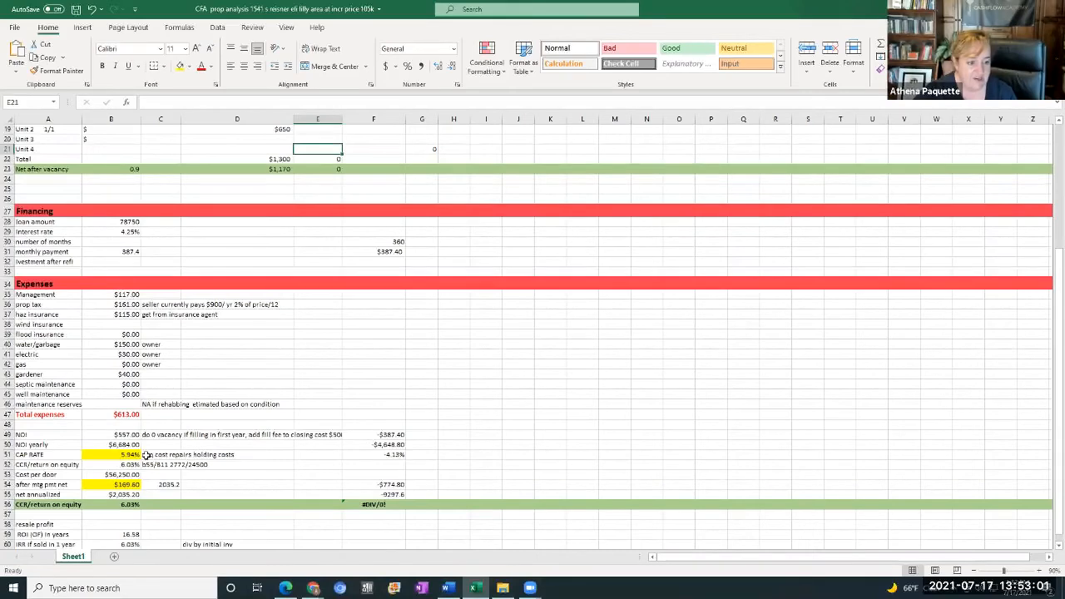
{"action": "mouse_move", "coordinate": [281, 385]}
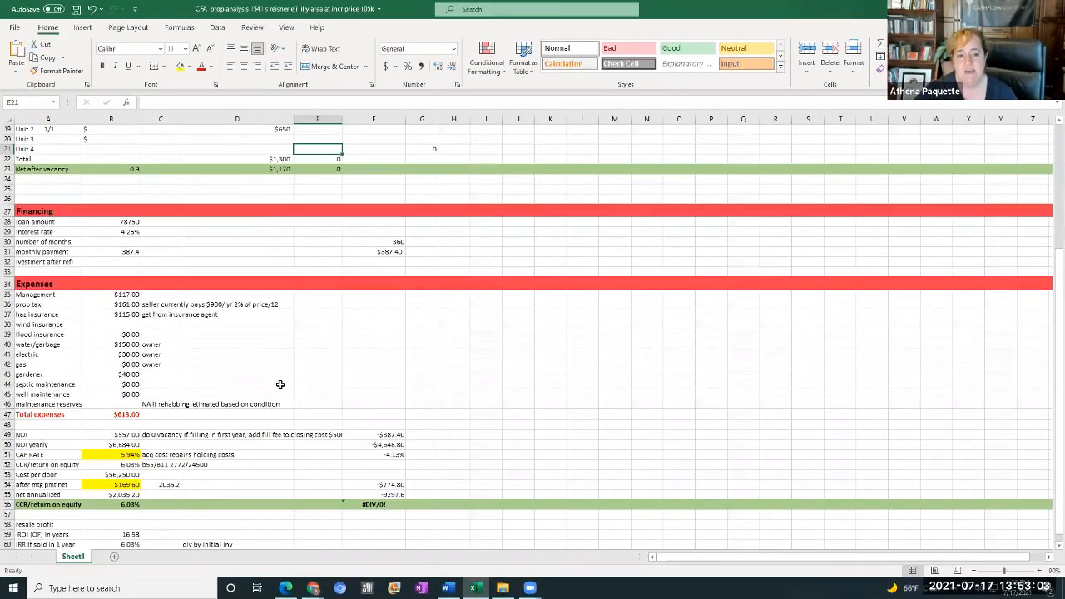
{"action": "scroll", "scroll_direction": "up", "scroll_amount": 3}
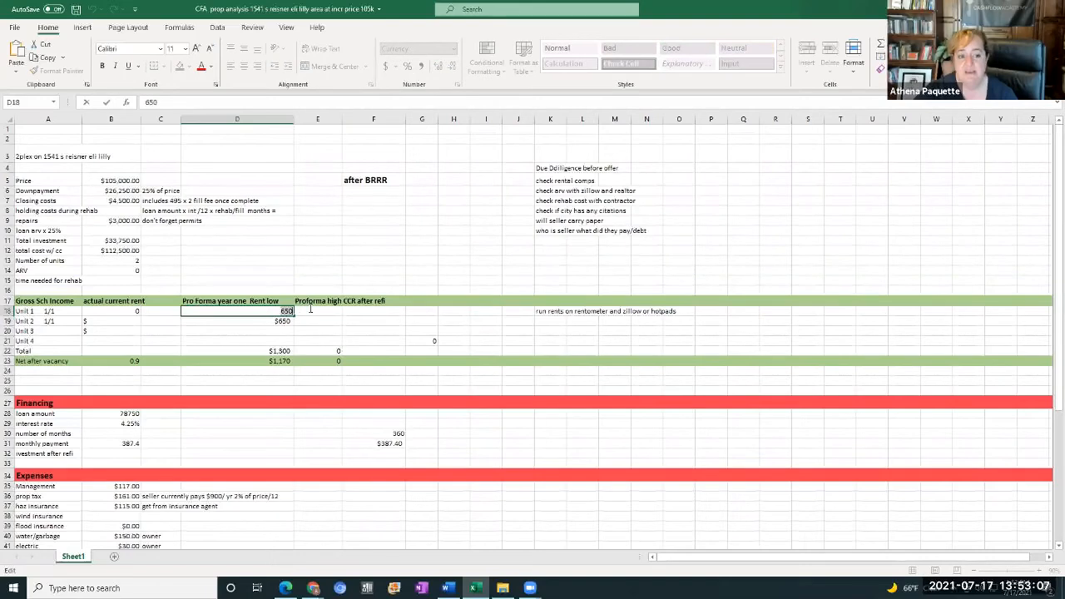
Enter 775 as the low rent in D18 and confirm the net after vacancy entry
{"action": "type", "text": "77"}
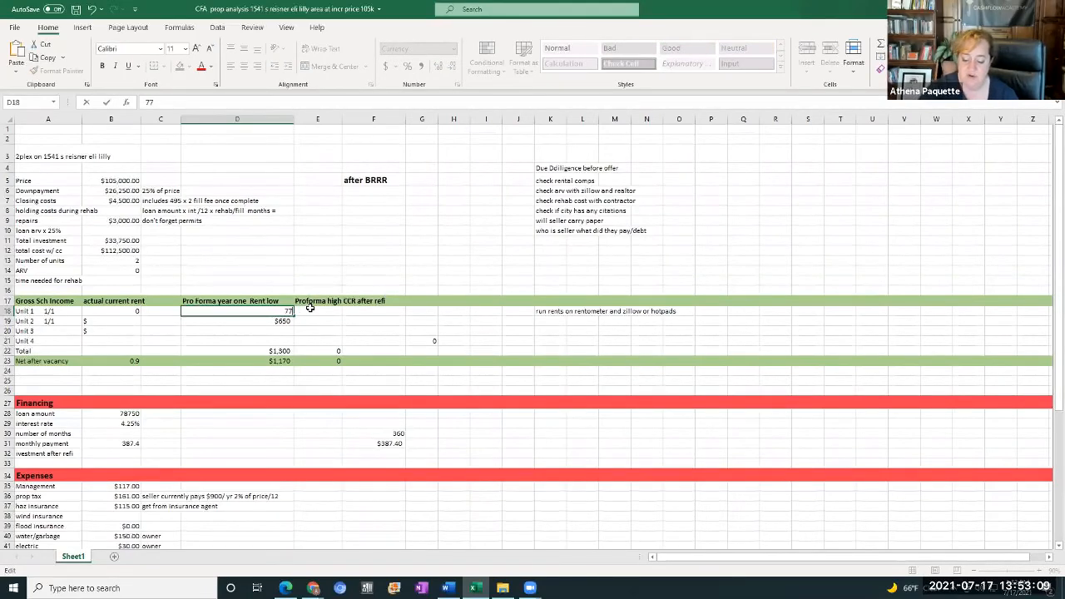
{"action": "type", "text": "5"}
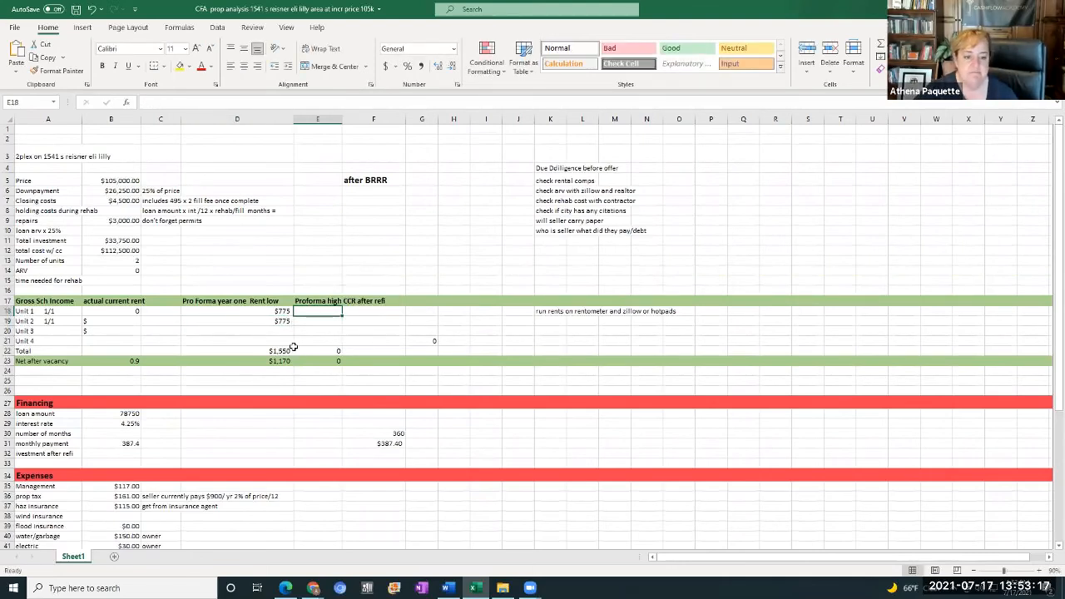
{"action": "mouse_move", "coordinate": [272, 360]}
{"action": "type", "text": "14"}
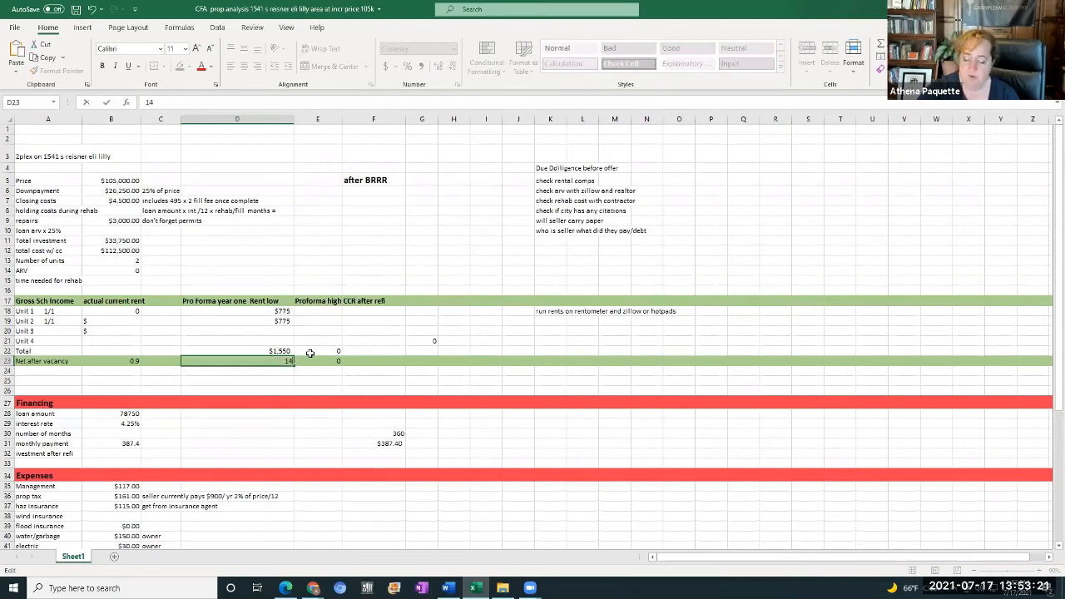
{"action": "left_click", "coordinate": [372, 260]}
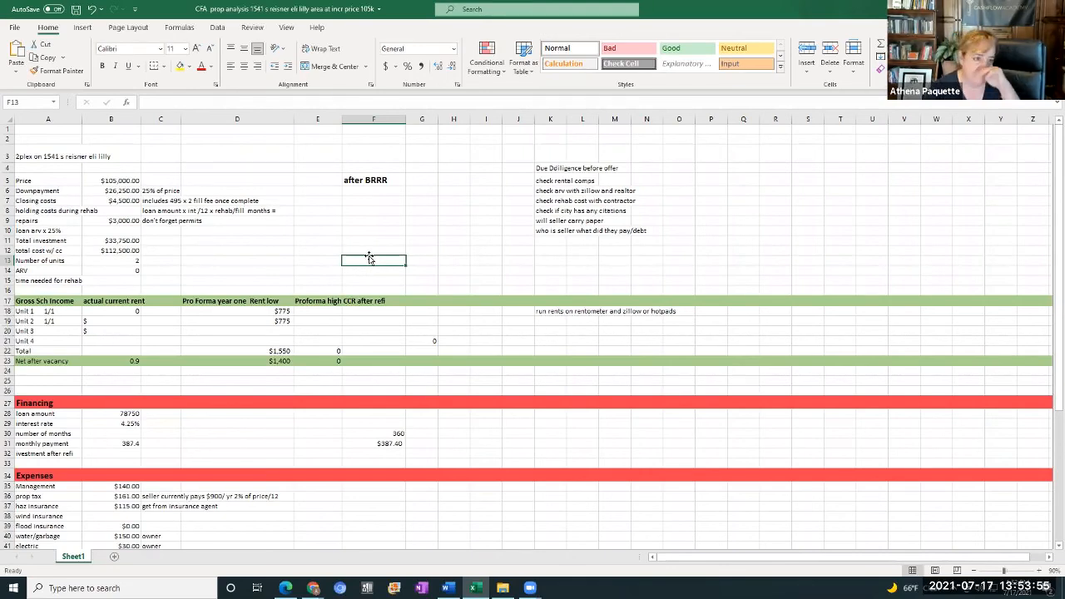
{"action": "mouse_move", "coordinate": [575, 252]}
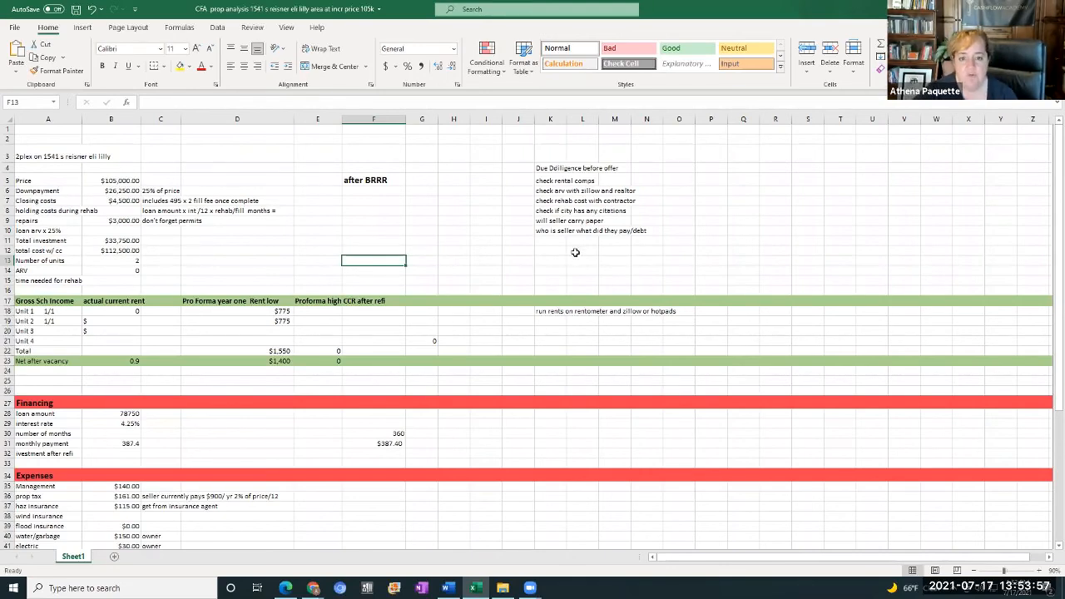
{"action": "scroll", "scroll_direction": "down", "scroll_amount": 3}
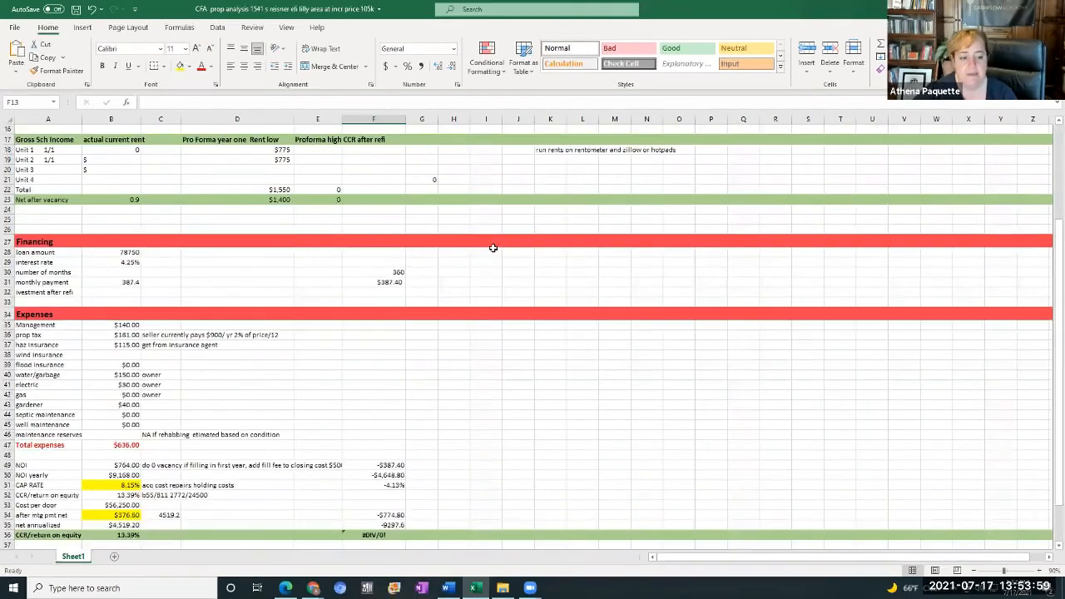
{"action": "scroll", "scroll_direction": "down", "scroll_amount": 3}
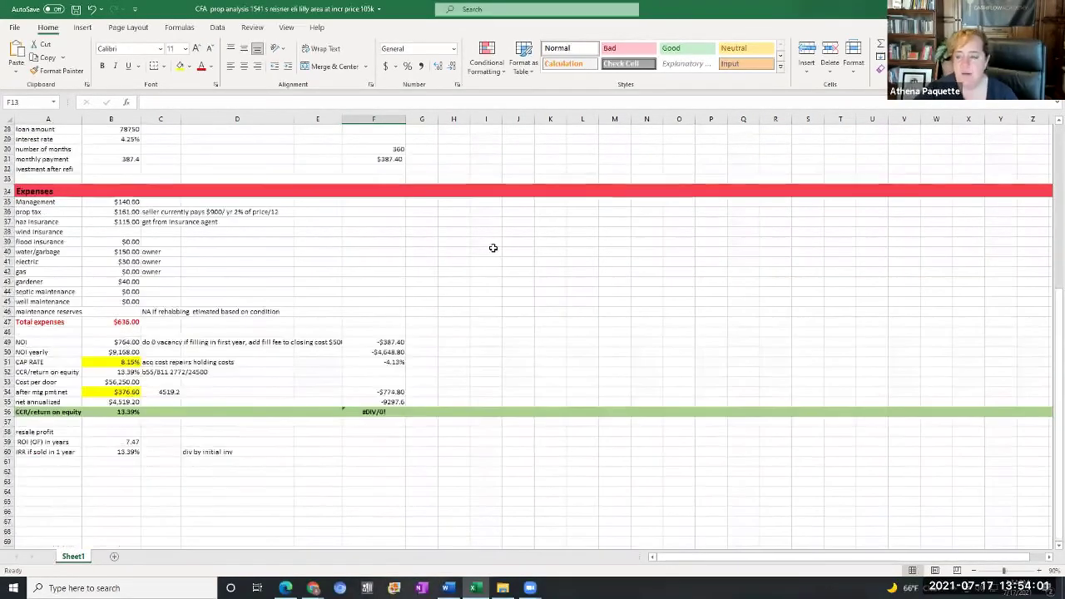
{"action": "scroll", "scroll_direction": "up", "scroll_amount": 3}
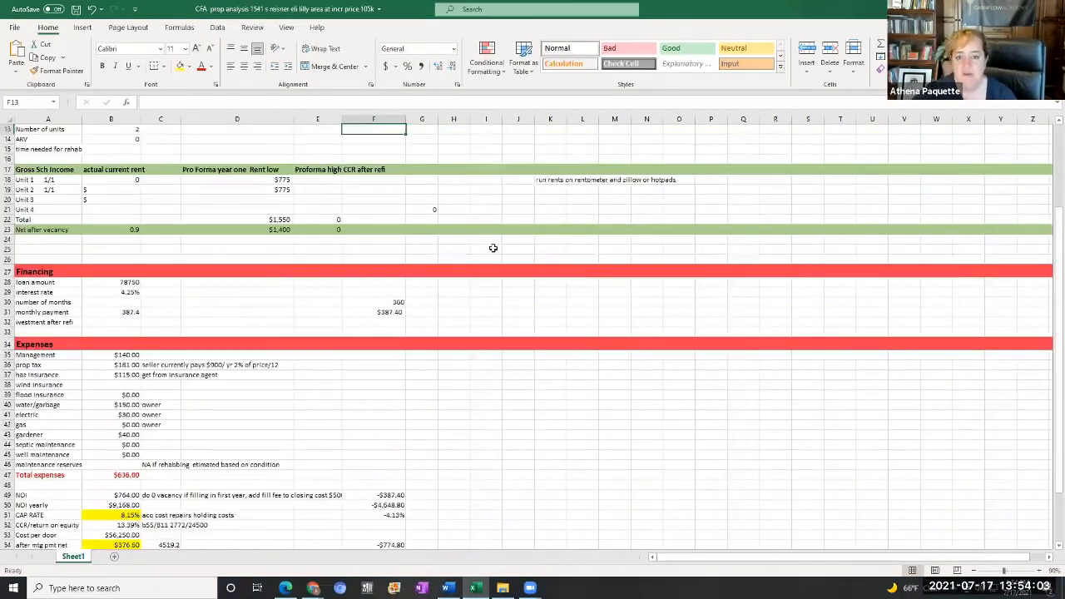
{"action": "scroll", "scroll_direction": "up", "scroll_amount": 3}
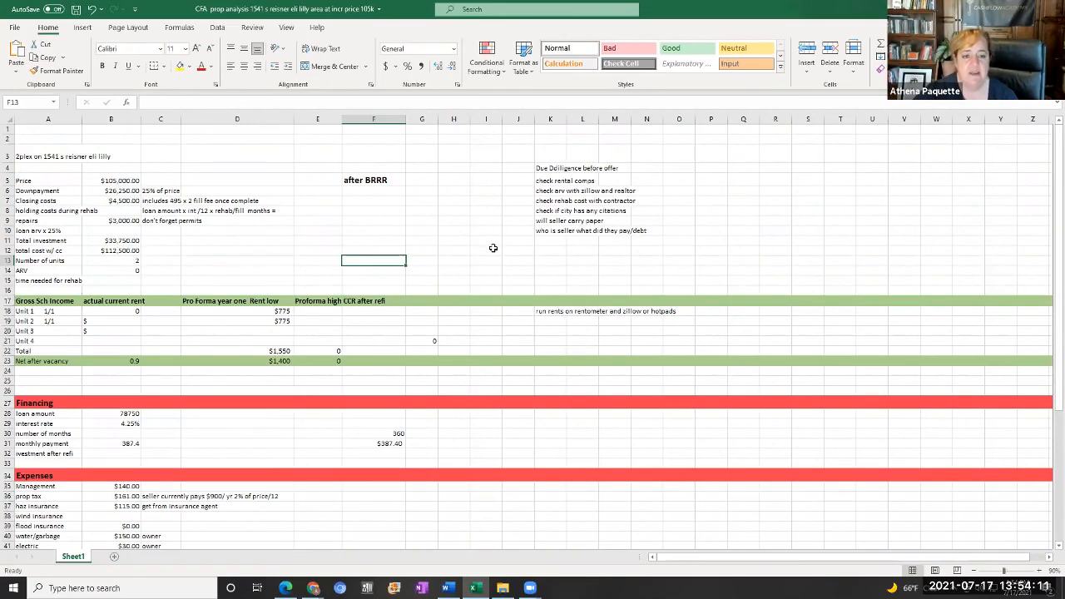
{"action": "mouse_move", "coordinate": [777, 246]}
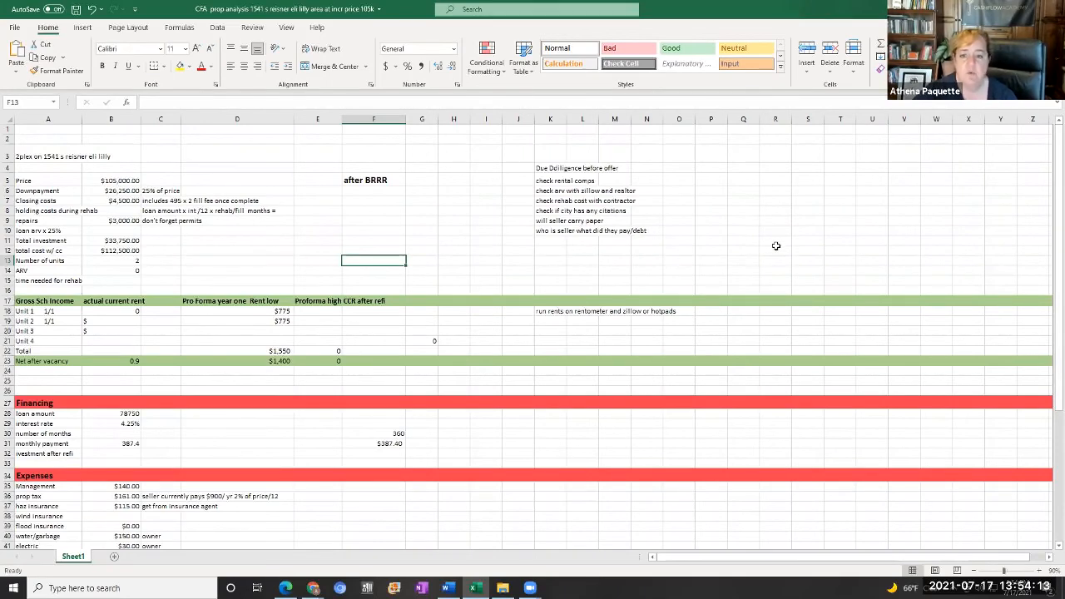
{"action": "mouse_move", "coordinate": [752, 242]}
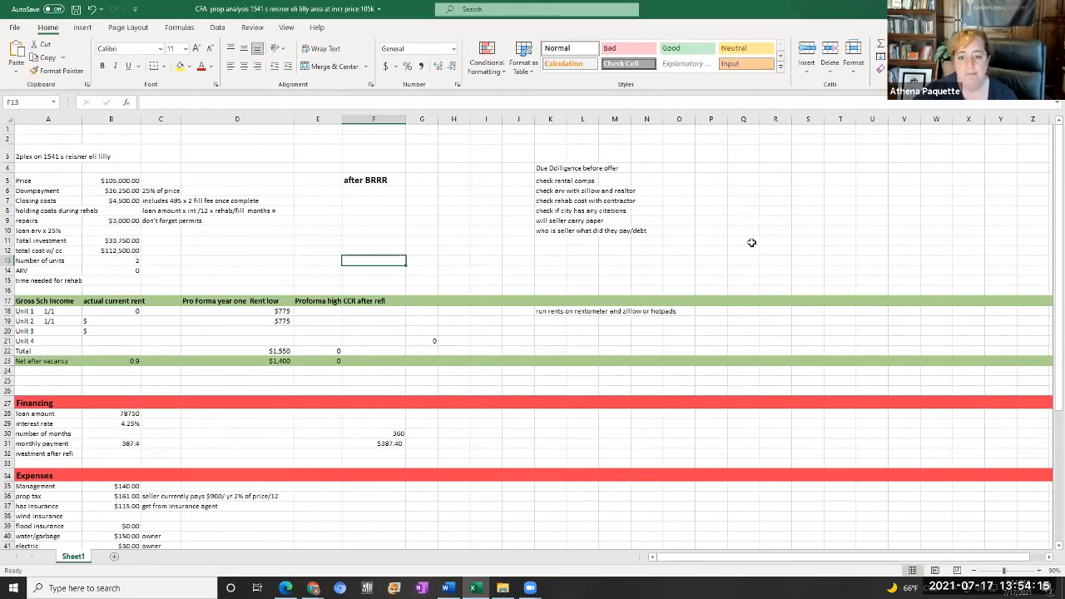
{"action": "mouse_move", "coordinate": [739, 245]}
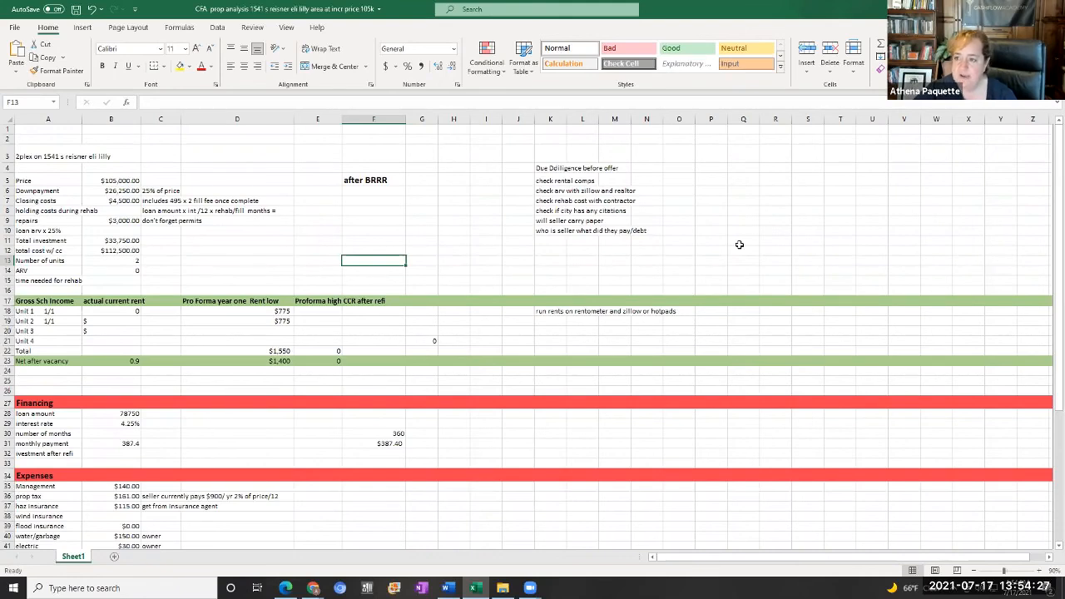
{"action": "mouse_move", "coordinate": [760, 218]}
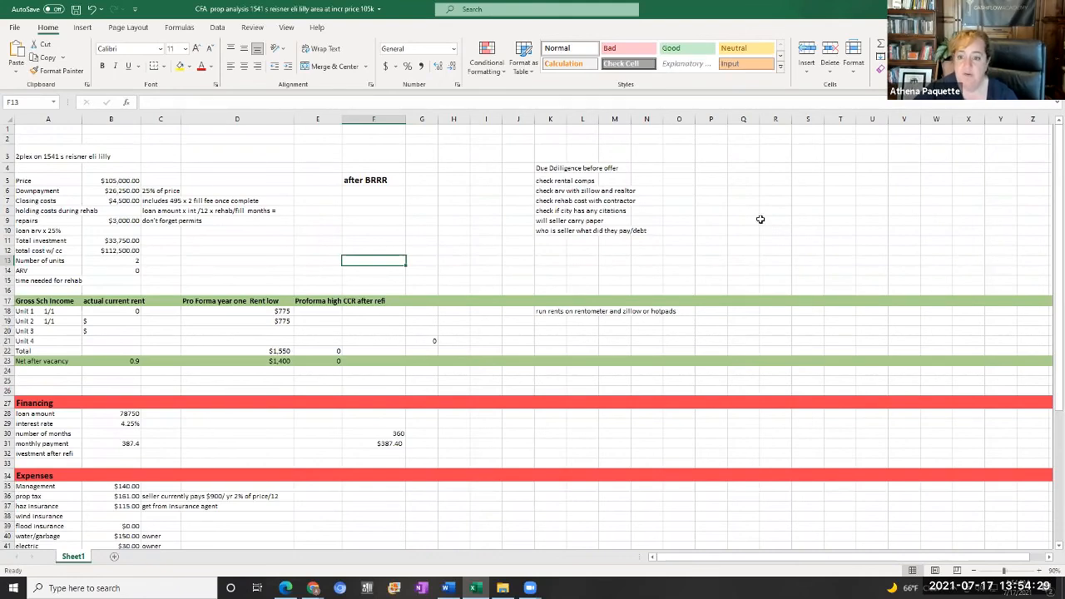
{"action": "mouse_move", "coordinate": [735, 218]}
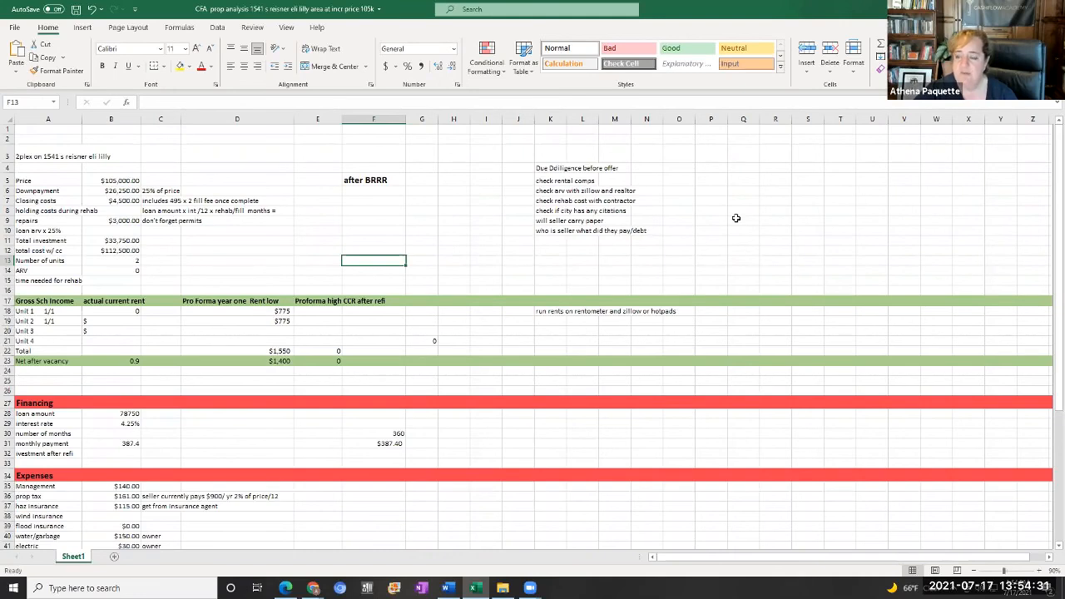
{"action": "mouse_move", "coordinate": [770, 177]}
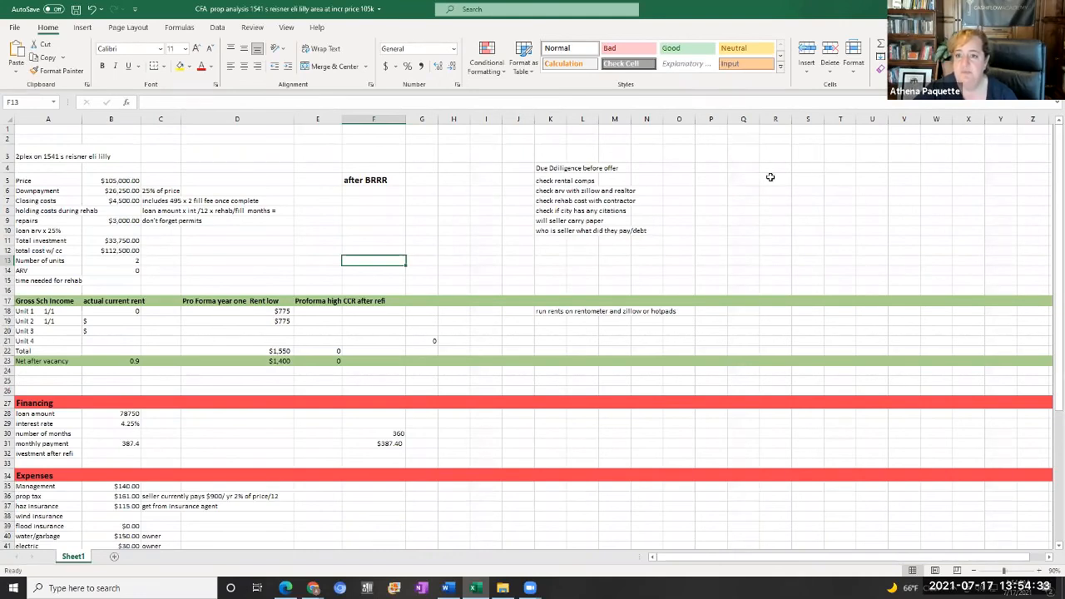
{"action": "mouse_move", "coordinate": [834, 180]}
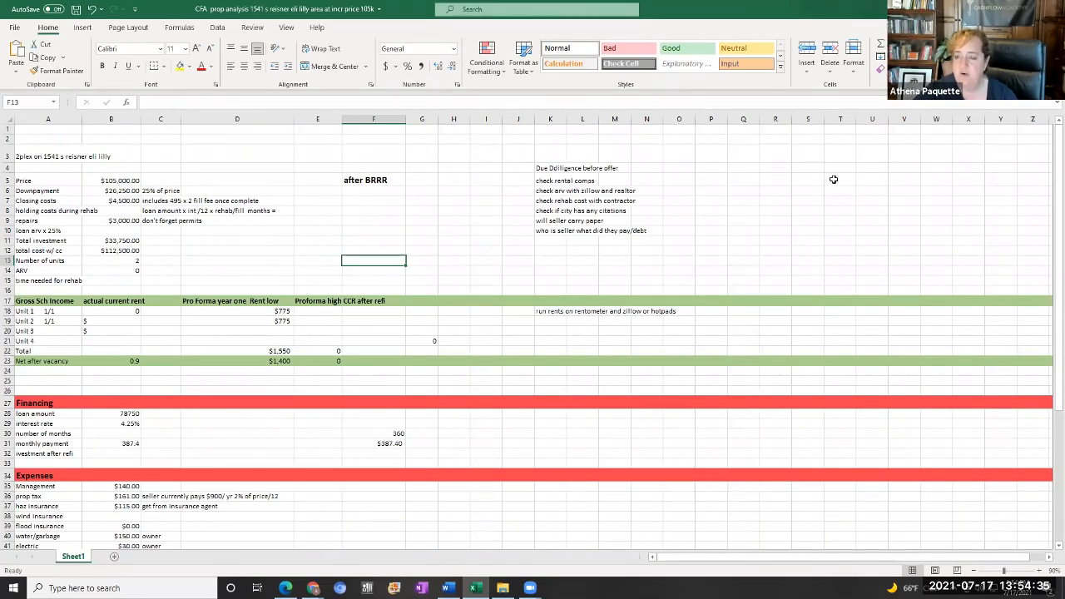
{"action": "mouse_move", "coordinate": [921, 154]}
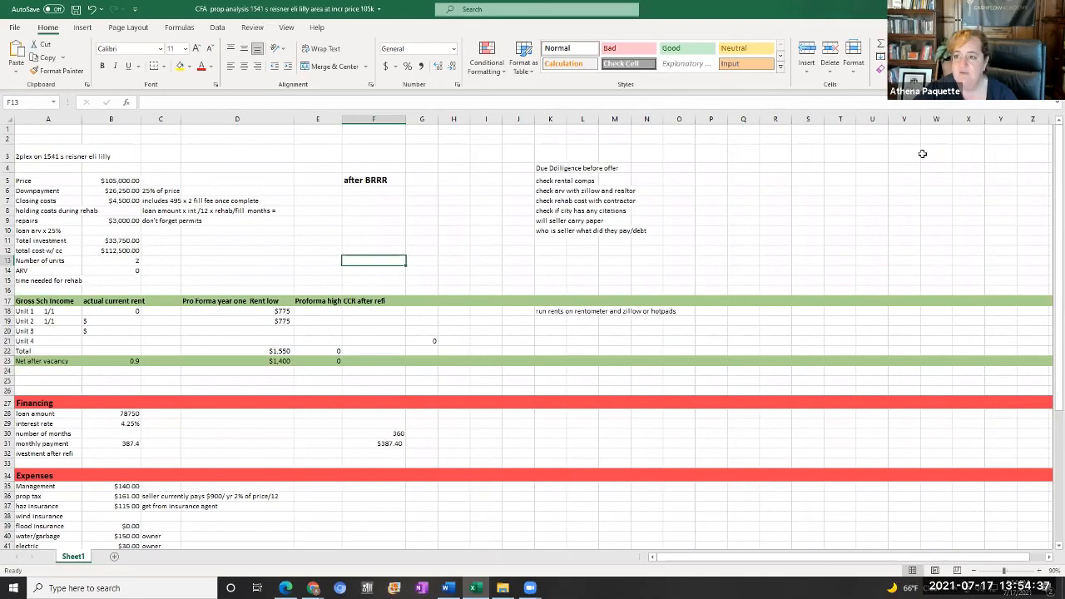
{"action": "mouse_move", "coordinate": [659, 226]}
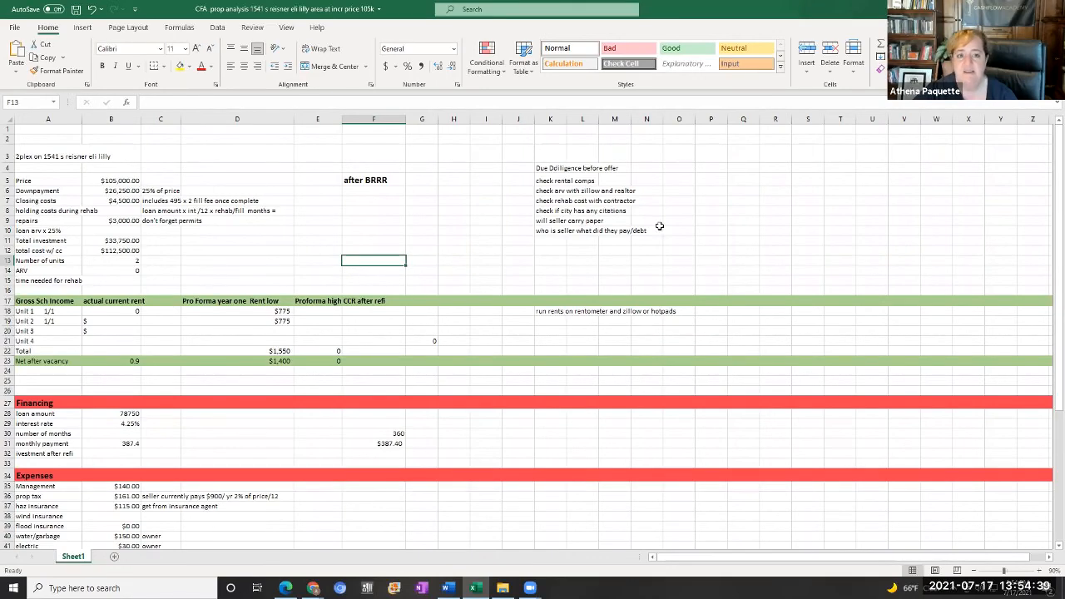